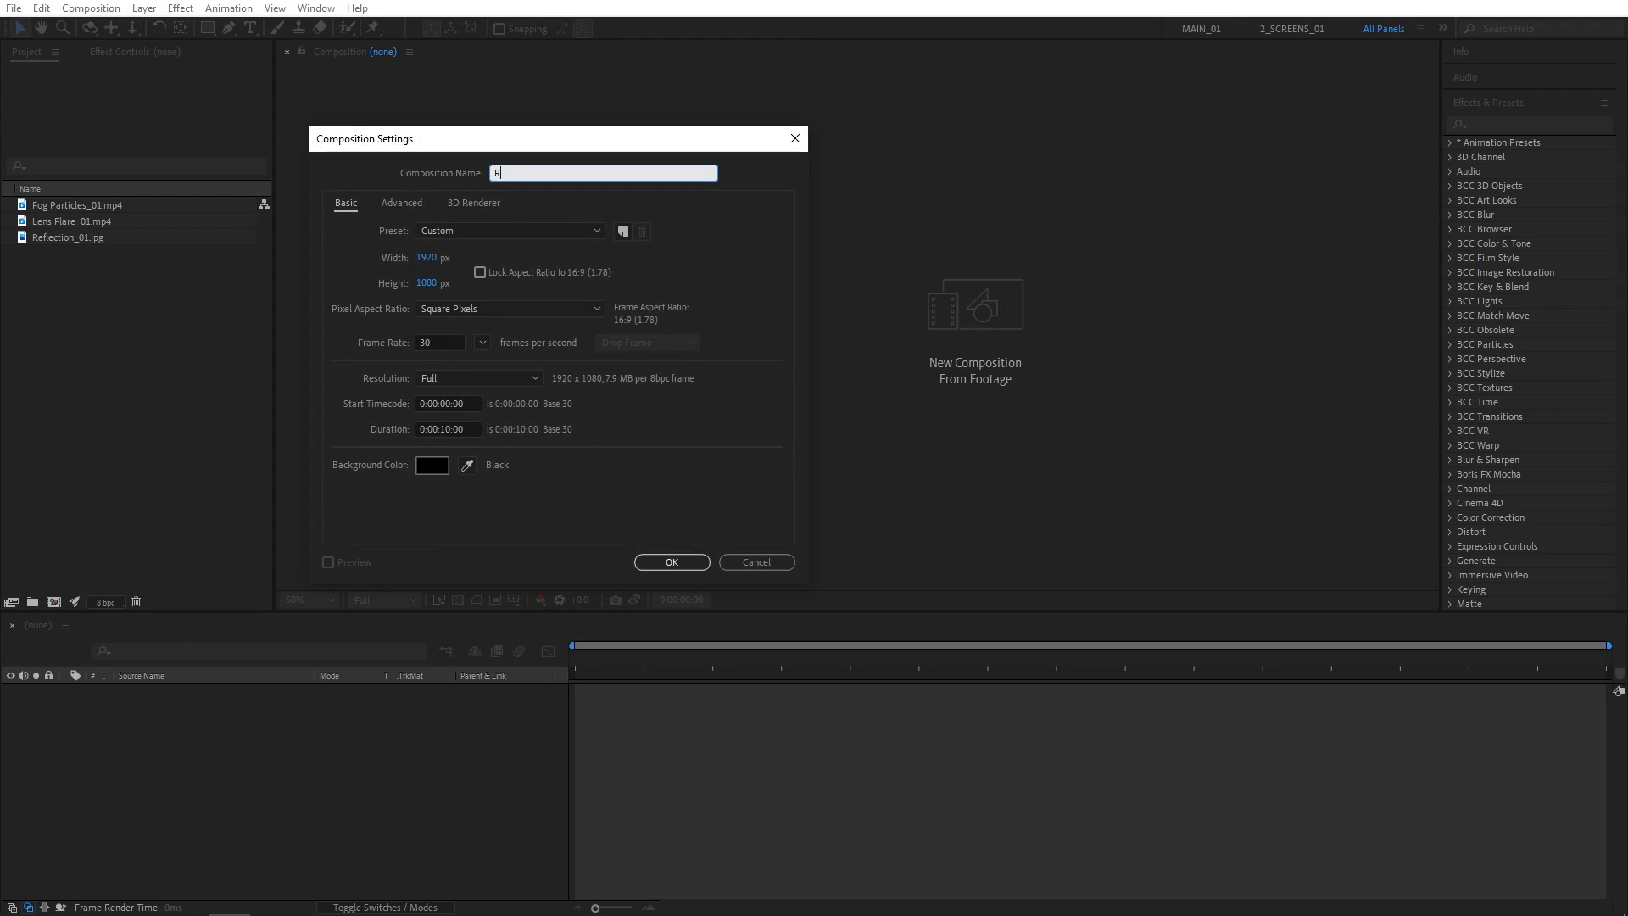
- Name the composition Render at 1920×1080, 30 fps, 10 seconds and create it
text(ender)
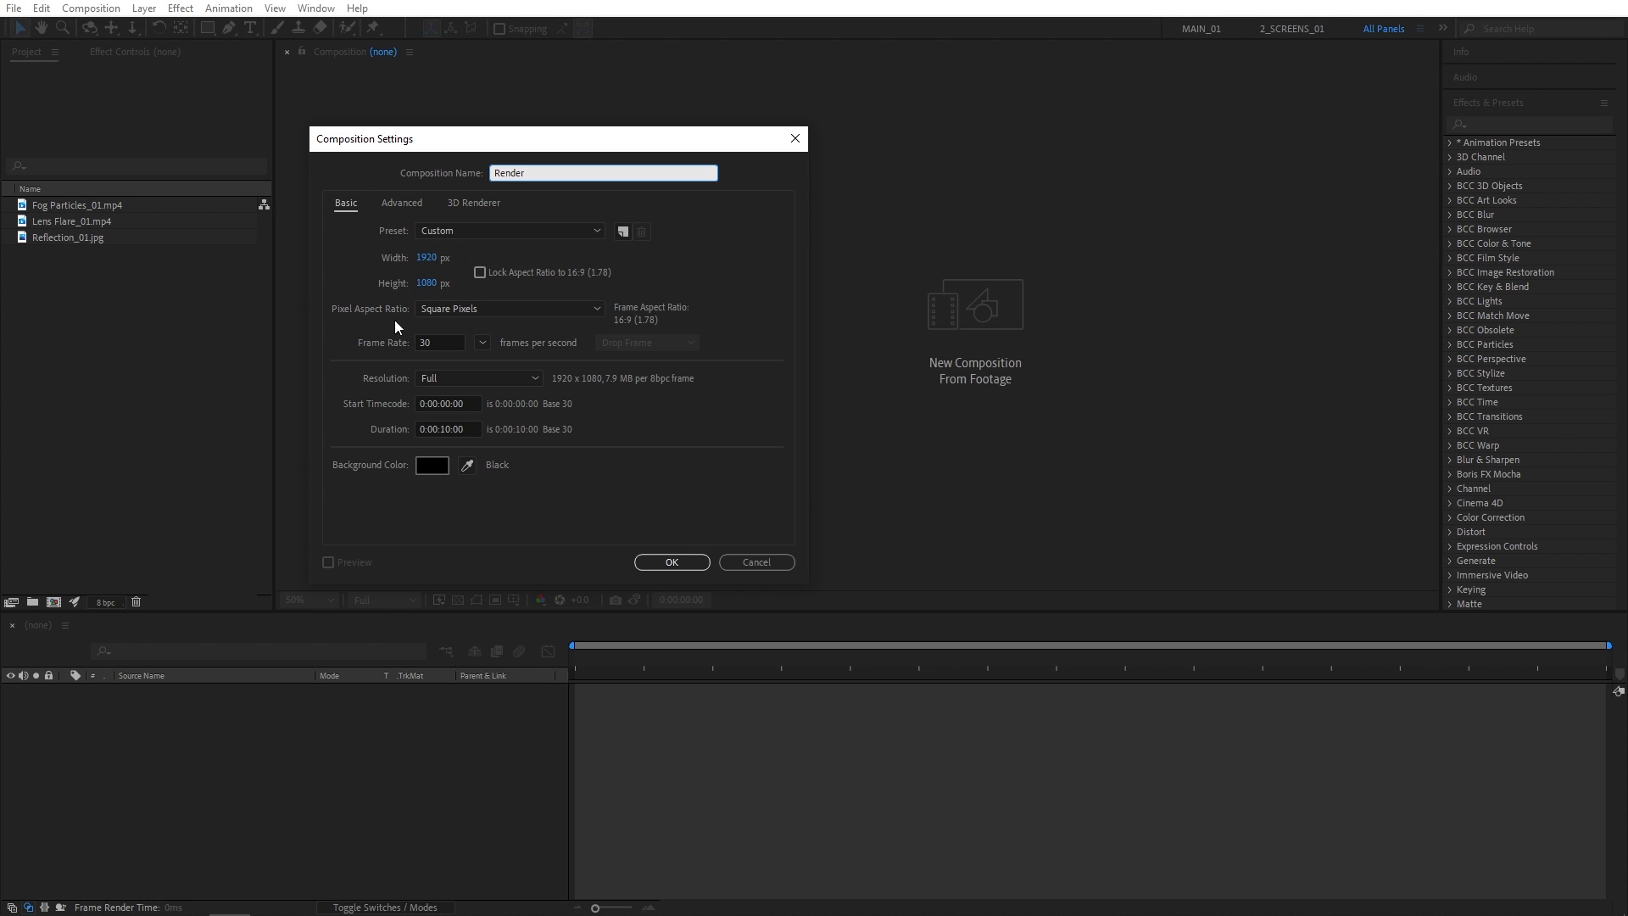
mouse_move(768, 497)
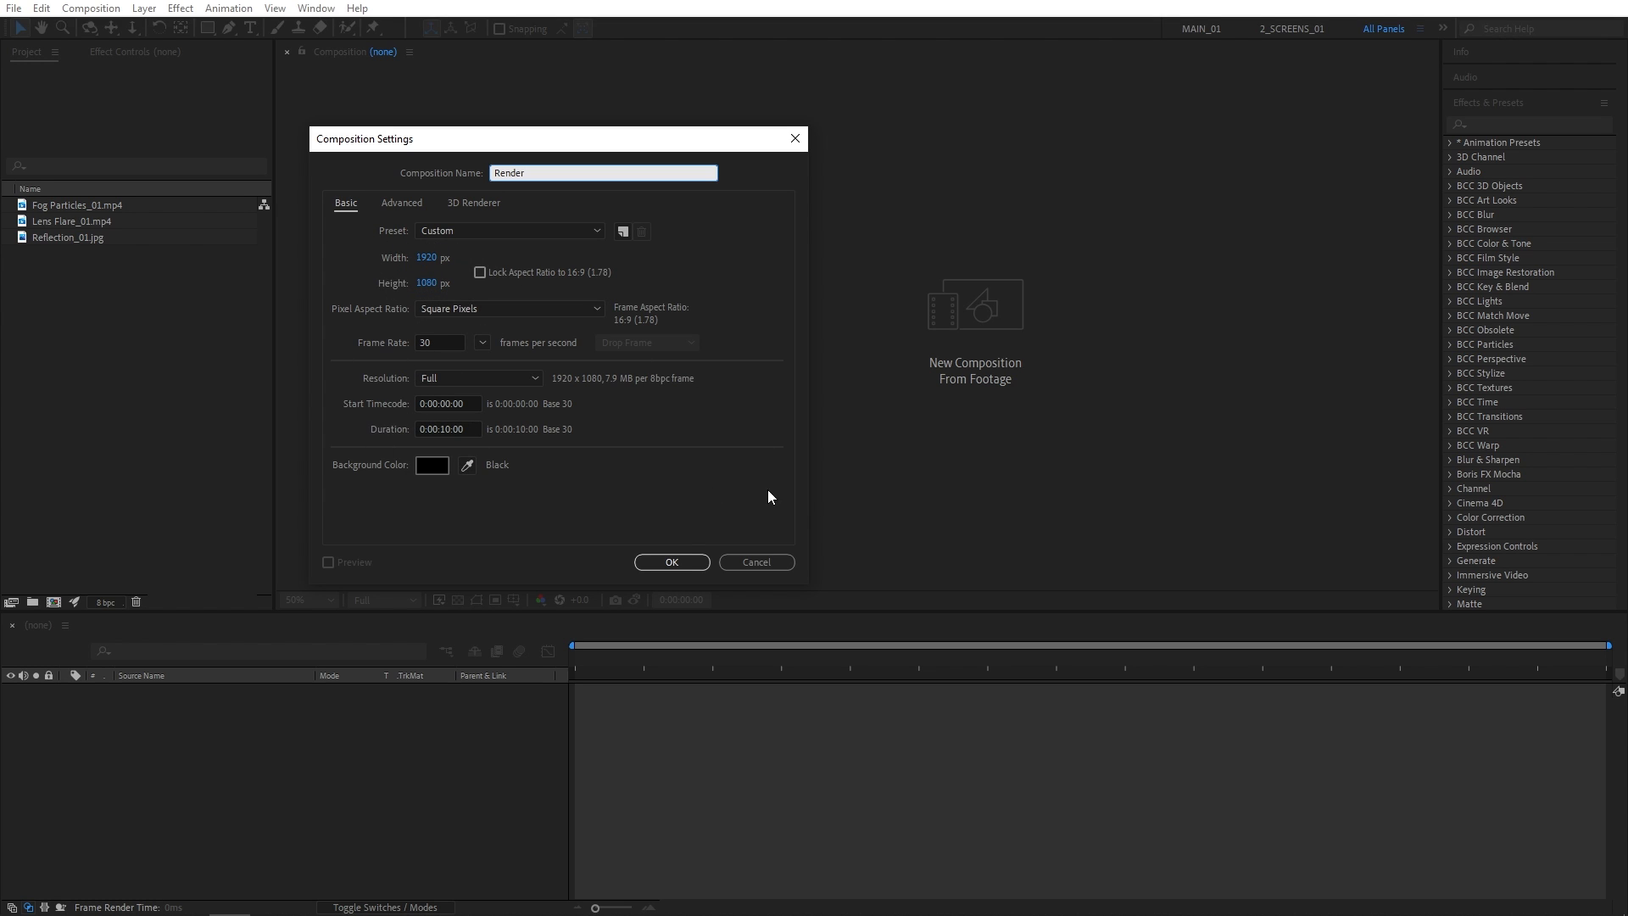
click(671, 561)
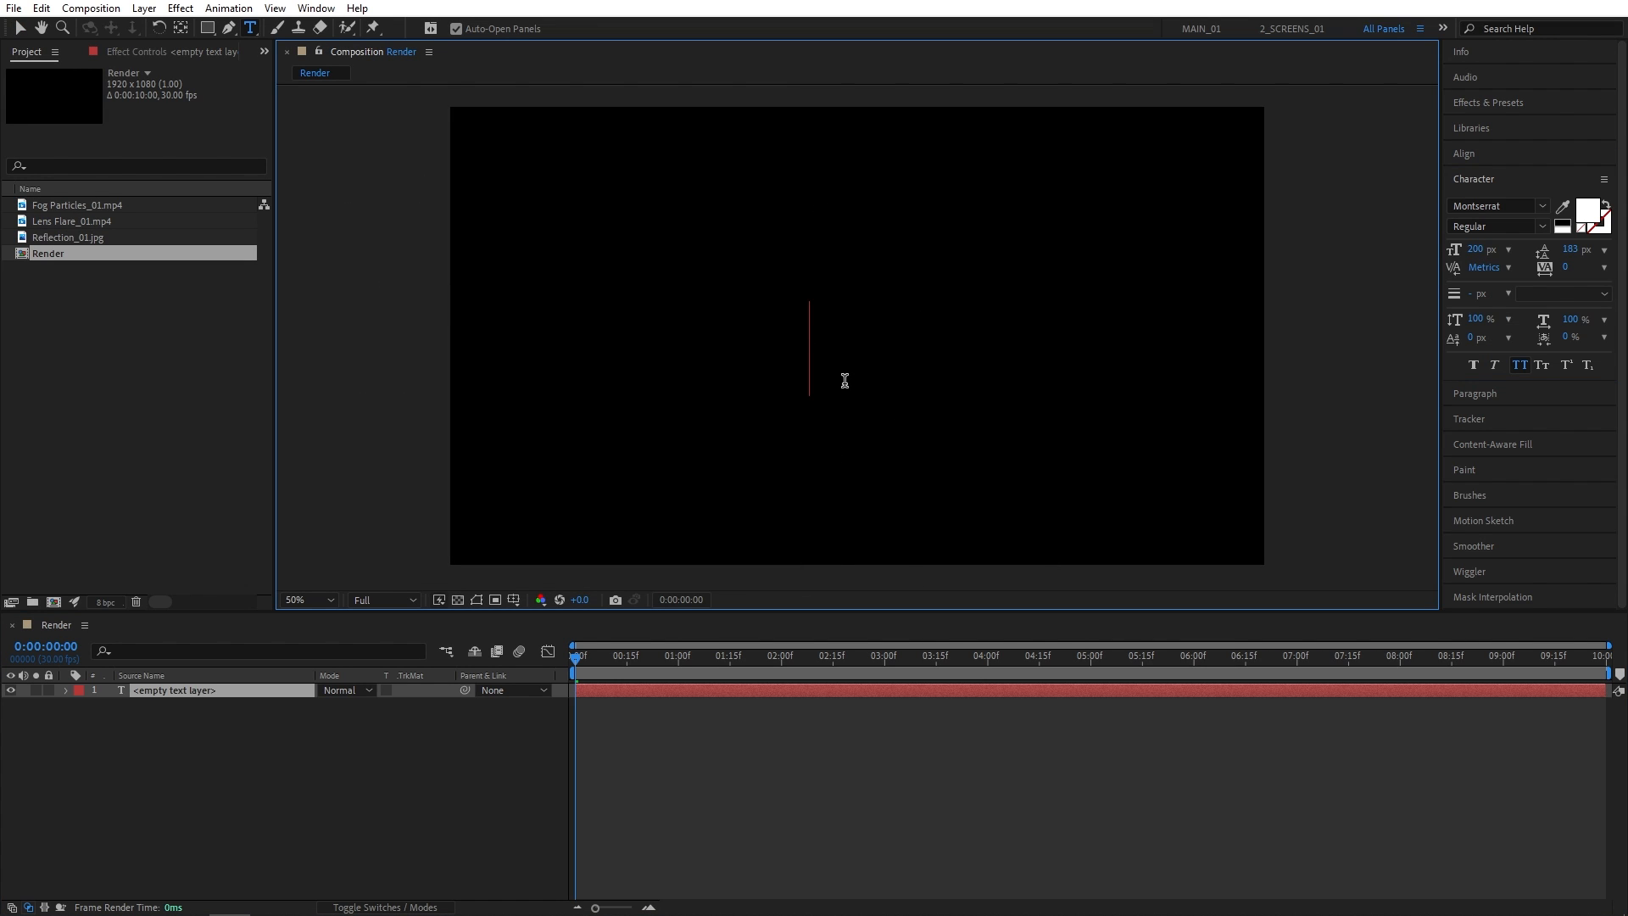
- Enter the title text CINEMATIC on the new text layer
text(CINEMATIC)
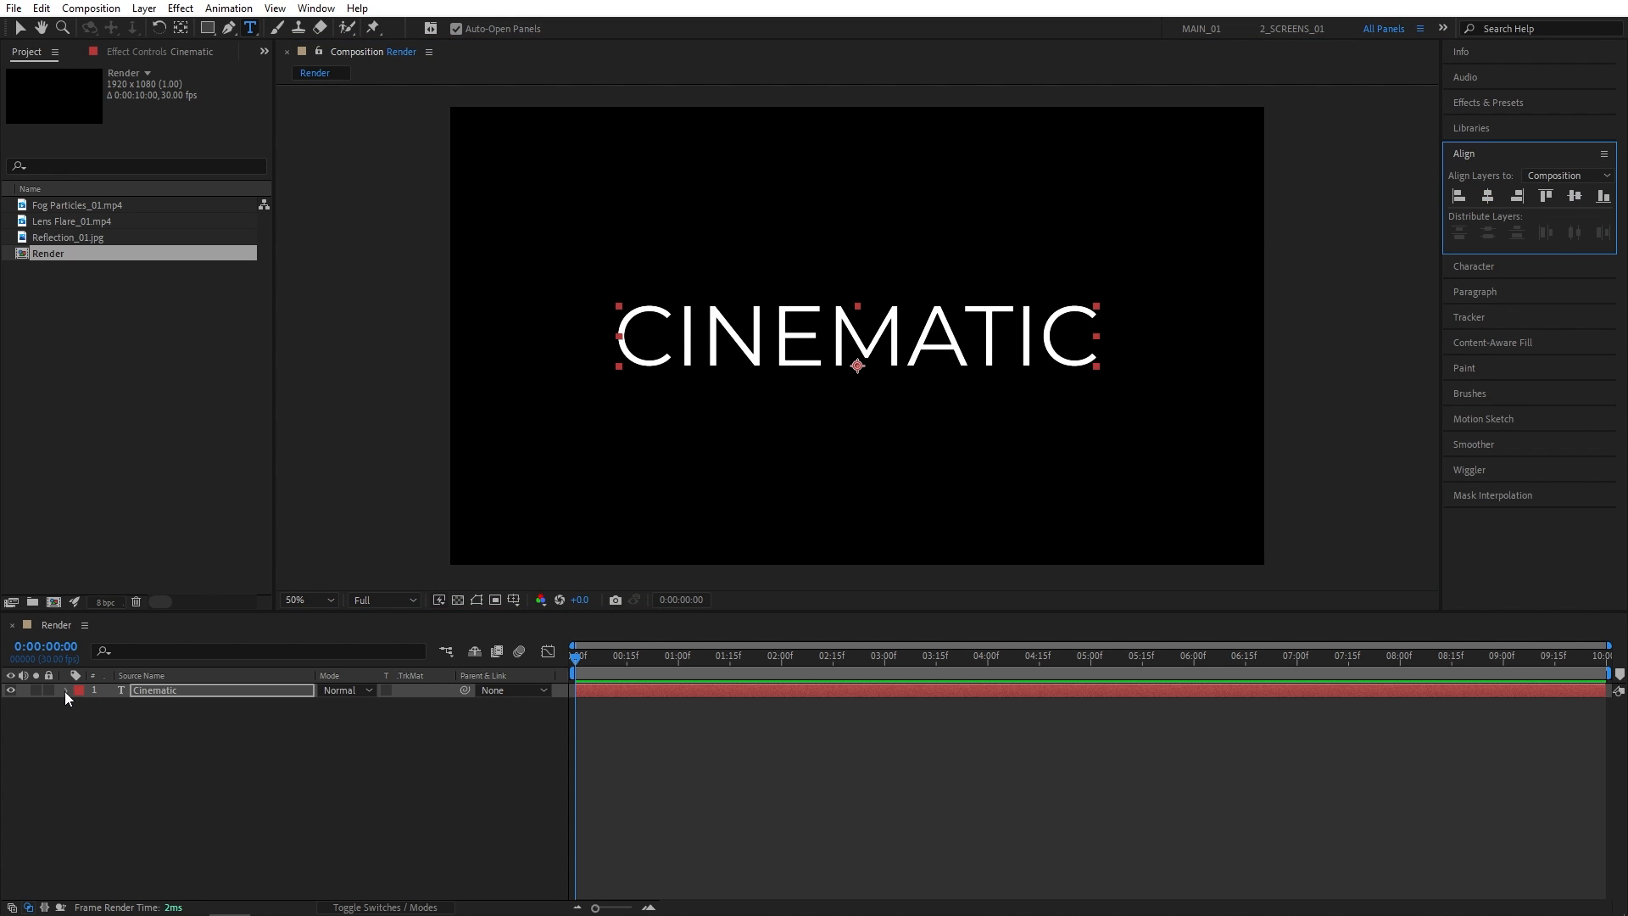
- Add a Tracking animator to the title and Easy Ease its 0–6 s Tracking Amount keyframes
click(66, 691)
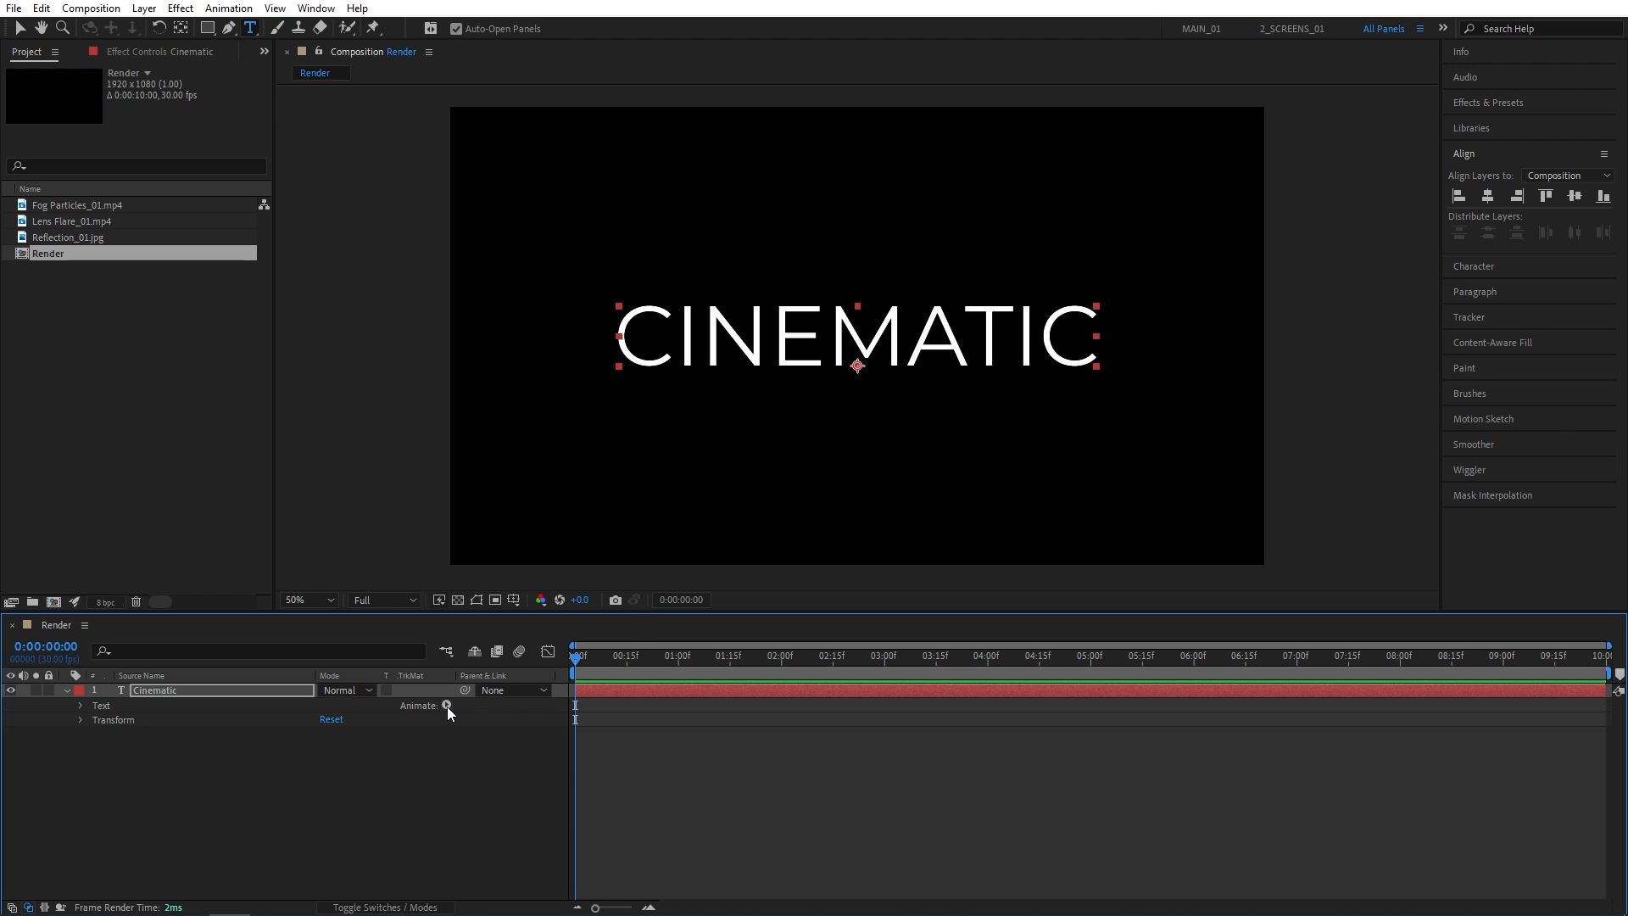
click(447, 705)
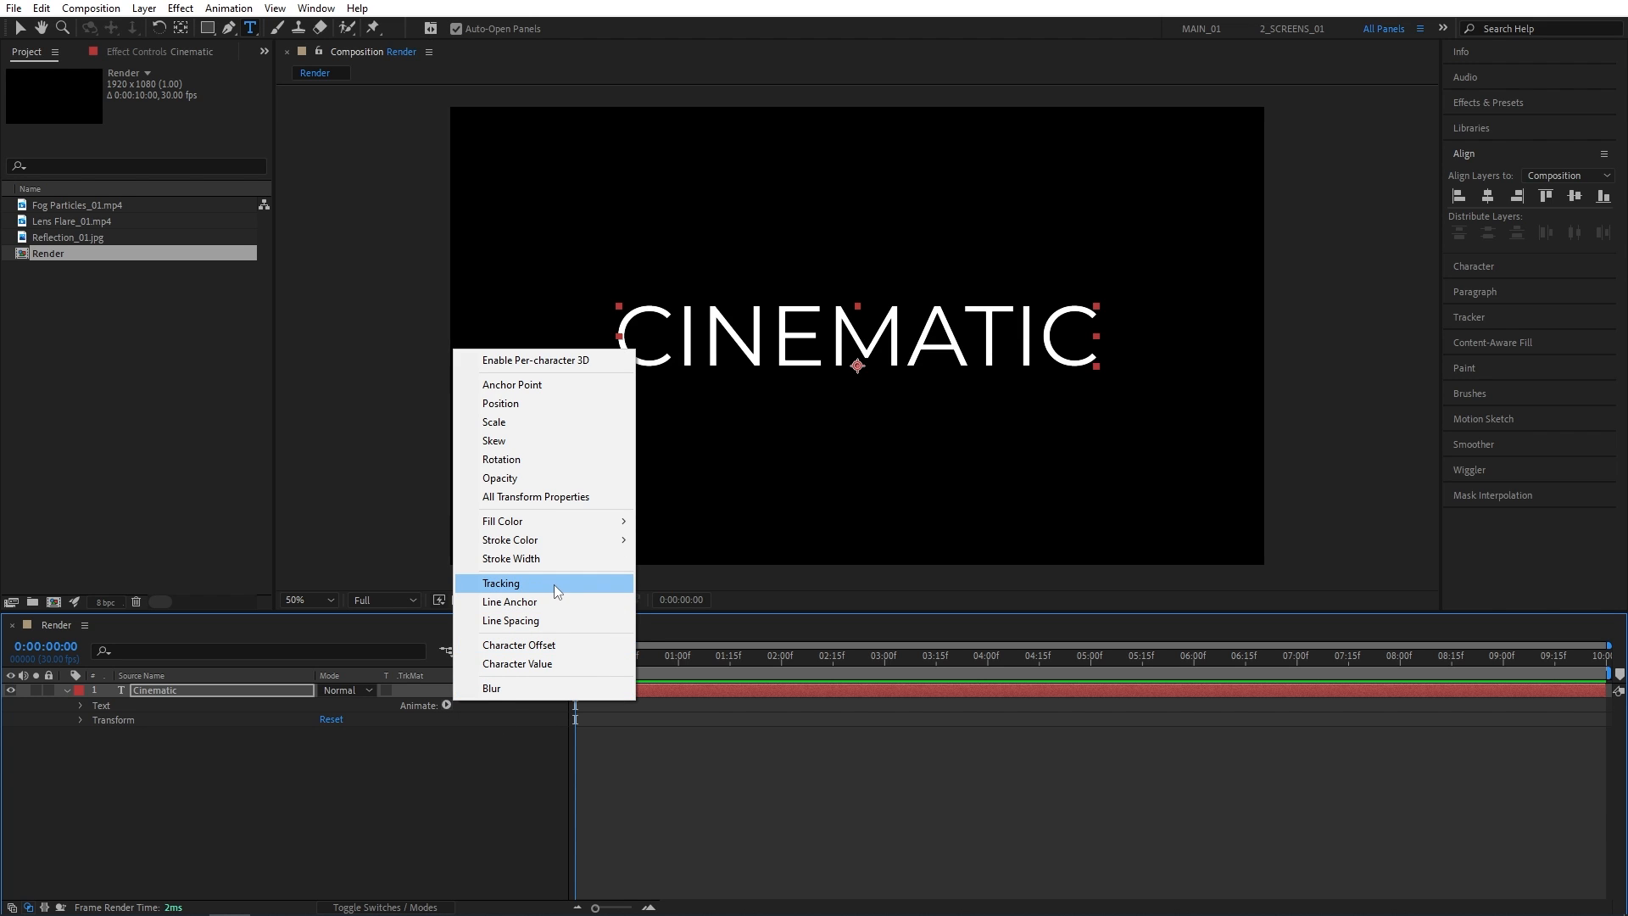
click(502, 581)
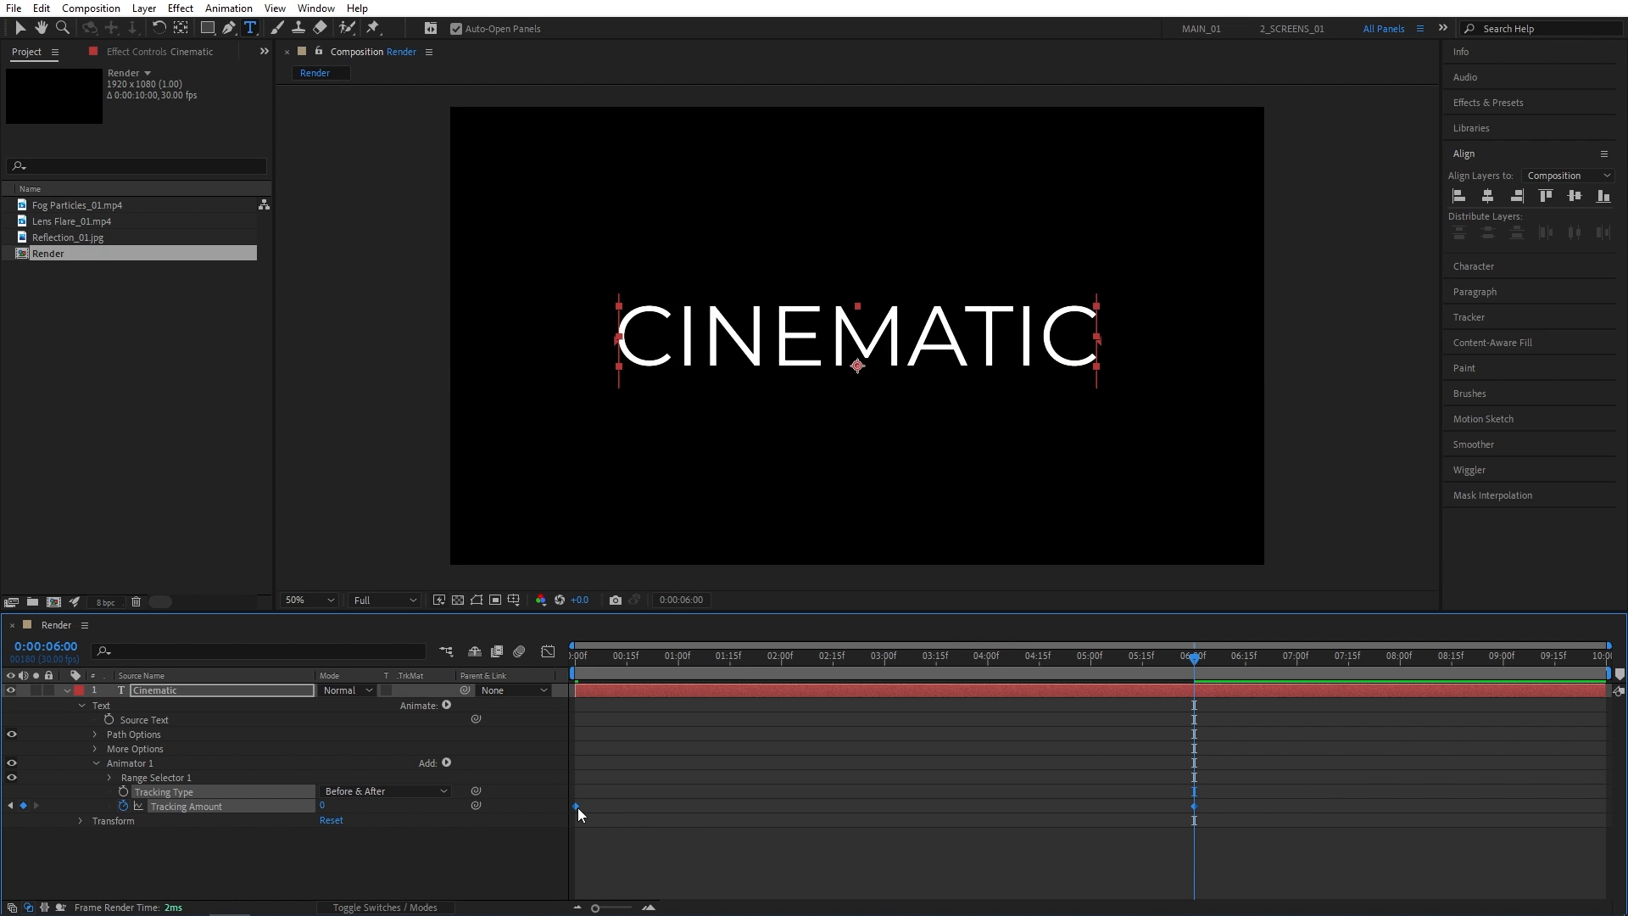
right_click(580, 814)
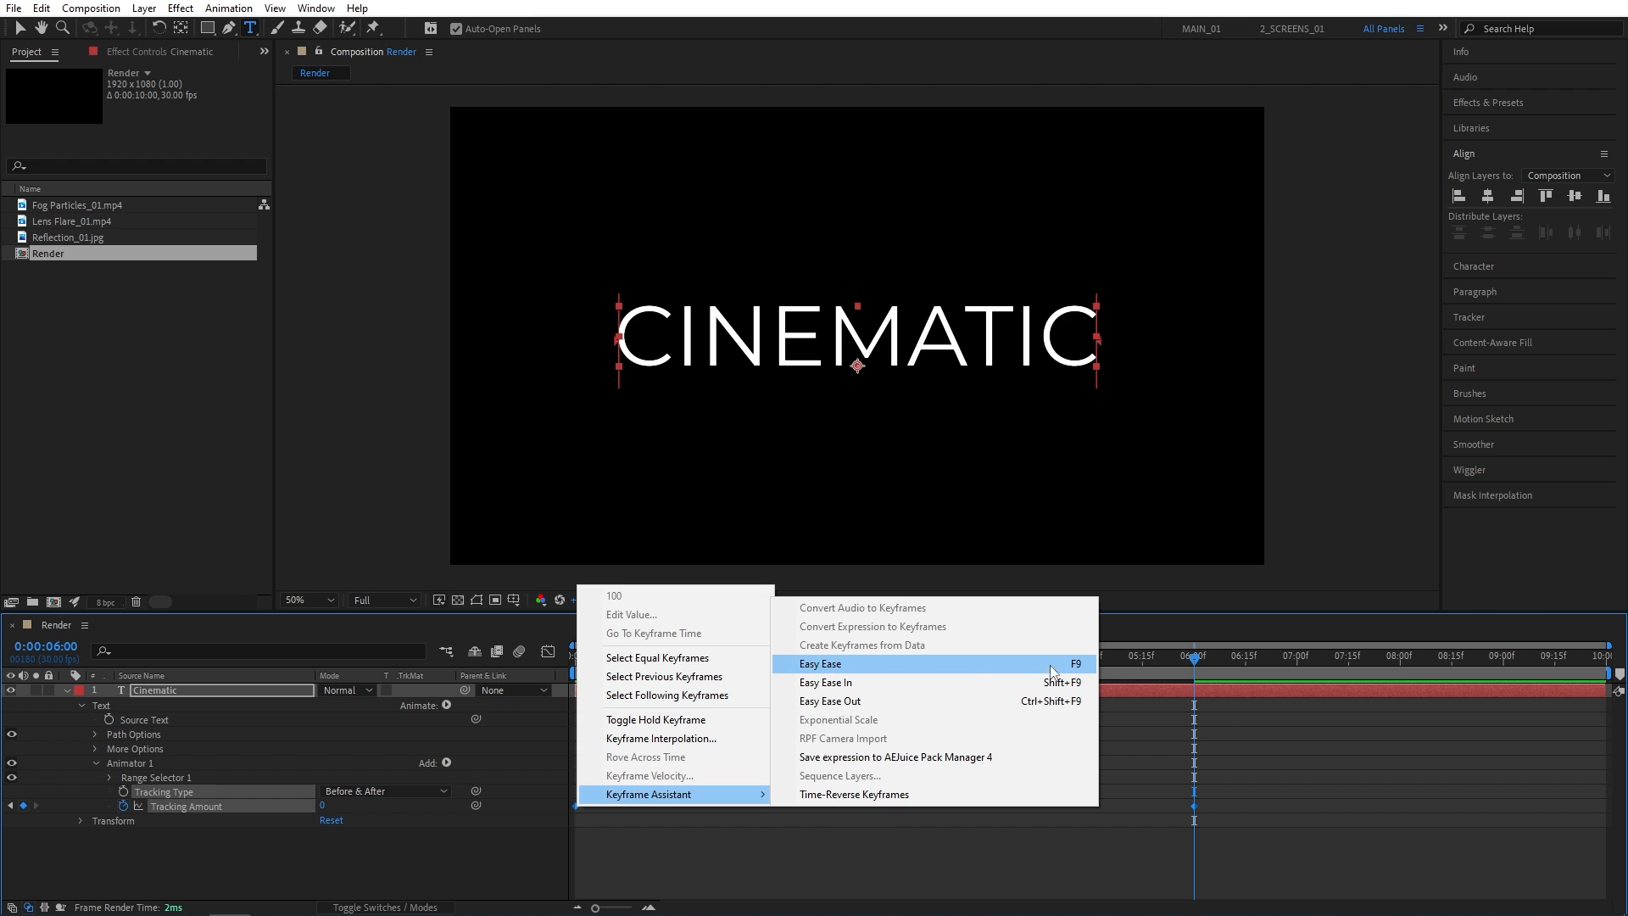
click(819, 663)
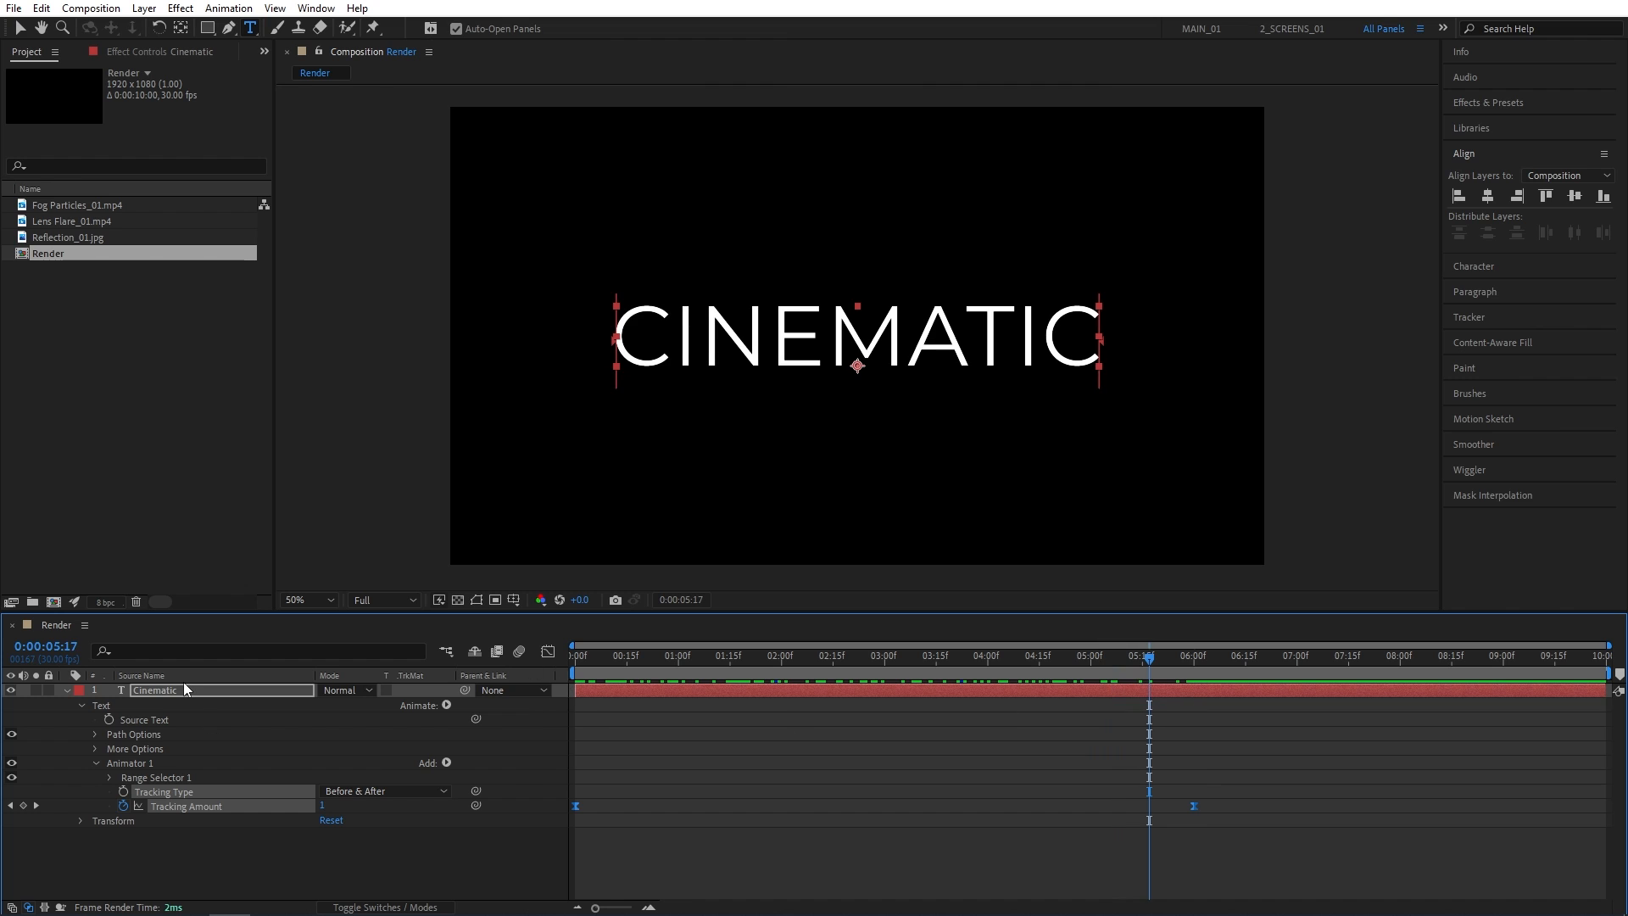
- Pre-compose the CINEMATIC title layer into a precomposition named Text
right_click(156, 690)
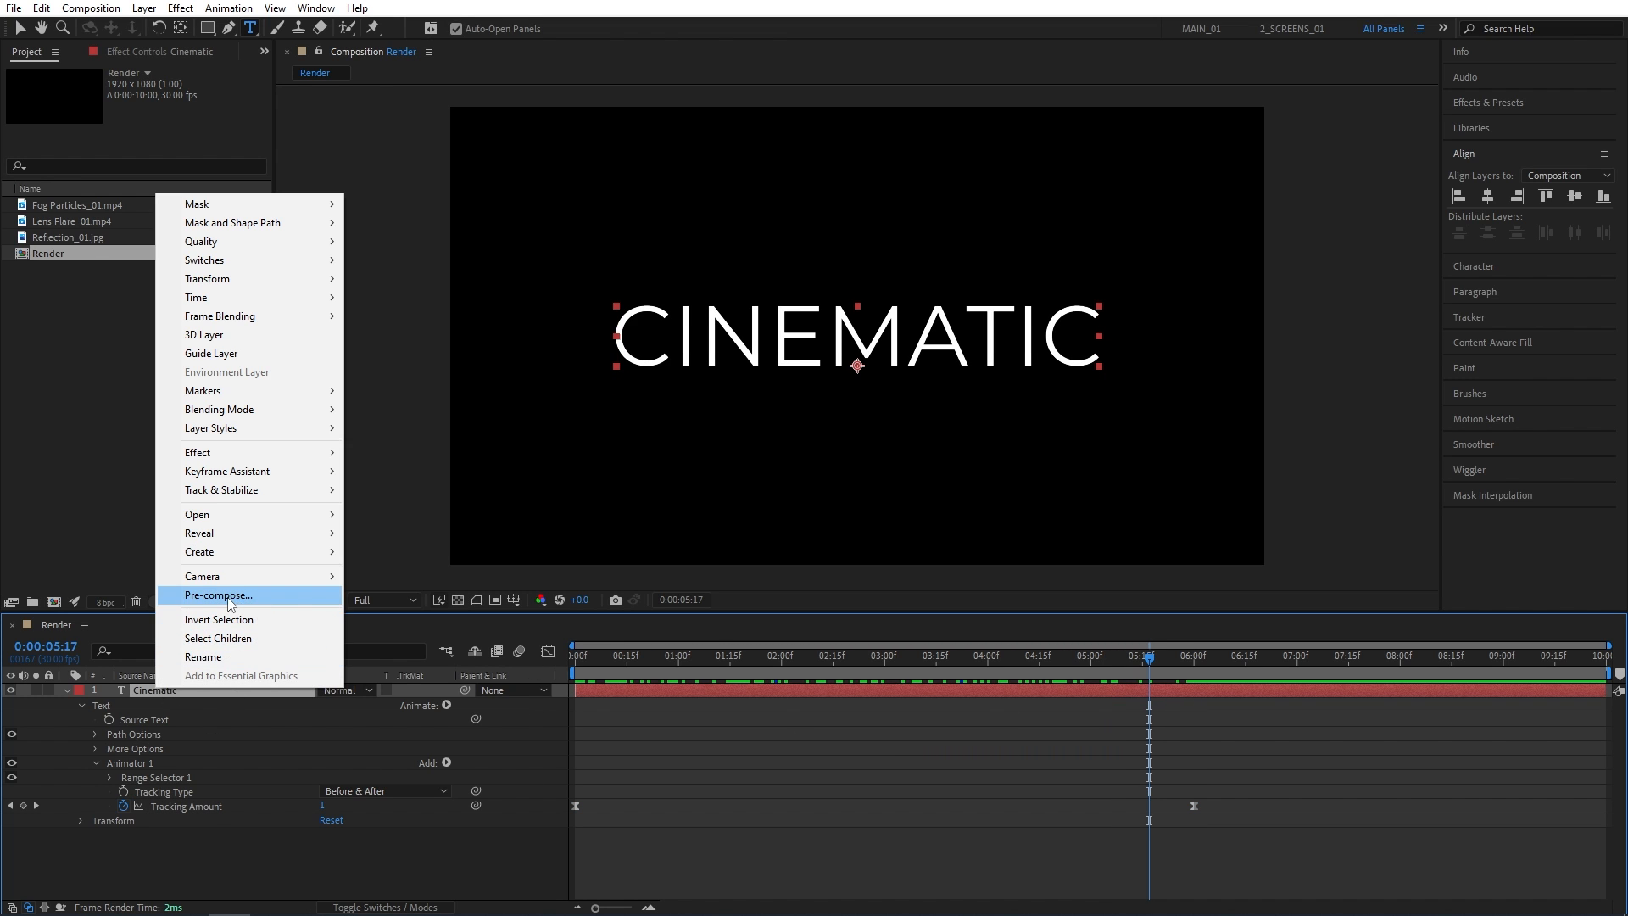
click(218, 596)
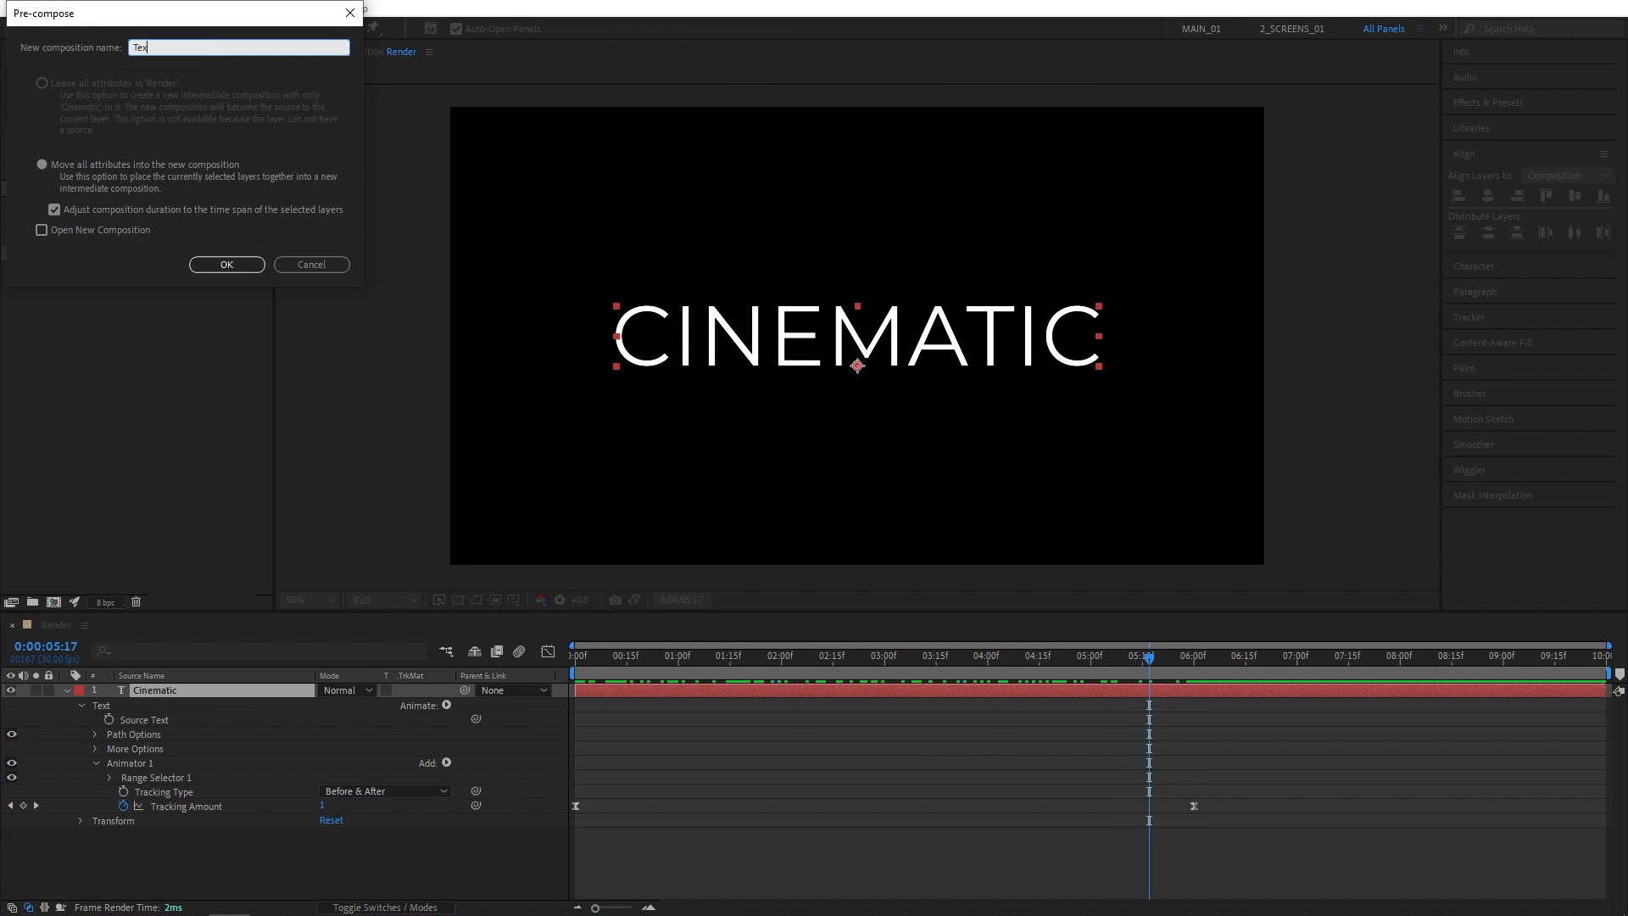
click(226, 265)
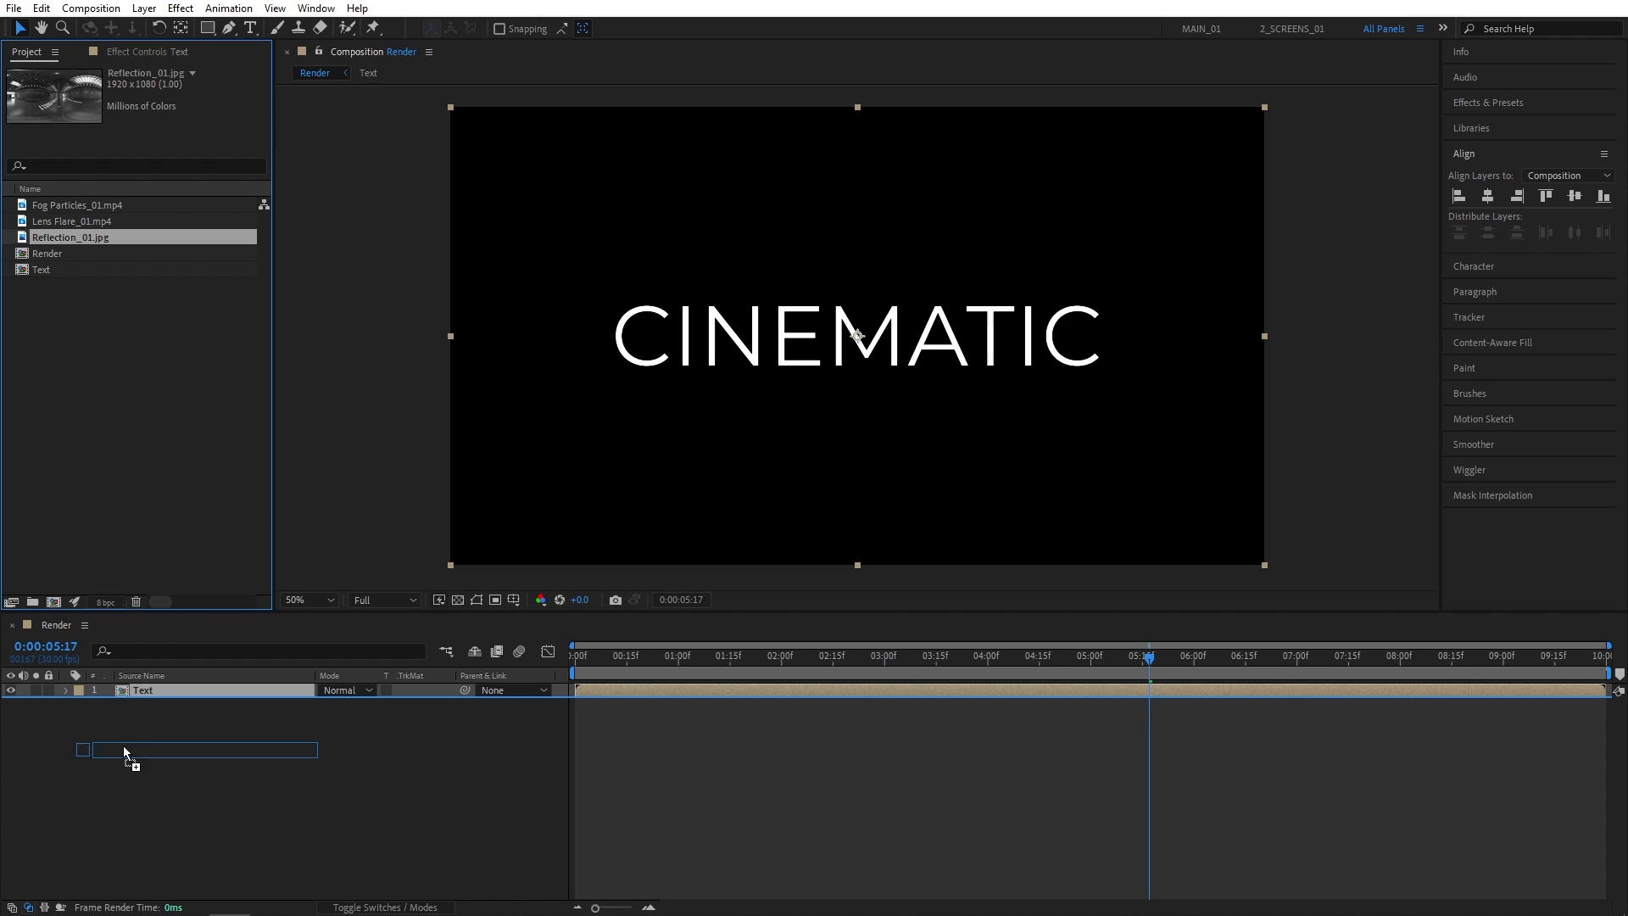
- Drag Reflection_01.jpg into the timeline as a layer below Text
drag(69, 238, 207, 703)
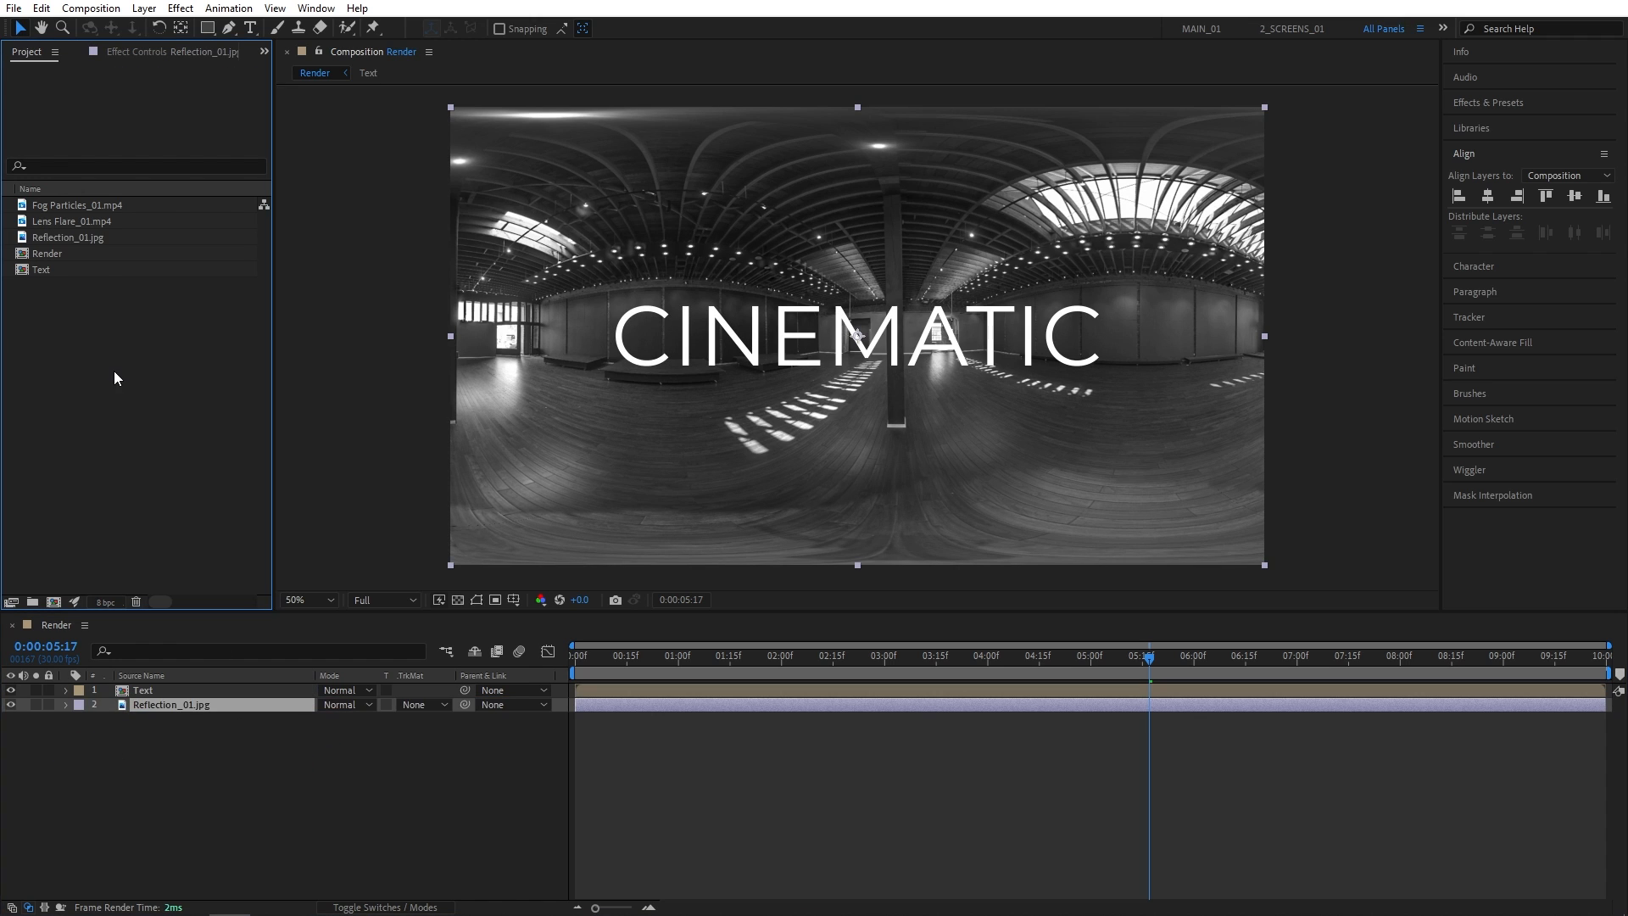
click(76, 205)
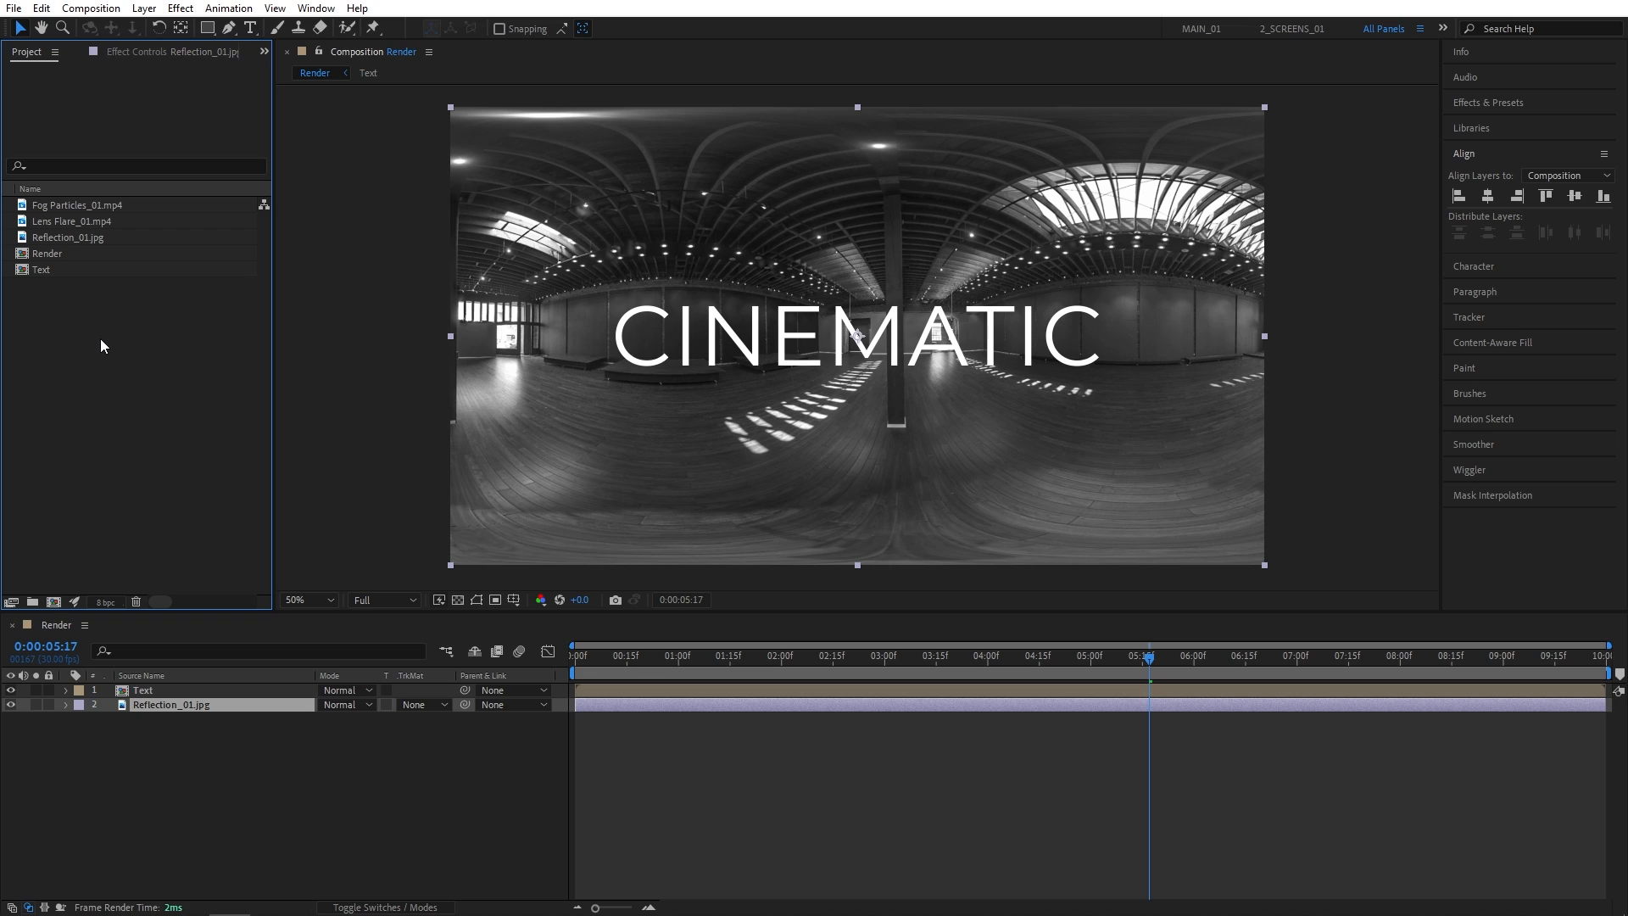
click(73, 220)
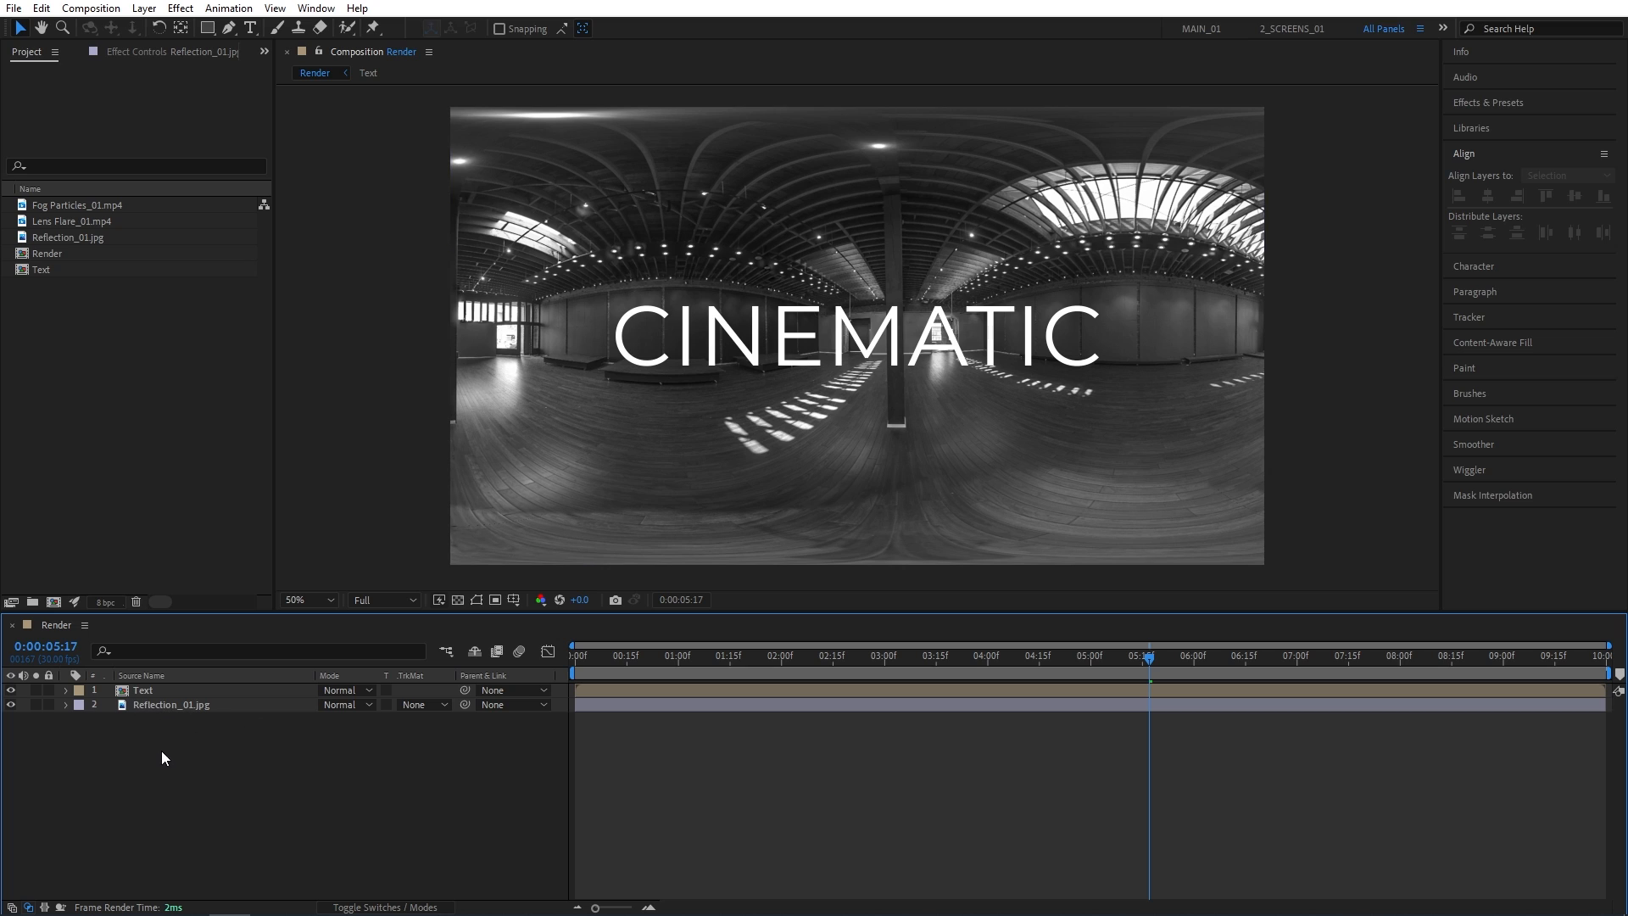
- Search Effects & Presets to apply Motion Tile, then Gaussian Blur, to Reflection_01.jpg
click(1487, 102)
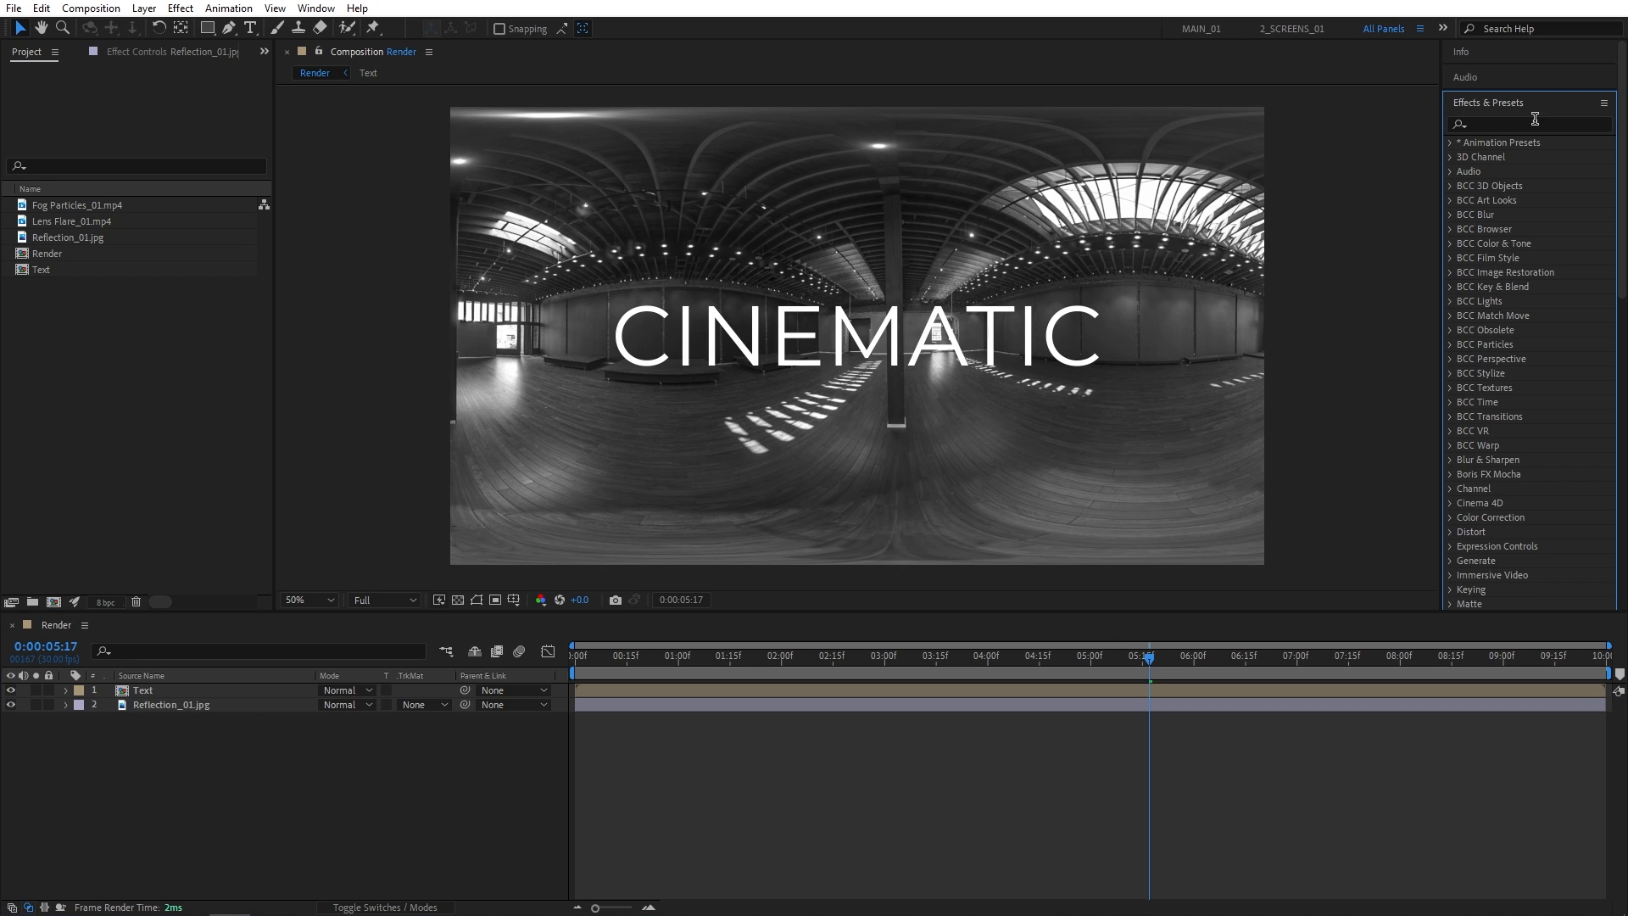
text(motion tile)
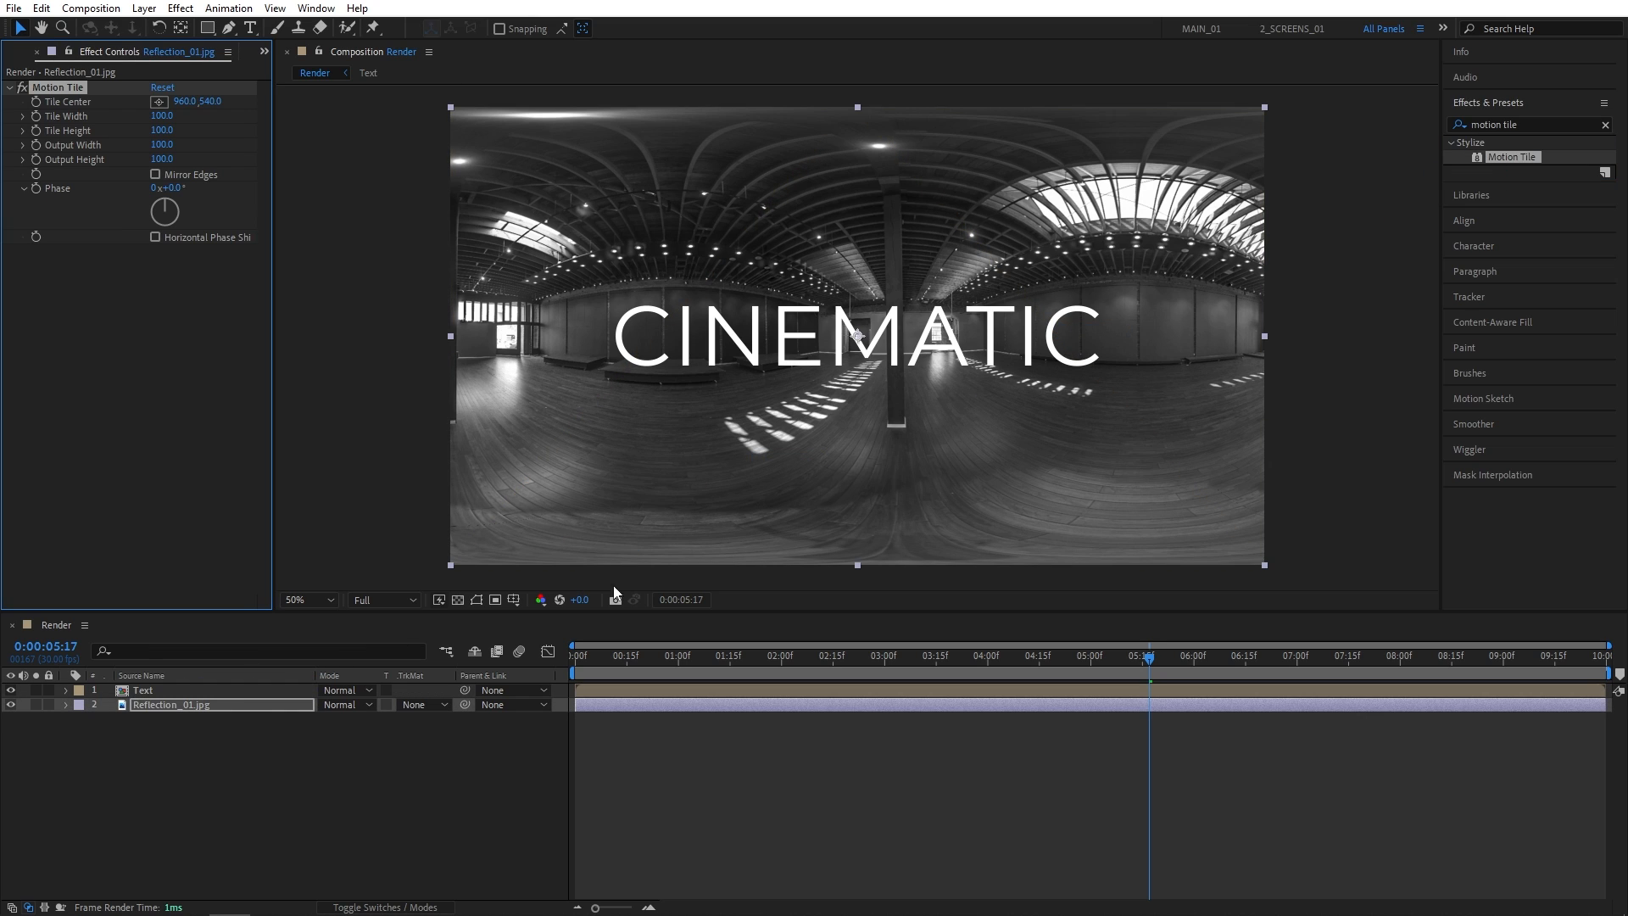
text(gaus)
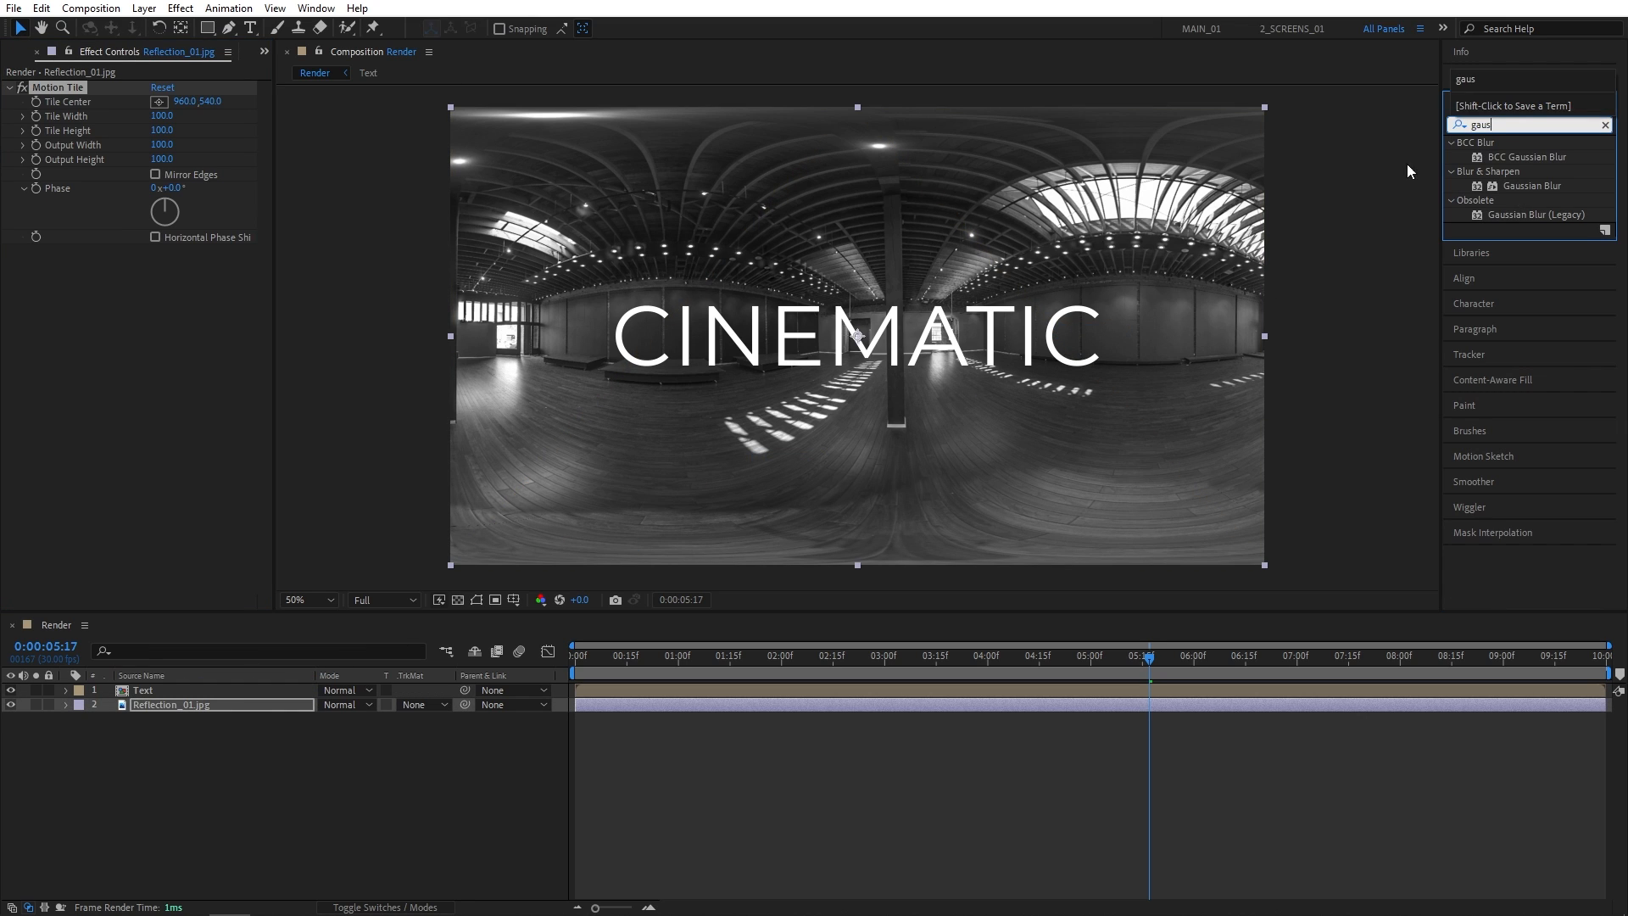
double_click(1533, 184)
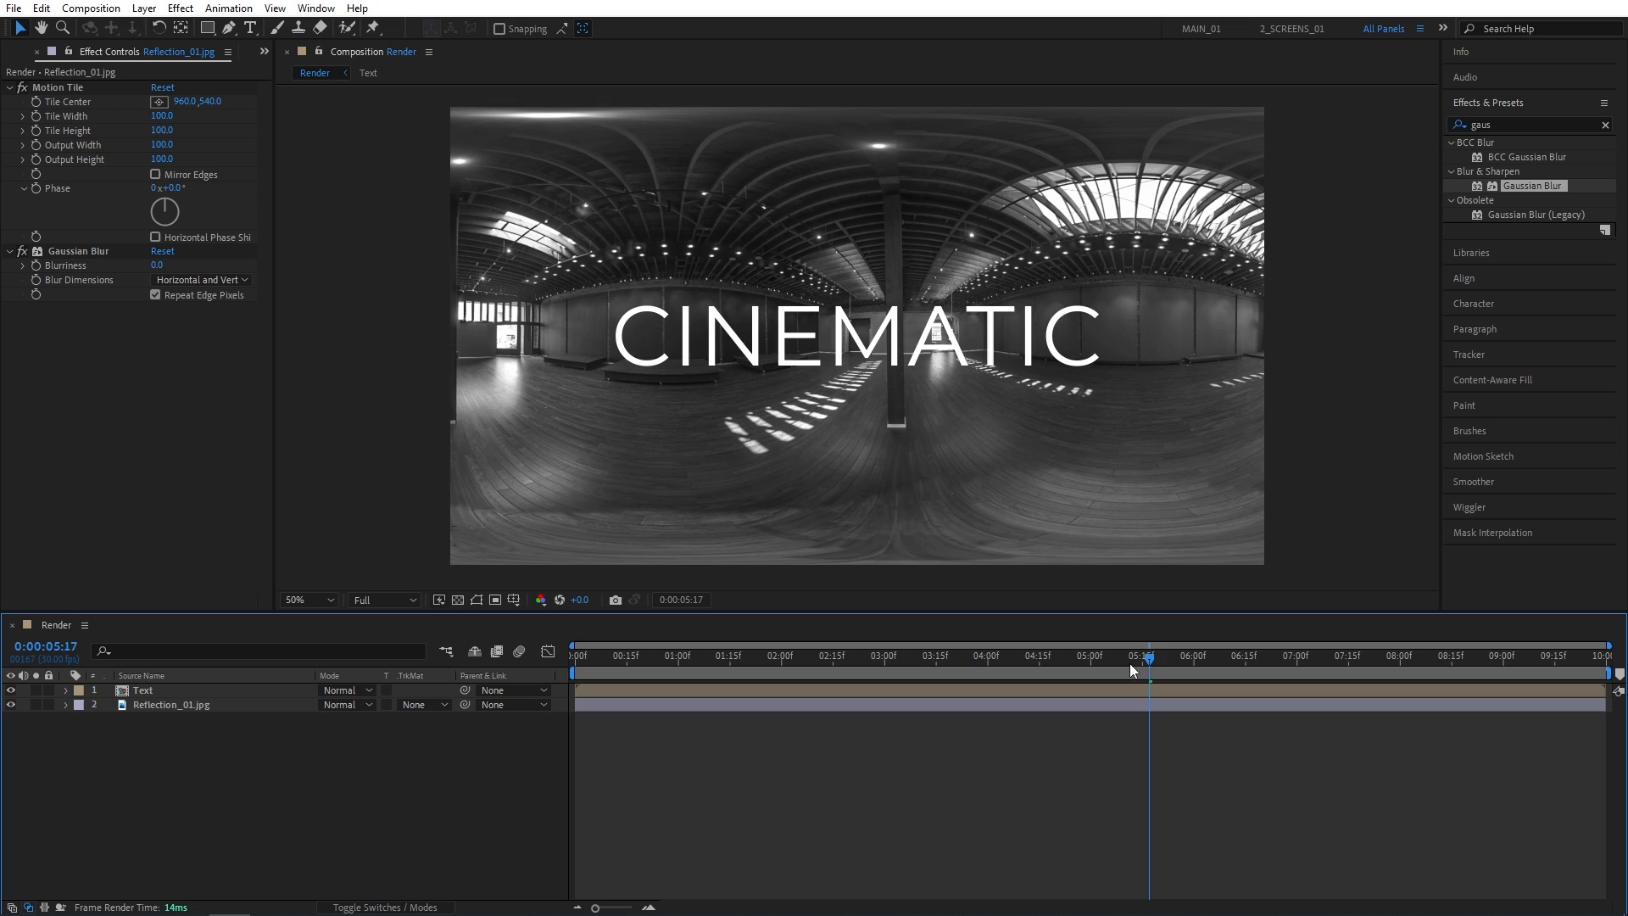
- At time 0, enable Motion Tile's Mirror Edges and set Gaussian Blur Blurriness to 25
click(575, 655)
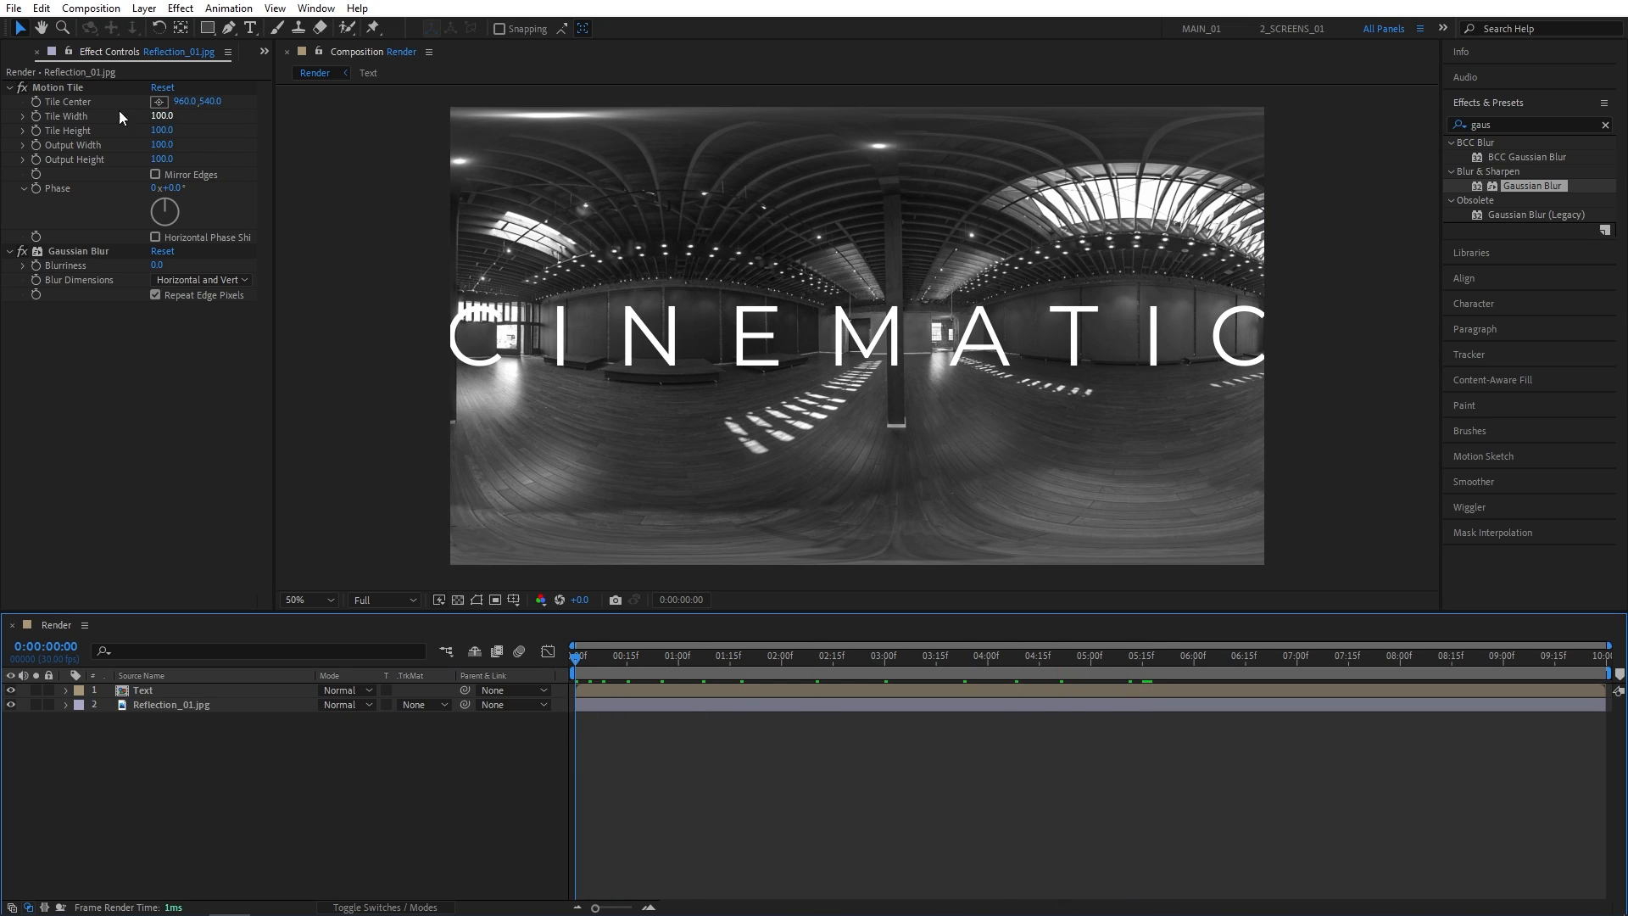
click(170, 704)
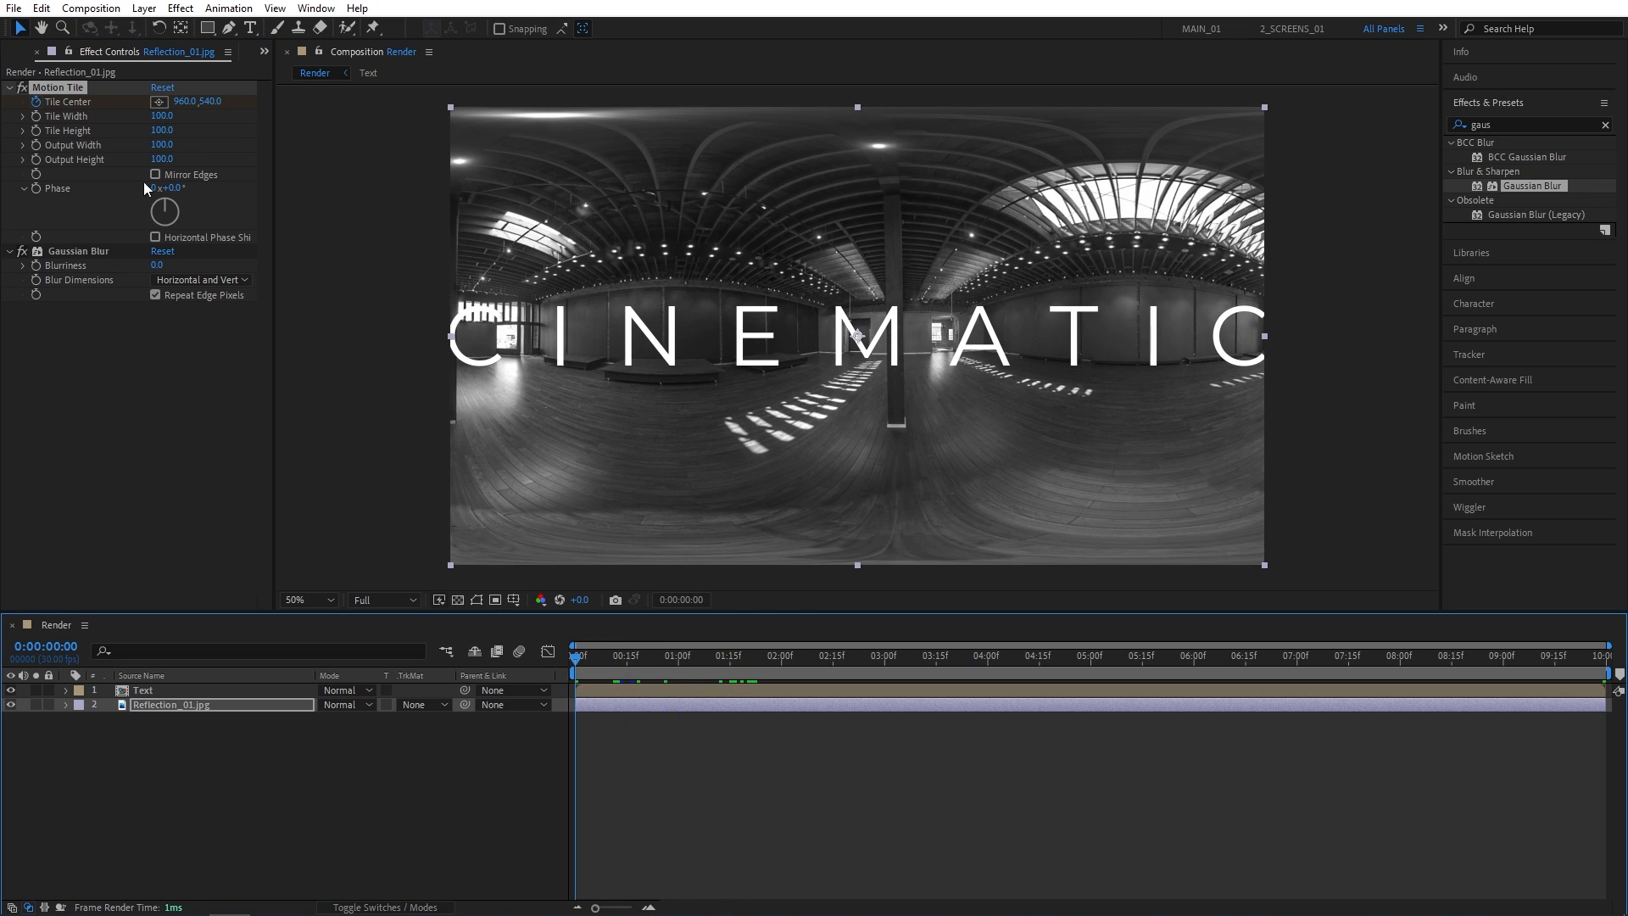
click(154, 173)
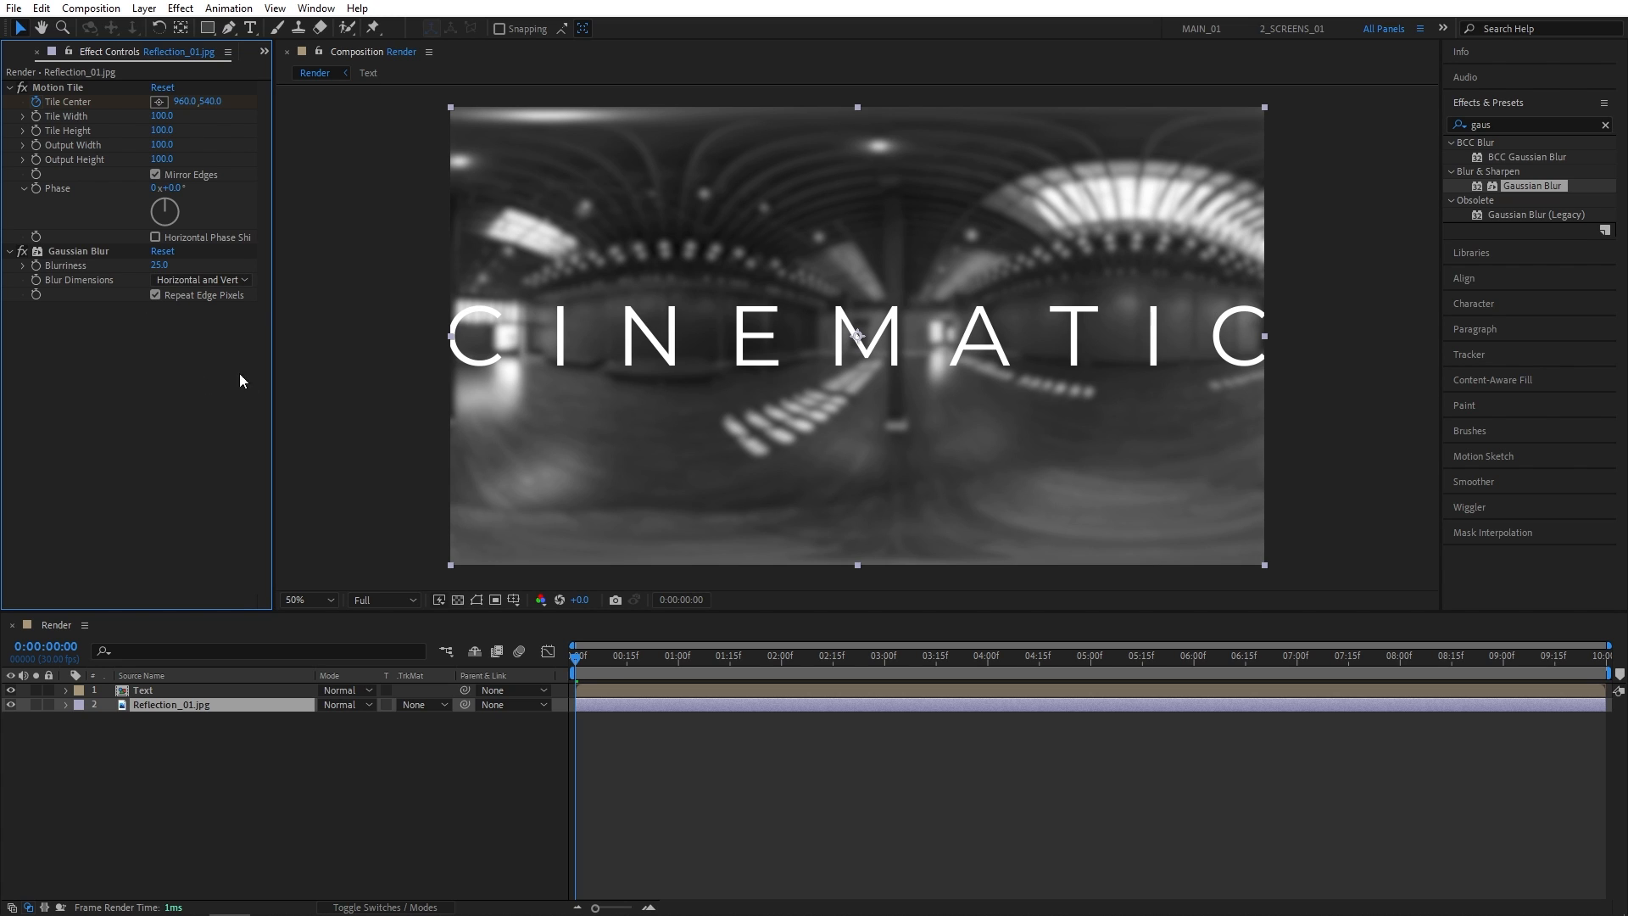
click(171, 706)
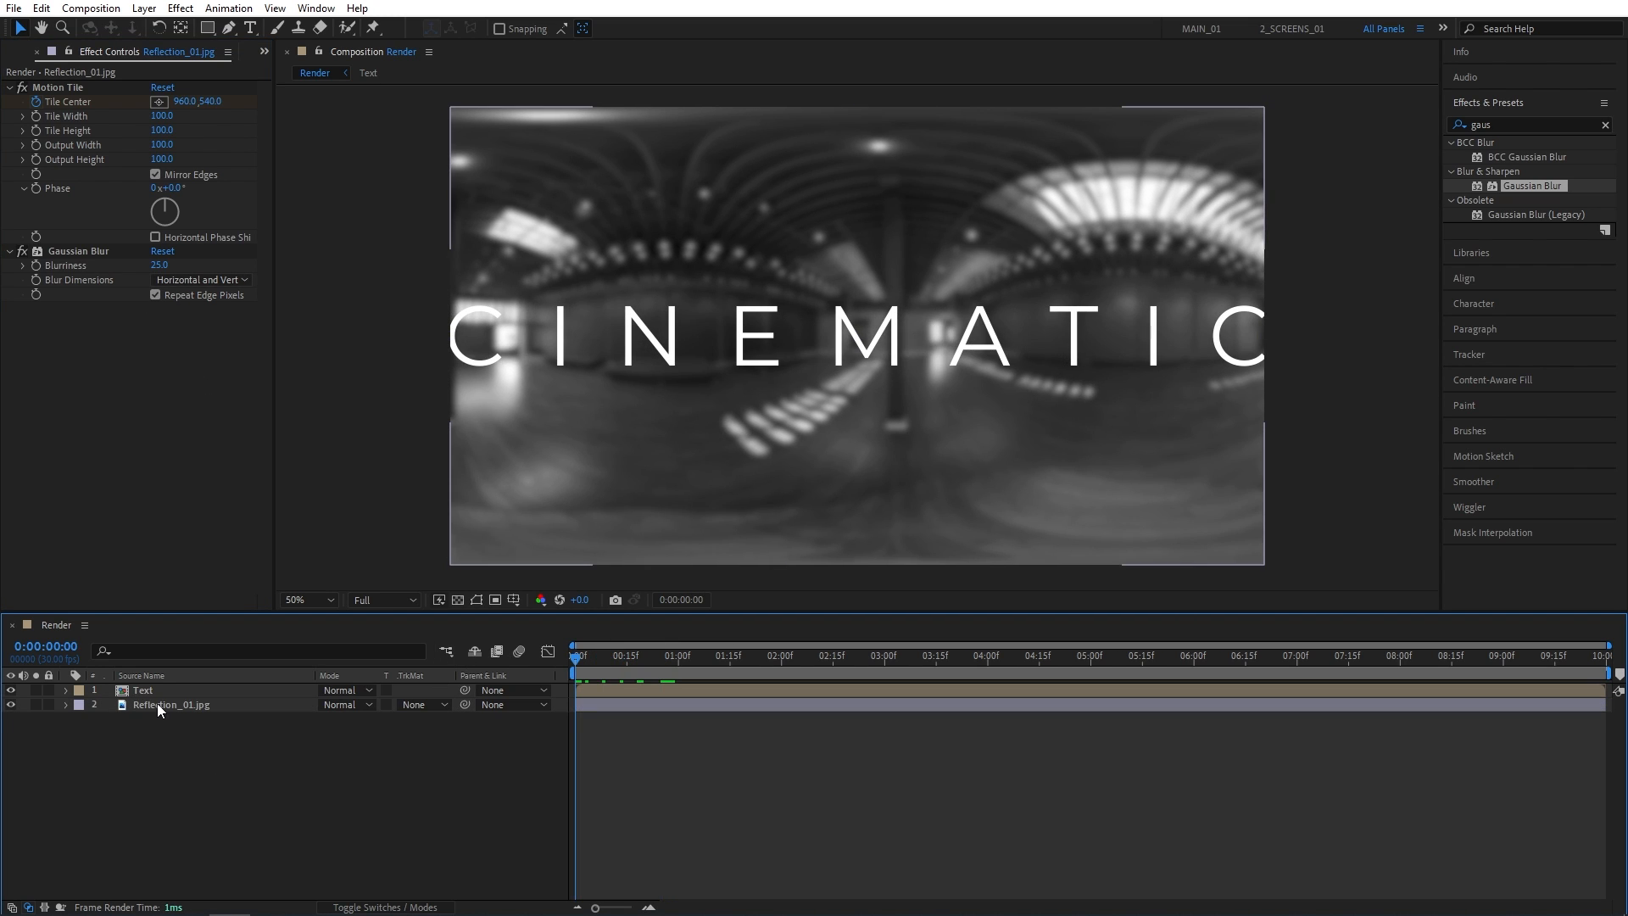
- Pre-compose the reflection layer as Map, moving all attributes into it
right_click(169, 704)
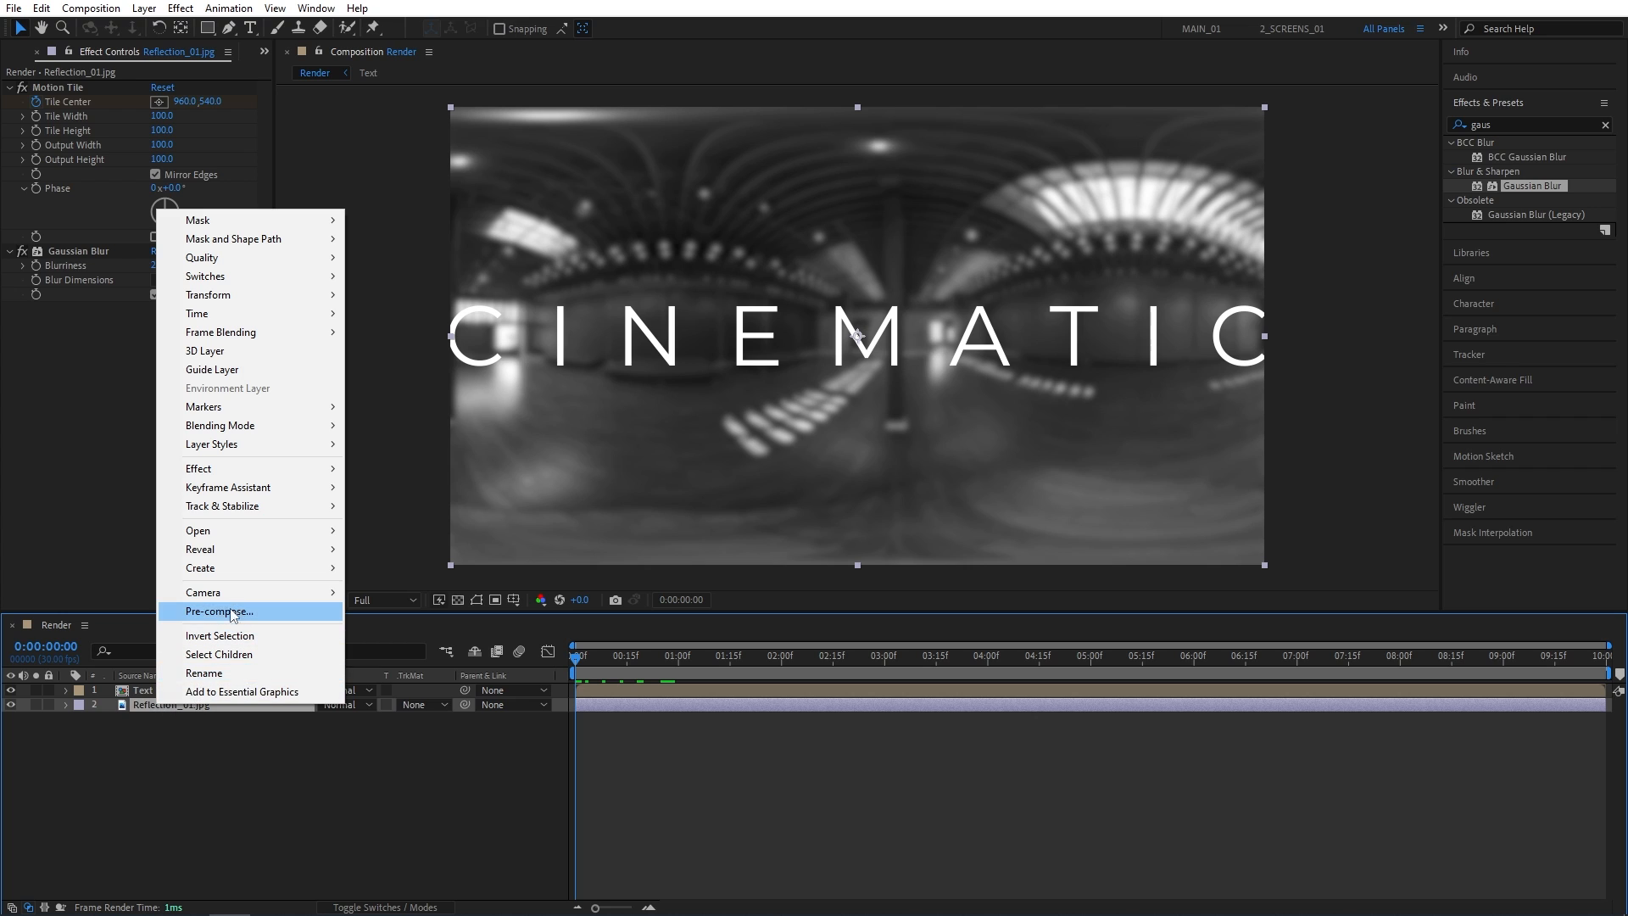
click(219, 612)
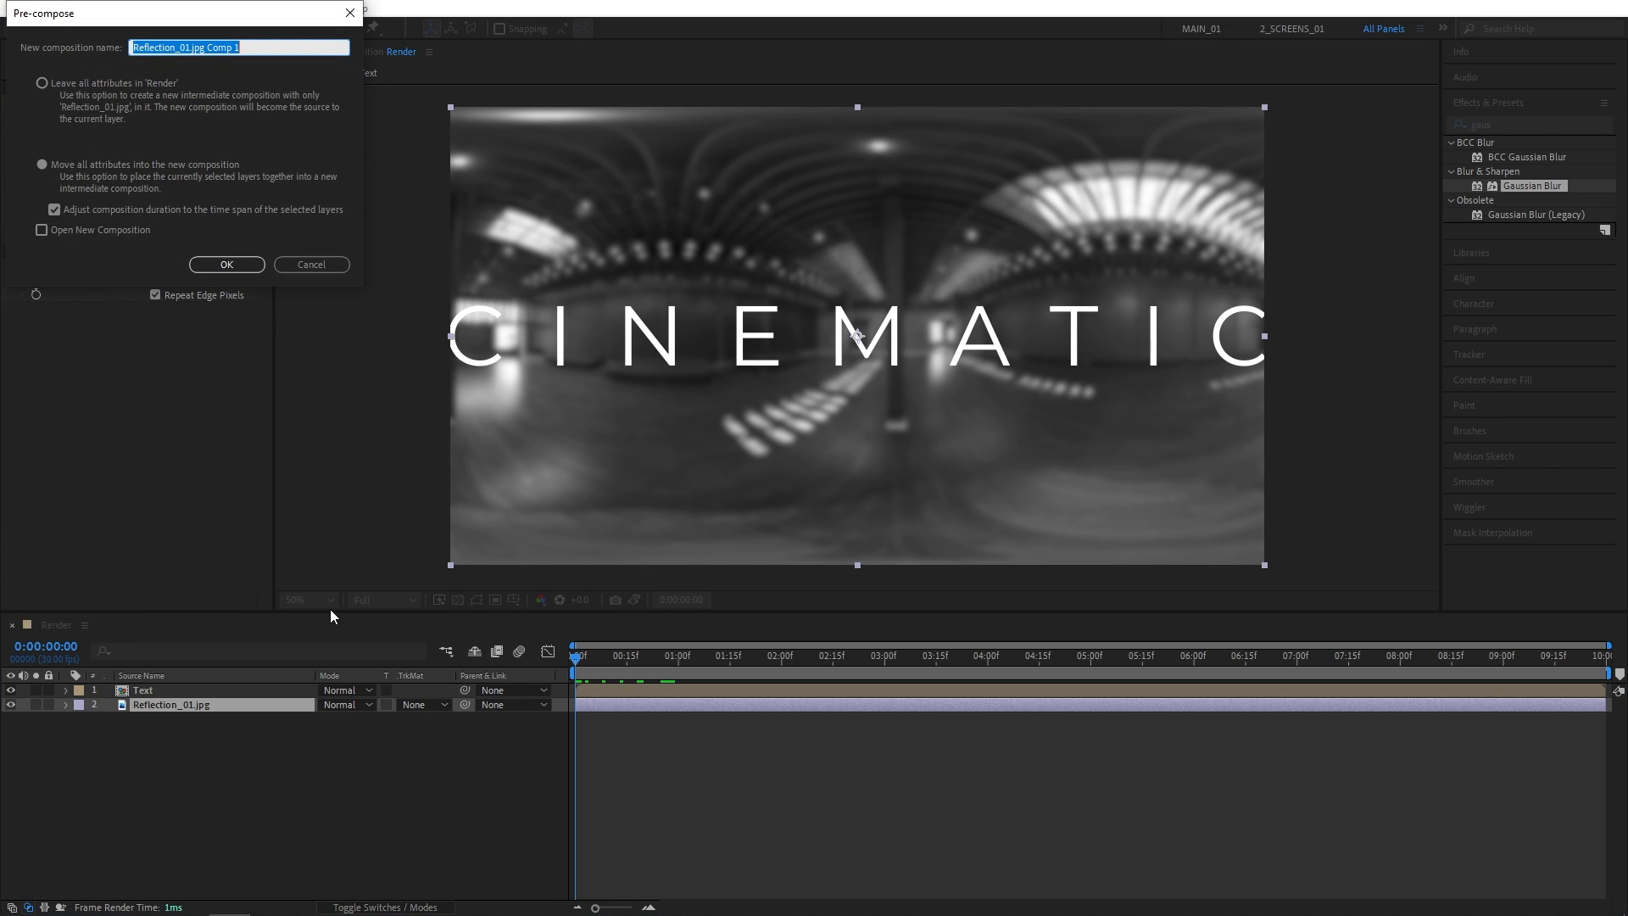
text(Map)
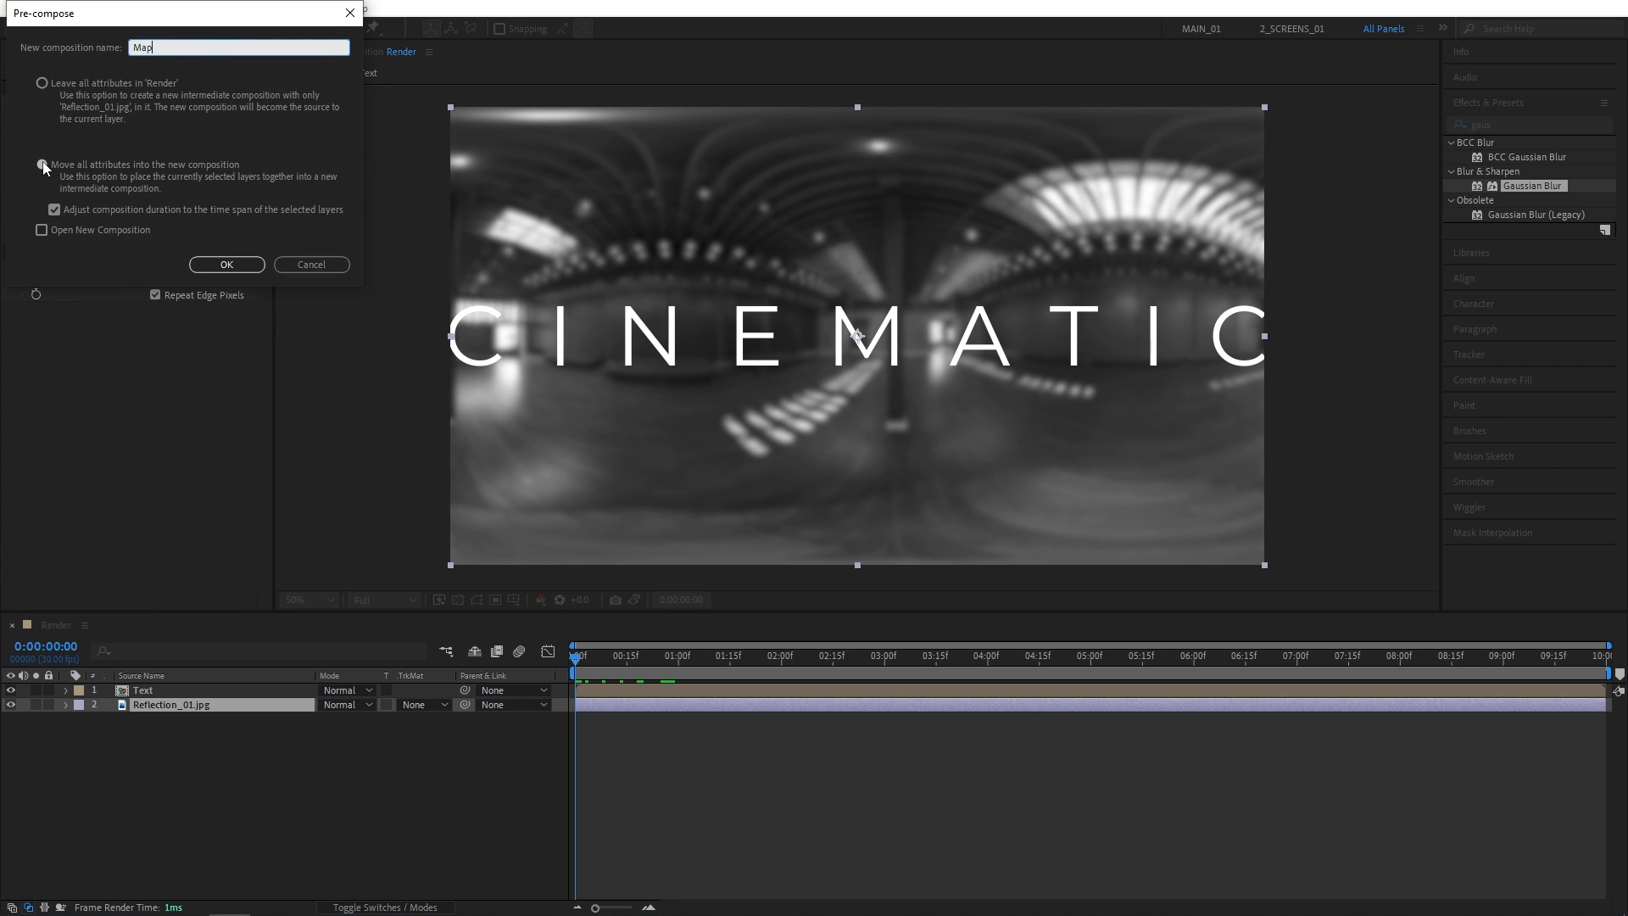
click(225, 264)
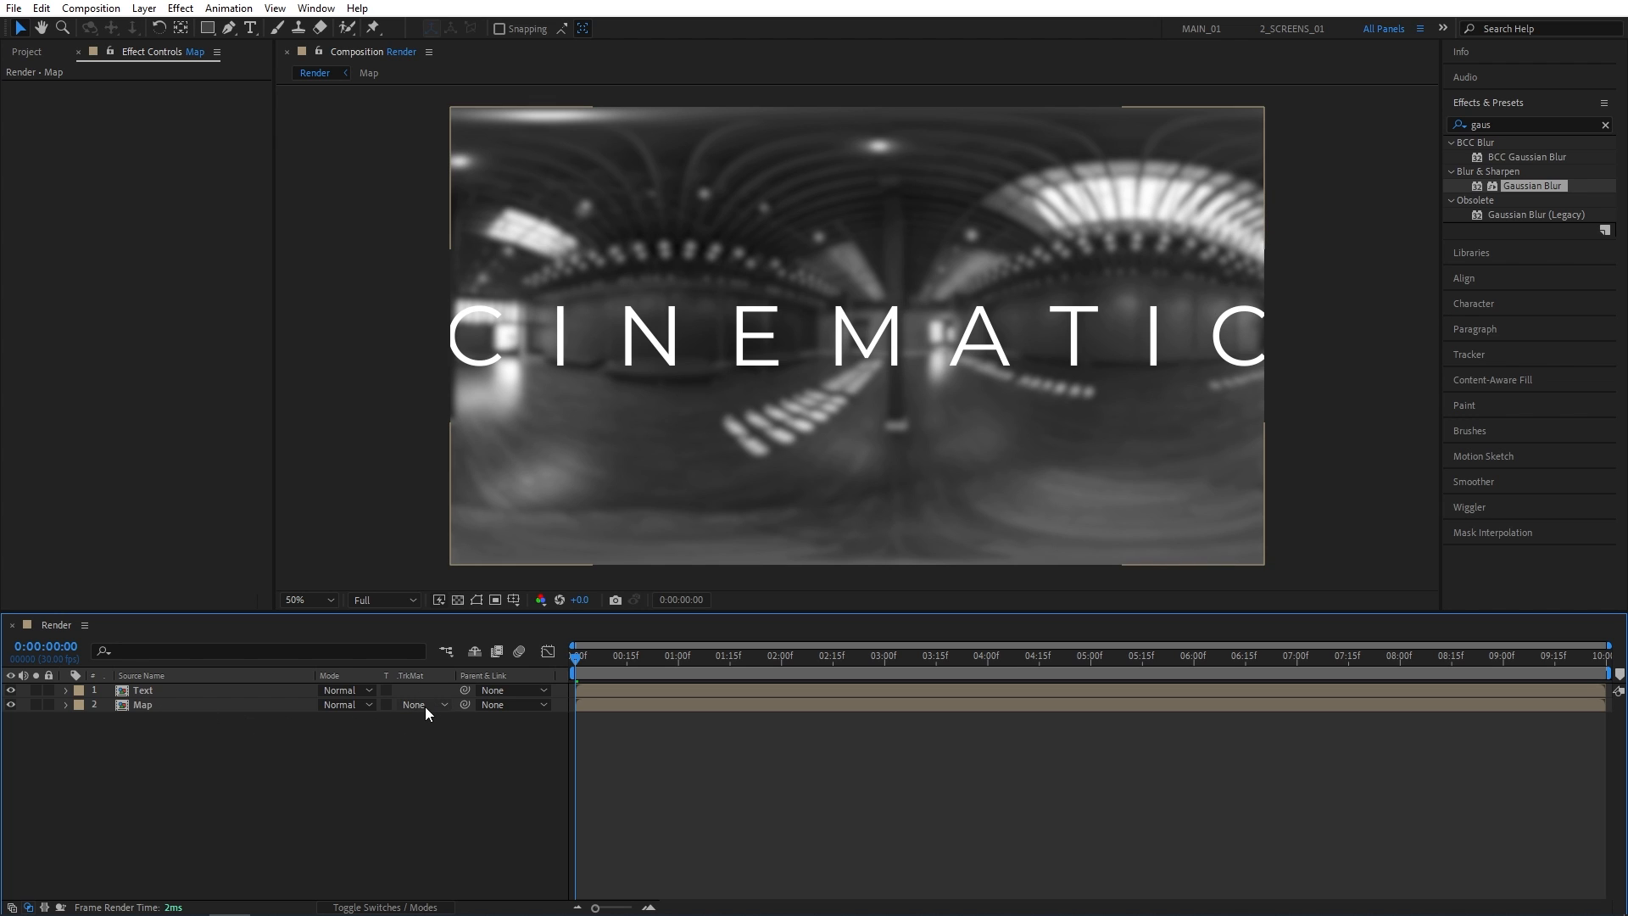
- Matte Map with the Text layer's alpha and scrub to where CINEMATIC is fully visible
click(420, 704)
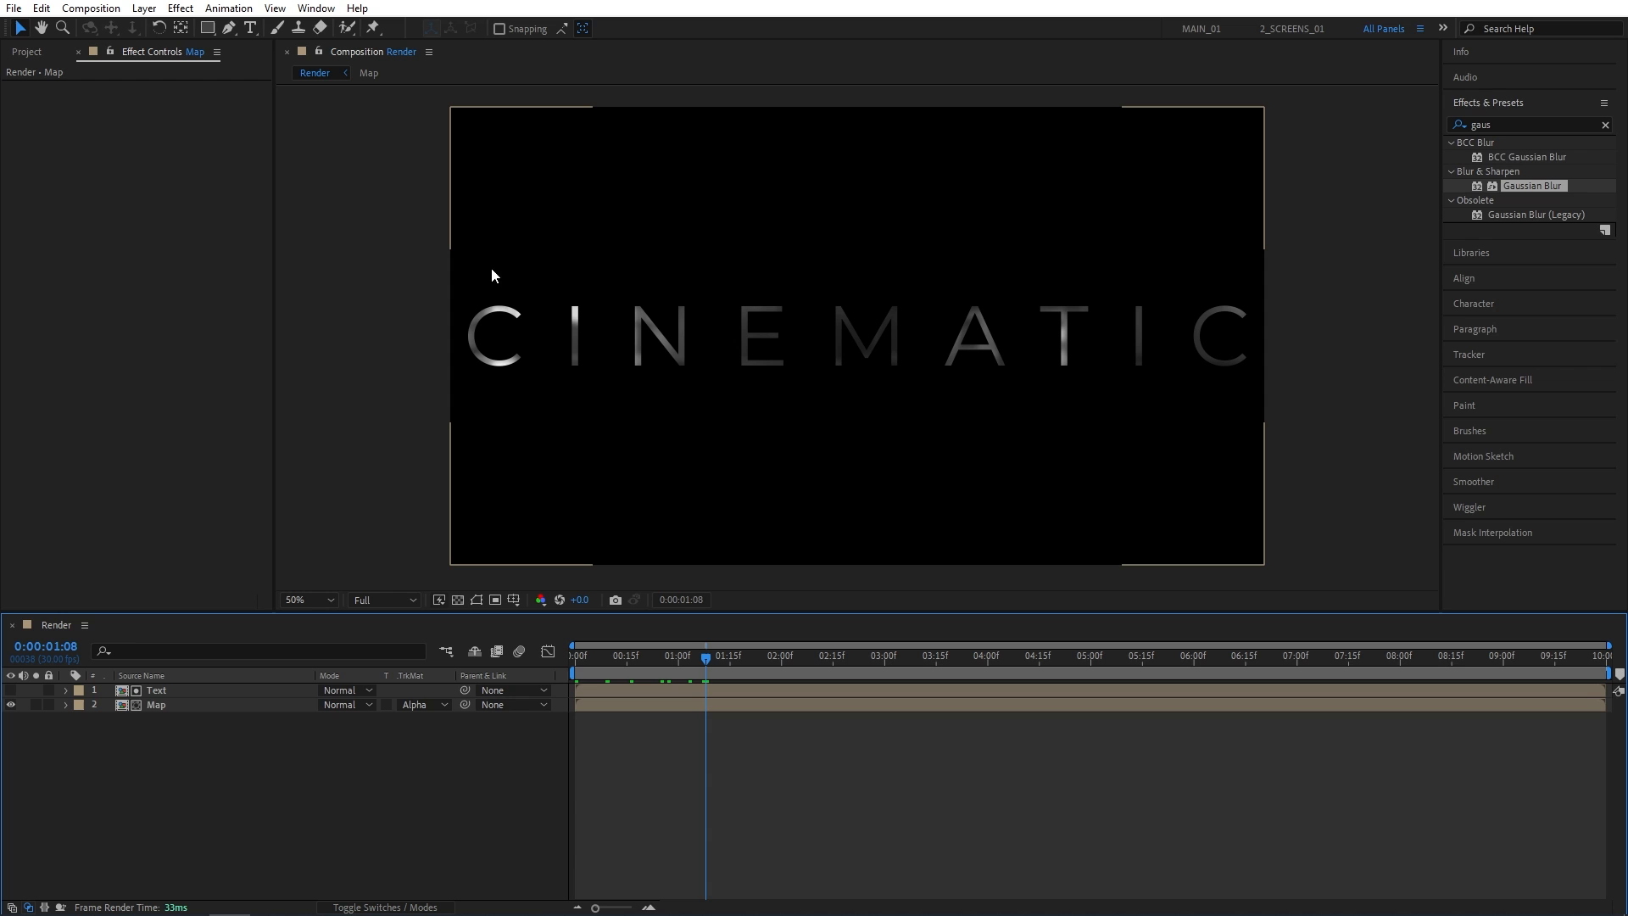
click(685, 655)
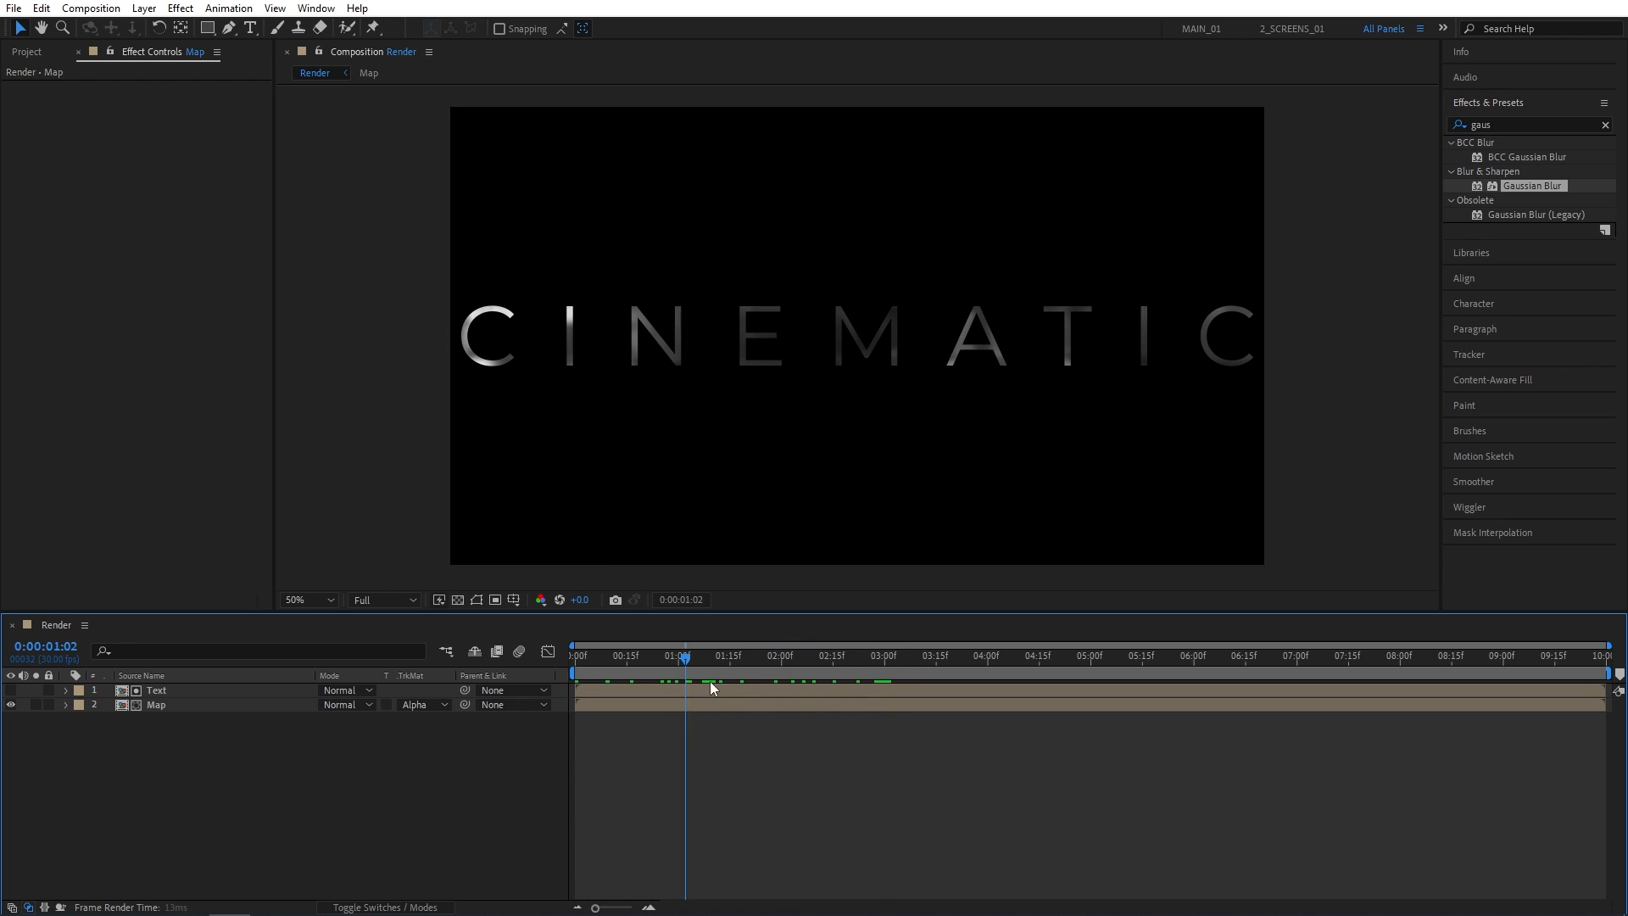
click(905, 655)
text(cc glass)
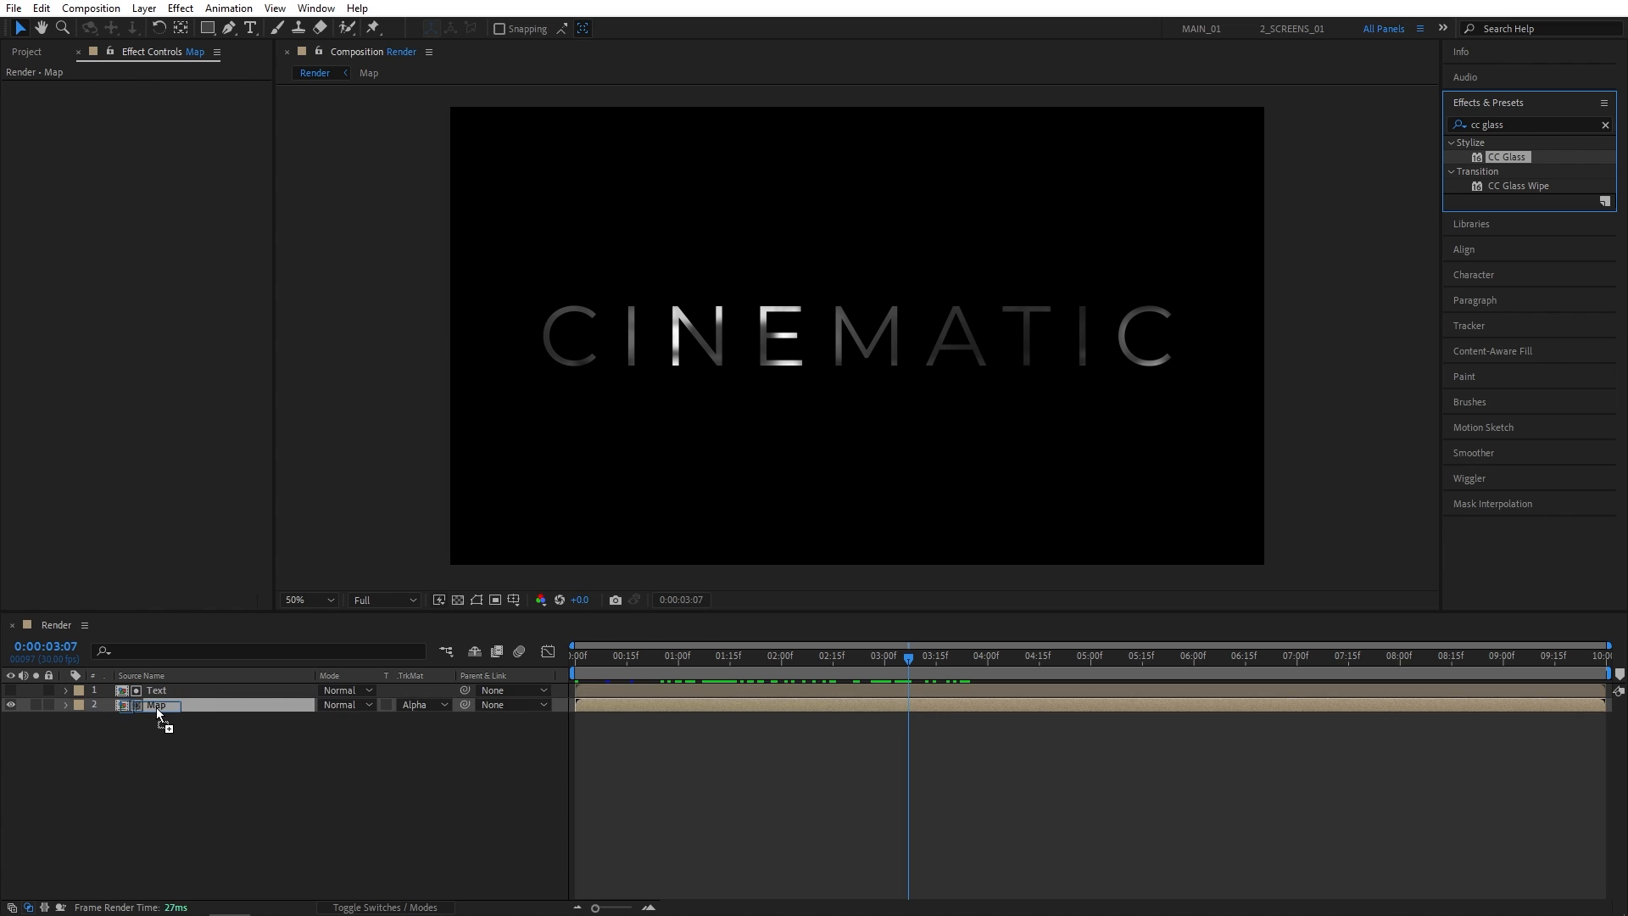
- Apply CC Glass, CC Blobbylize and Curves to the Map layer
double_click(1501, 156)
text(blob)
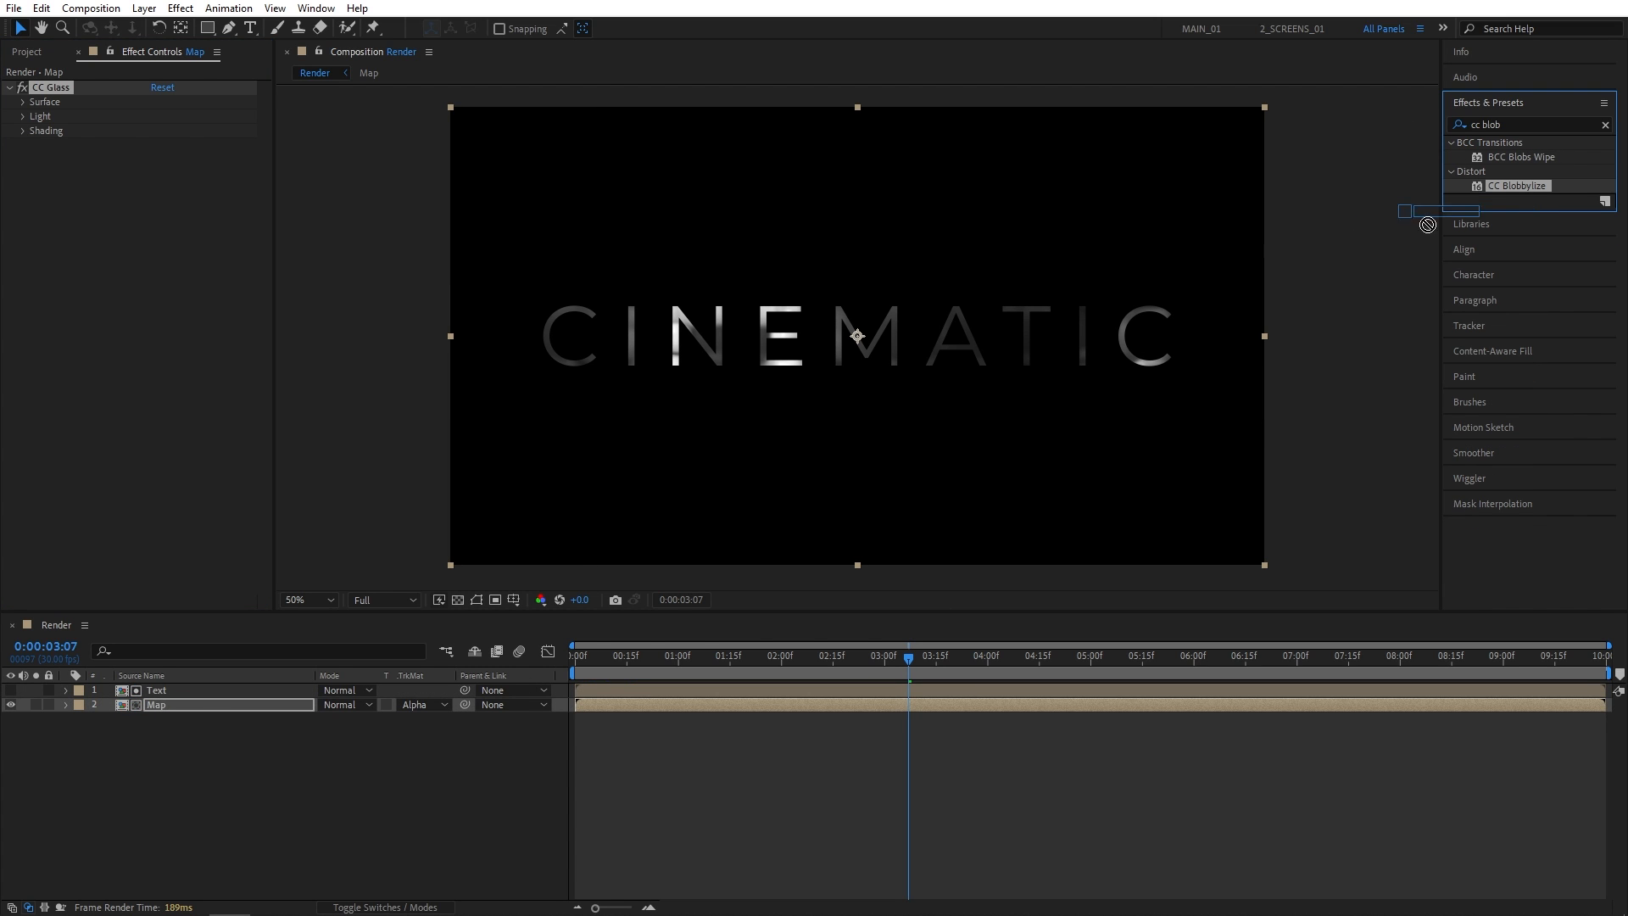
double_click(1516, 184)
text(curves)
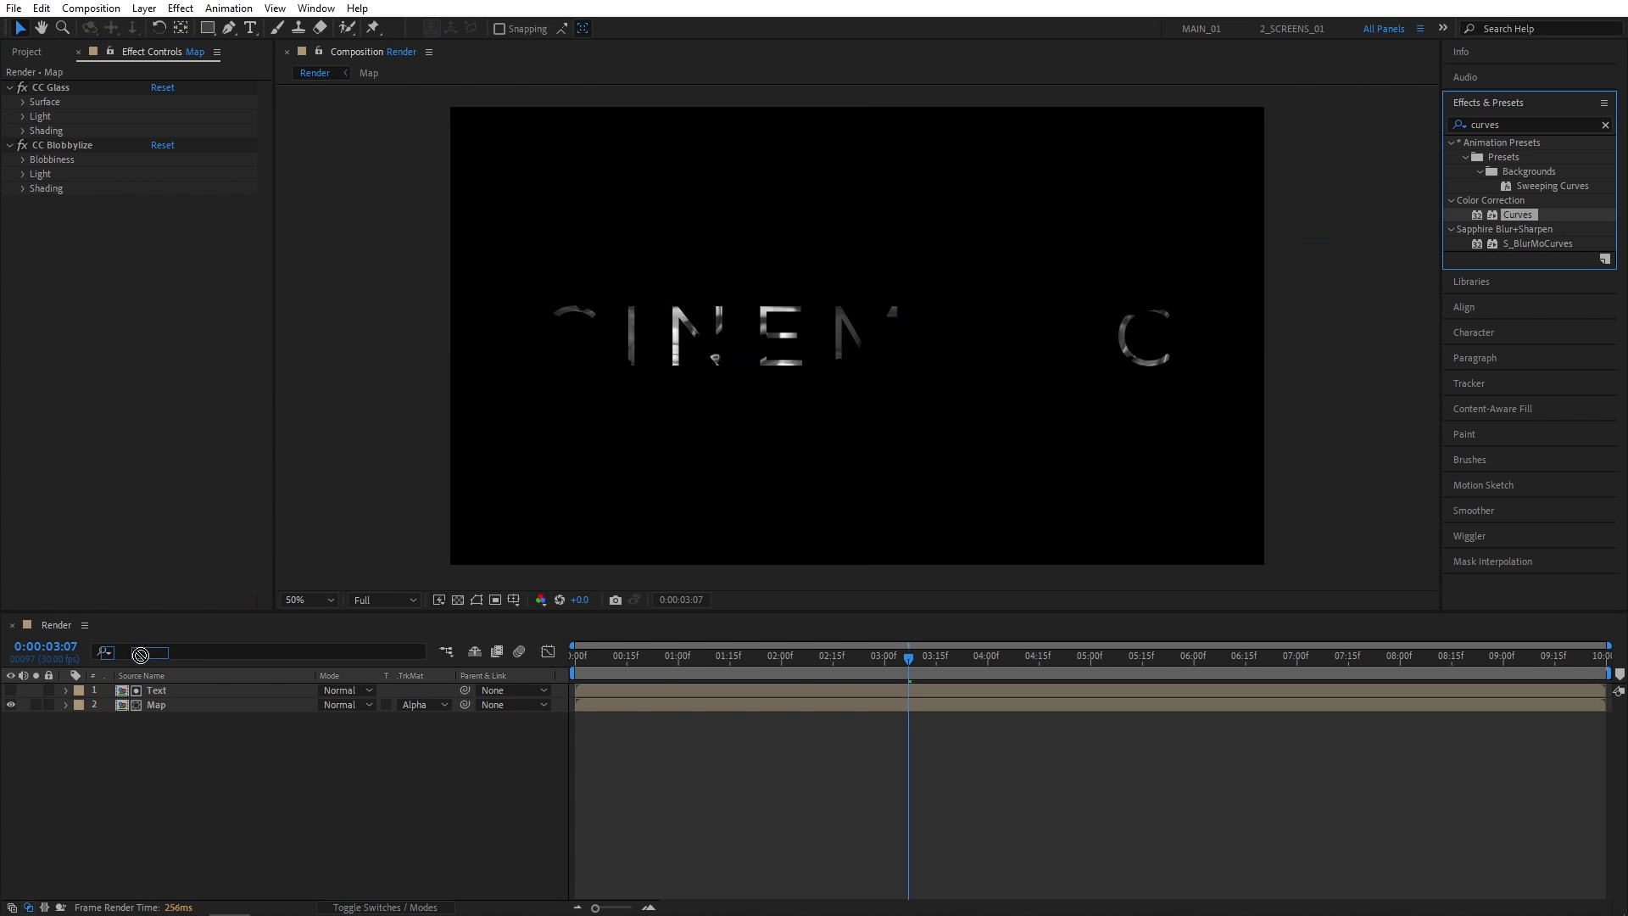
double_click(1520, 213)
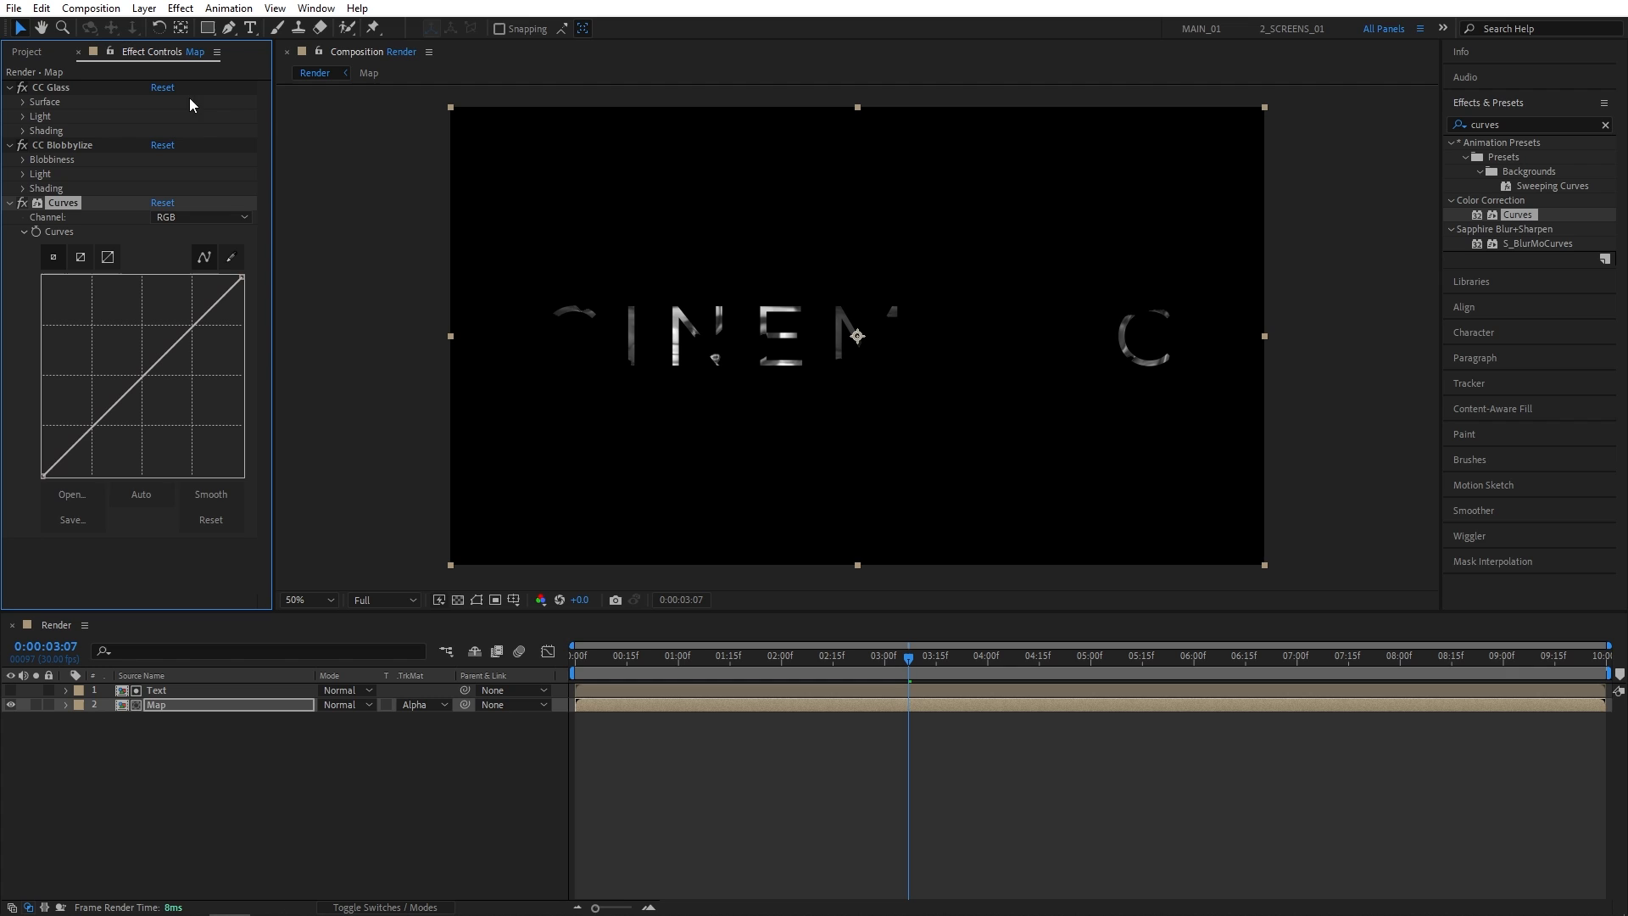
mouse_move(28, 112)
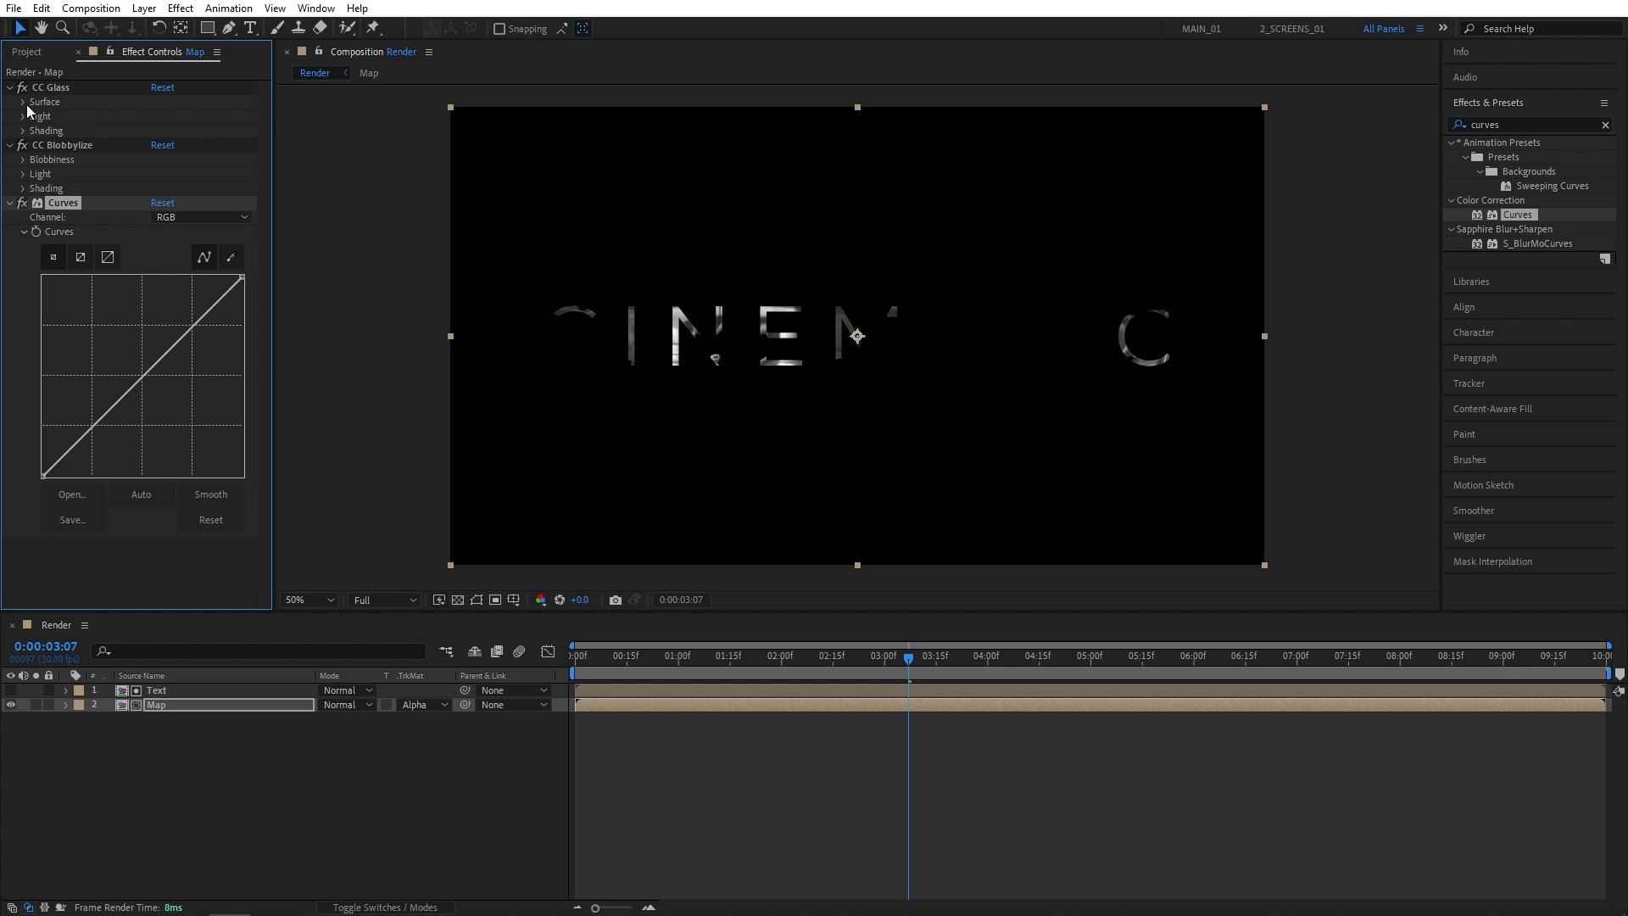
- Set the CC Glass bump map to the Text layer's alpha with height −50 and displacement −200
click(24, 102)
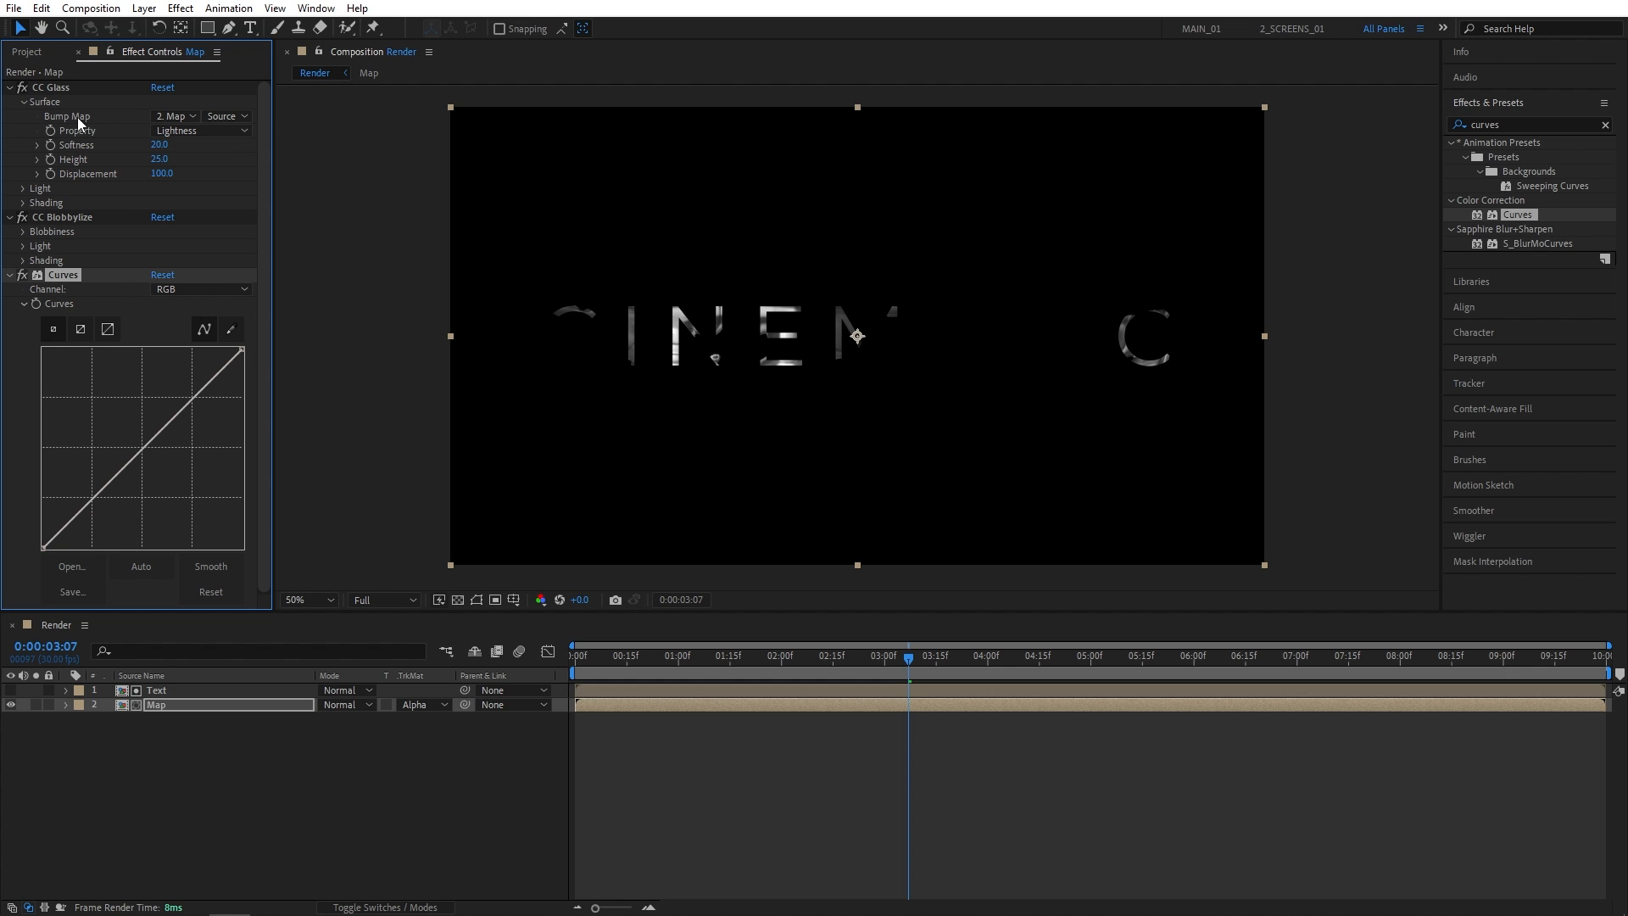
click(173, 115)
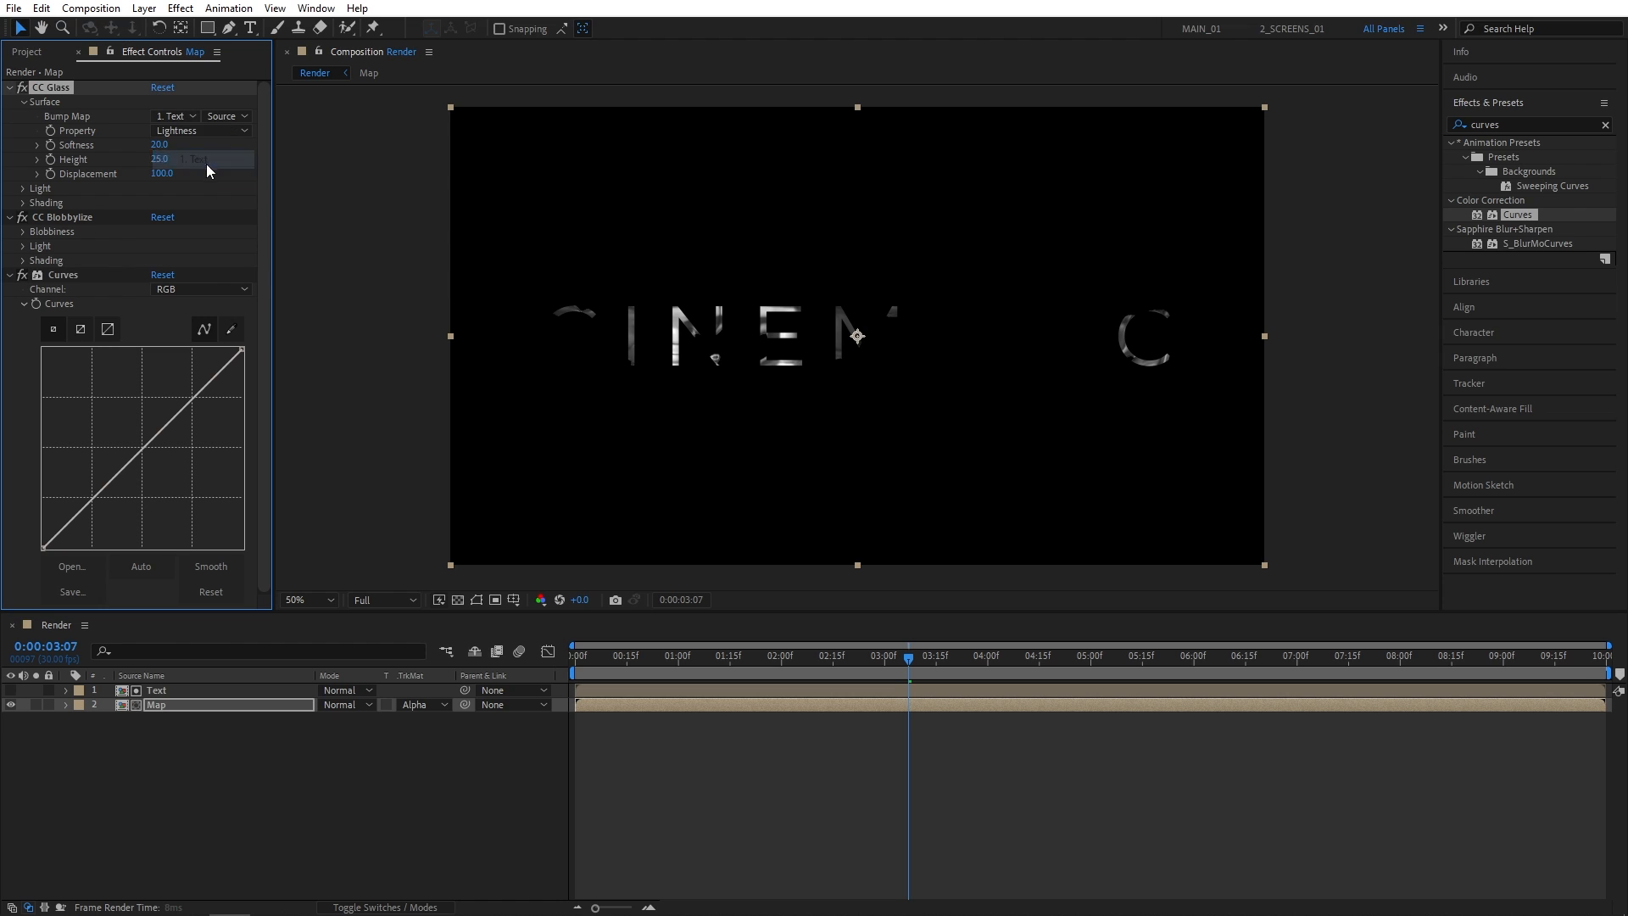
click(197, 131)
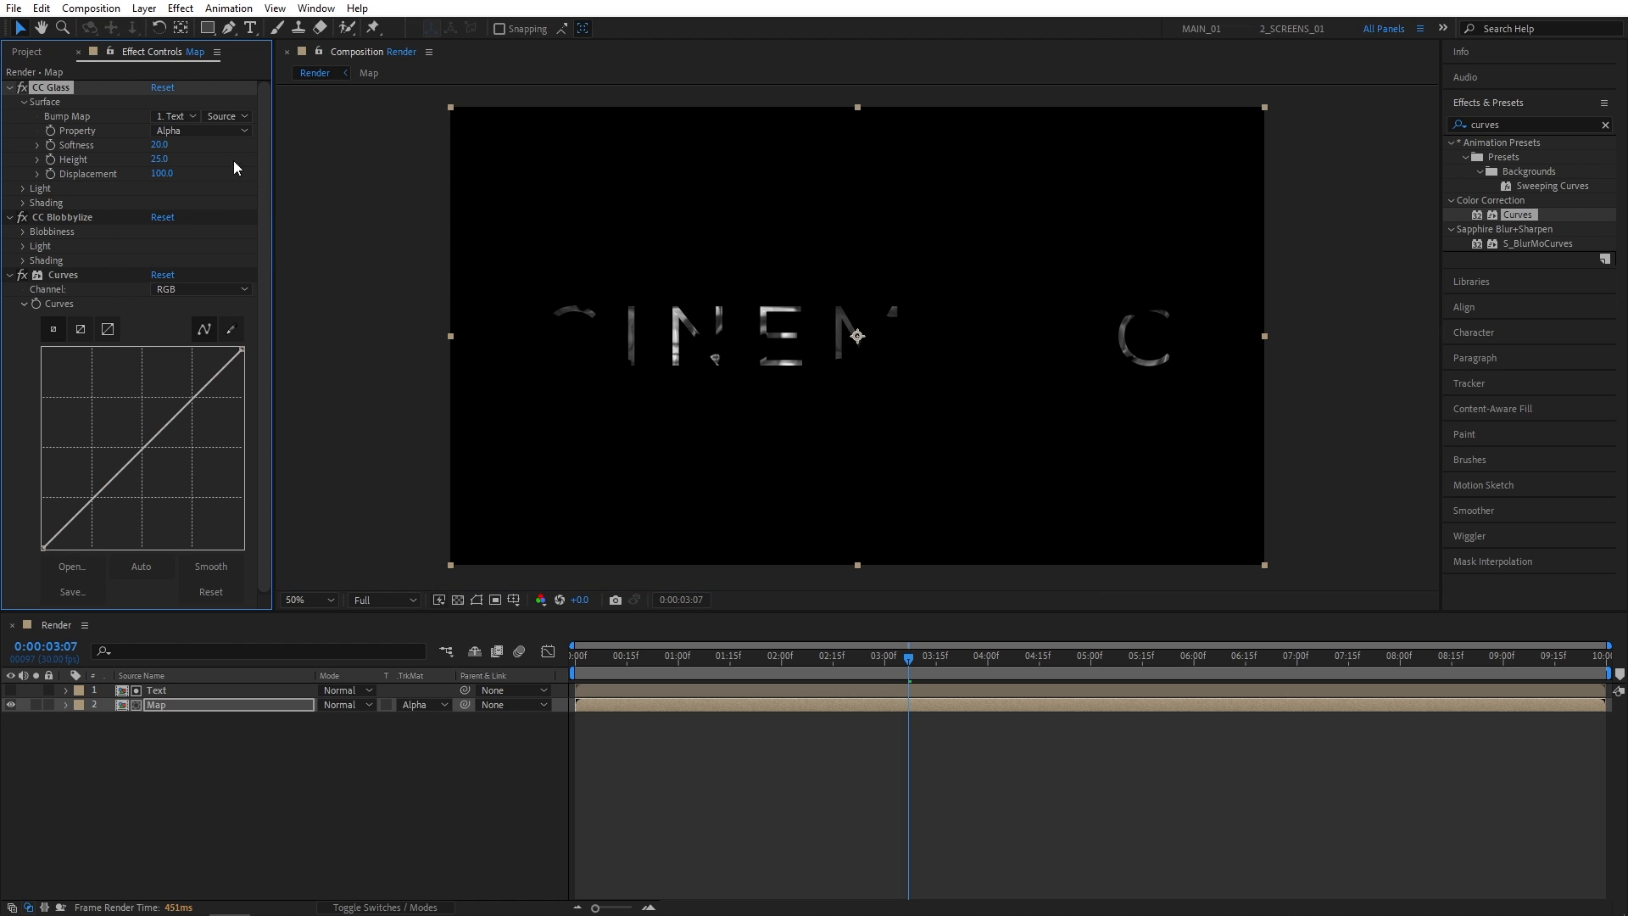
mouse_move(182, 156)
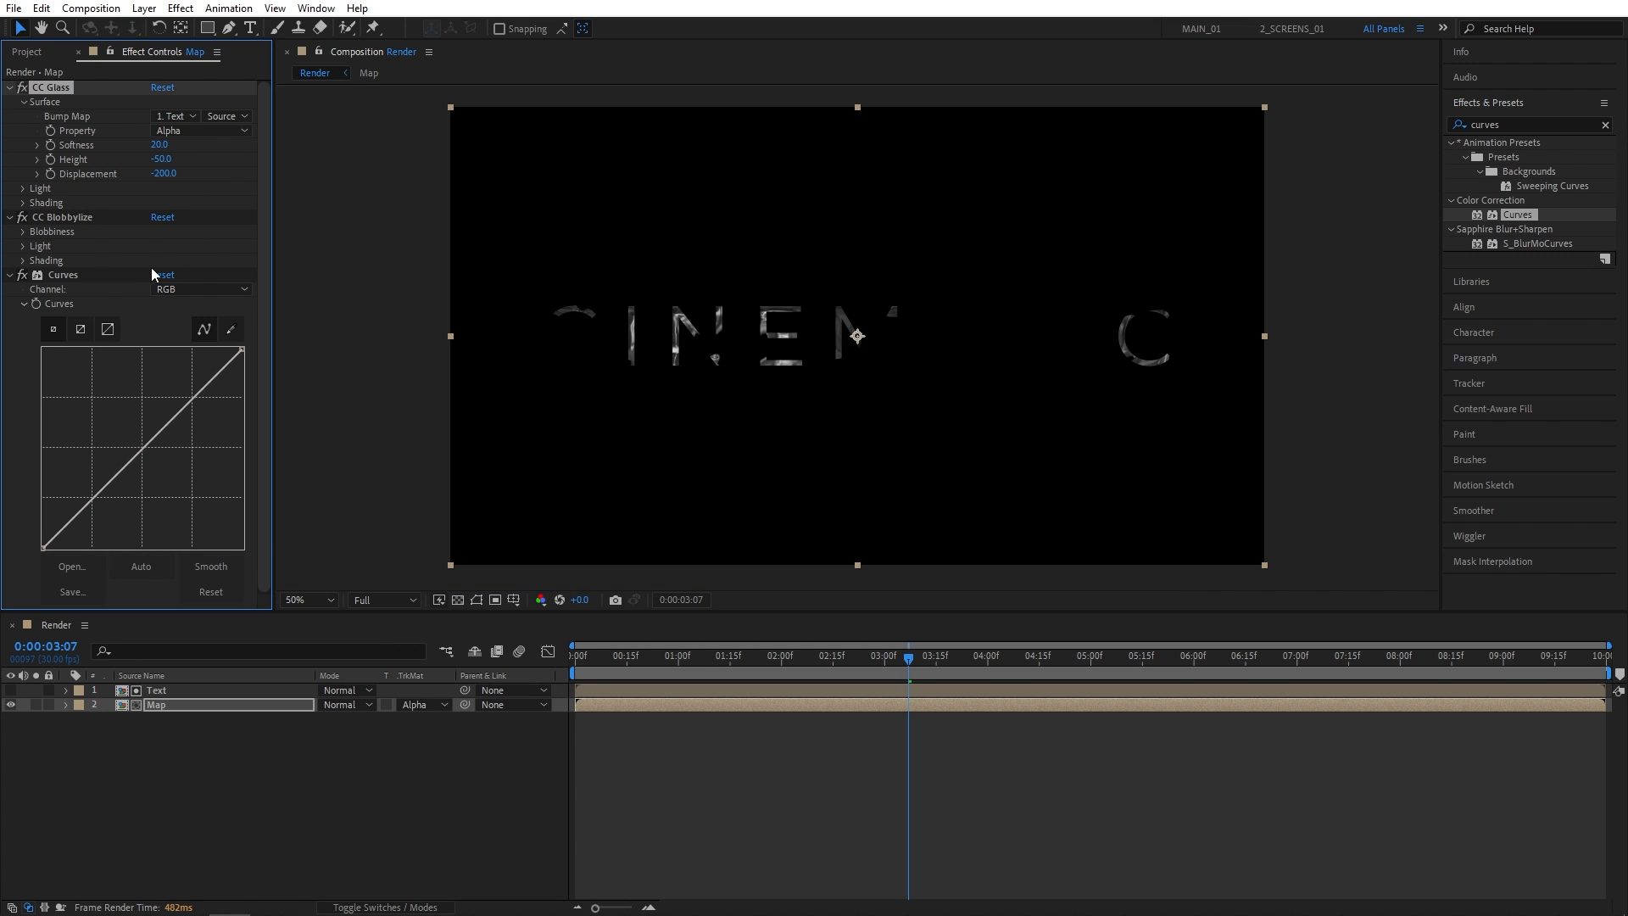
- Switch the CC Glass light to a point light at intensity 250
click(22, 188)
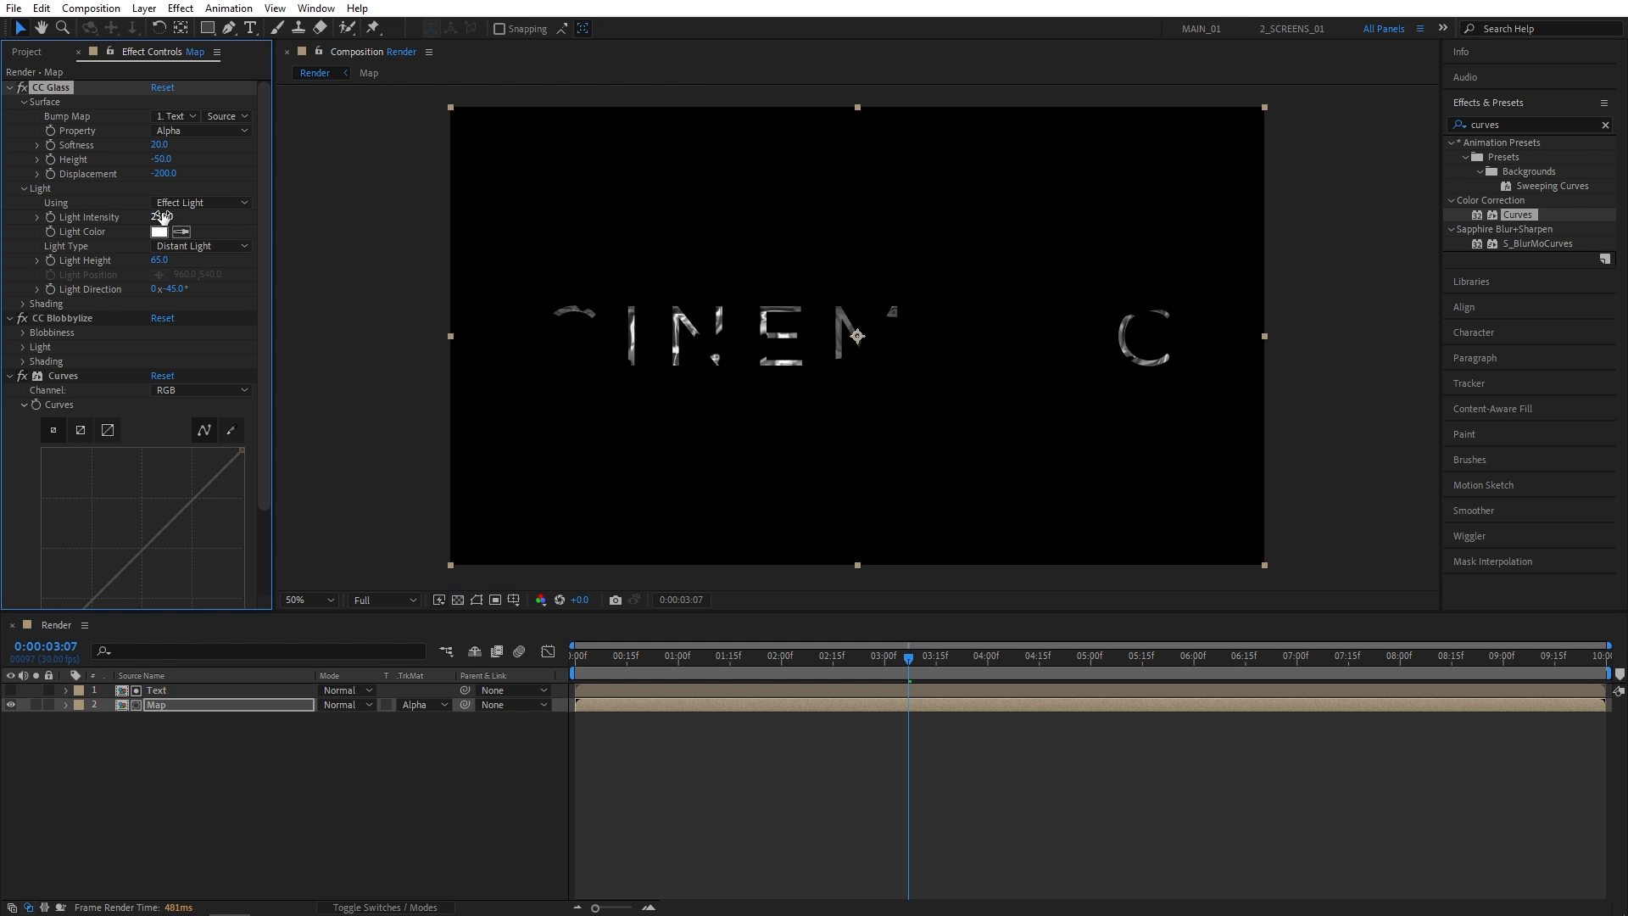
click(197, 245)
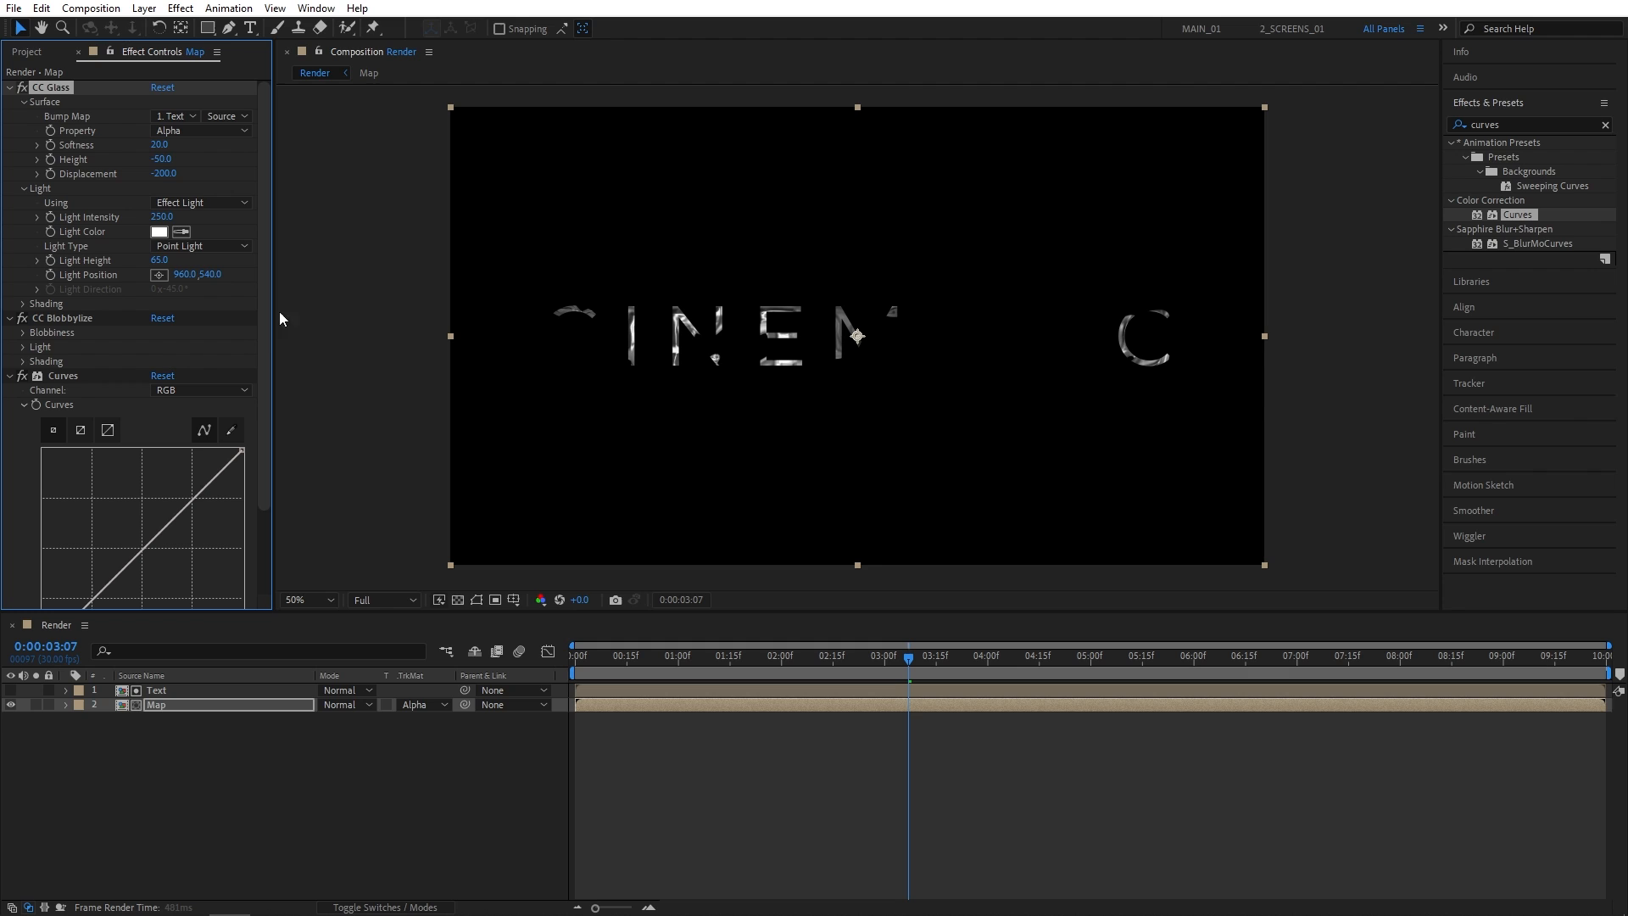
scroll(down, 3)
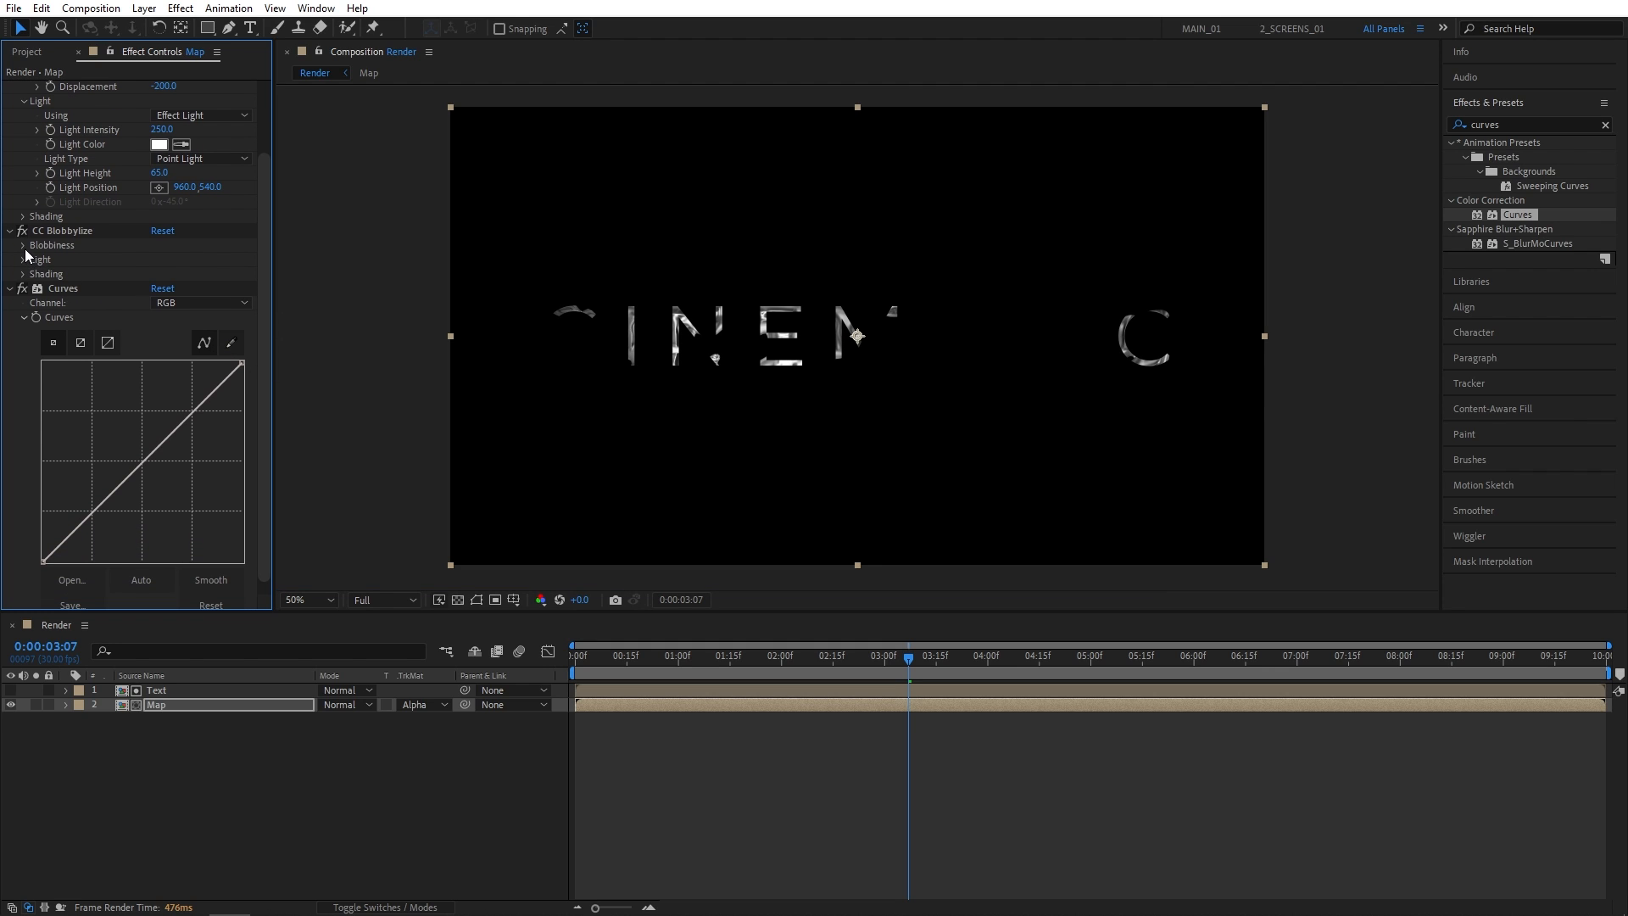
- Make CC Blobbylize blob from the Text layer's alpha with softness 10 and cut away 5
click(22, 244)
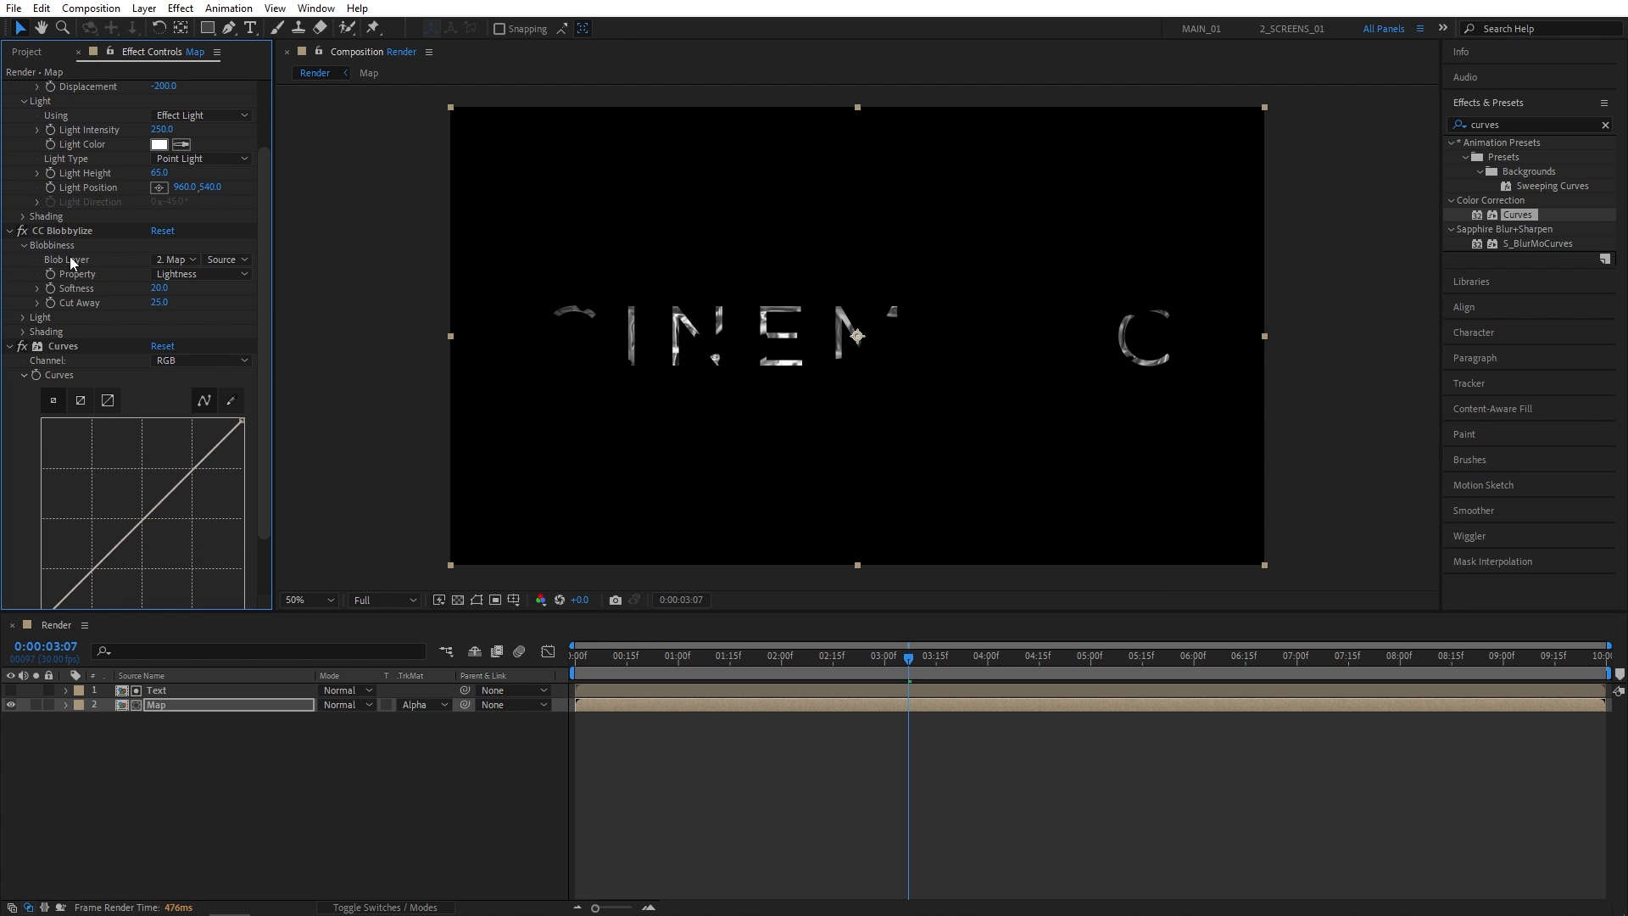
click(174, 257)
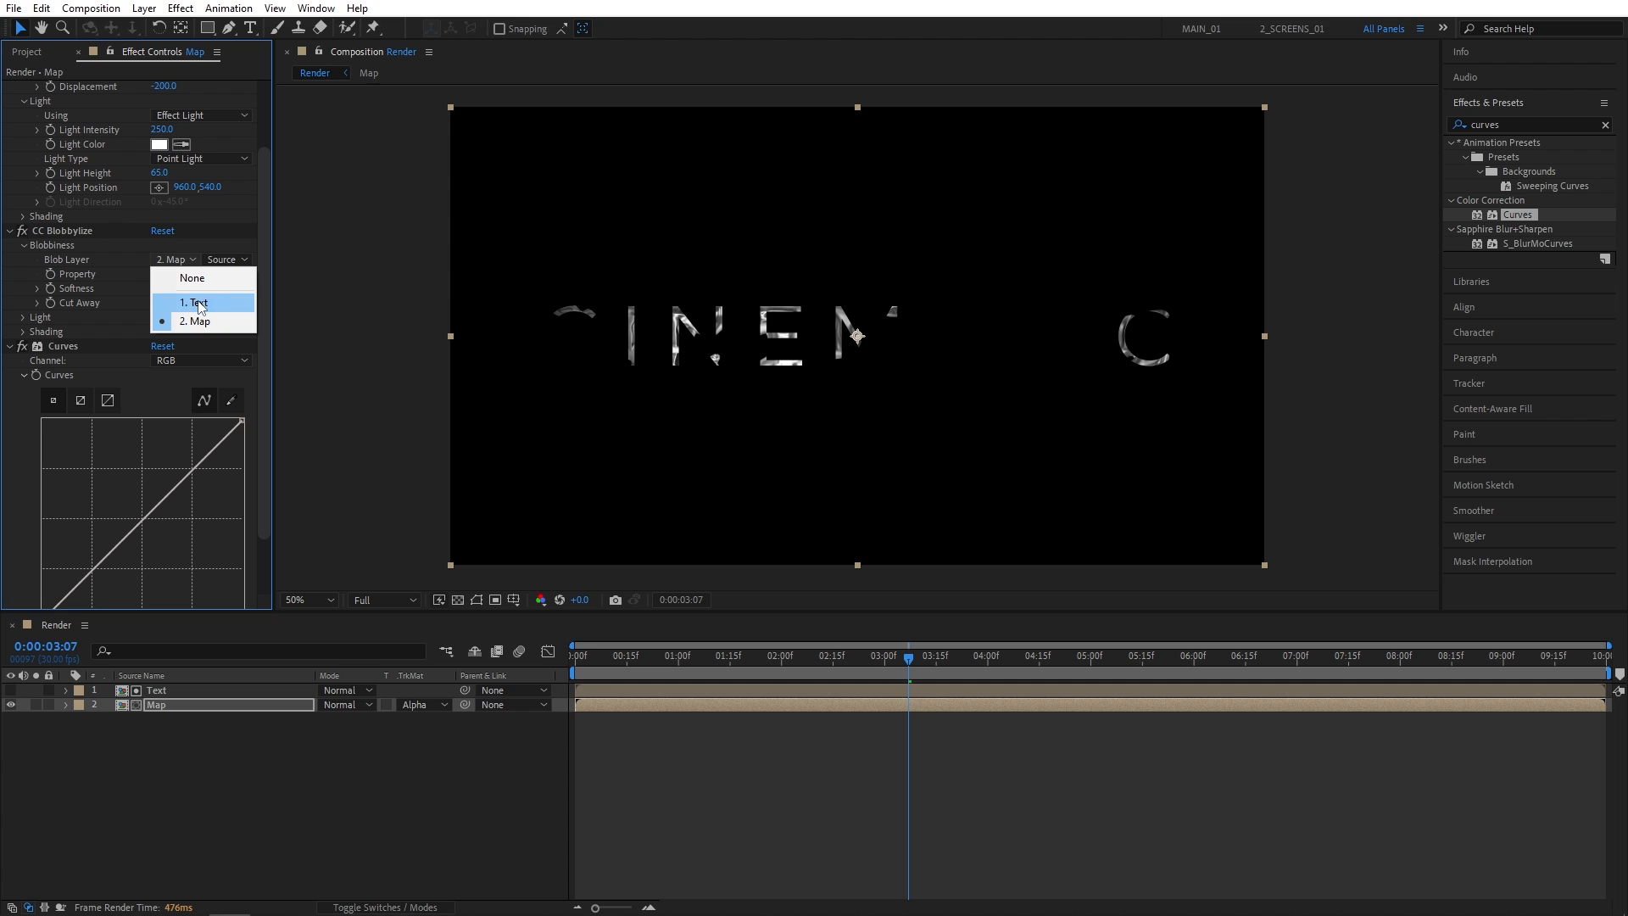
click(195, 302)
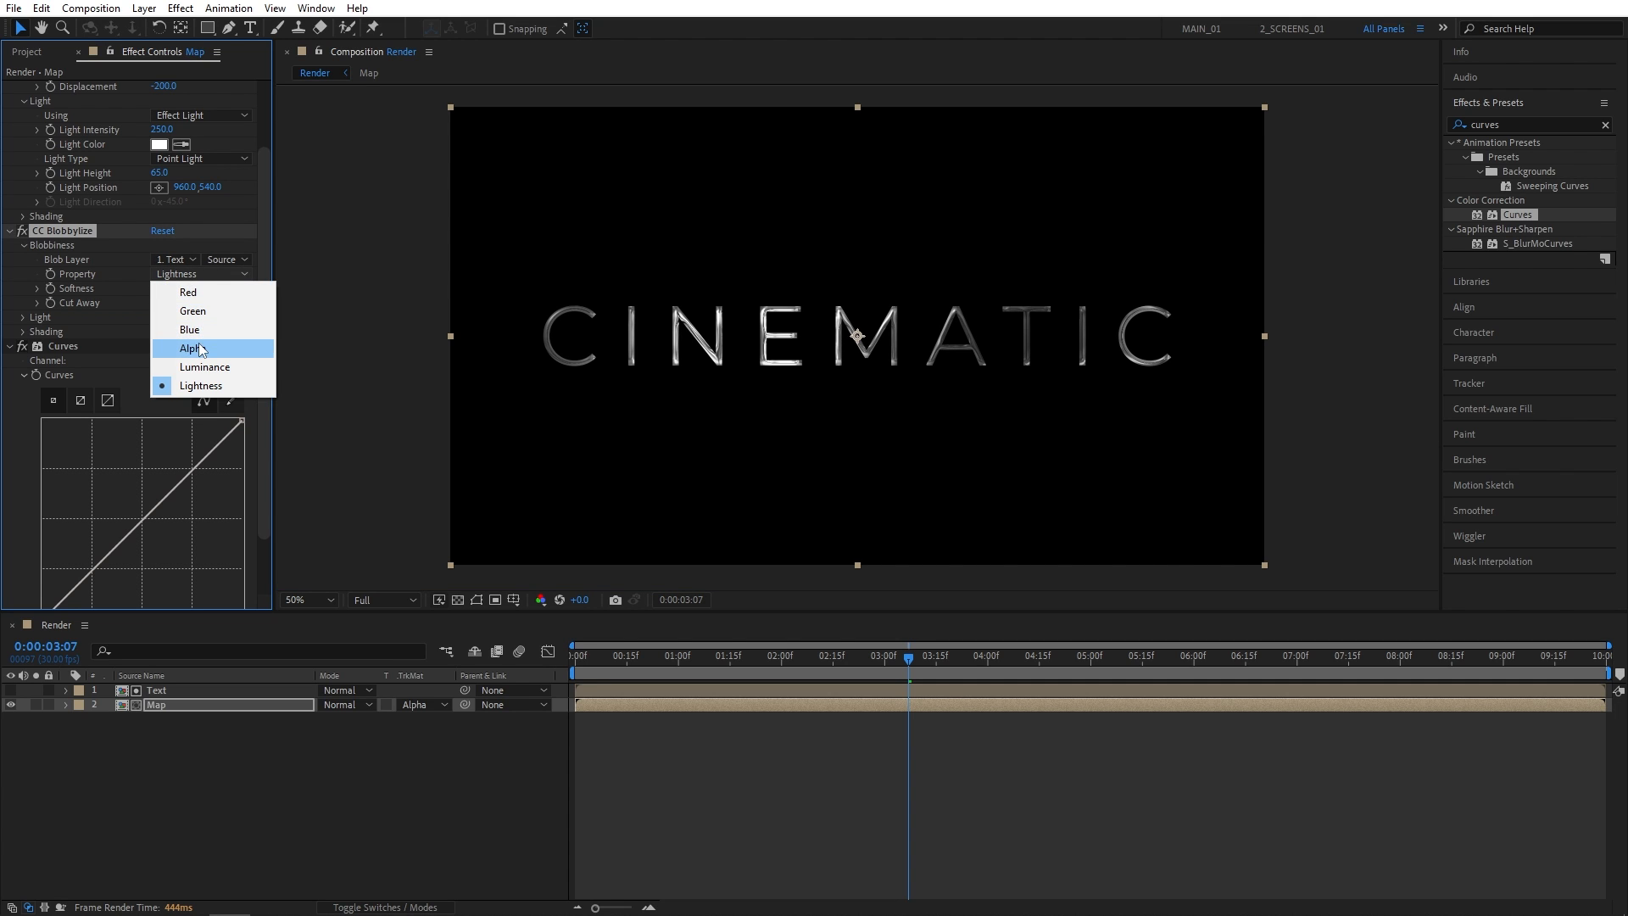
click(192, 347)
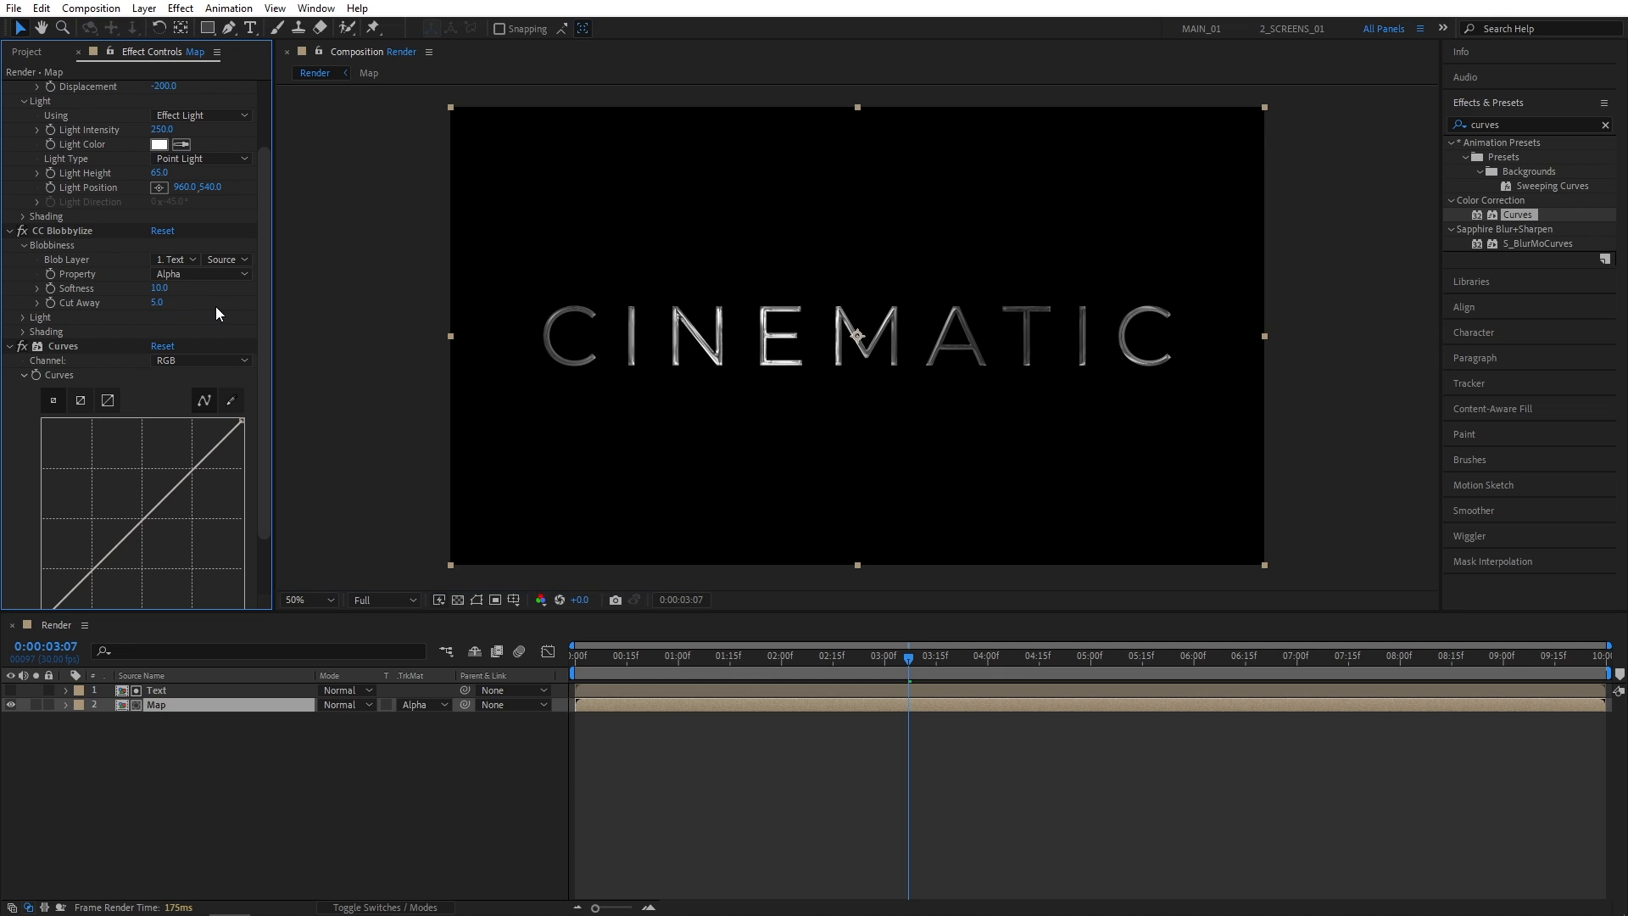
- Switch the CC Blobbylize light type to a point light
click(22, 317)
text(250)
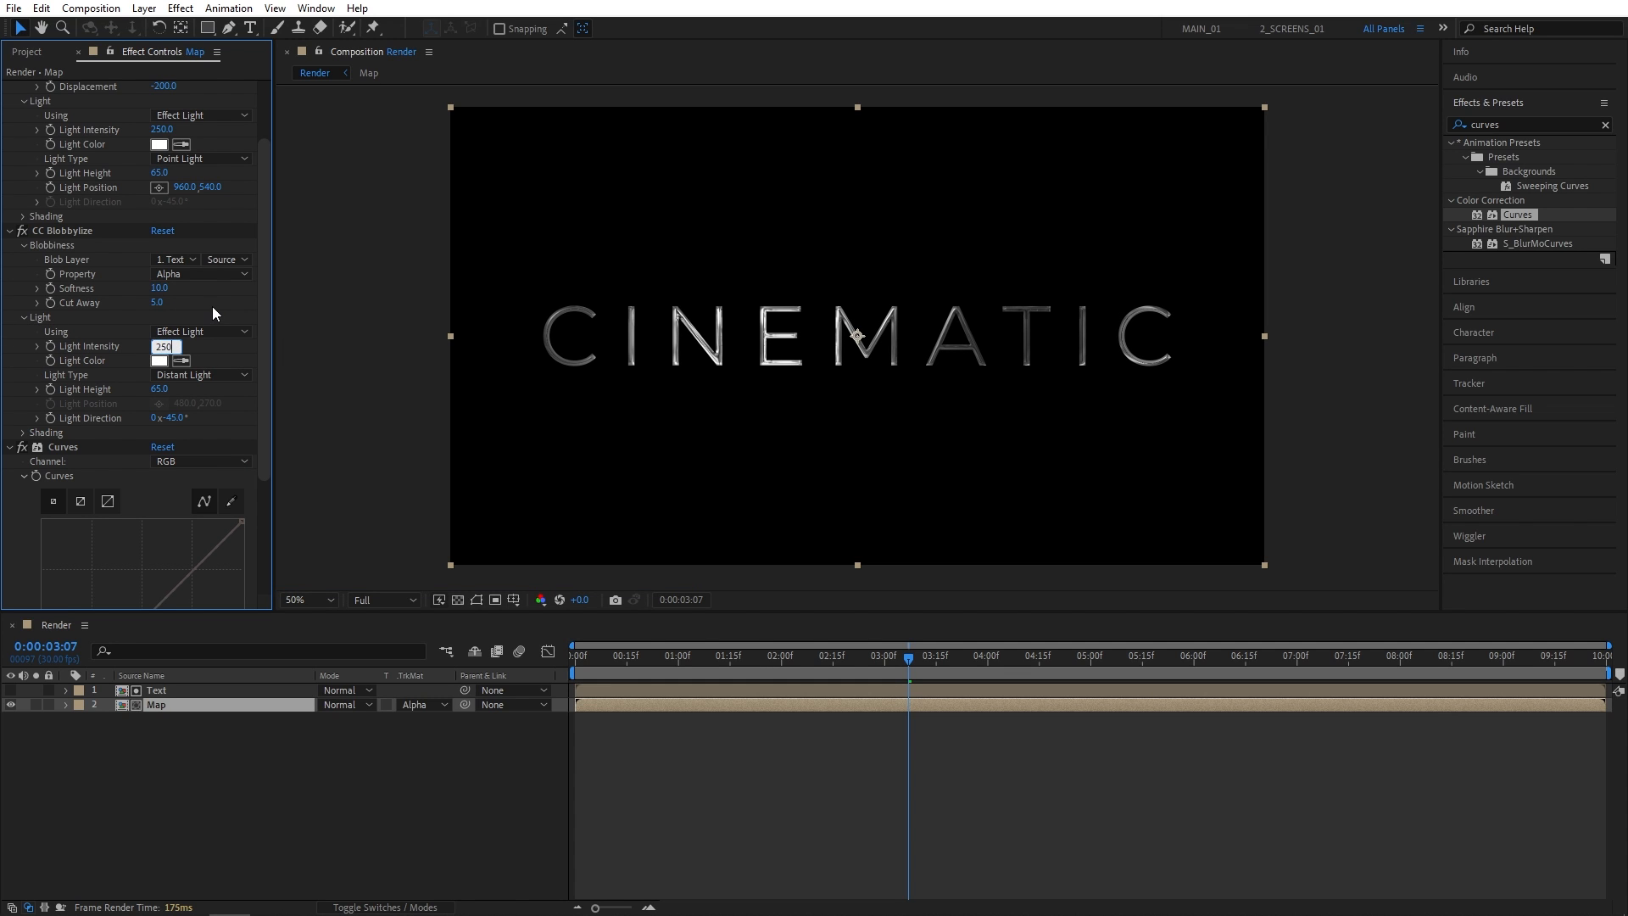
click(200, 375)
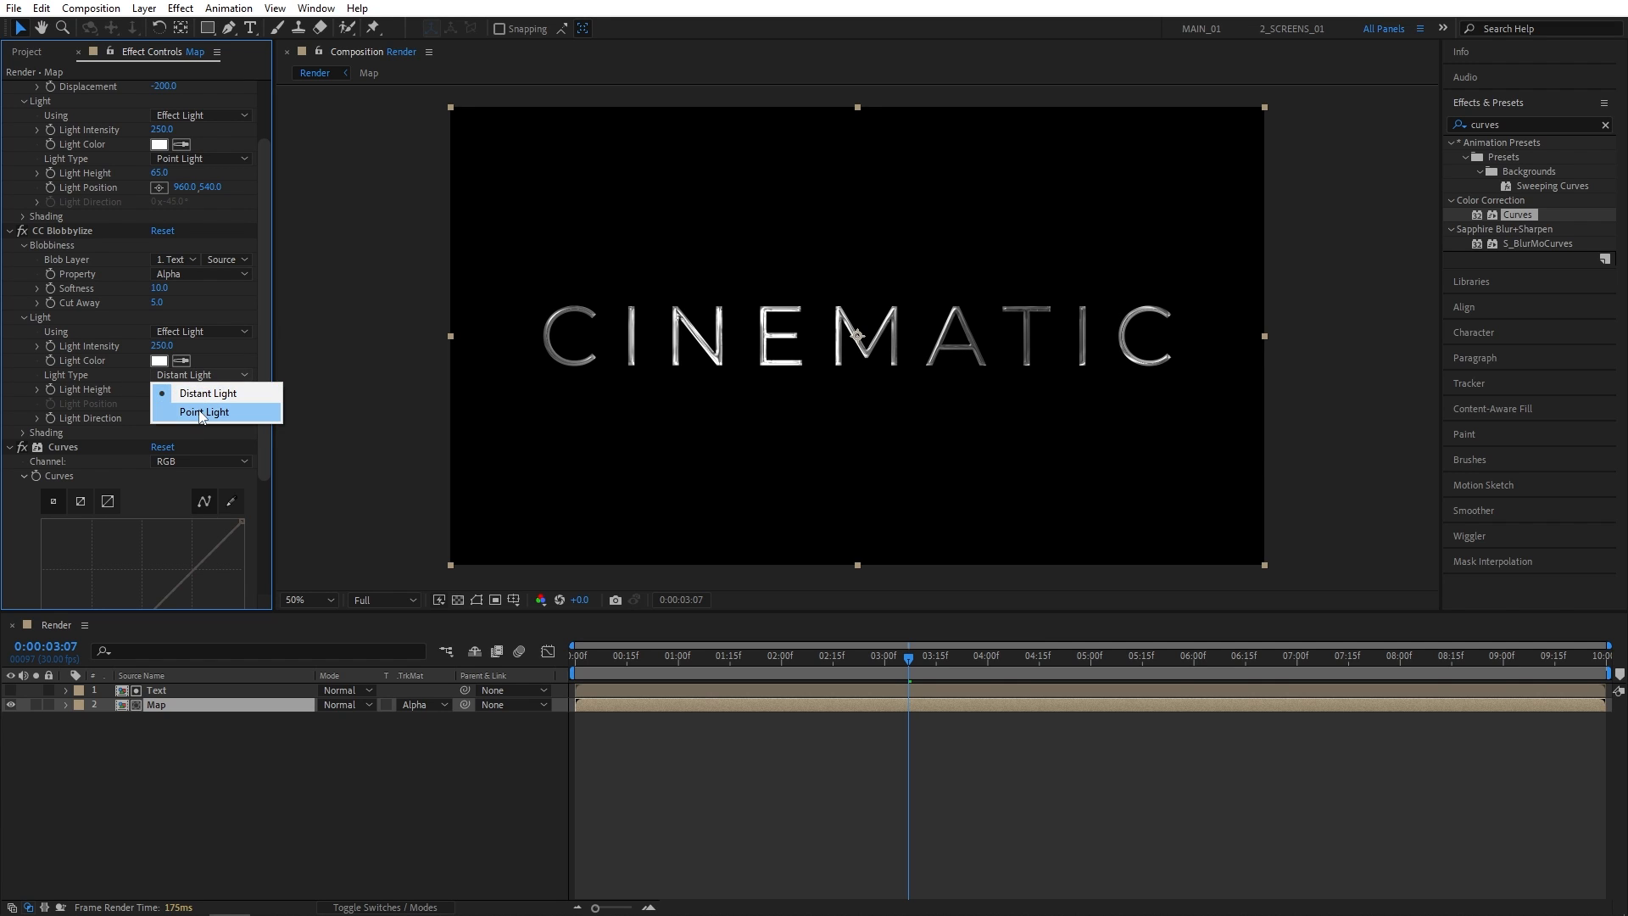
click(205, 412)
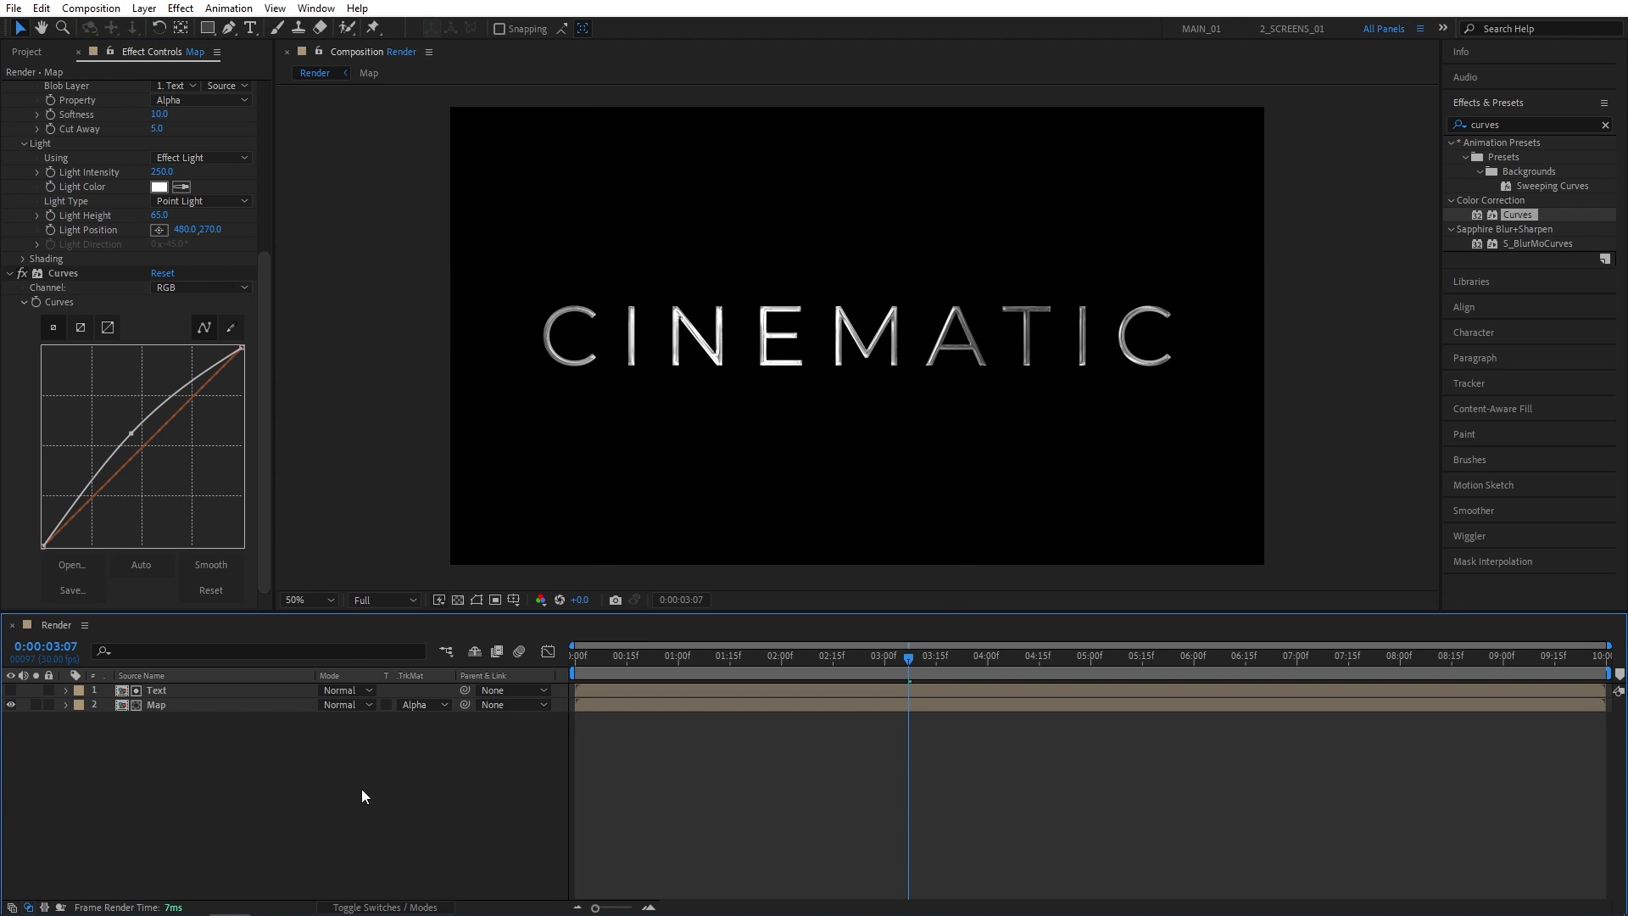
- Pre-compose the Text and Map layers into a composition named Reflective text
right_click(156, 704)
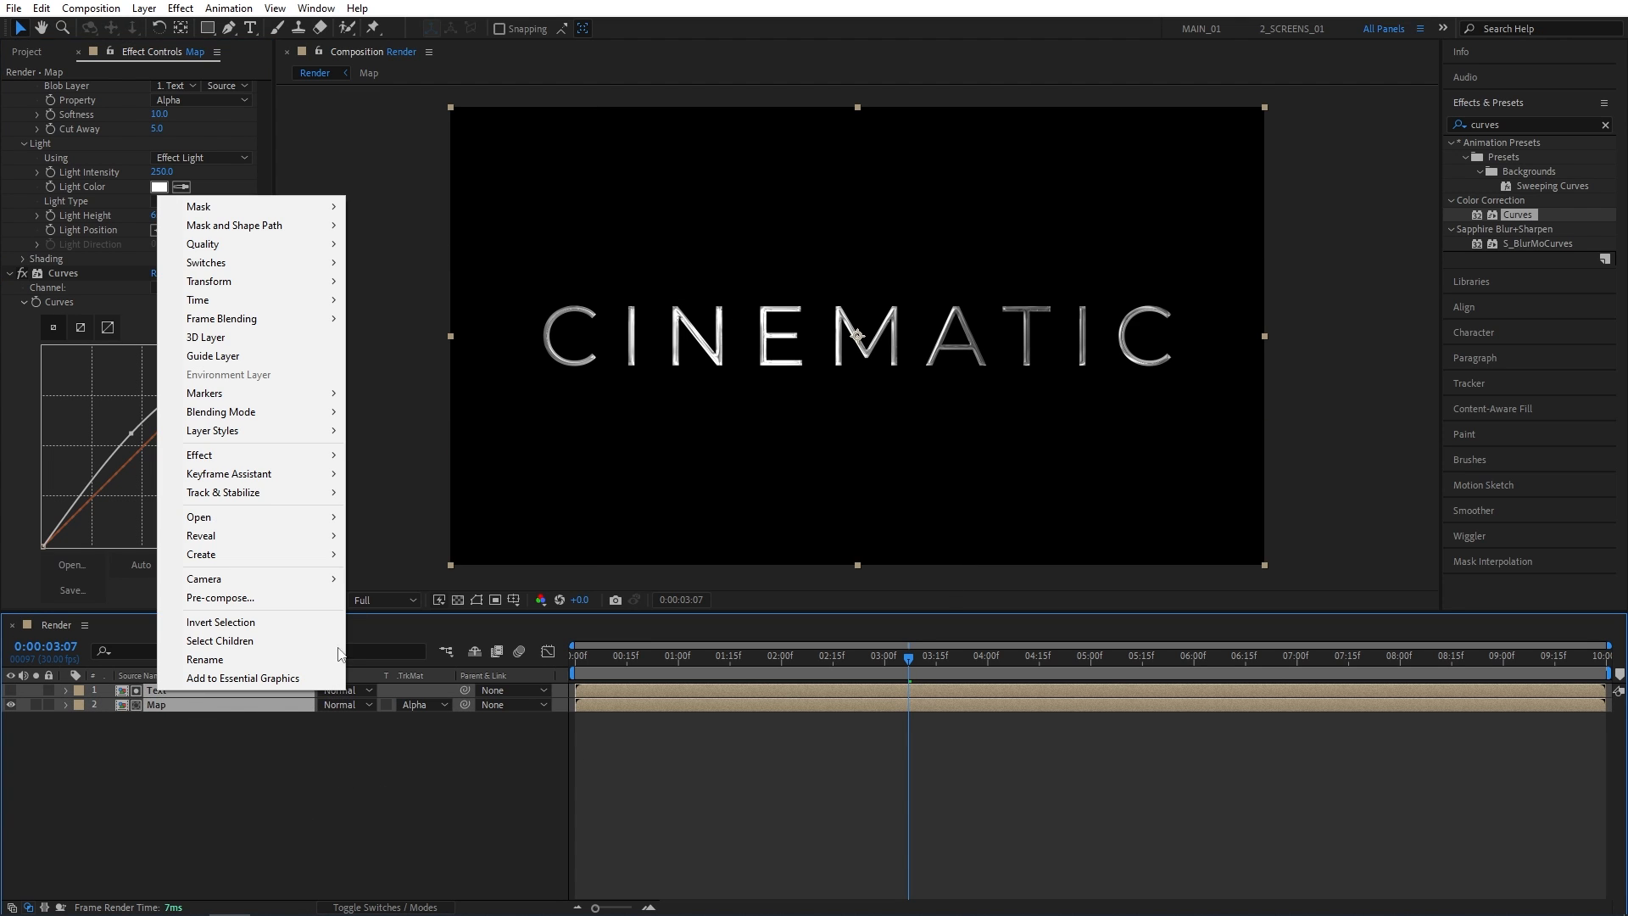
click(219, 597)
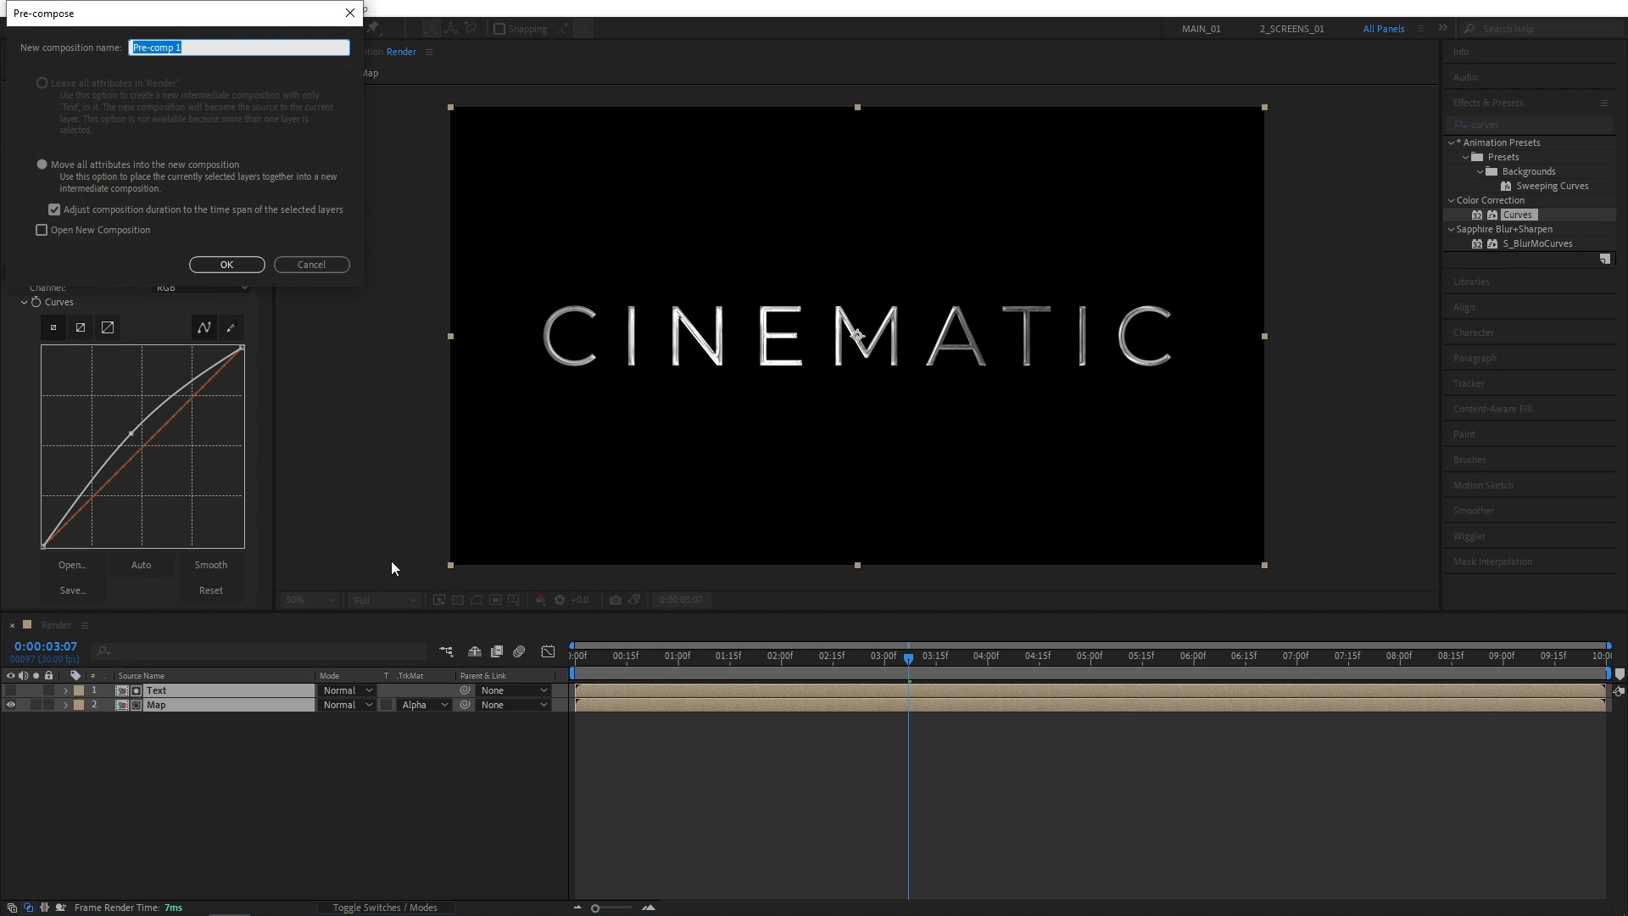
click(225, 264)
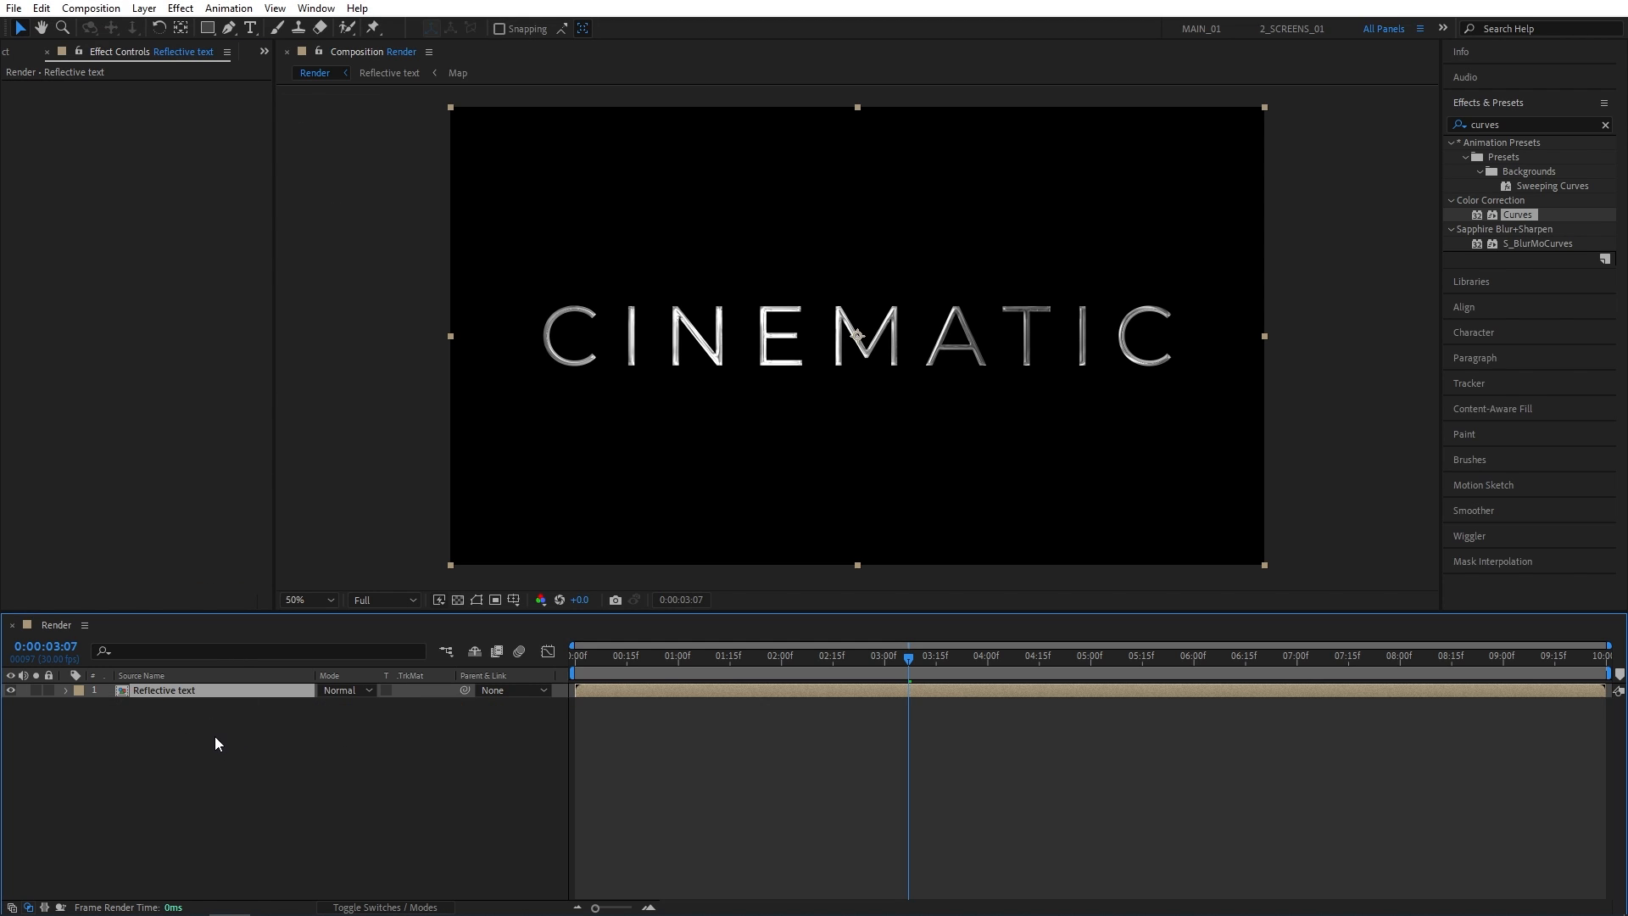
- Make Reflective text a 3D layer and keyframe its Position at -3000 depth at 0:00
click(385, 905)
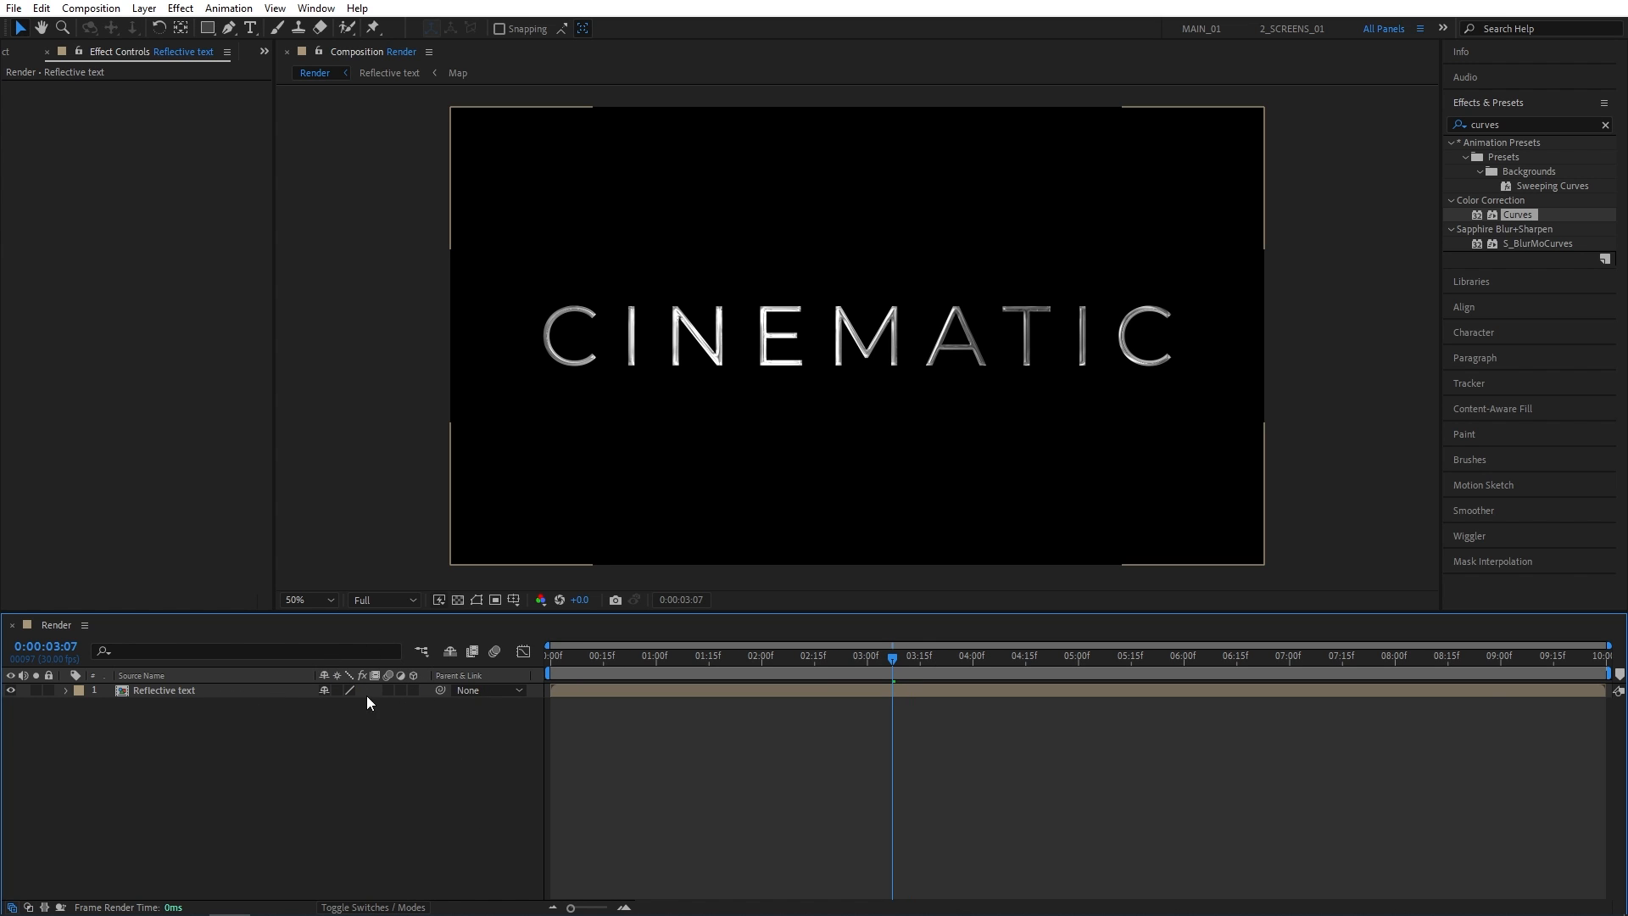
click(414, 690)
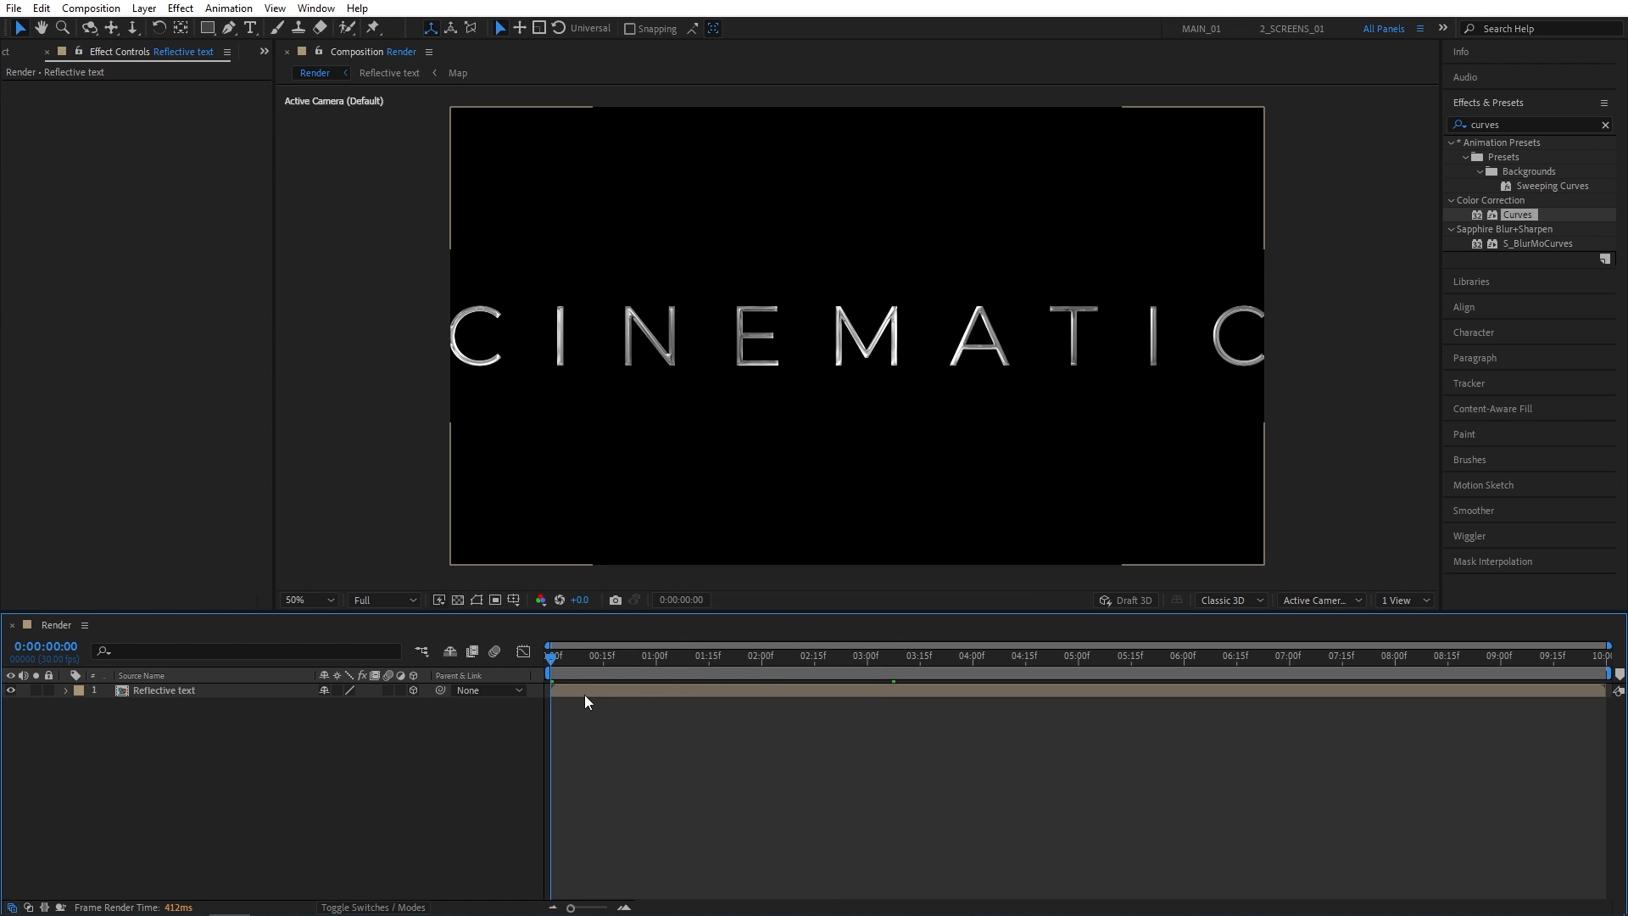
click(165, 690)
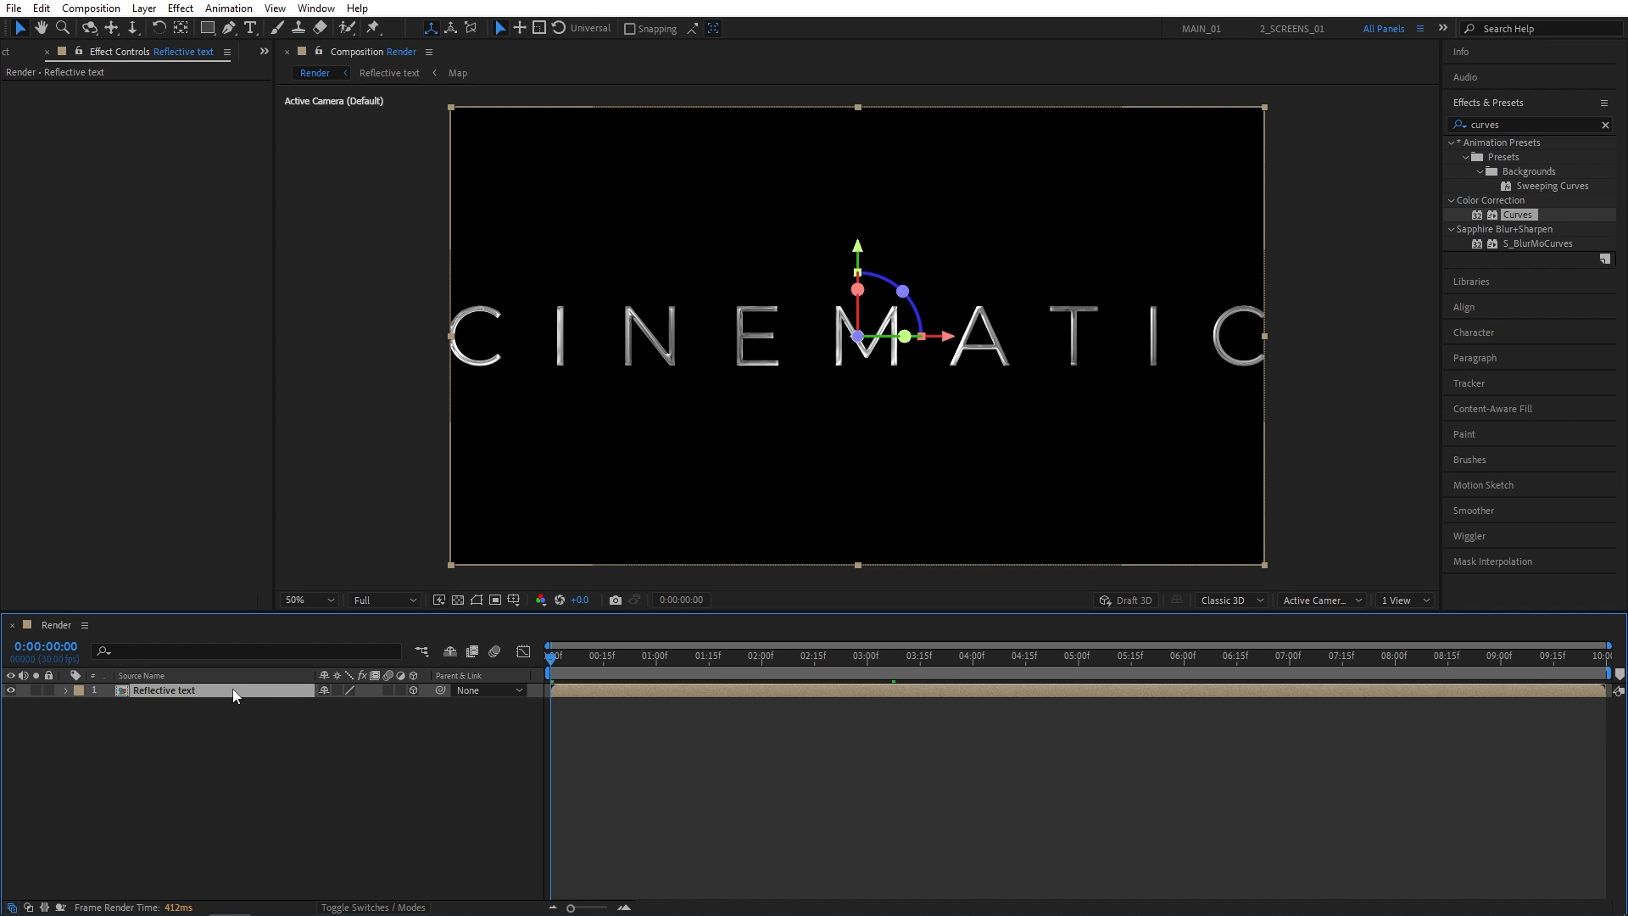
key(p)
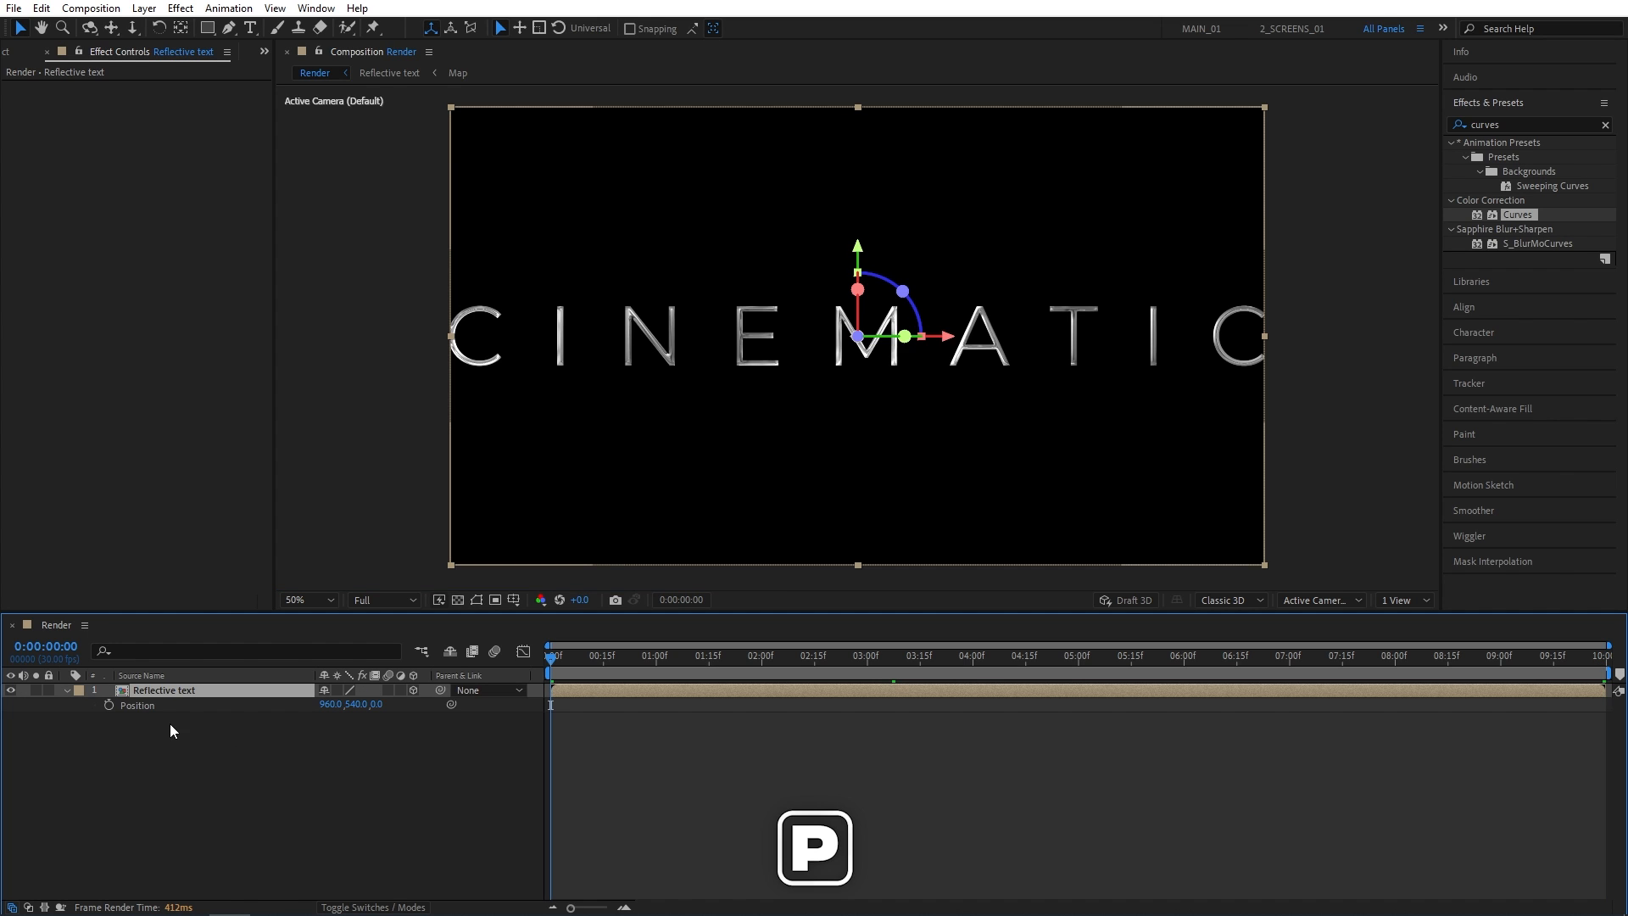
click(109, 706)
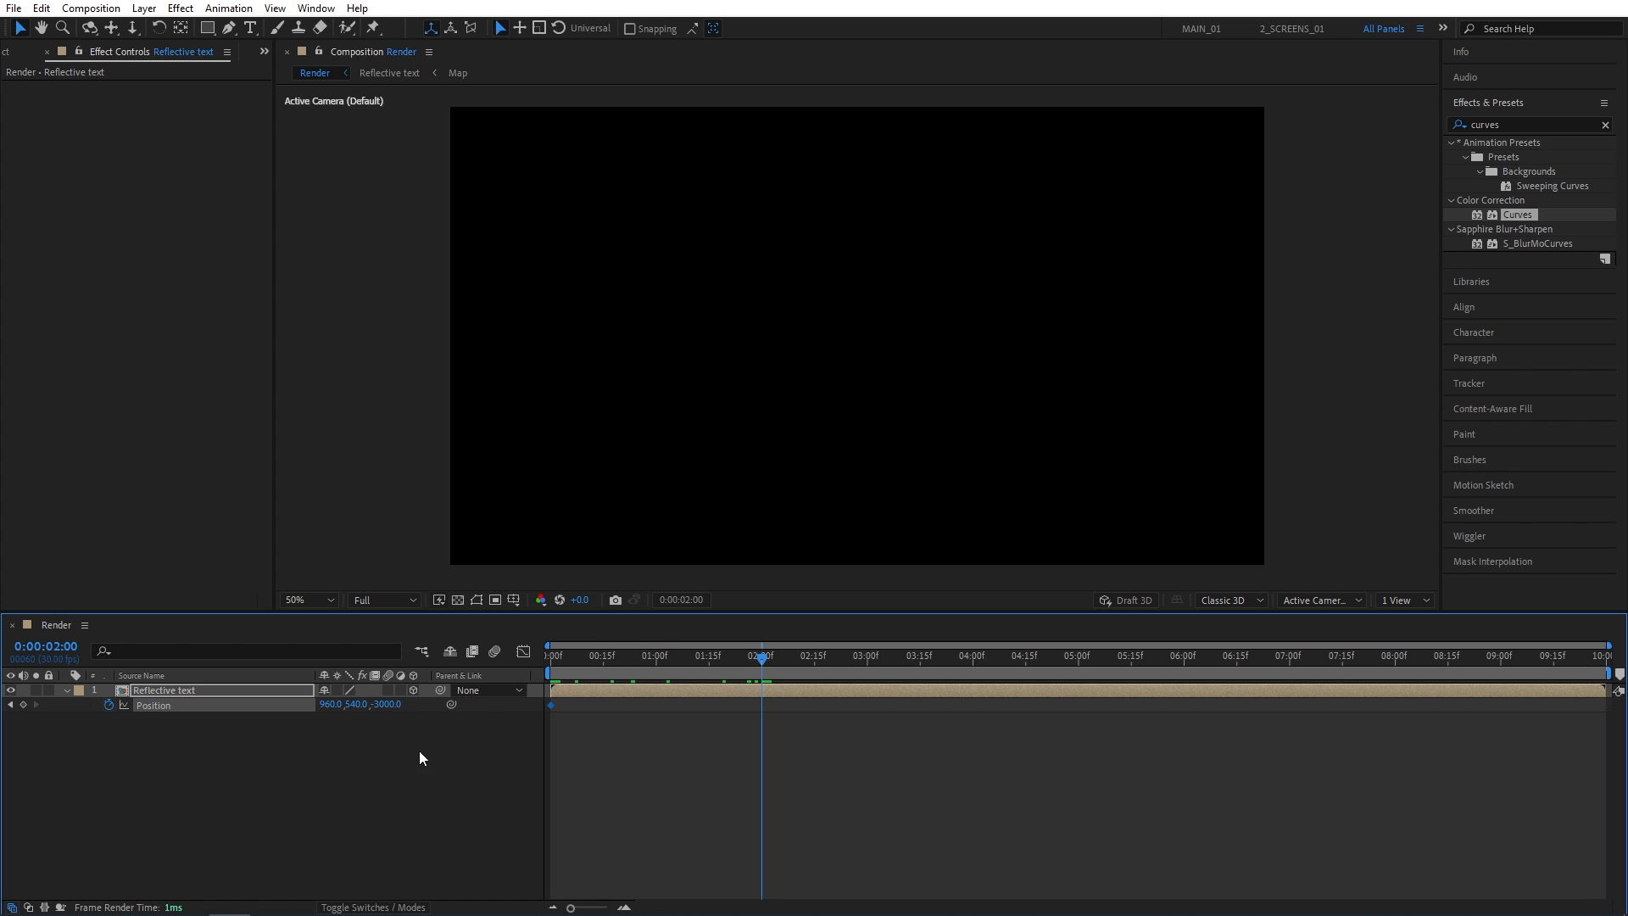
- Add a Position keyframe at 2:00 with Z depth 0 so the title lands in full view
double_click(385, 704)
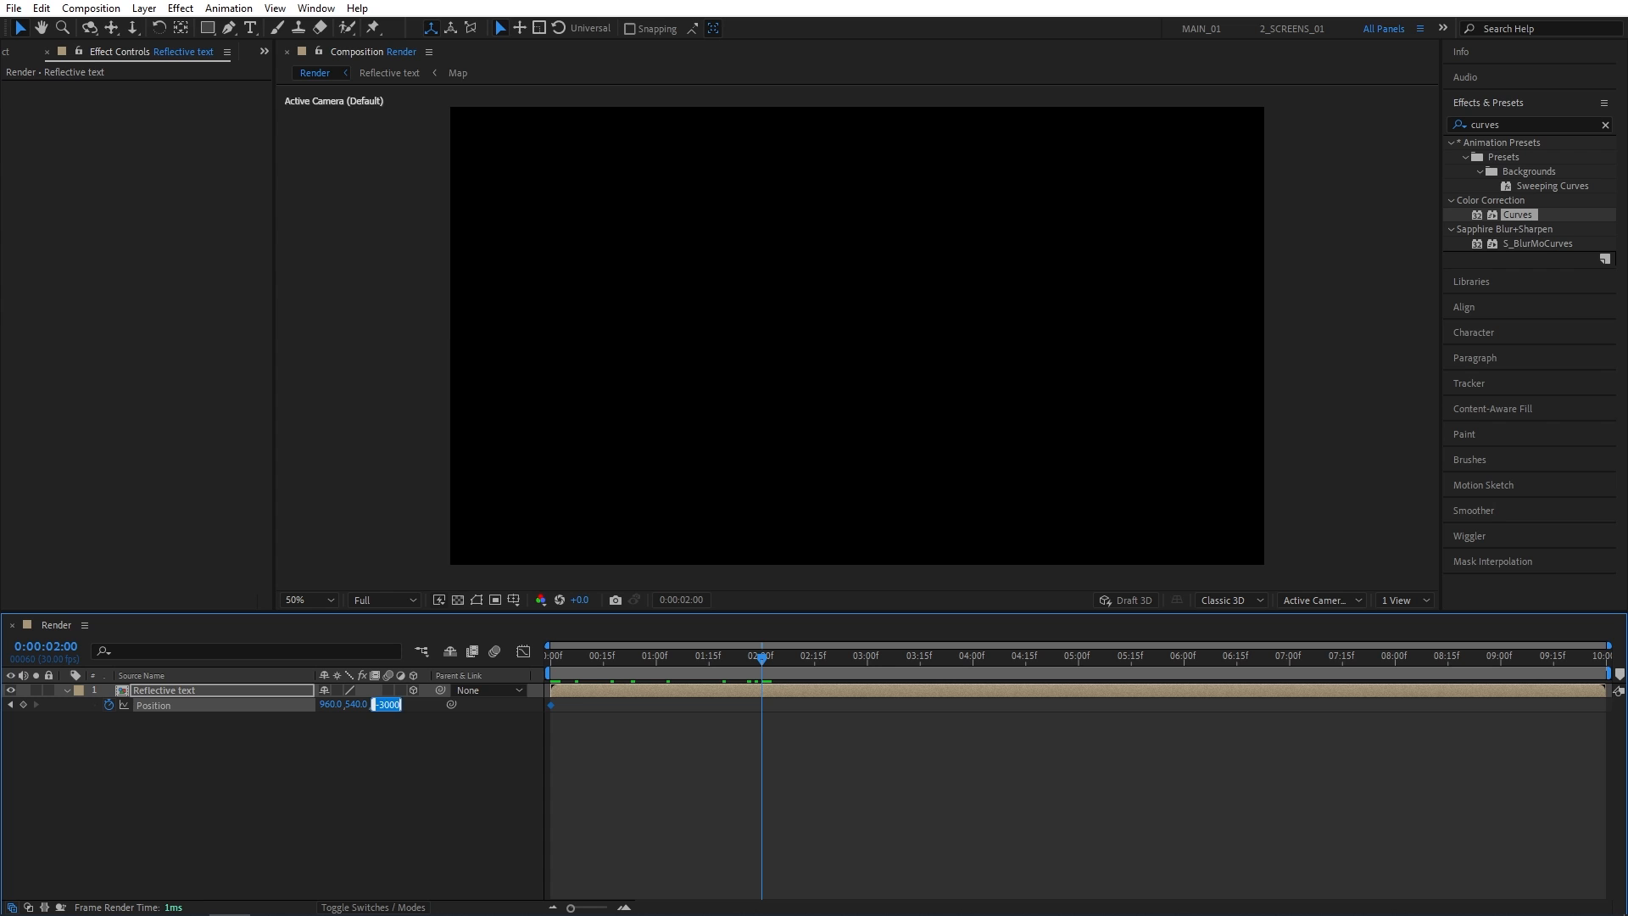
click(658, 654)
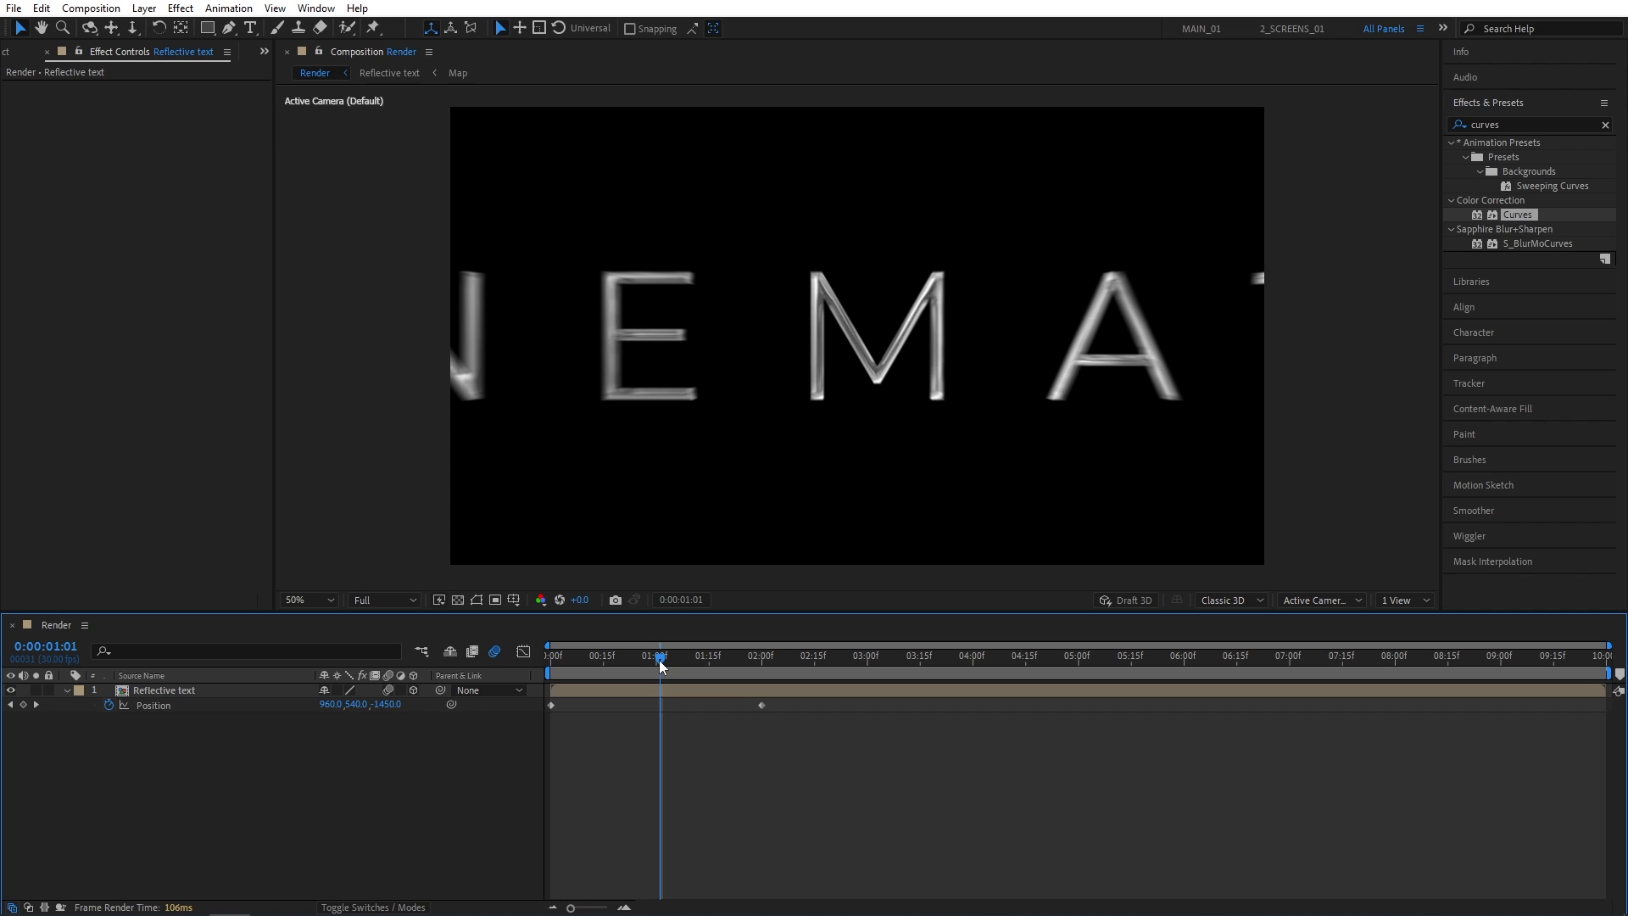
click(551, 655)
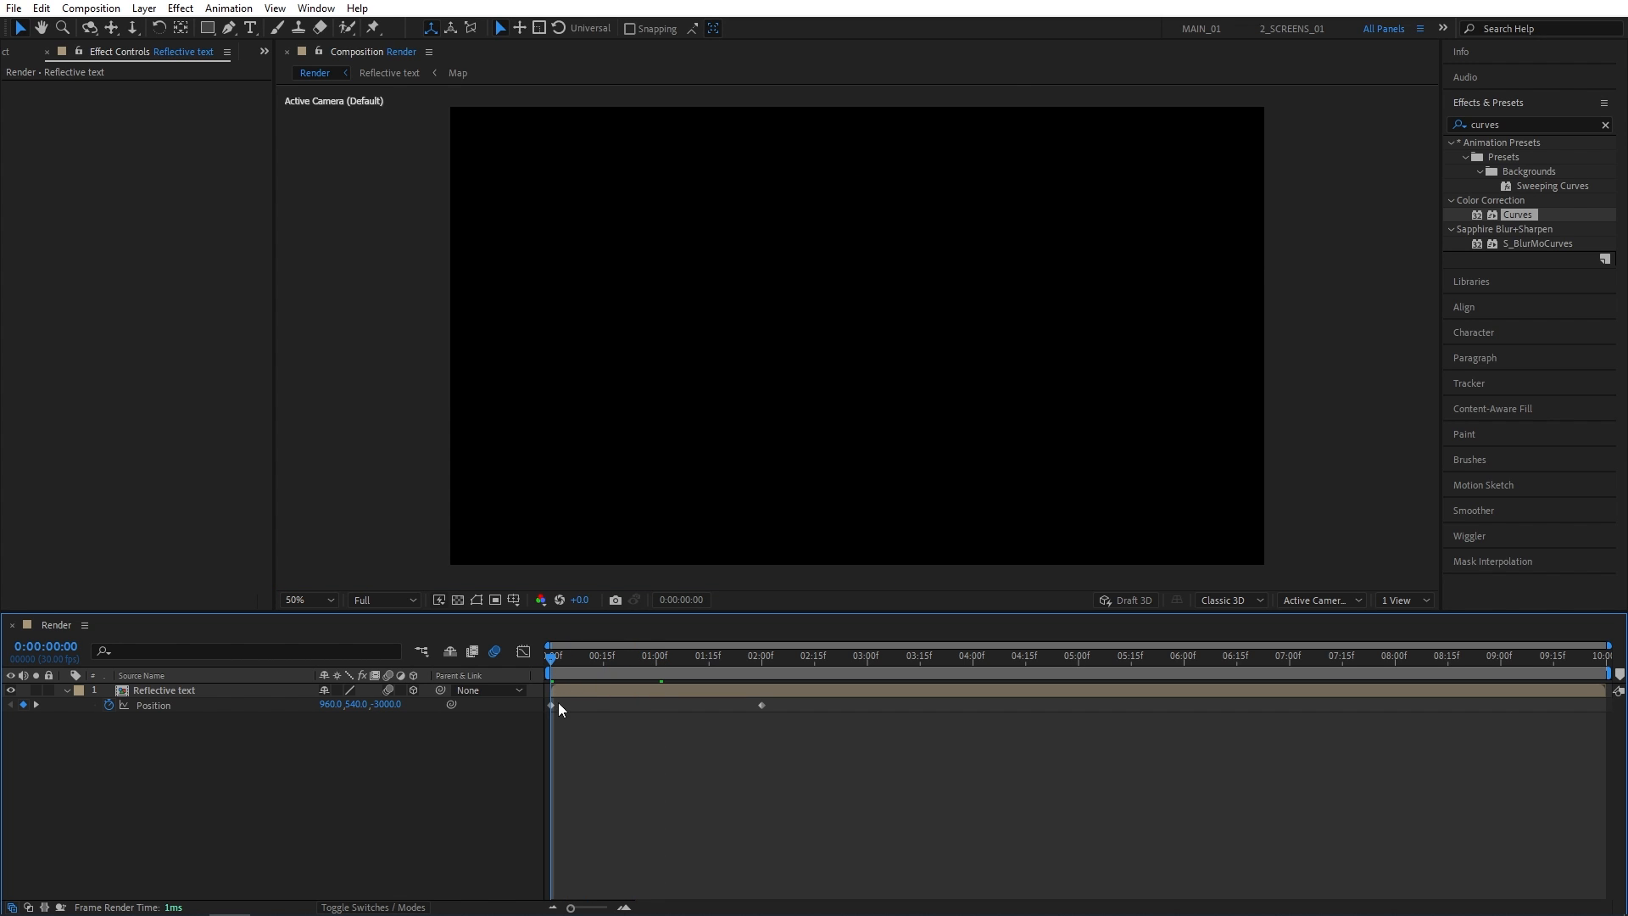
mouse_move(819, 400)
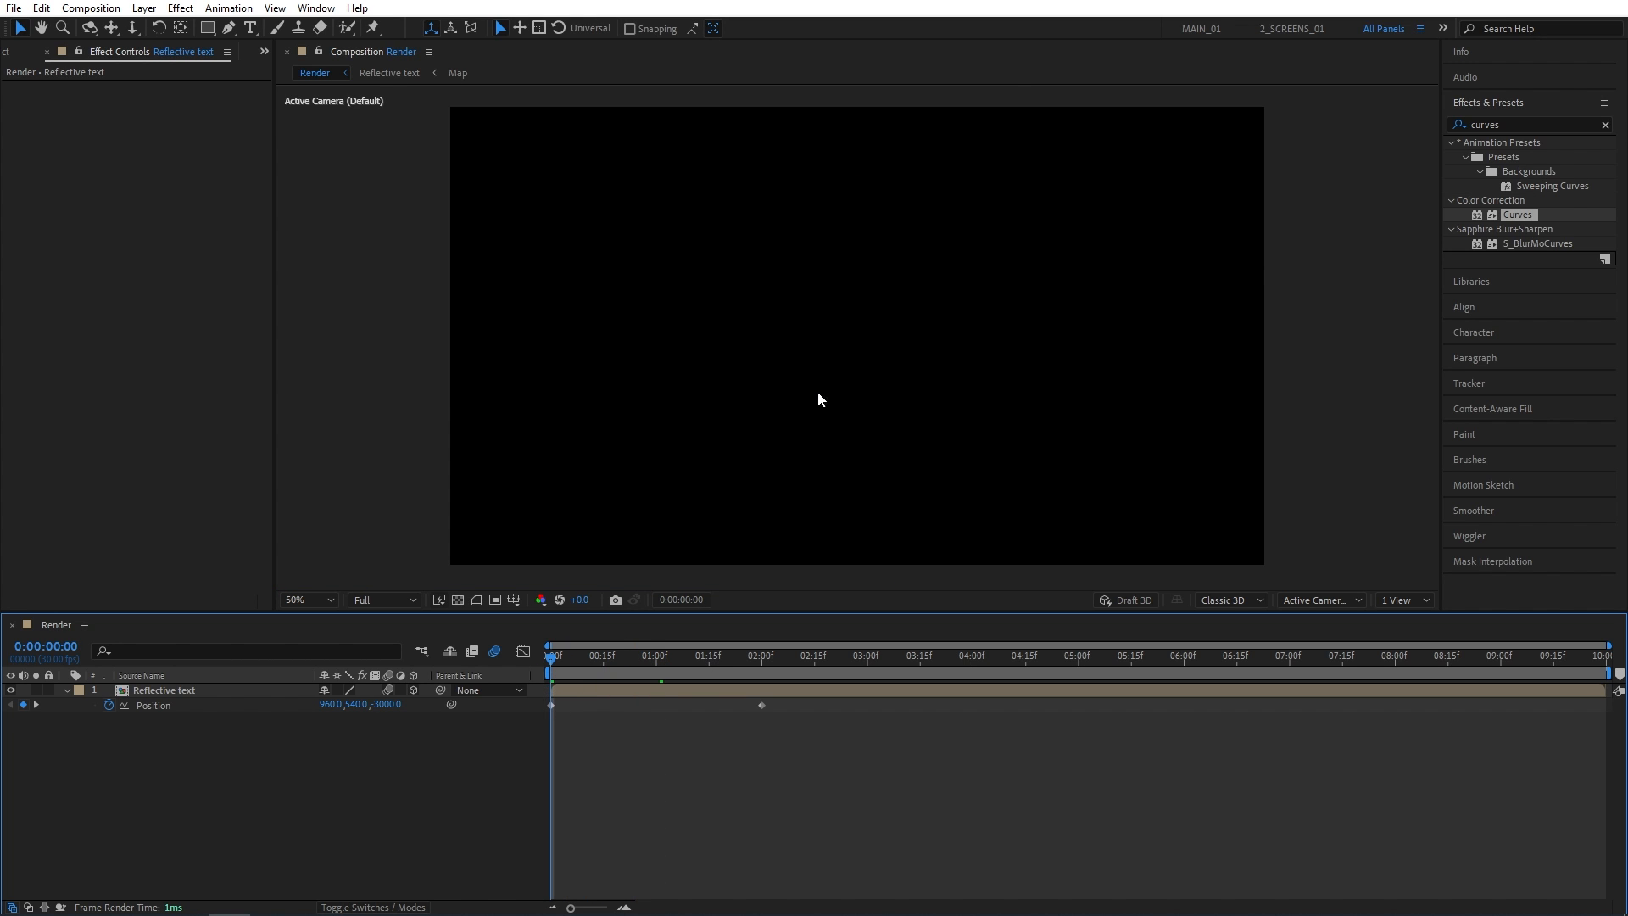
mouse_move(659, 645)
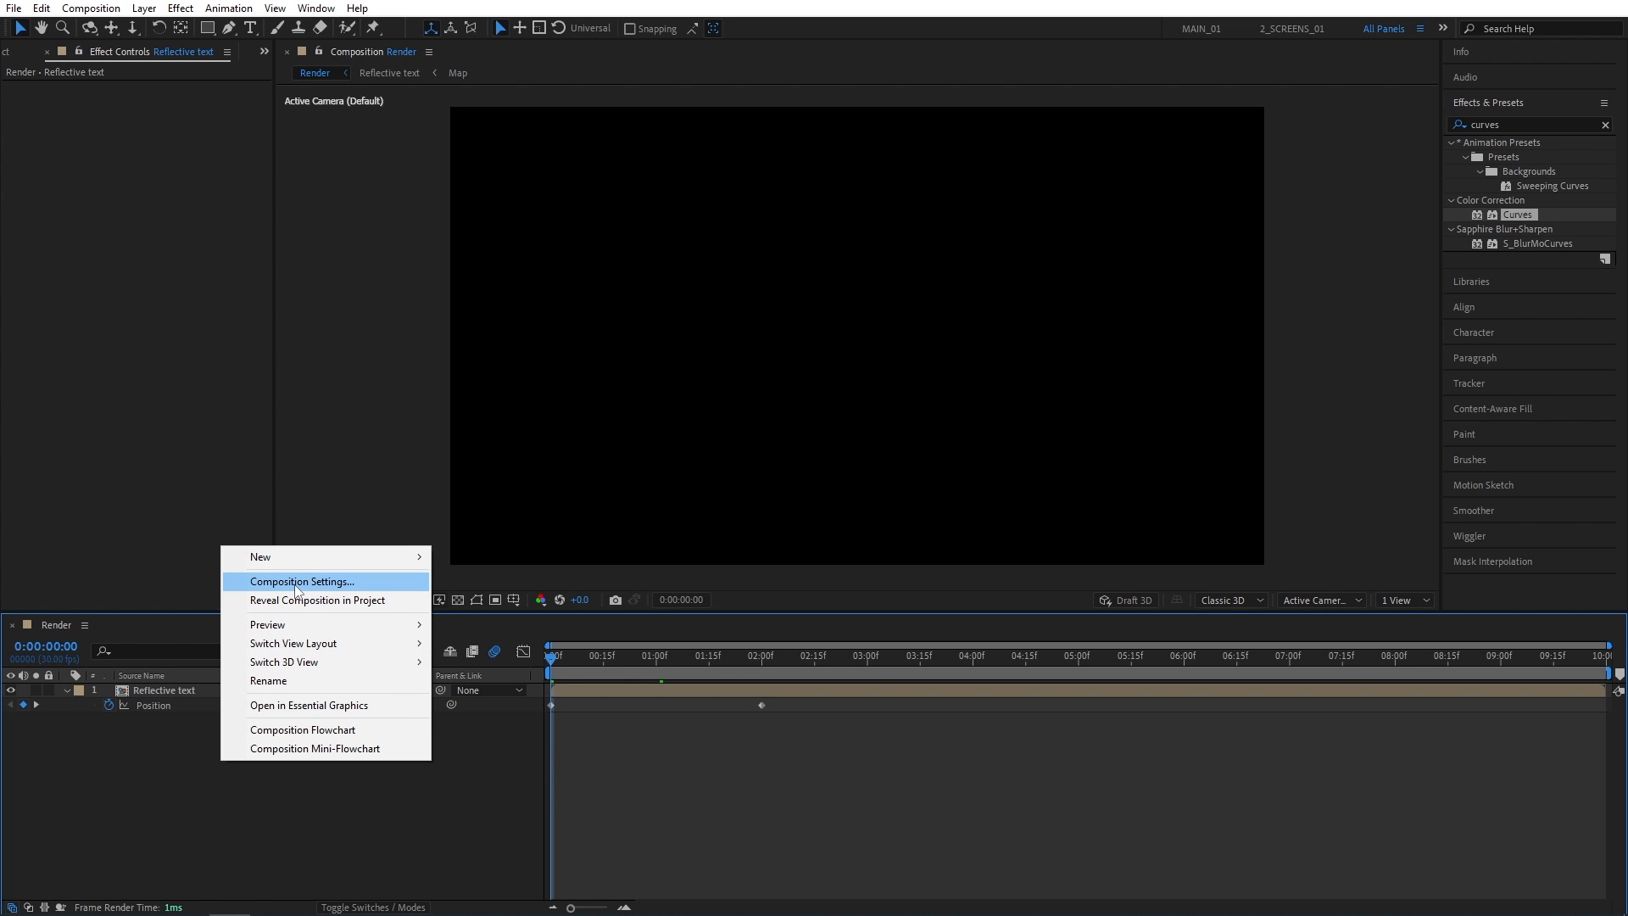
click(302, 580)
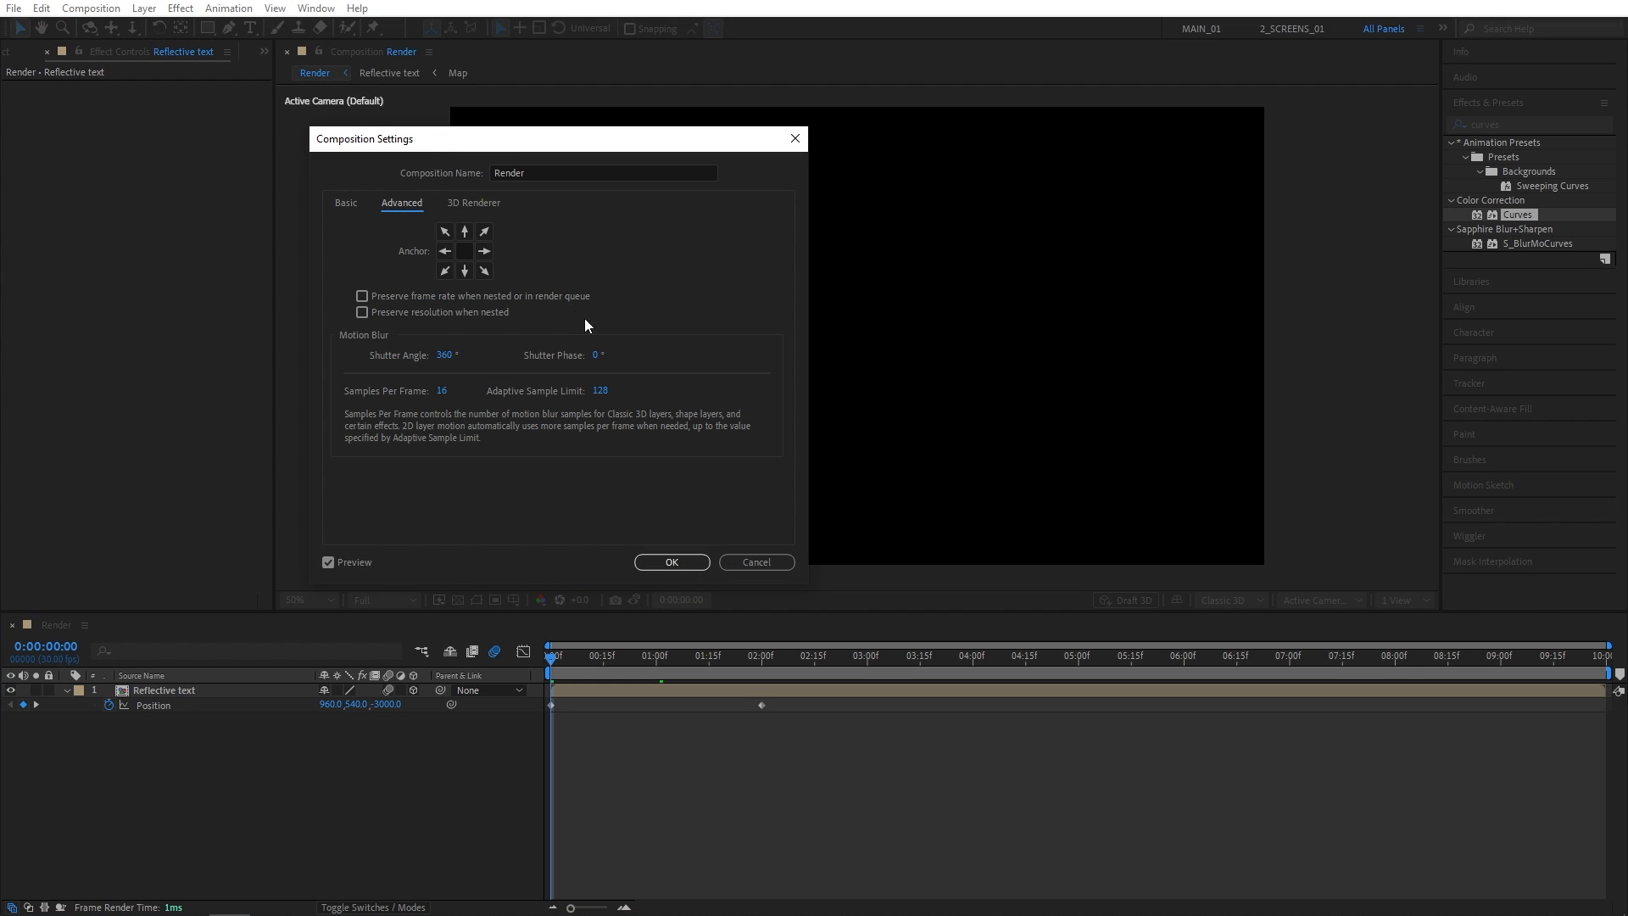
mouse_move(353, 382)
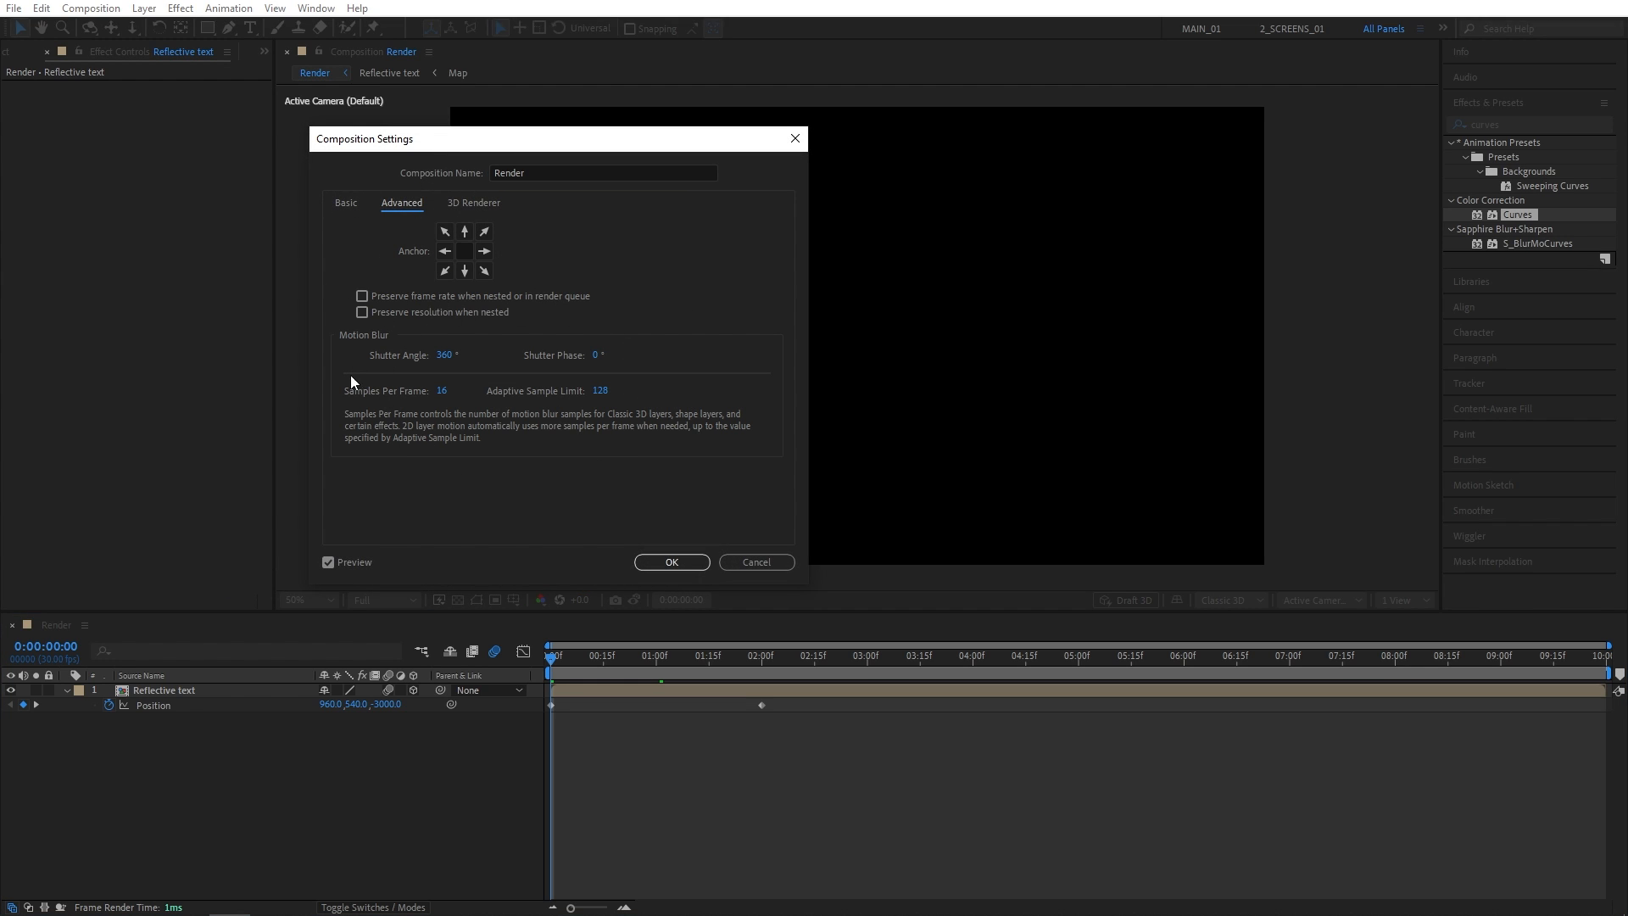
click(670, 561)
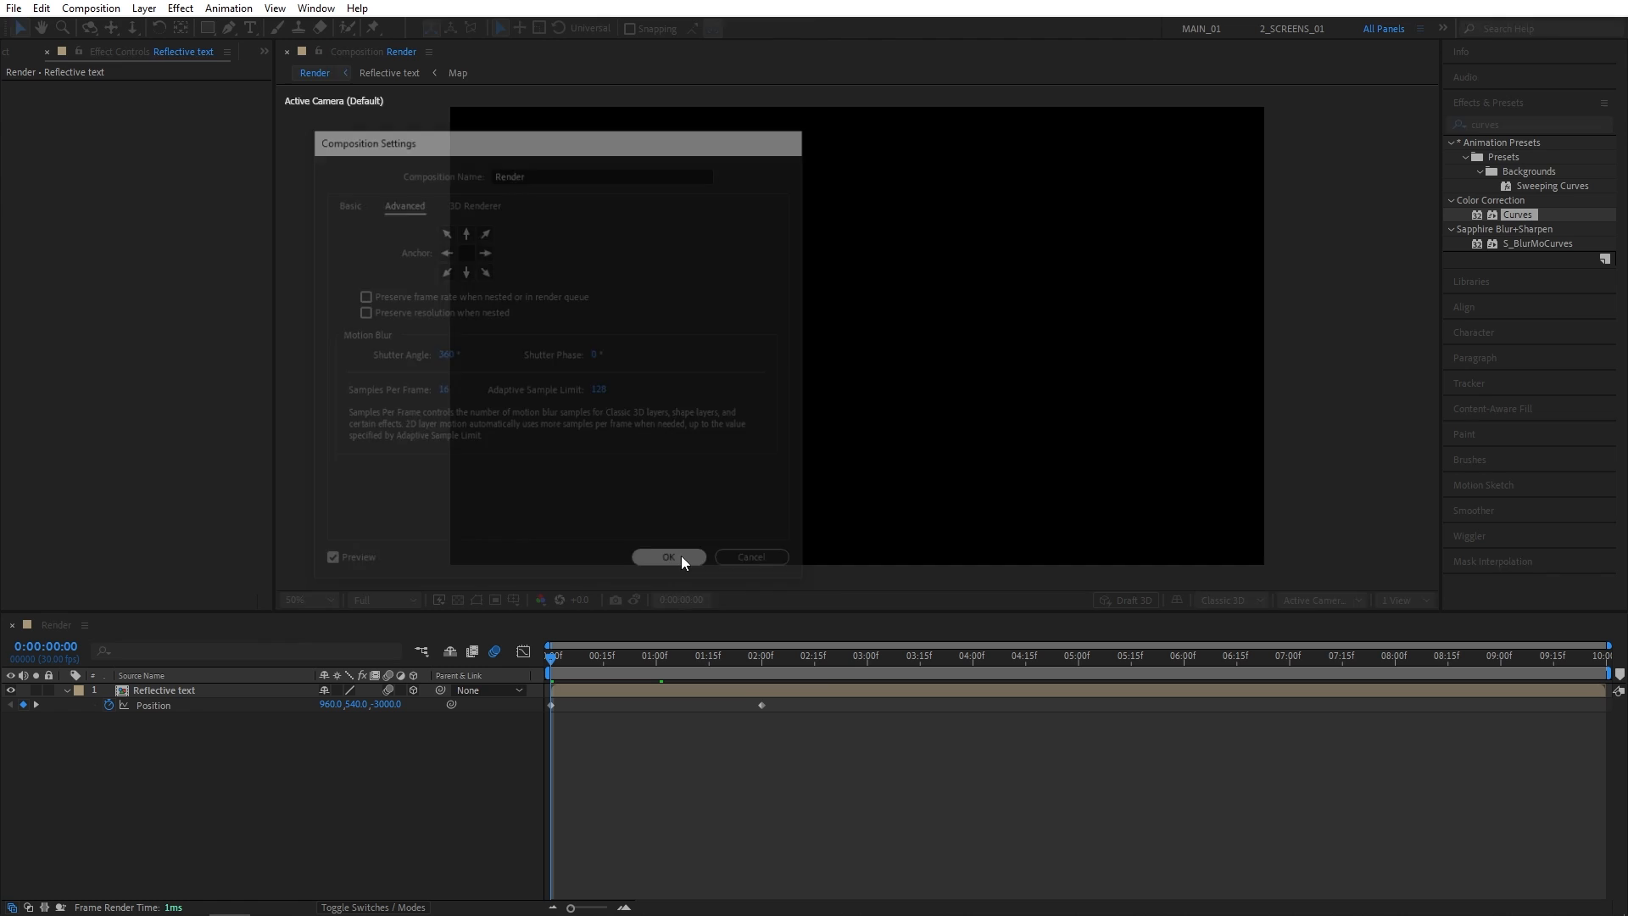
click(669, 556)
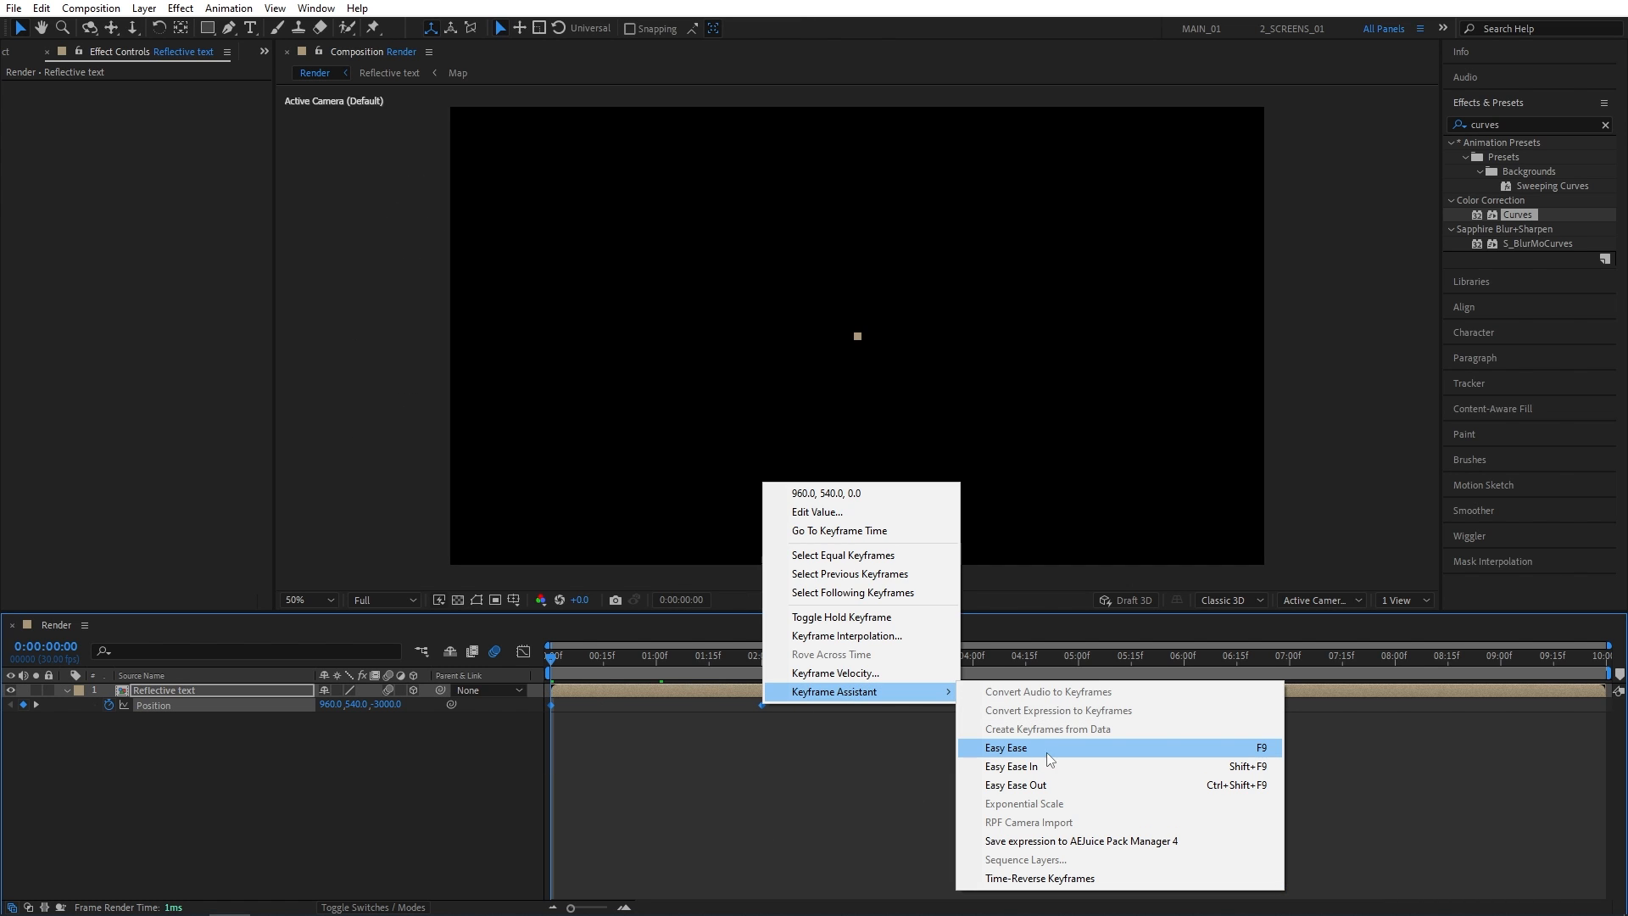
- Easy Ease the Position keyframes and shape a fast-start, slow-settle speed curve in the Graph Editor
click(1004, 748)
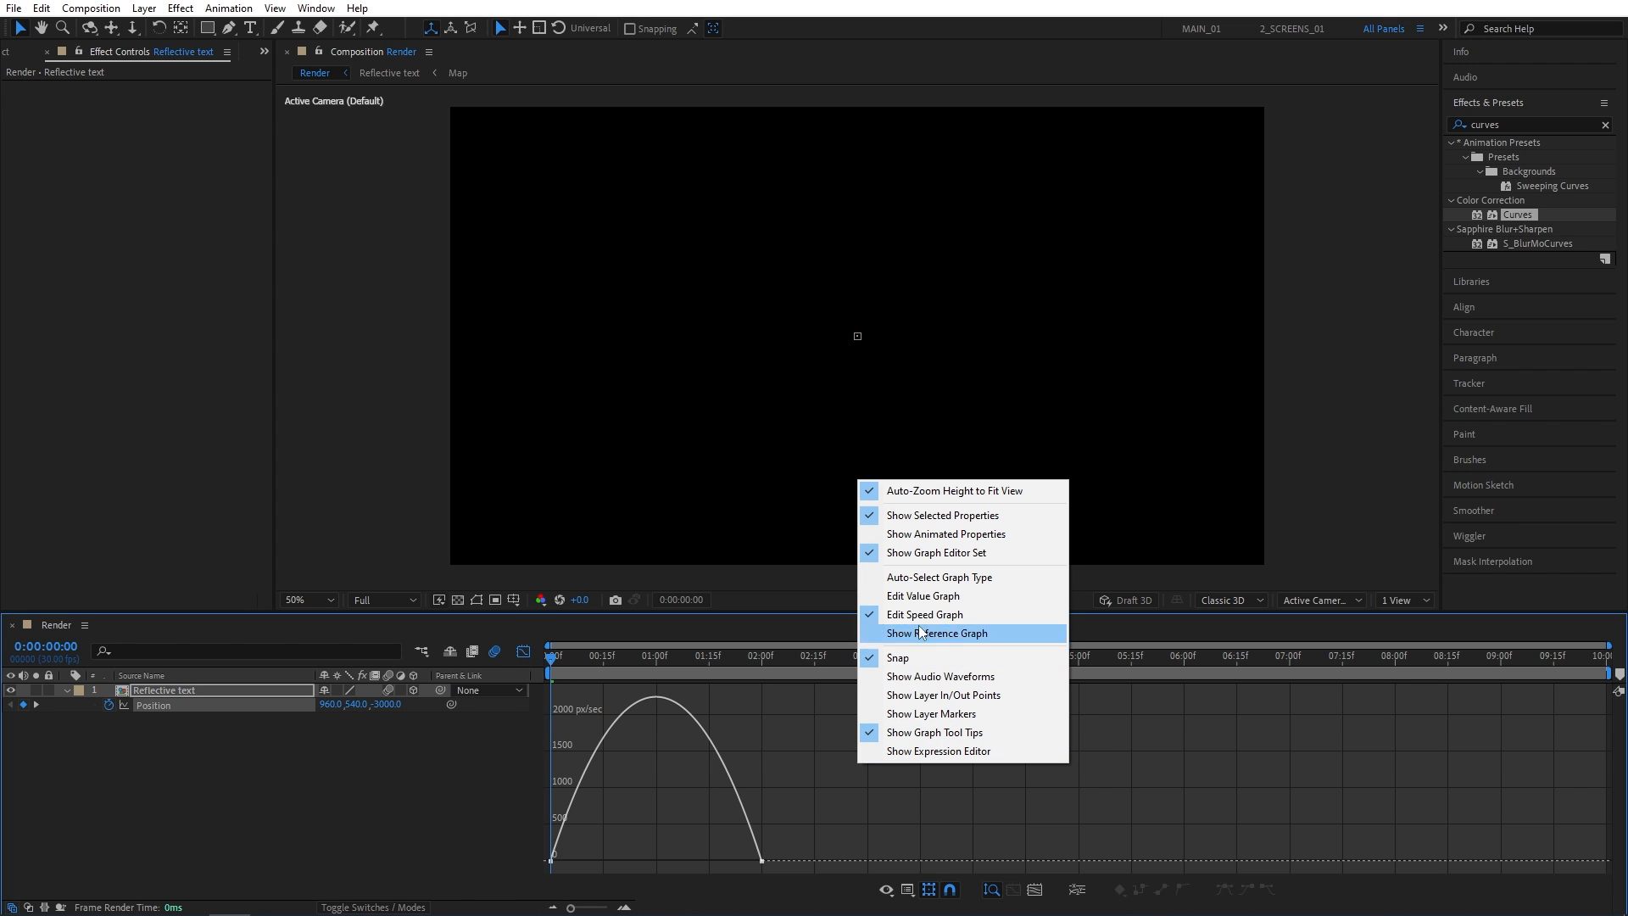
click(936, 632)
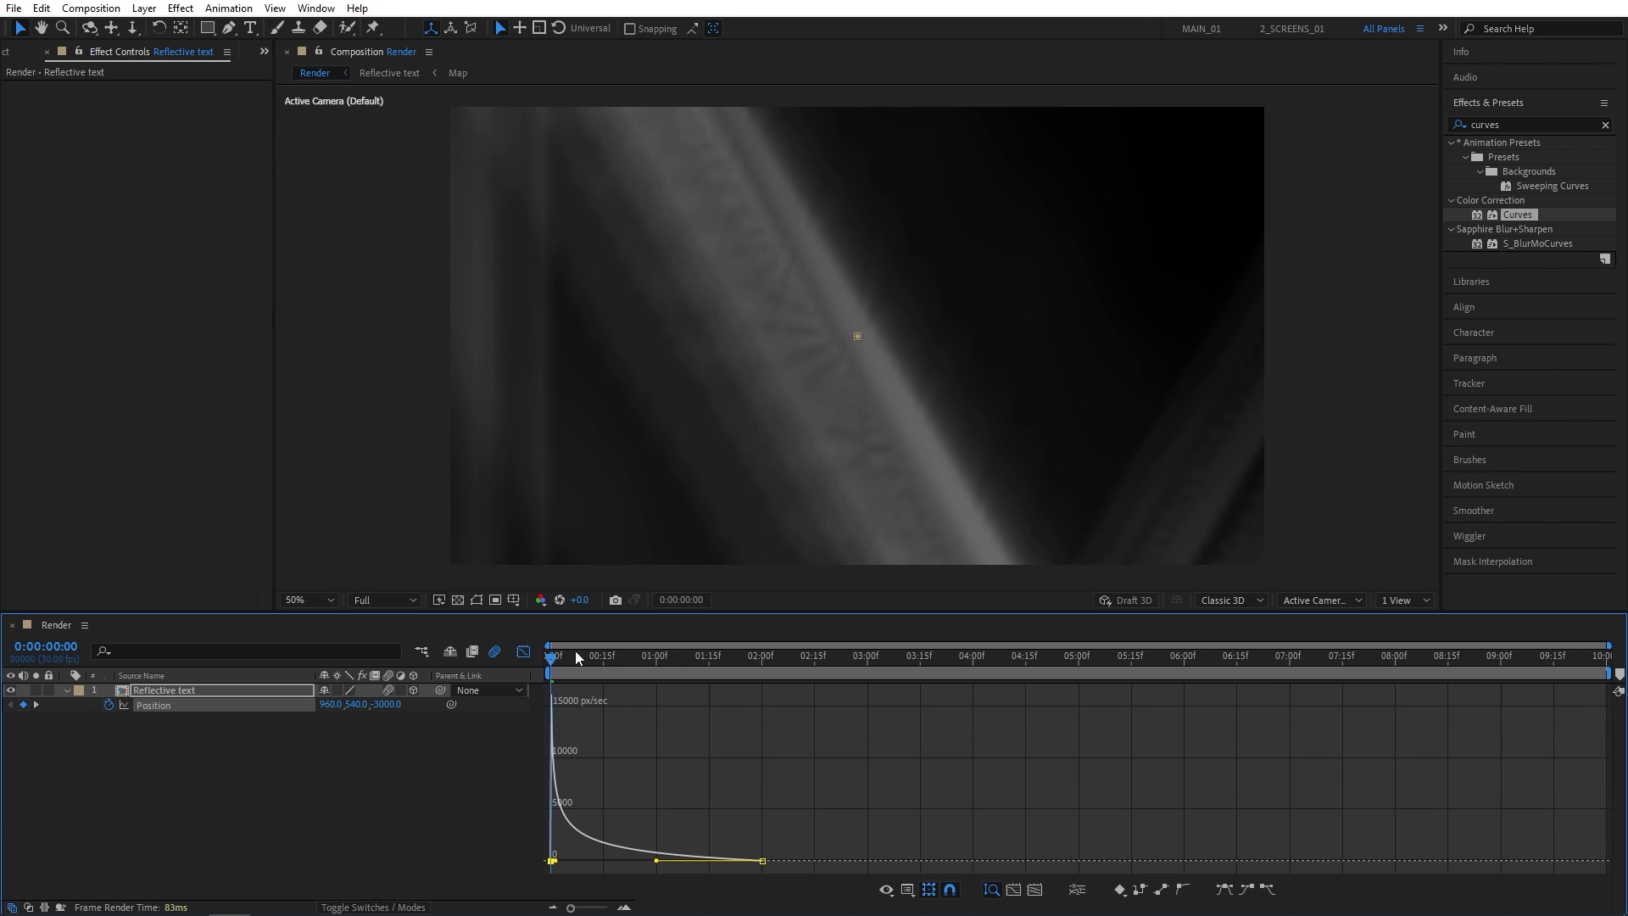
mouse_move(912, 215)
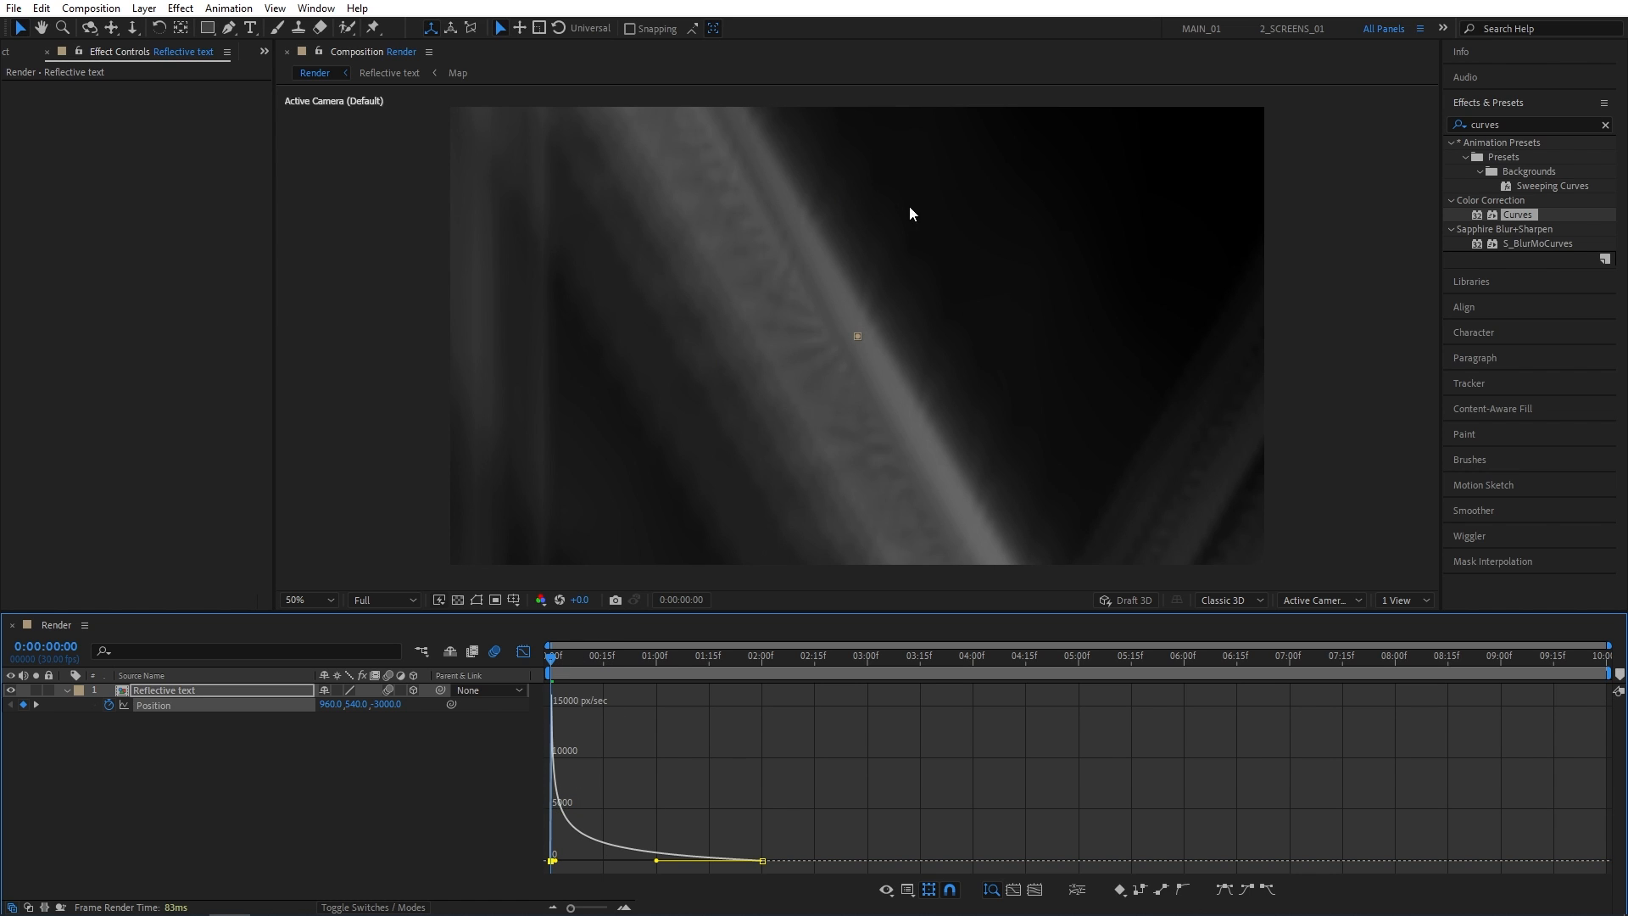
mouse_move(1027, 378)
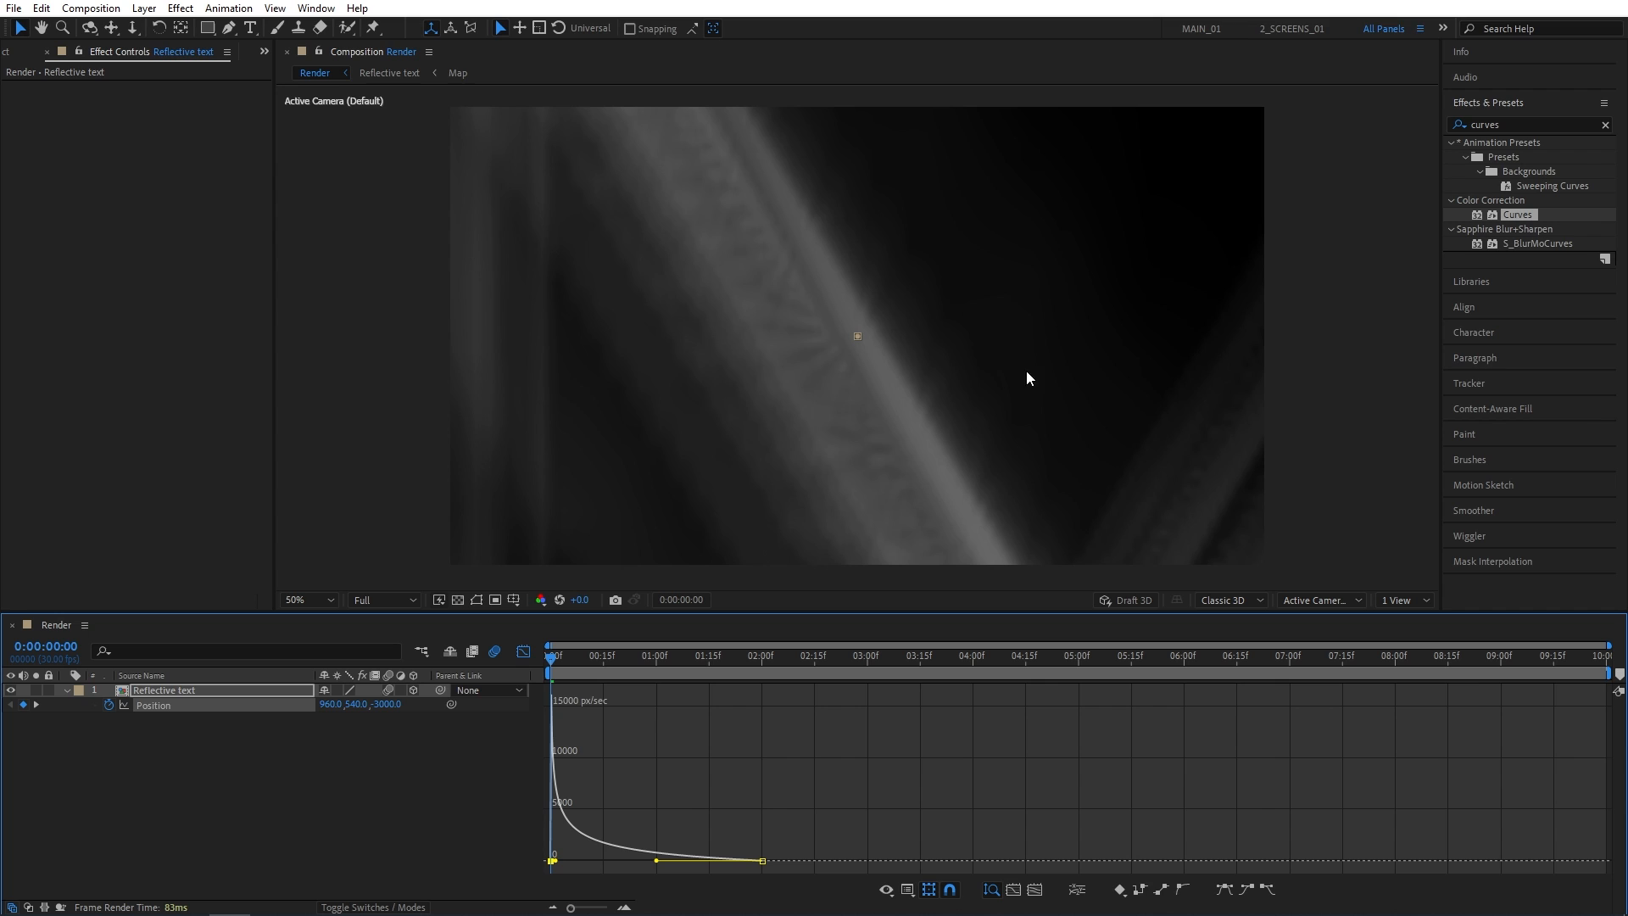
mouse_move(551, 751)
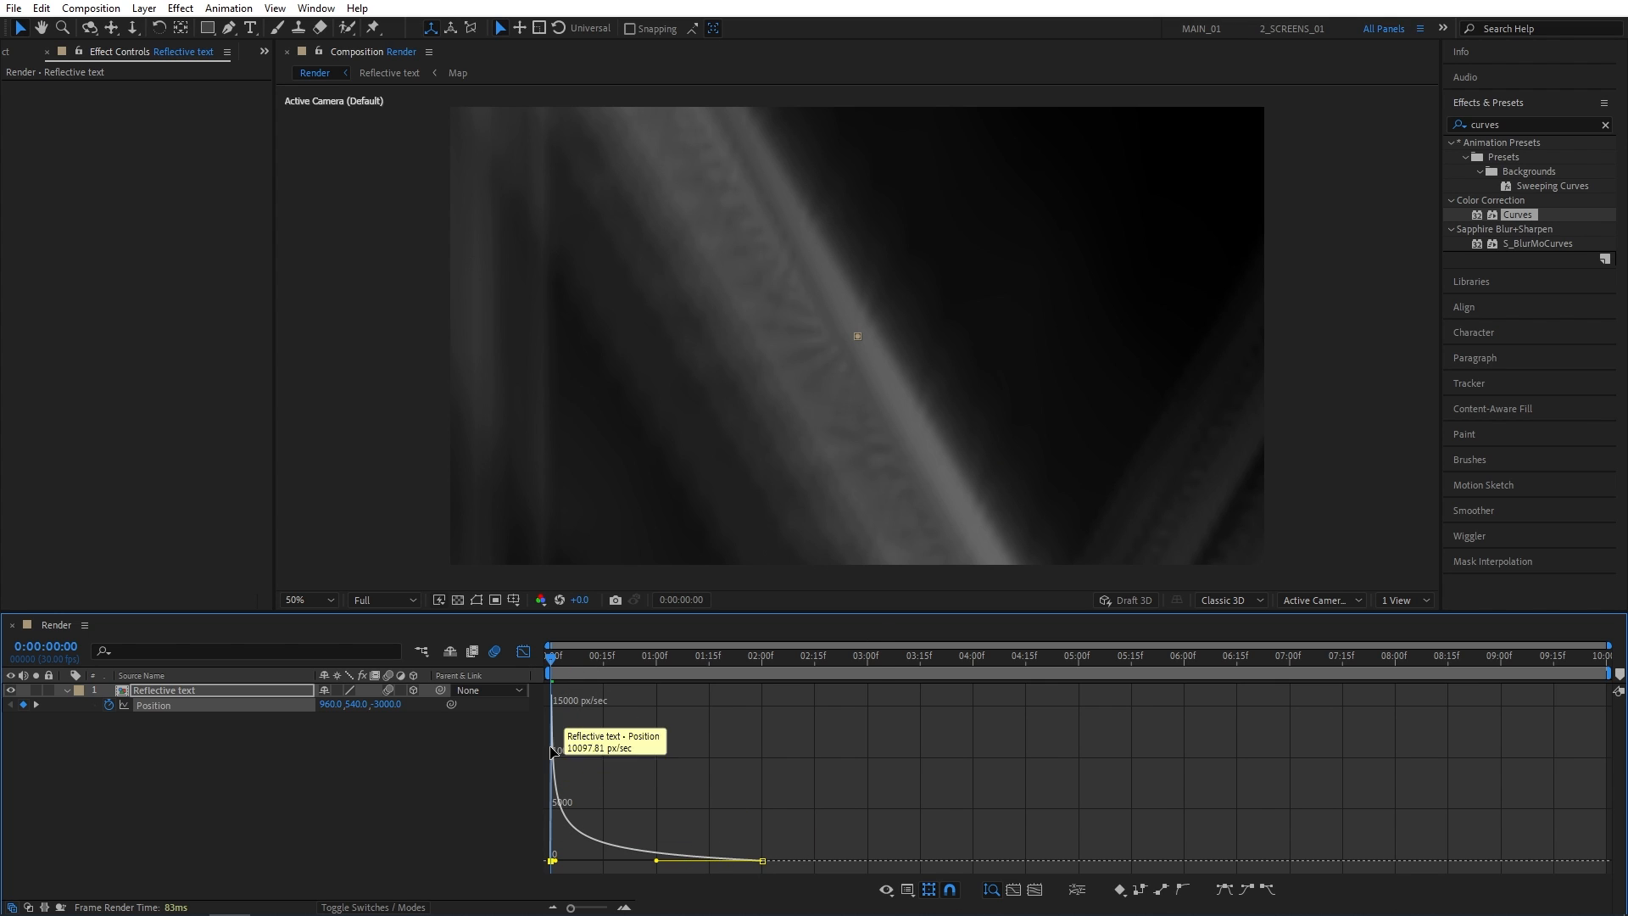
mouse_move(556, 687)
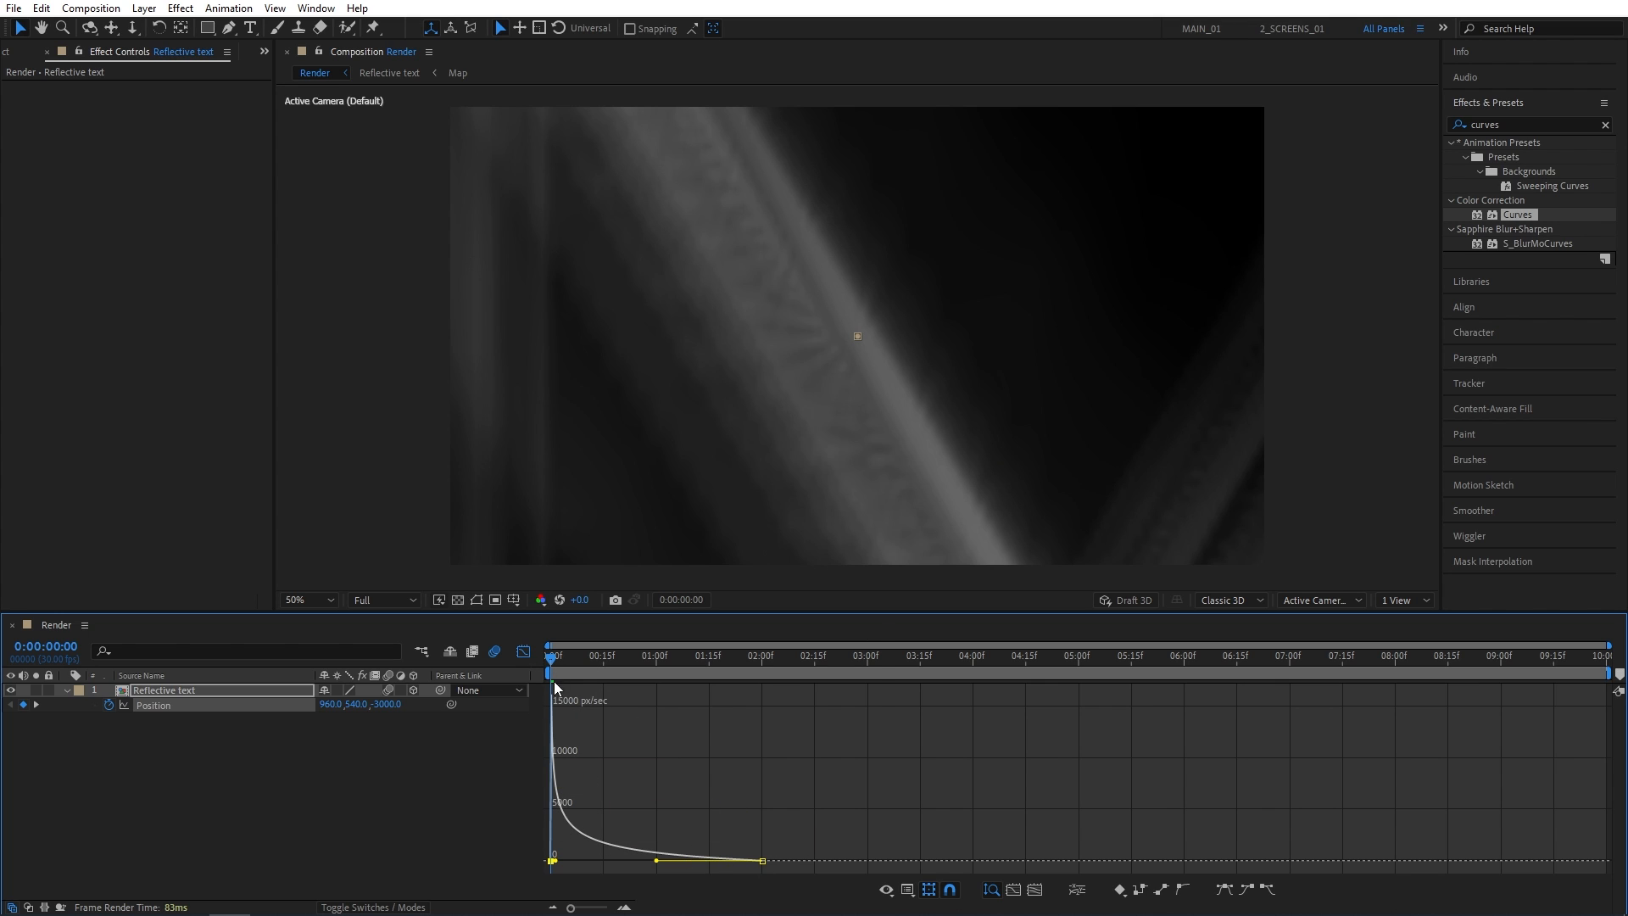
click(682, 654)
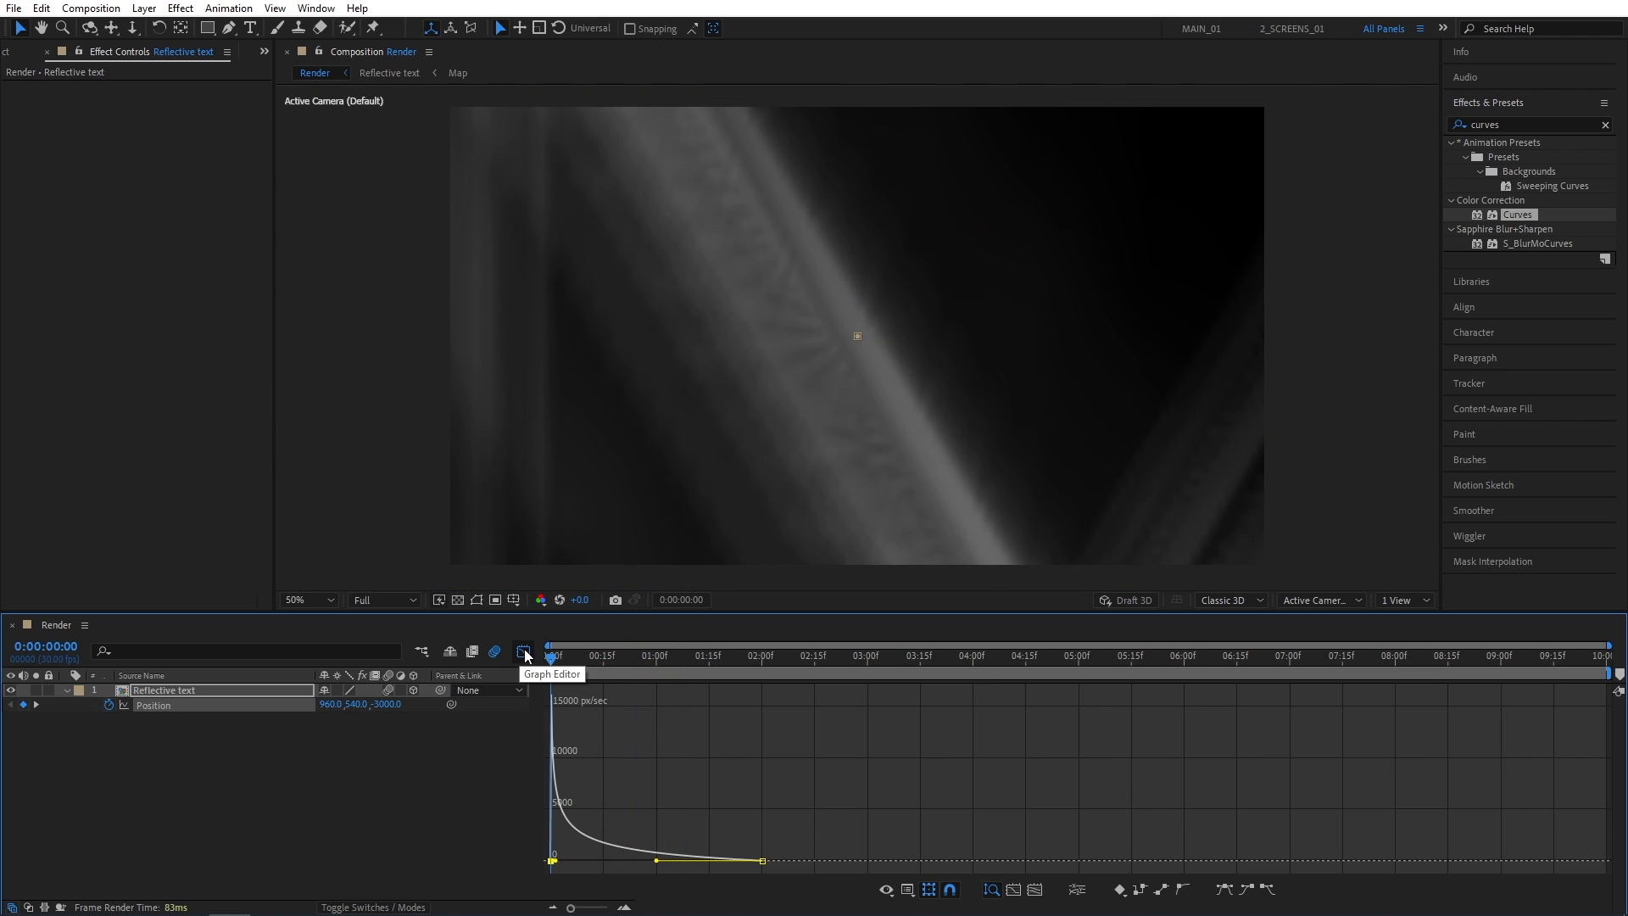
- Return from the Graph Editor to the layer bars and show the Project panel
click(524, 651)
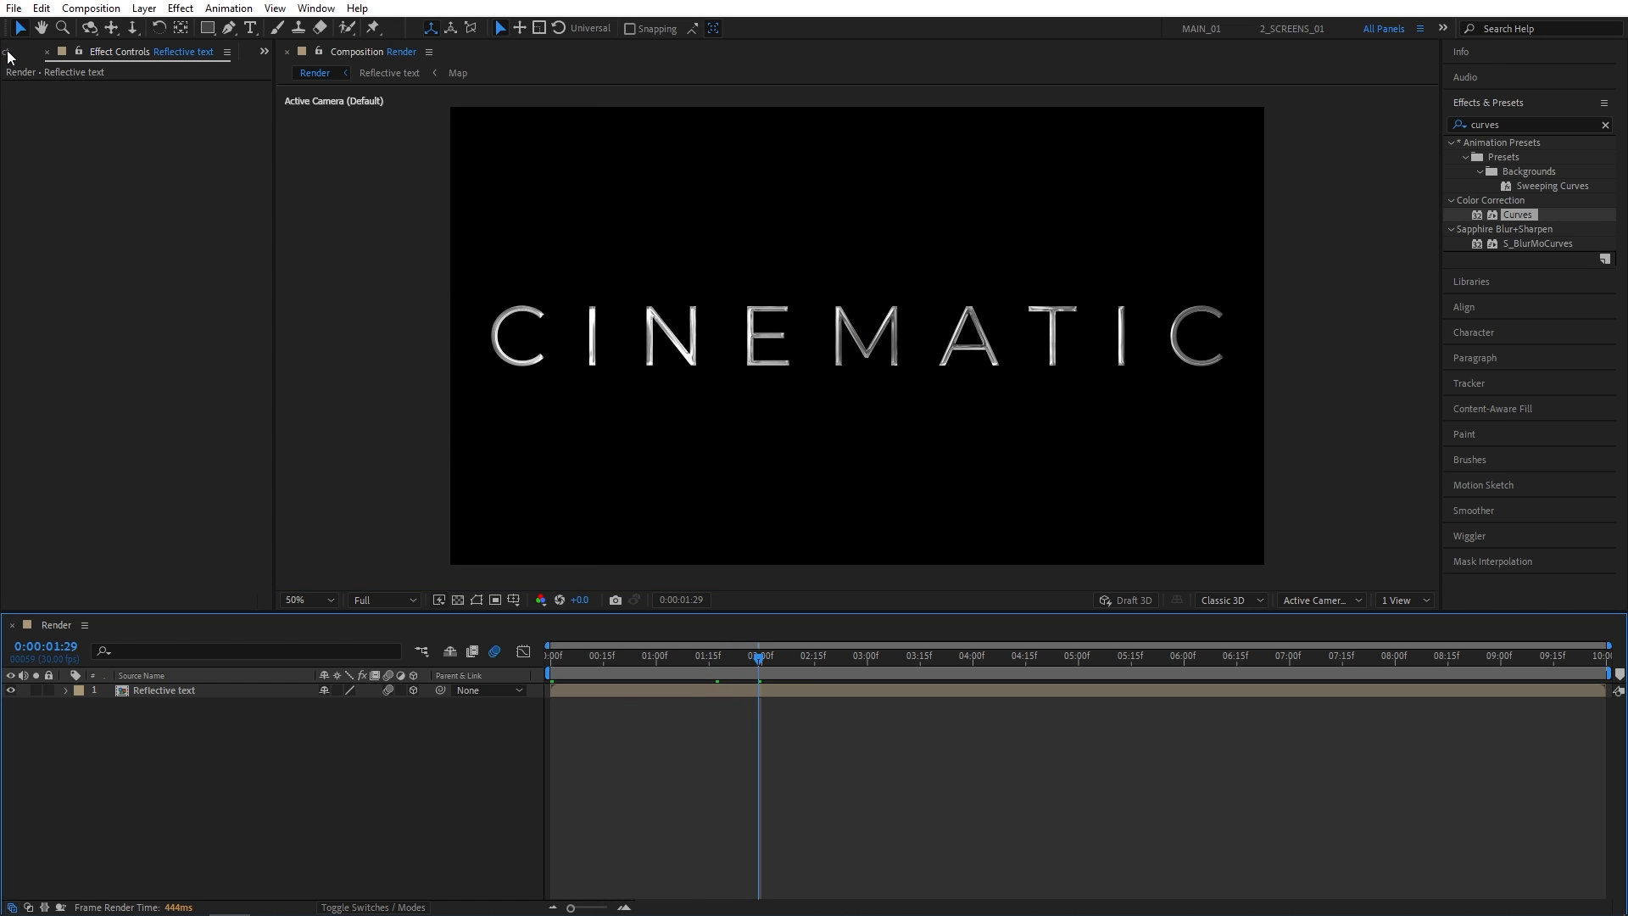
click(25, 52)
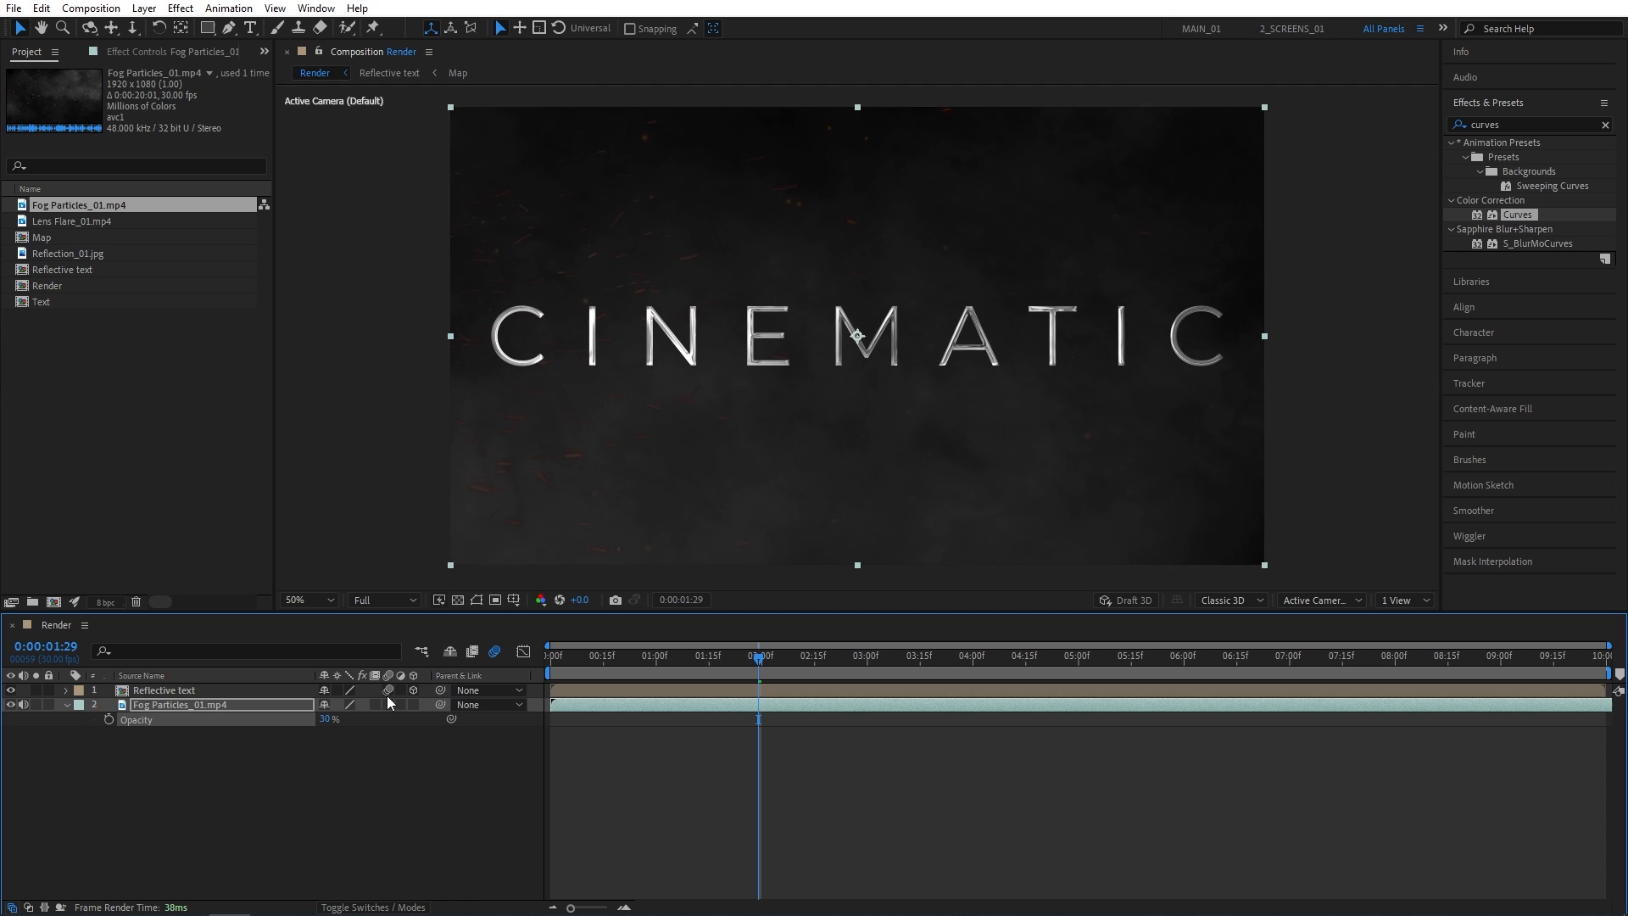
mouse_move(104, 359)
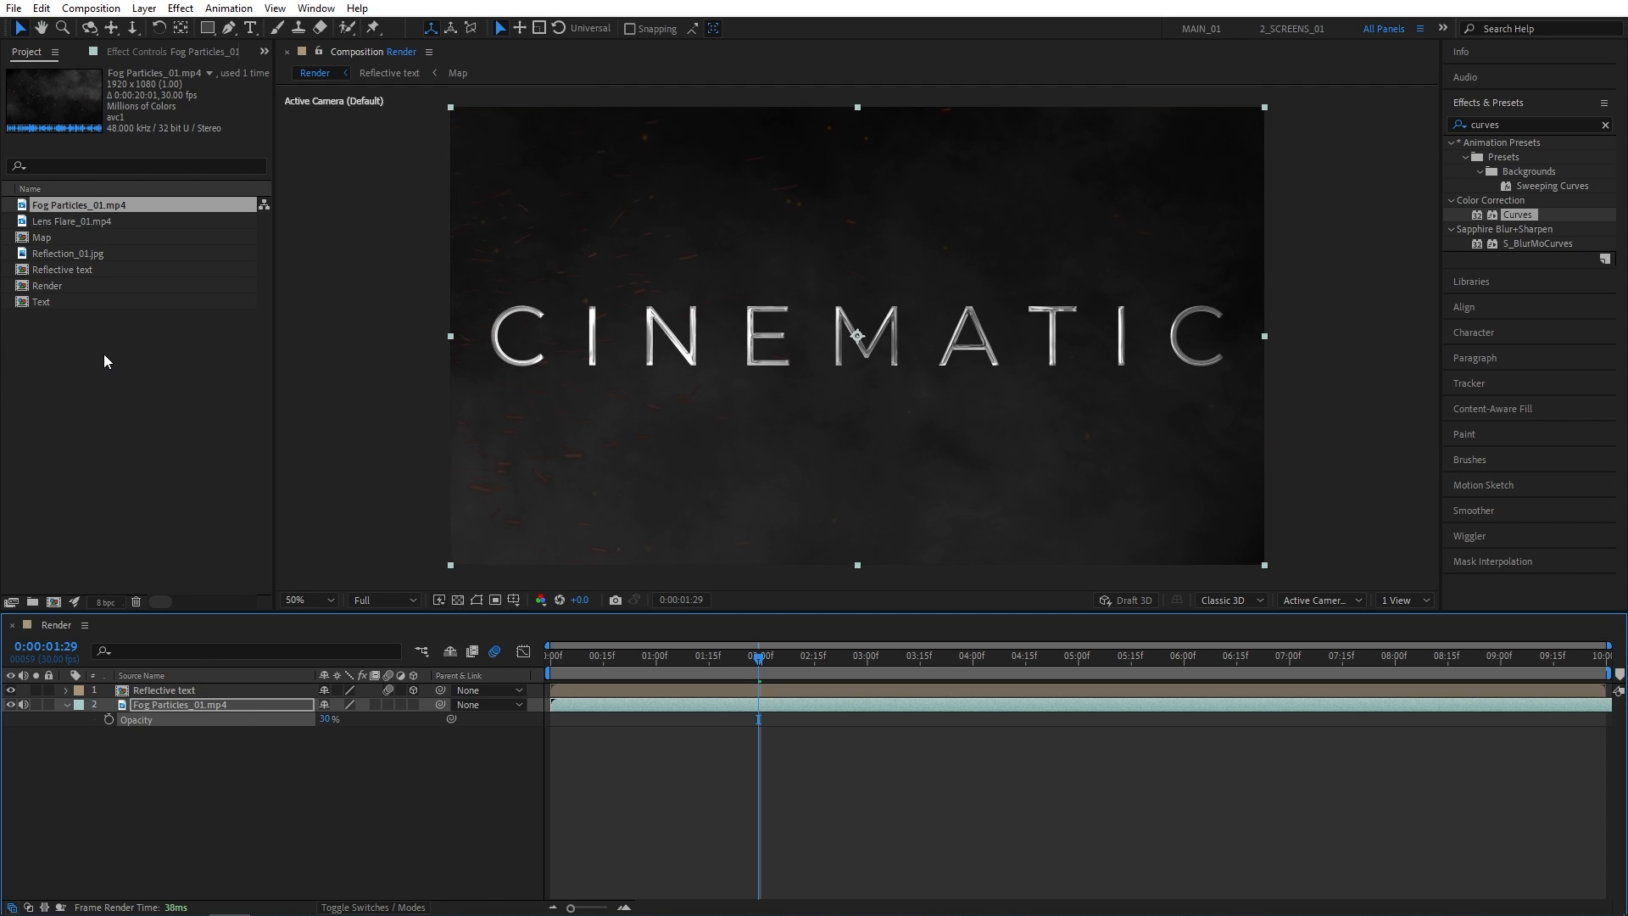
- Place Fog Particles_01.mp4 beneath Reflective text at 30% opacity
click(73, 220)
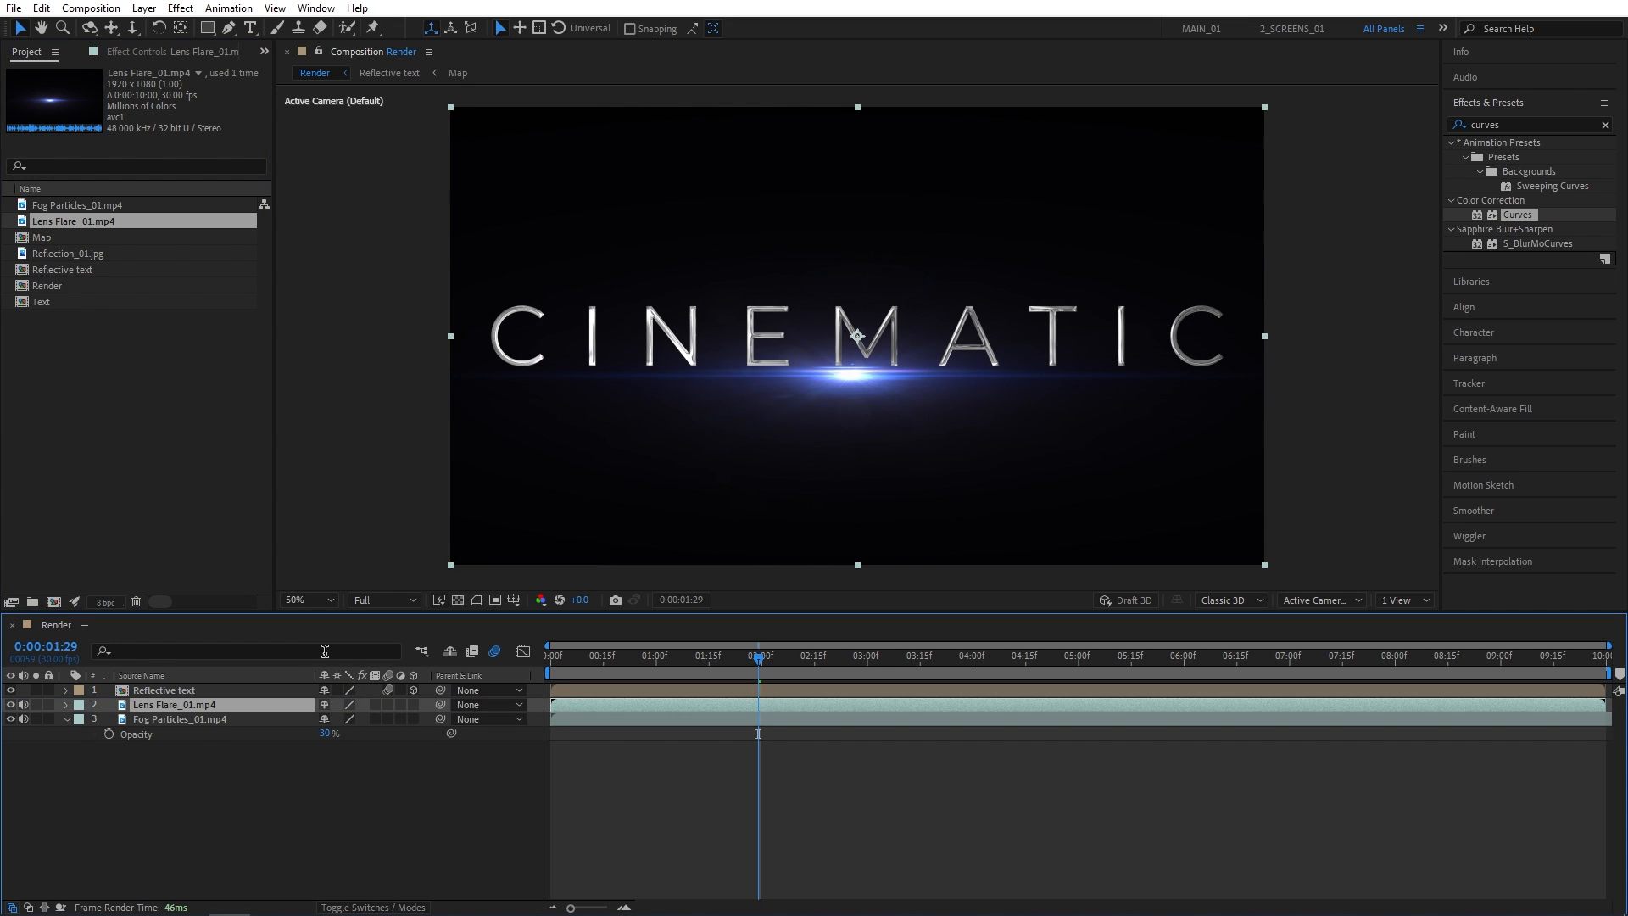
- Set both the Lens Flare and Fog Particles layers to Screen blending mode
click(373, 905)
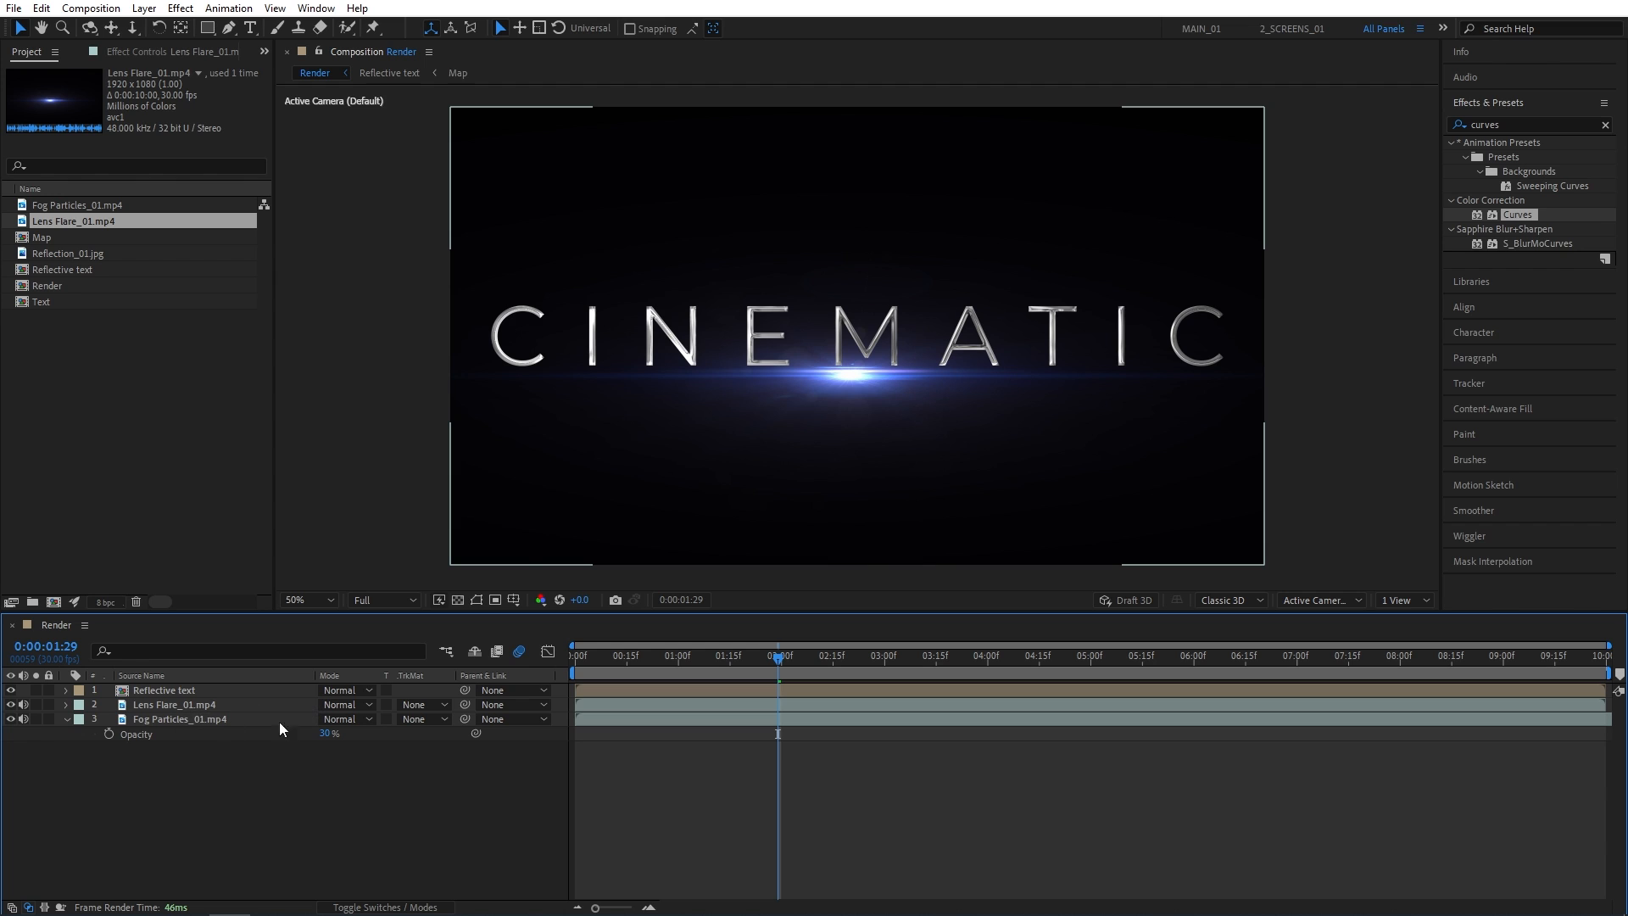
click(342, 704)
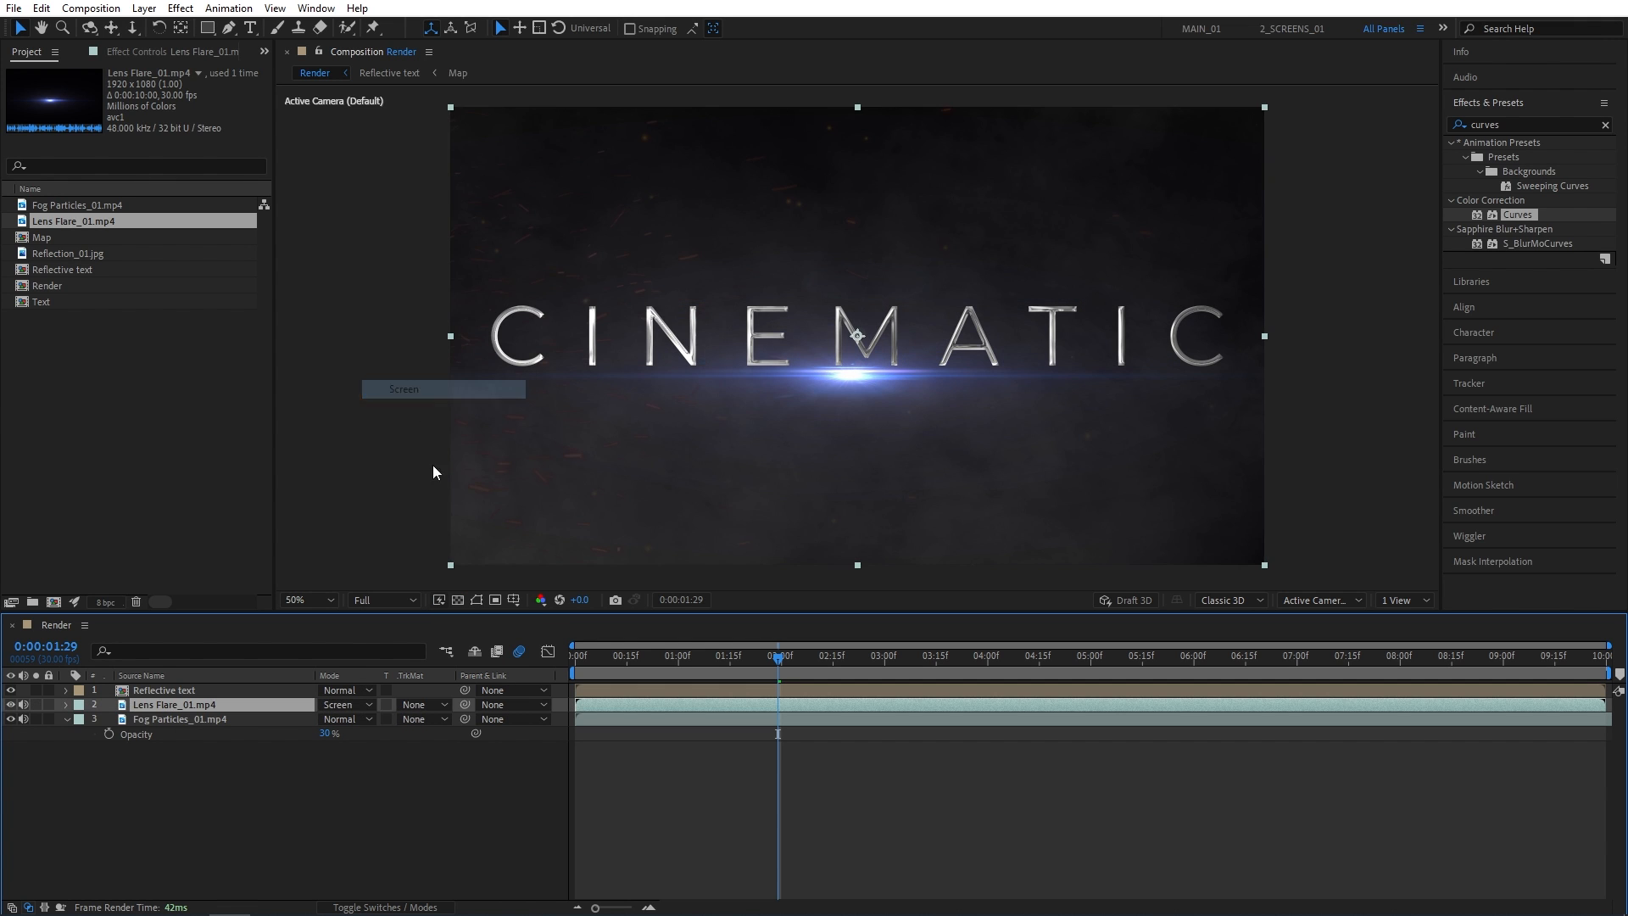
click(346, 719)
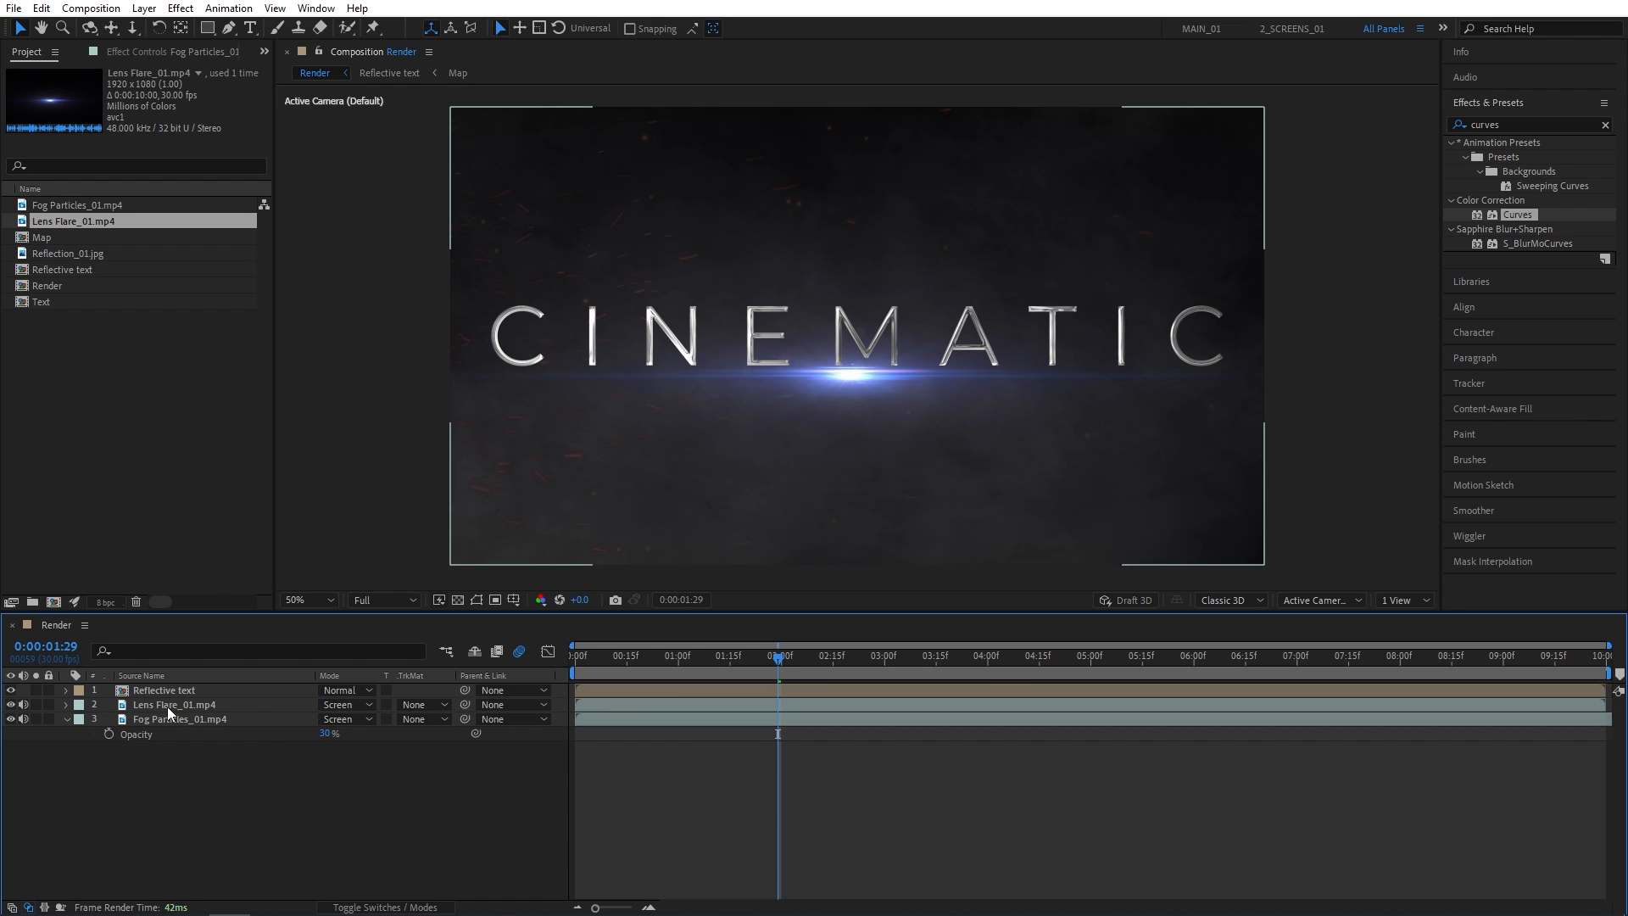
click(174, 704)
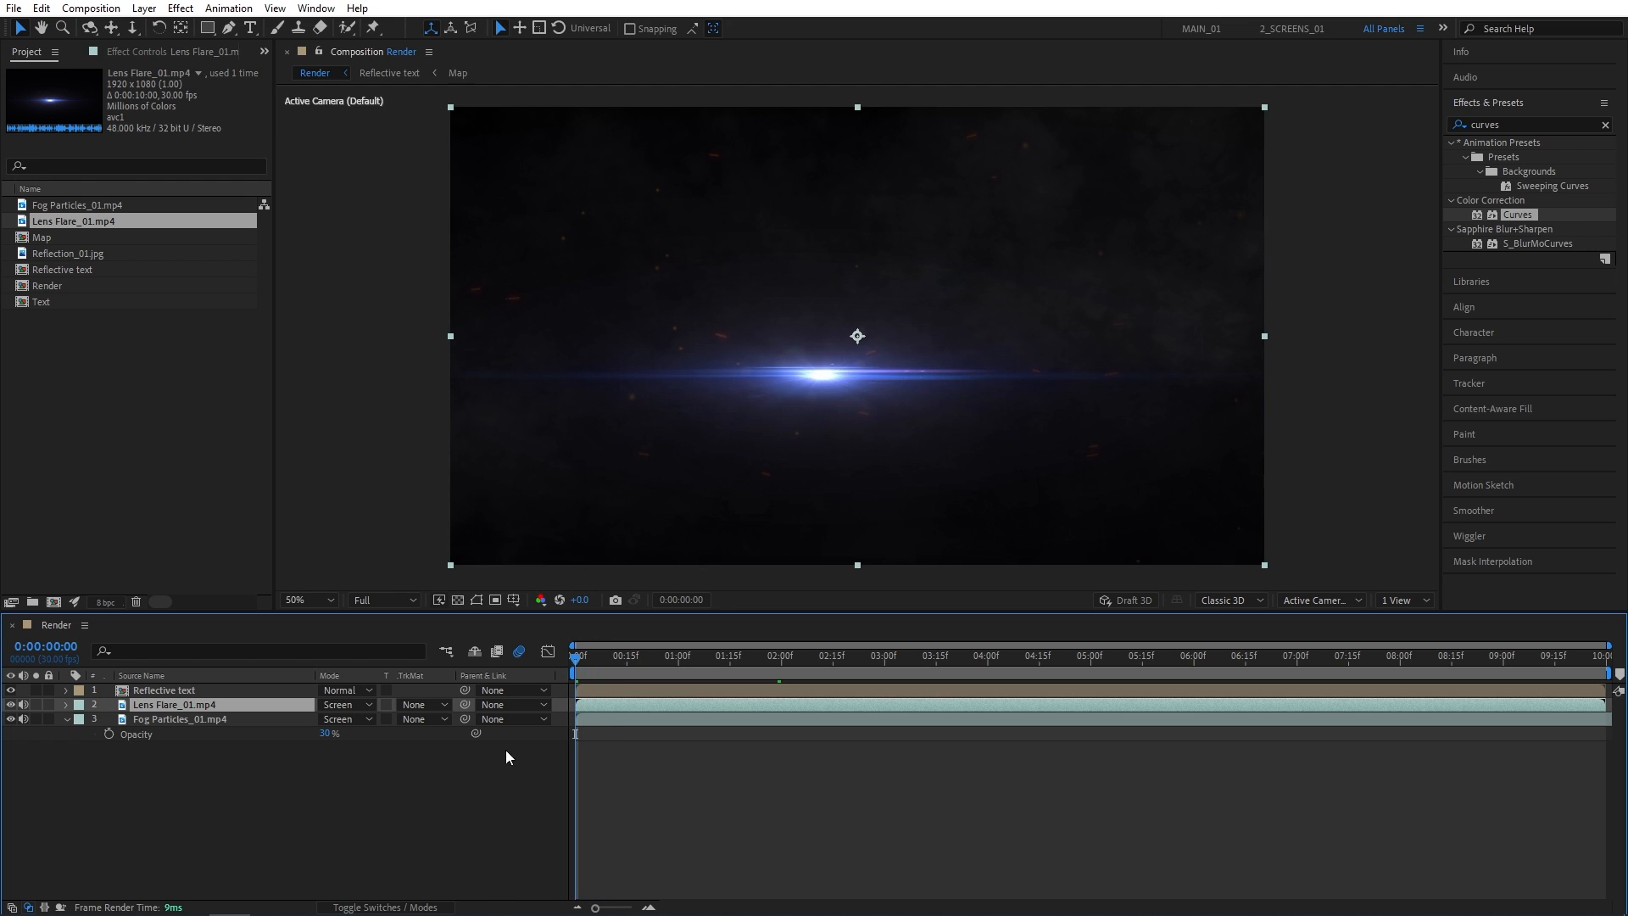
- Shift the Lens Flare clip to begin at the two-second mark
click(66, 705)
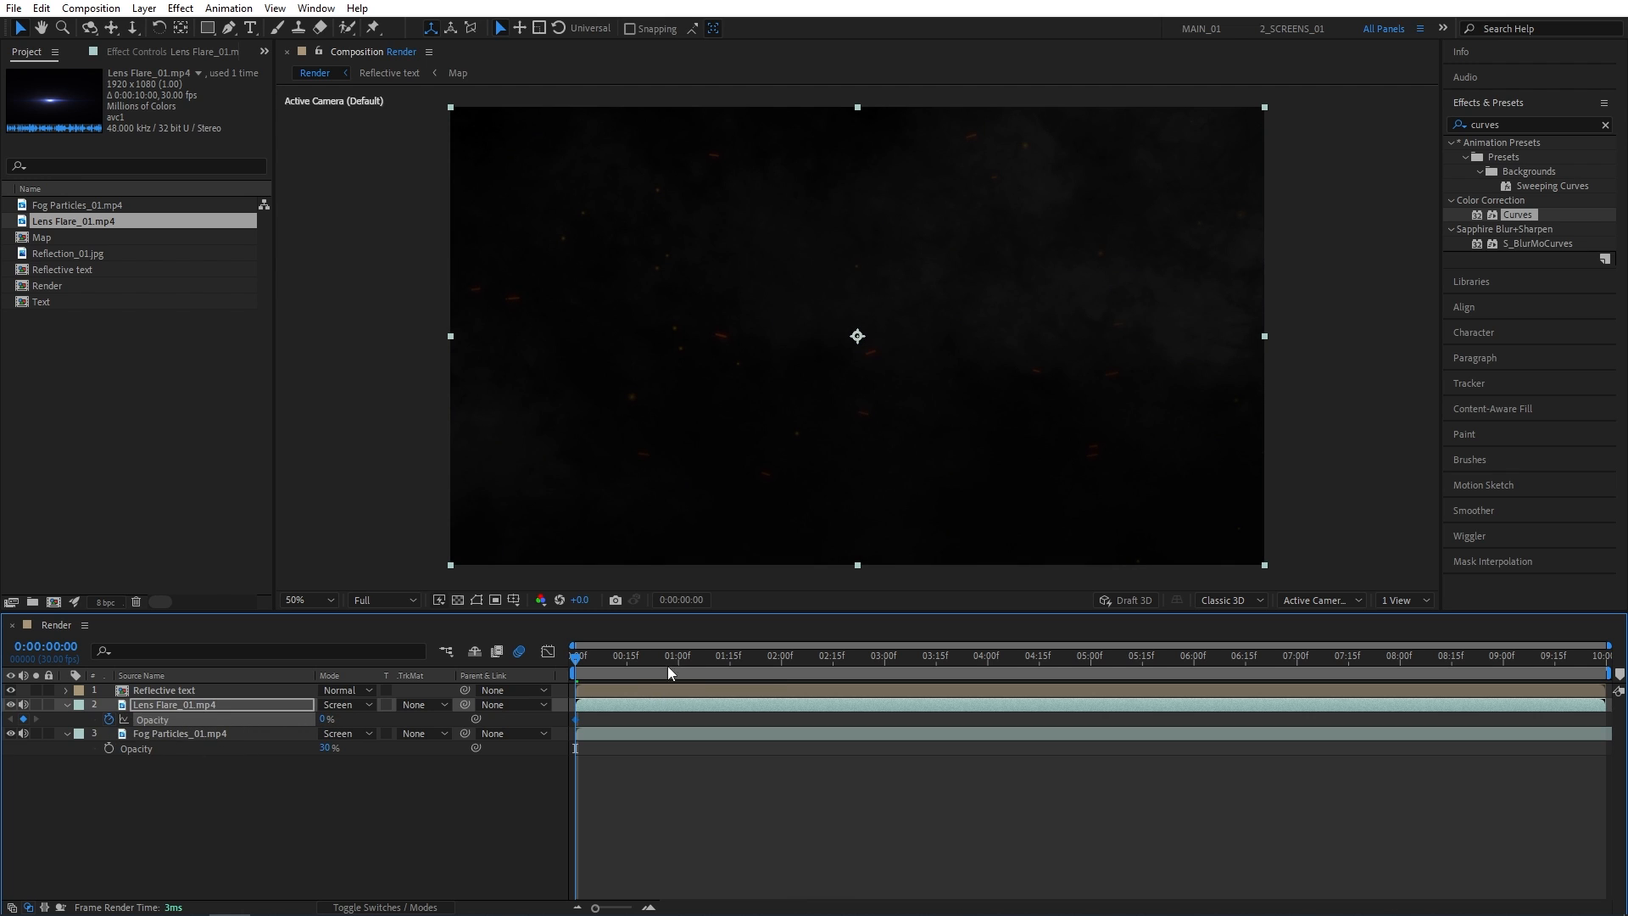
click(677, 655)
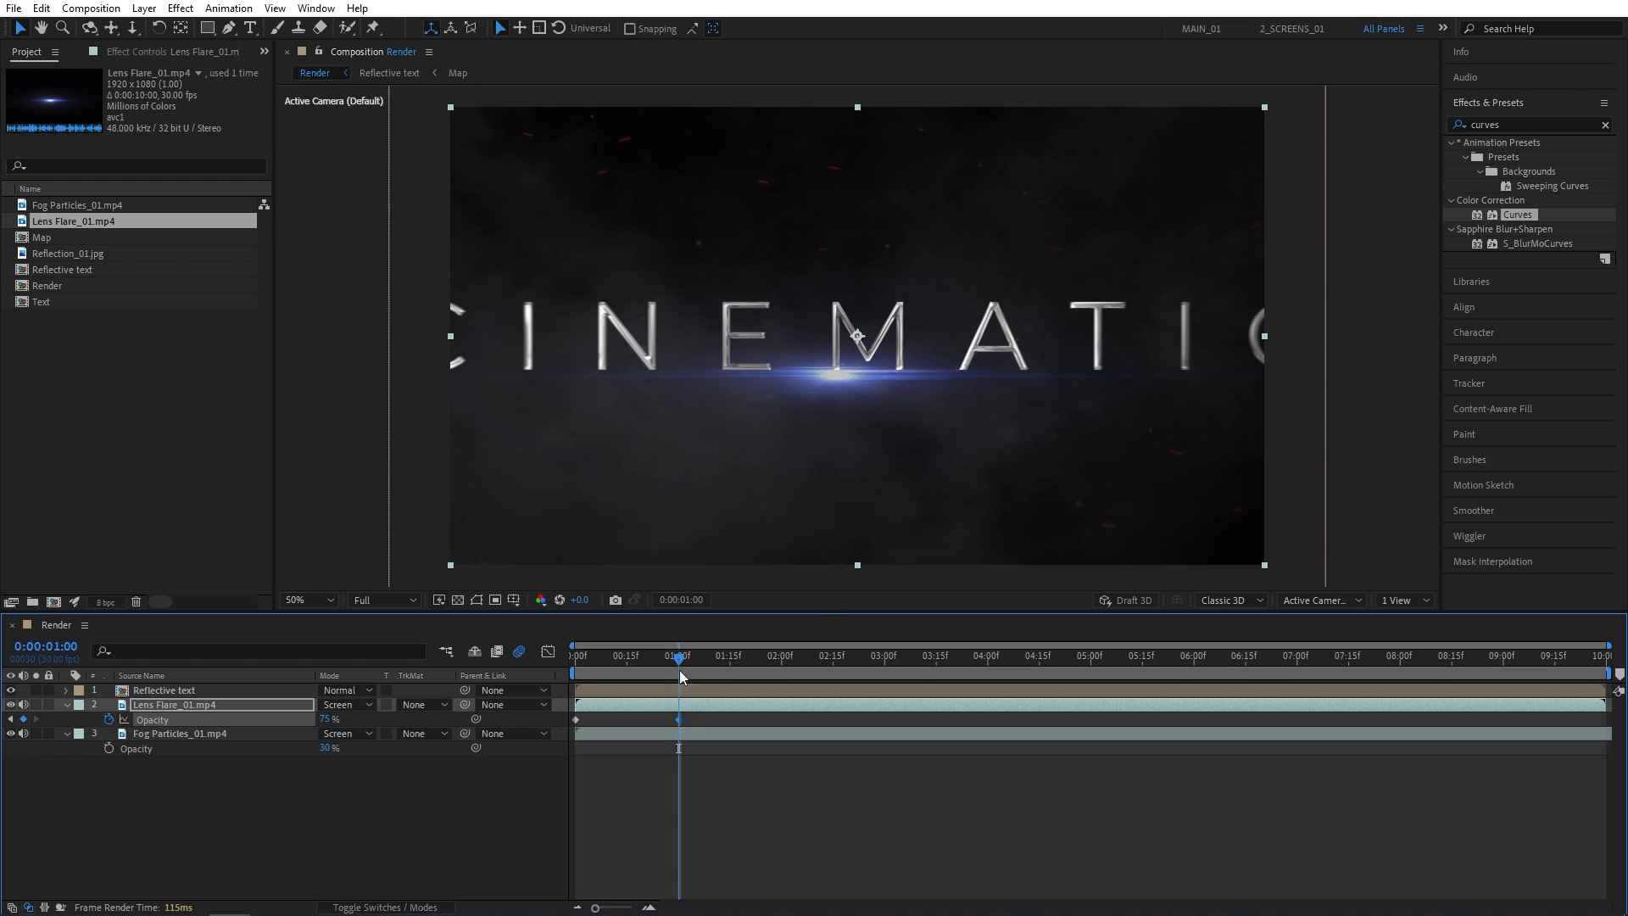
mouse_move(678, 661)
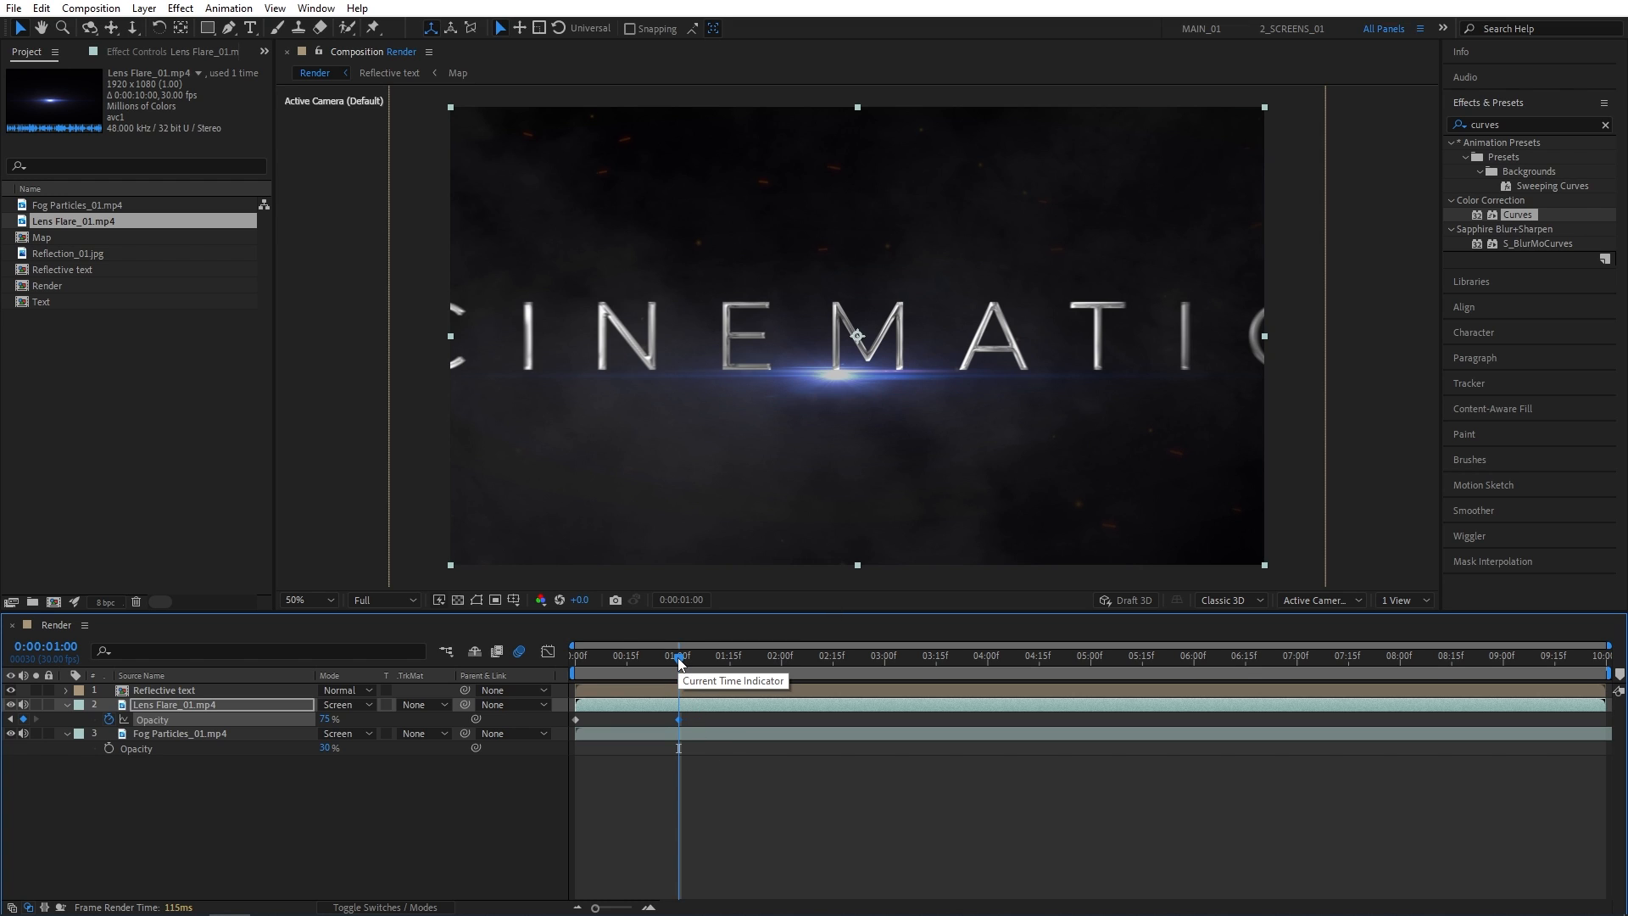
mouse_move(914, 665)
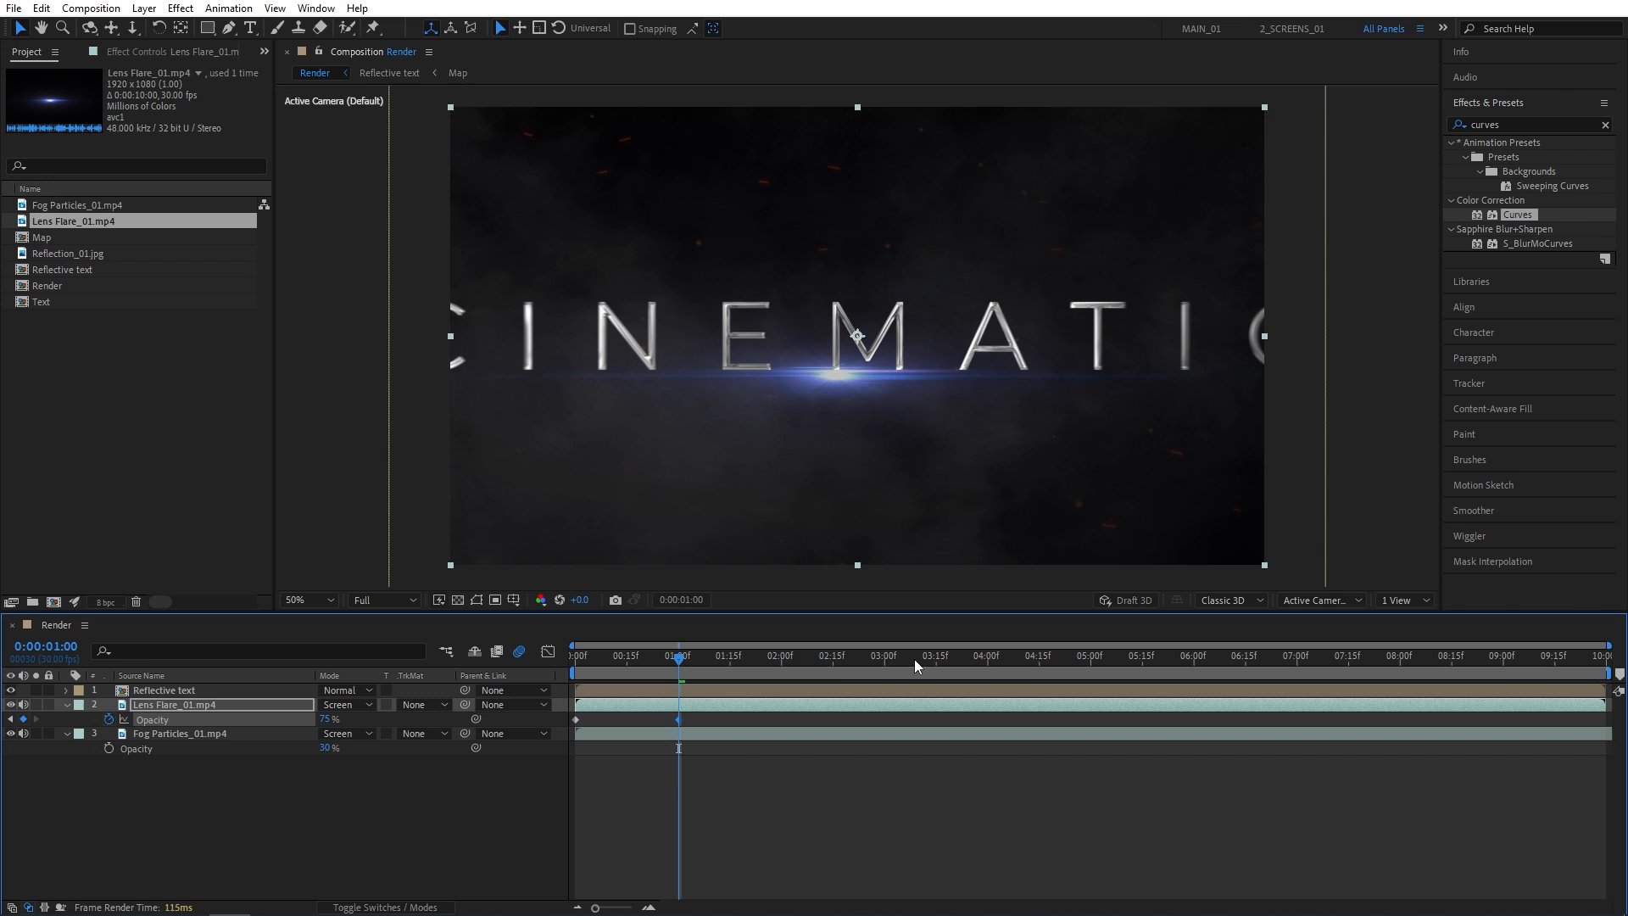
click(778, 655)
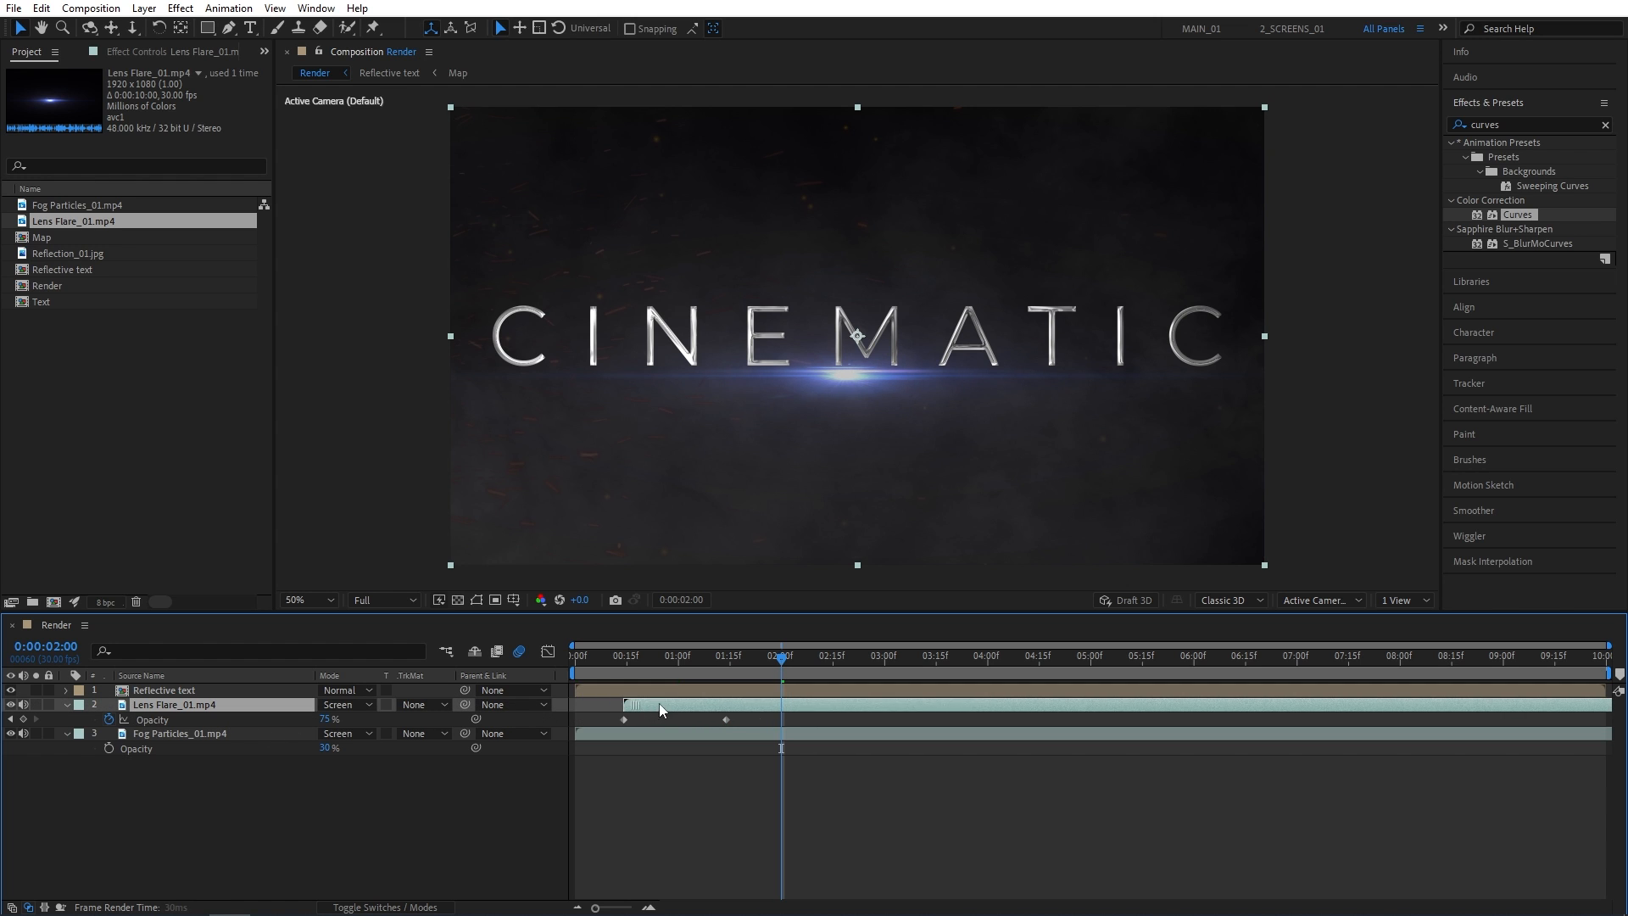
click(733, 655)
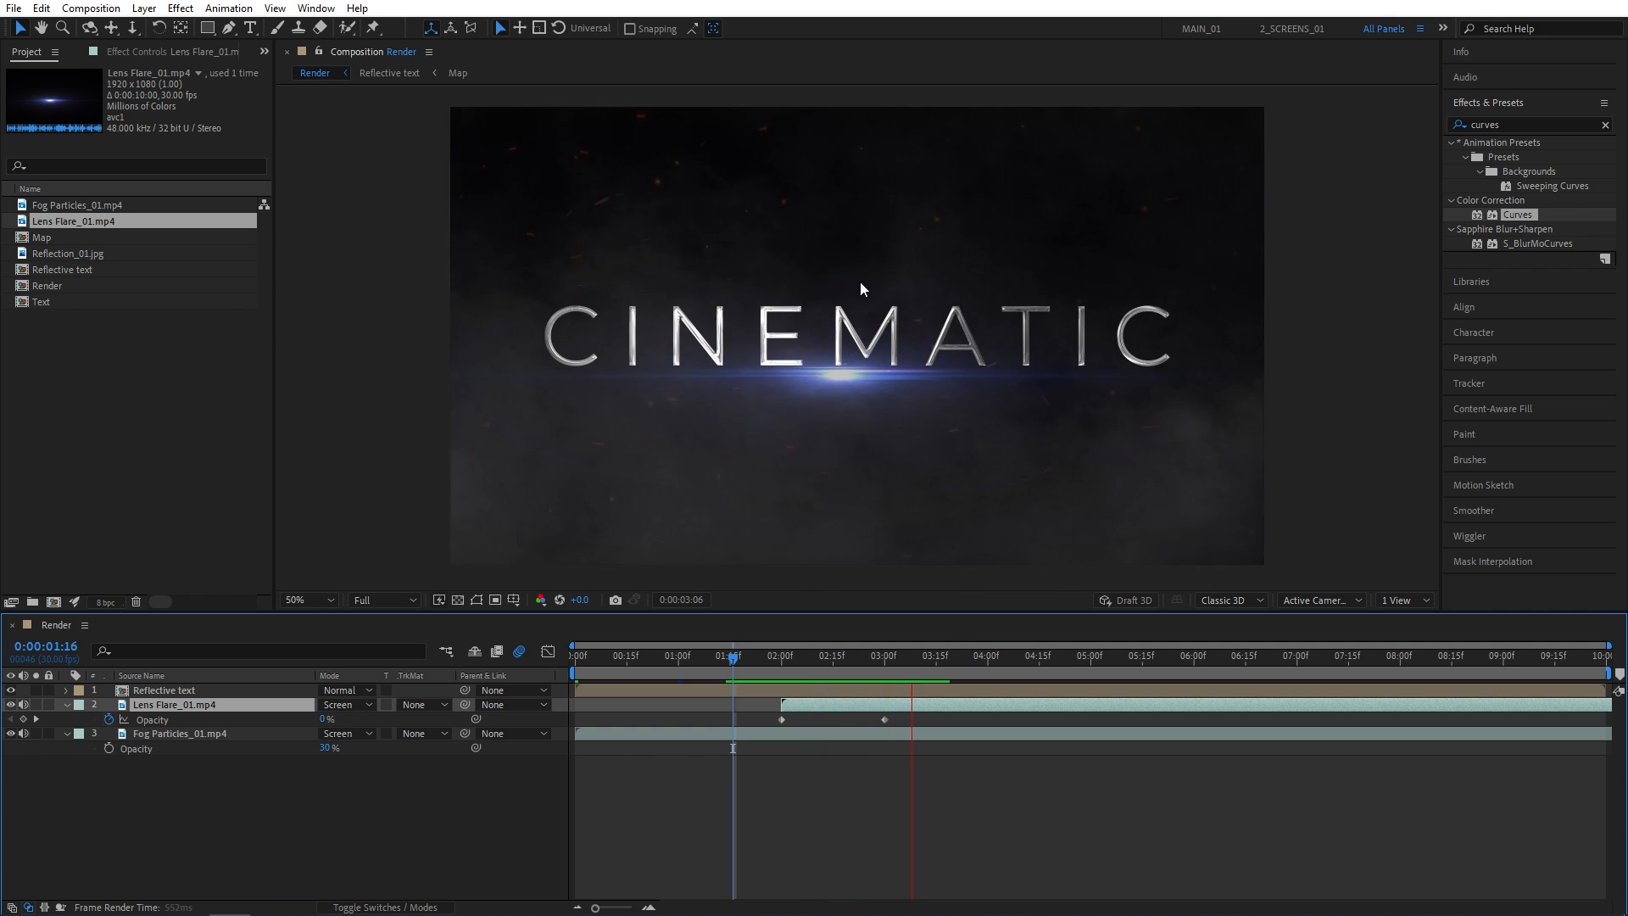
- Scrub from two to three seconds to check the flare's 0% to 75% fade-in
click(780, 655)
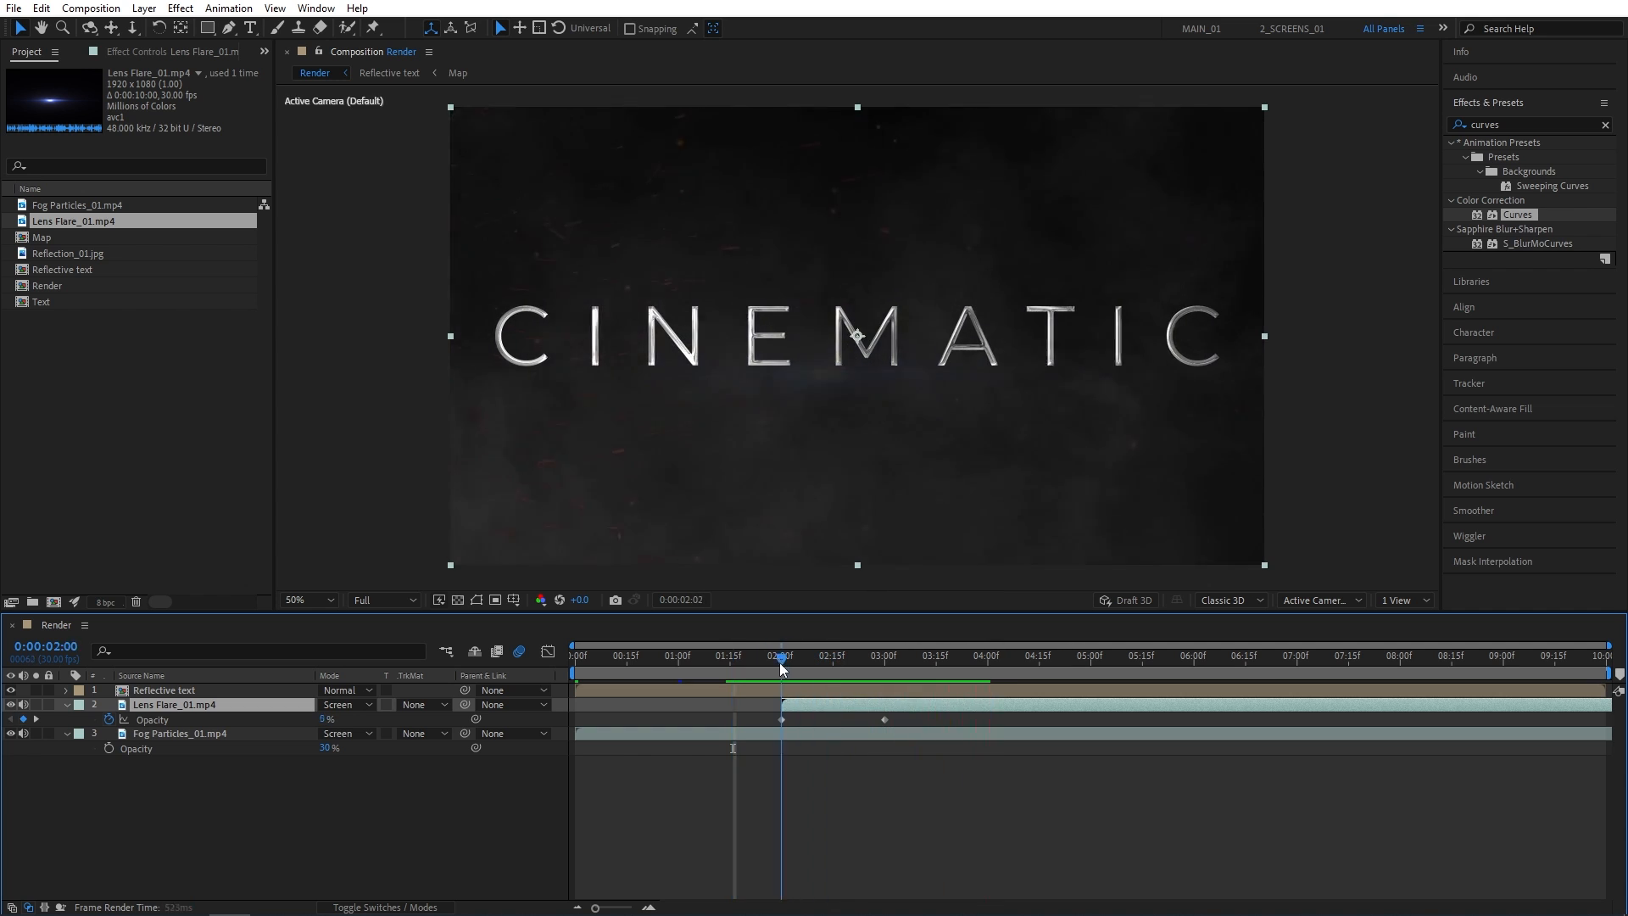
click(853, 655)
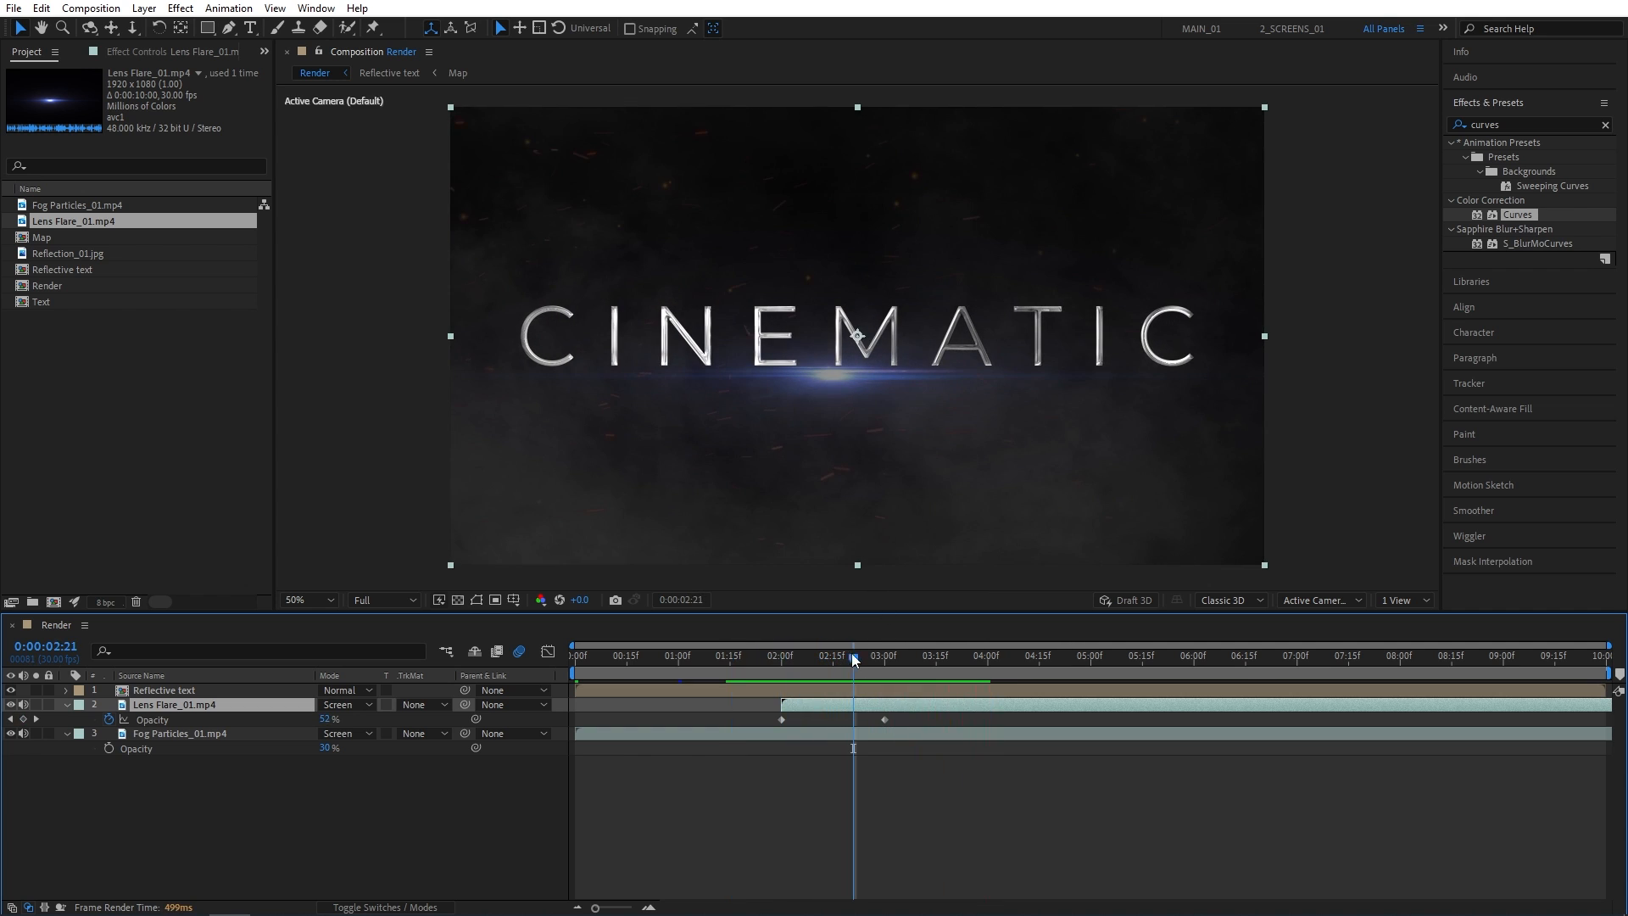
click(899, 654)
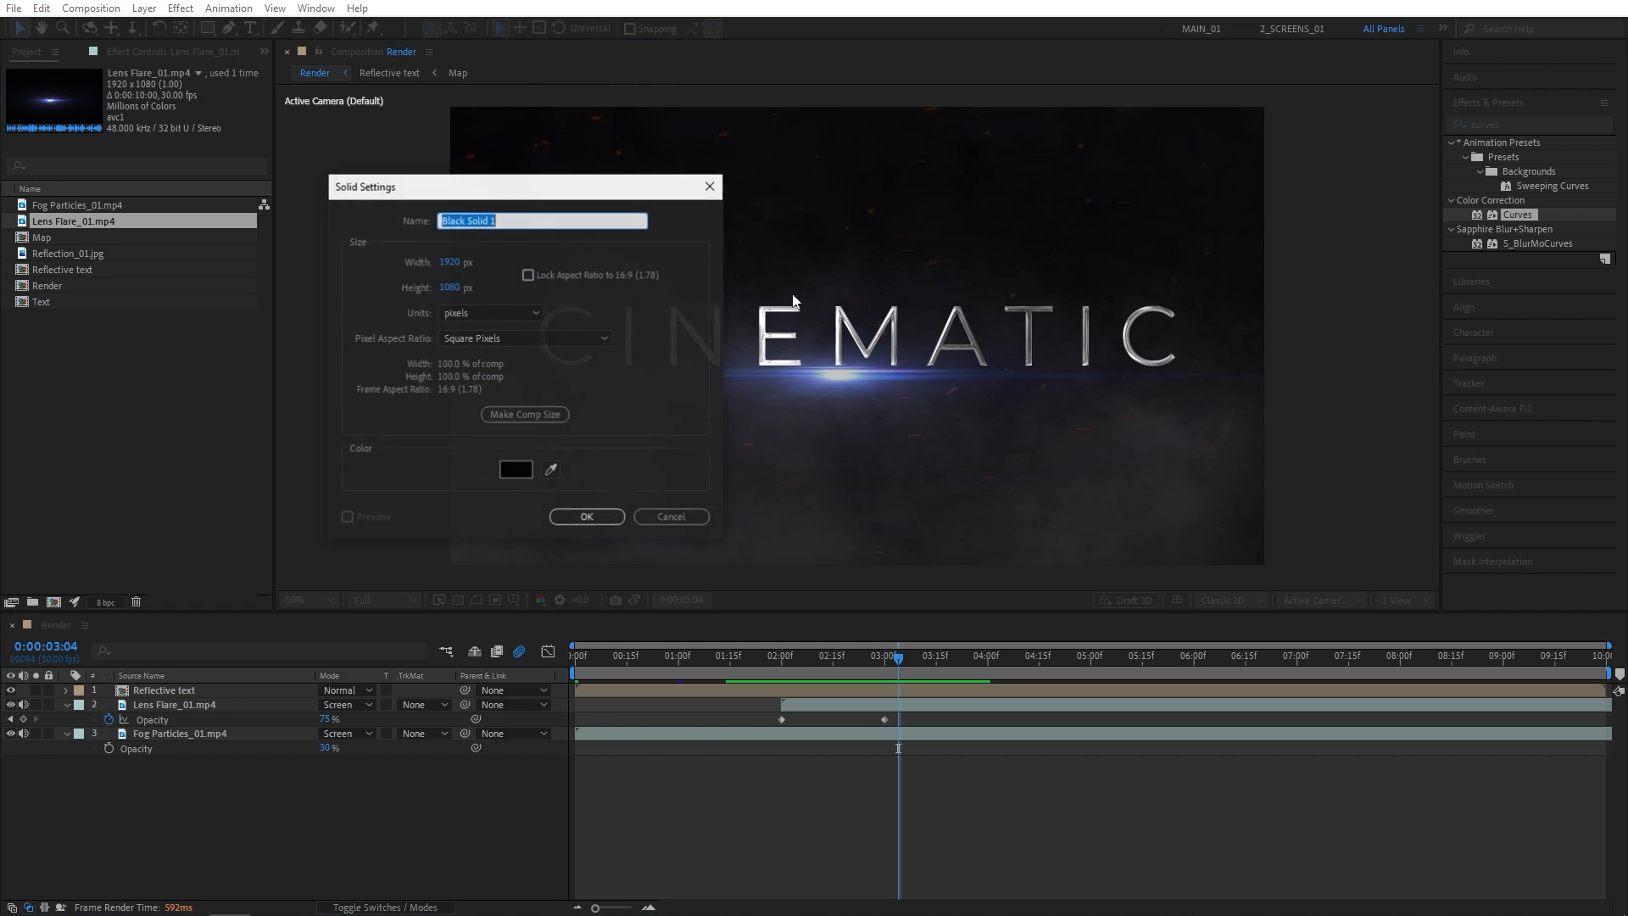
- Pick the near-black #030303 colour for the new BG solid and confirm it
click(515, 468)
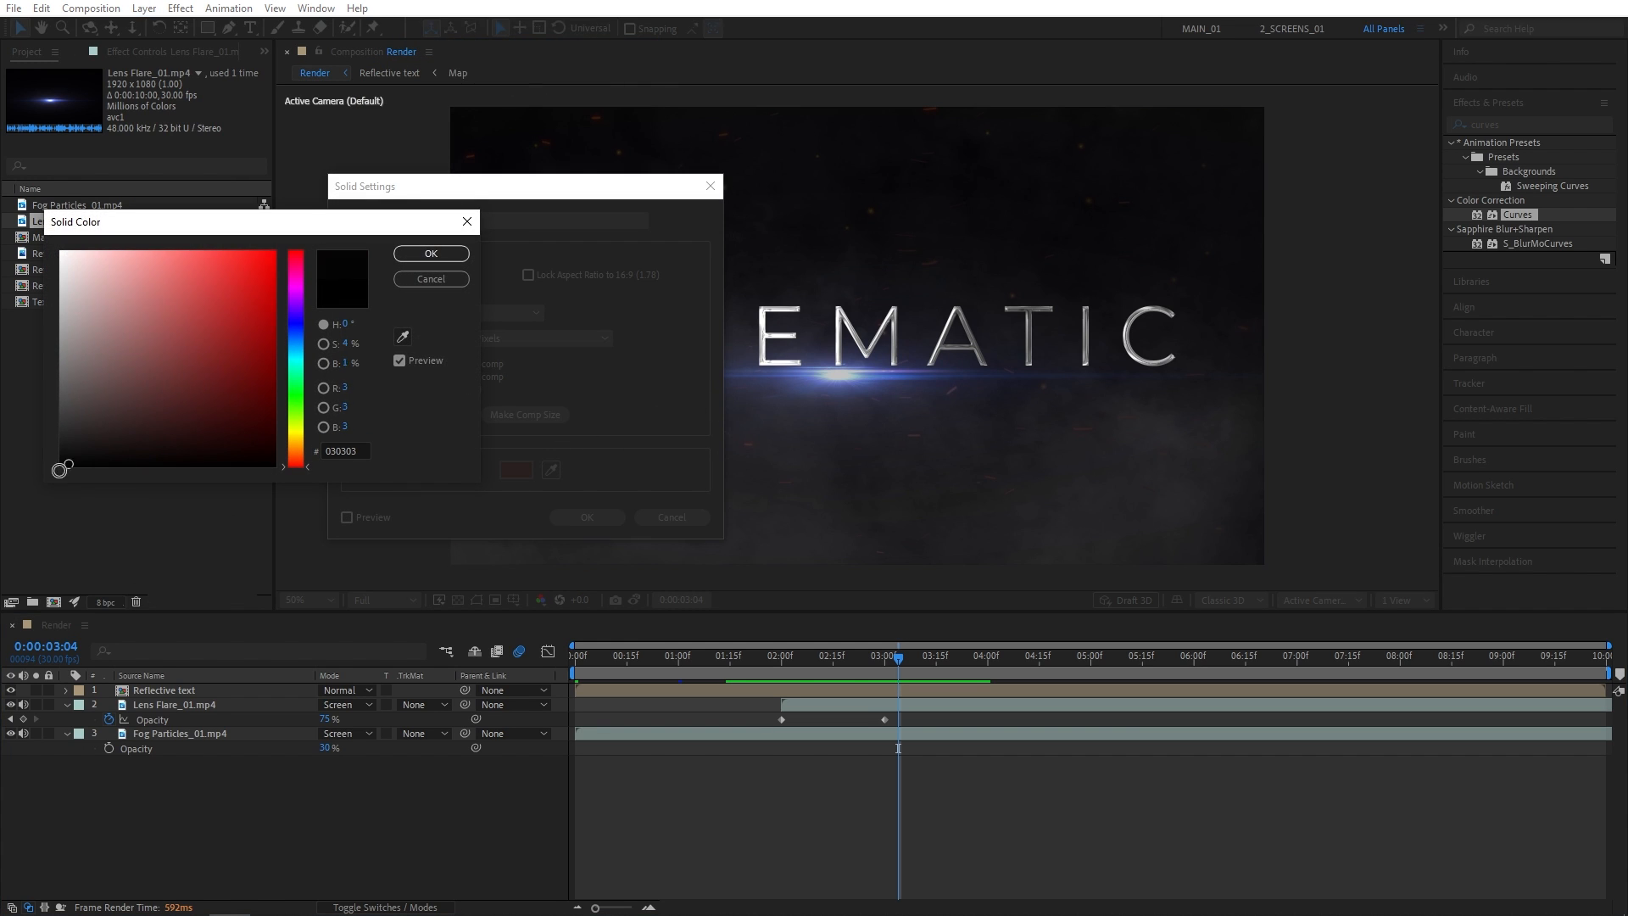
click(429, 252)
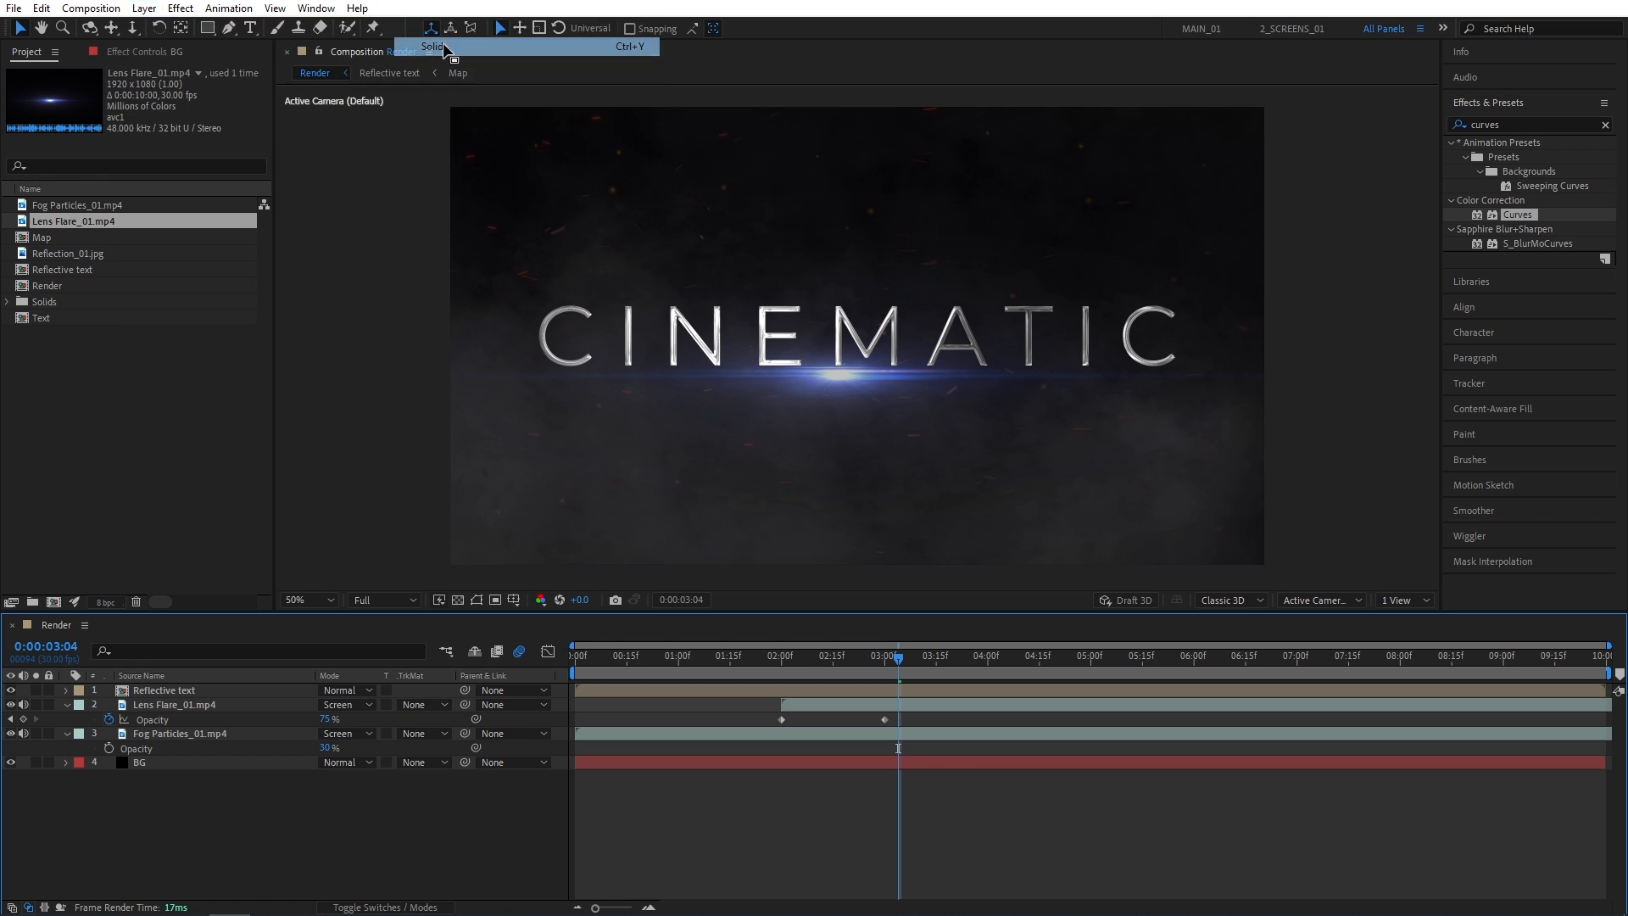
- Create a black Bars solid with CC Jaws at Height 0 and Completion 75%
click(433, 46)
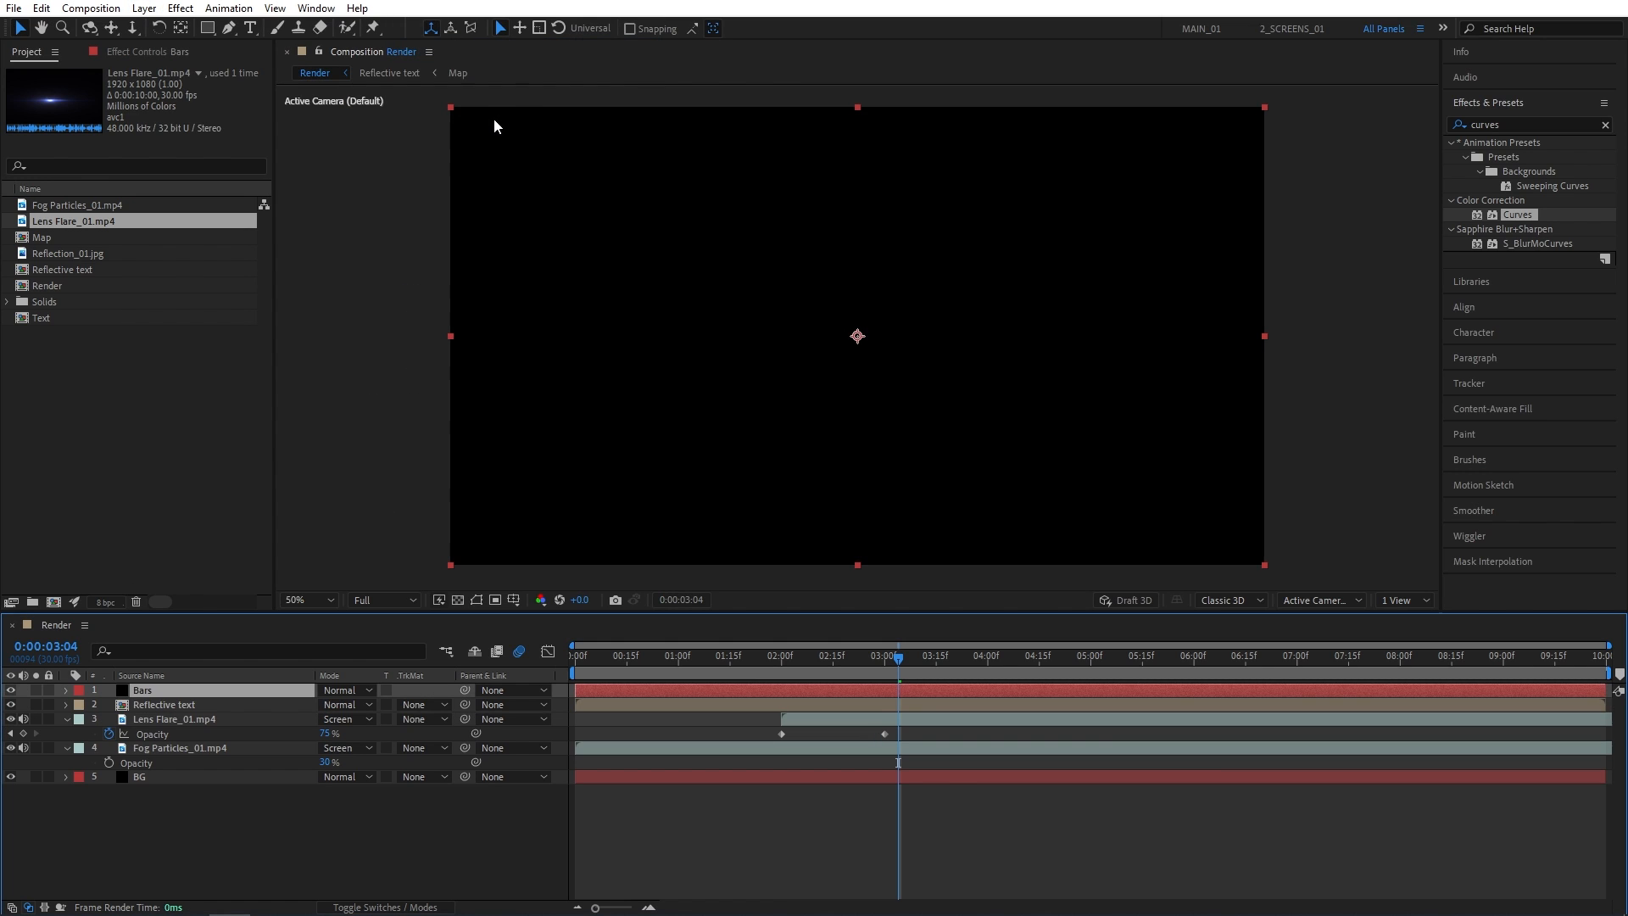
text(cc jaws)
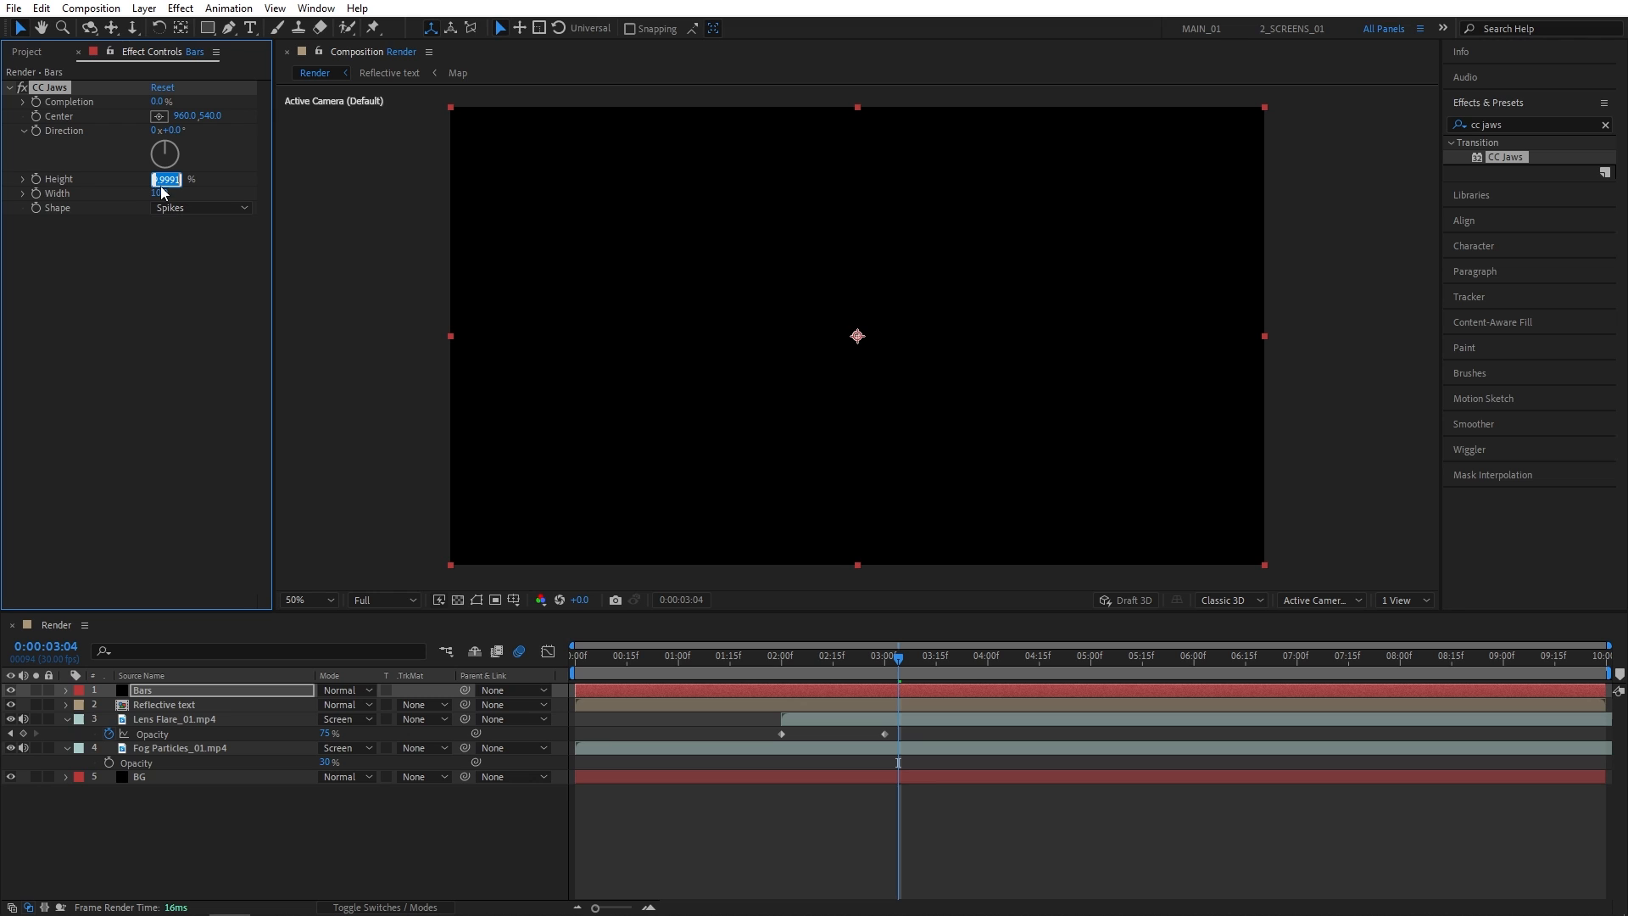
click(166, 102)
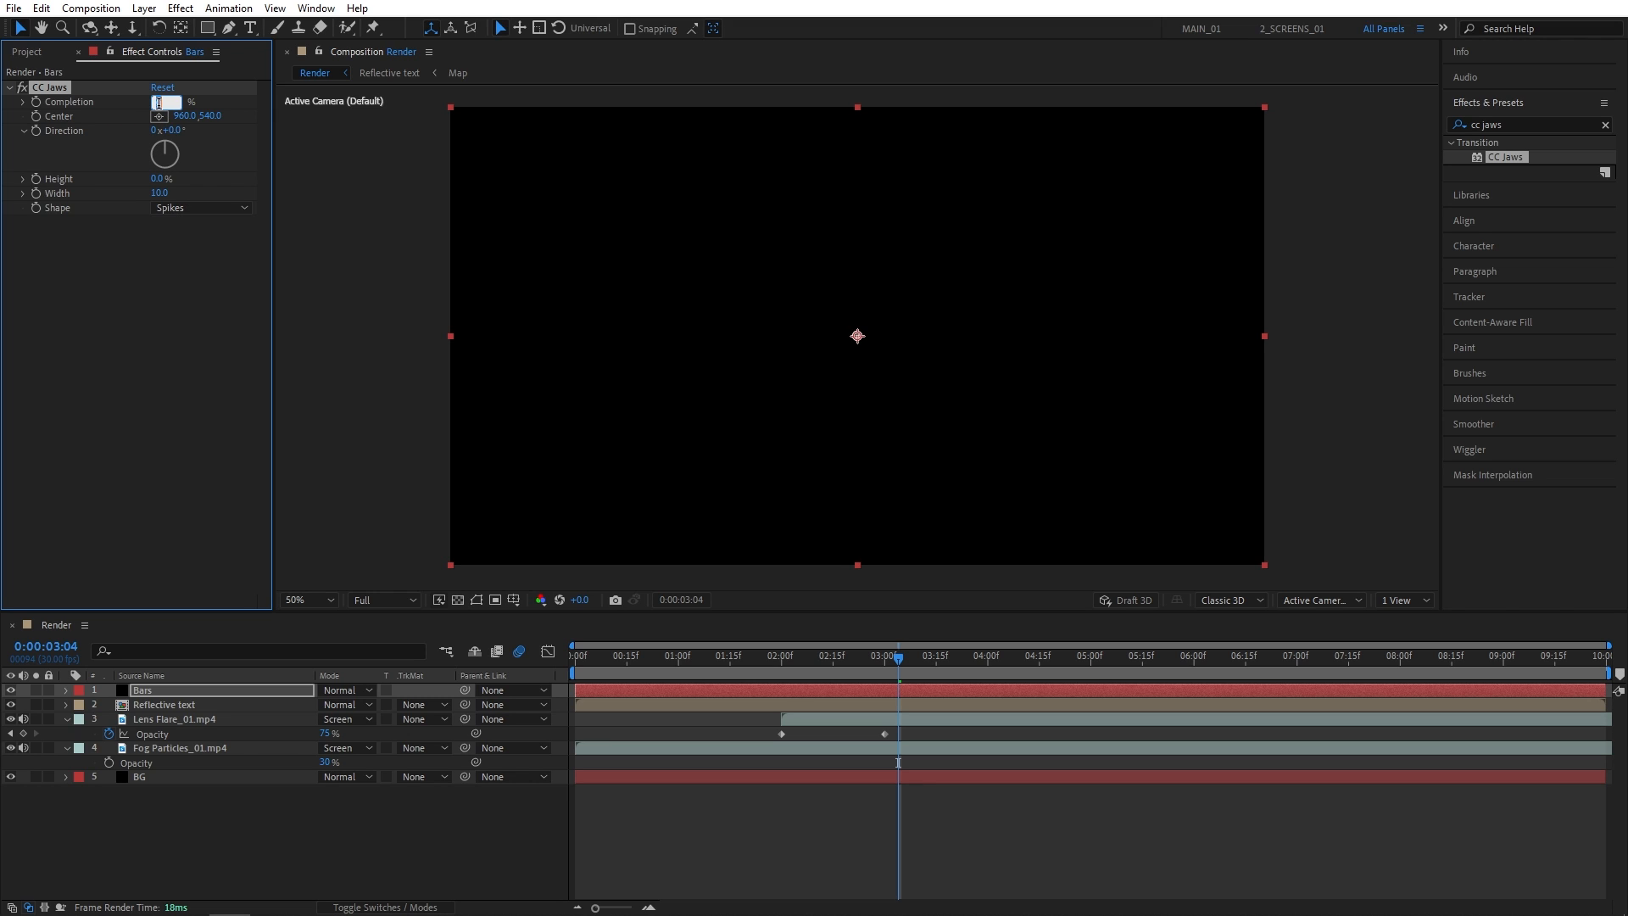
text(75.)
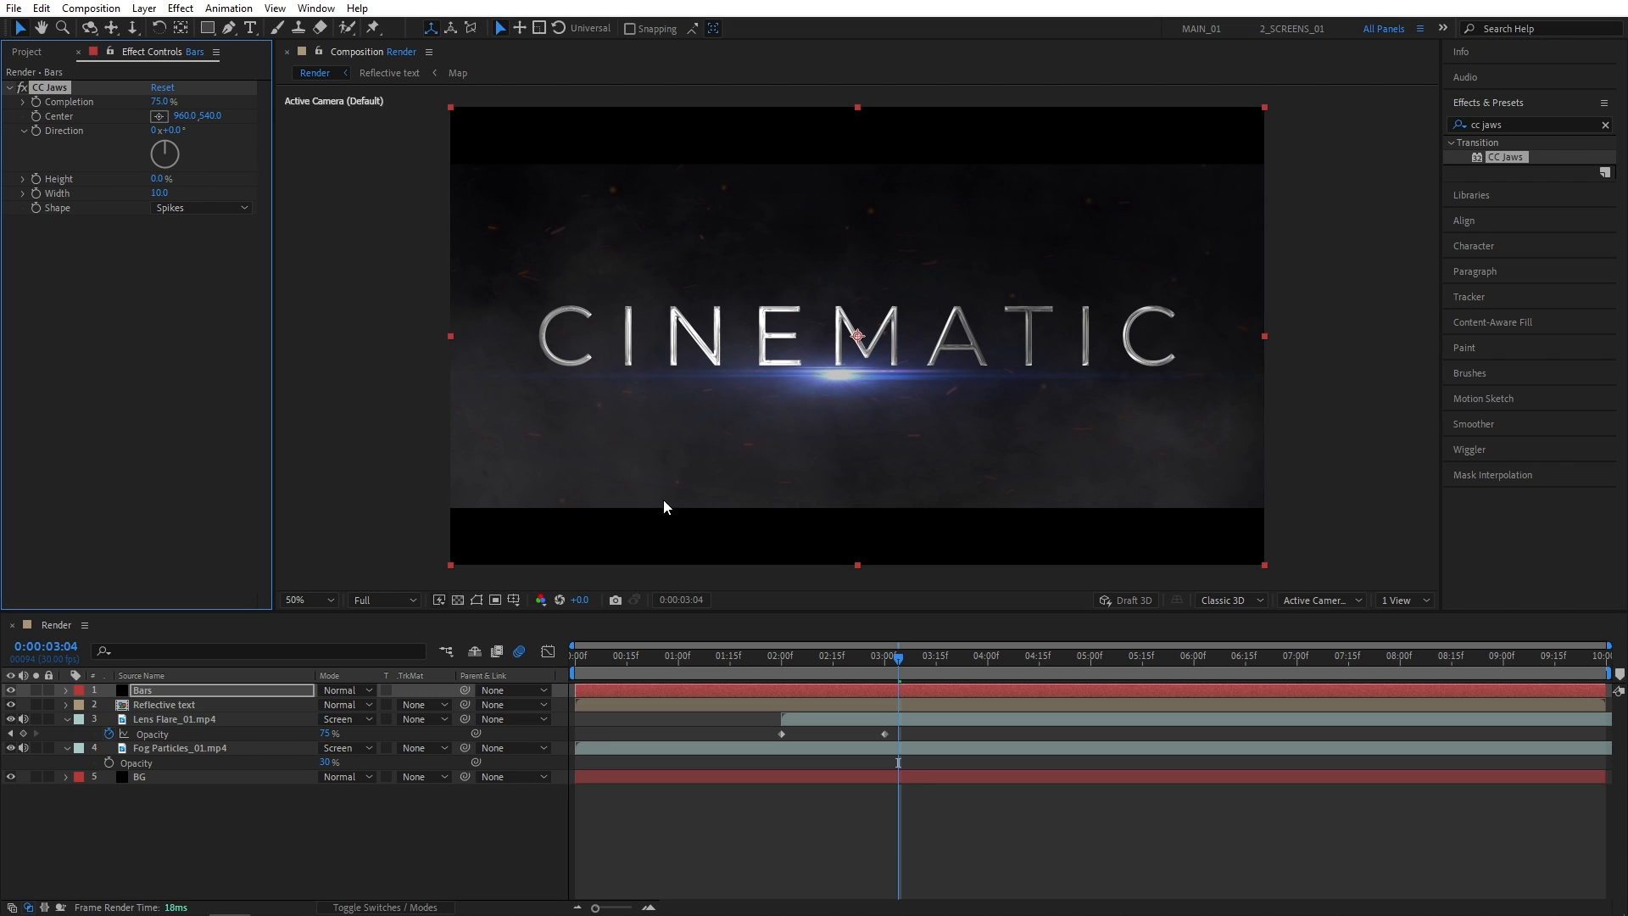
mouse_move(573, 499)
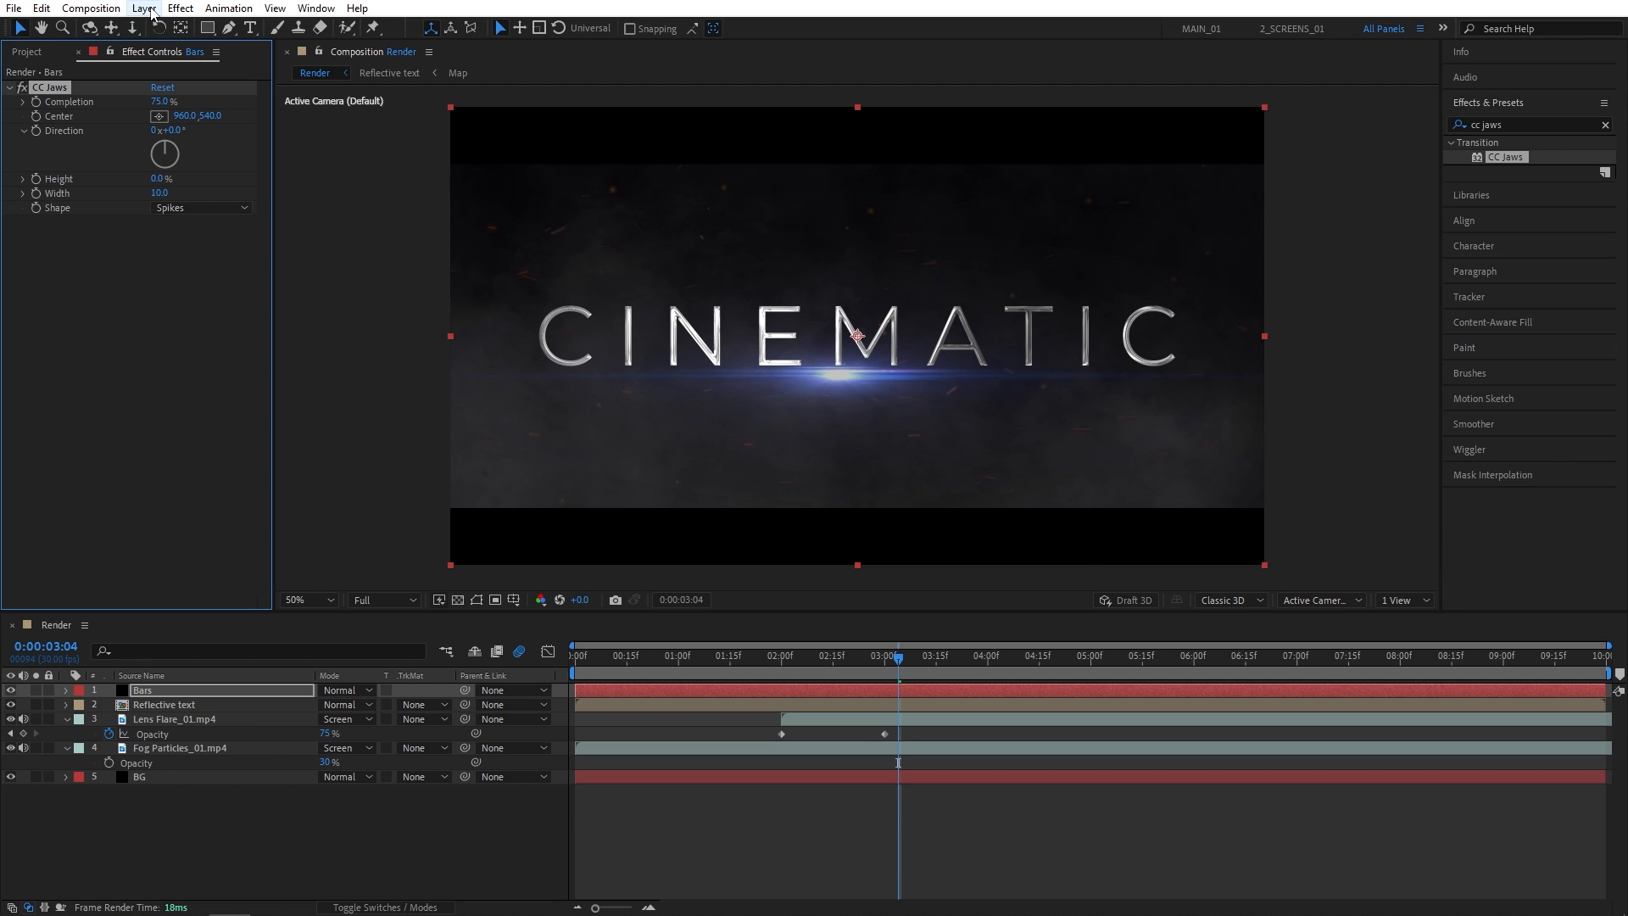
- Create an adjustment layer on top and apply Curves and Noise to it
click(142, 9)
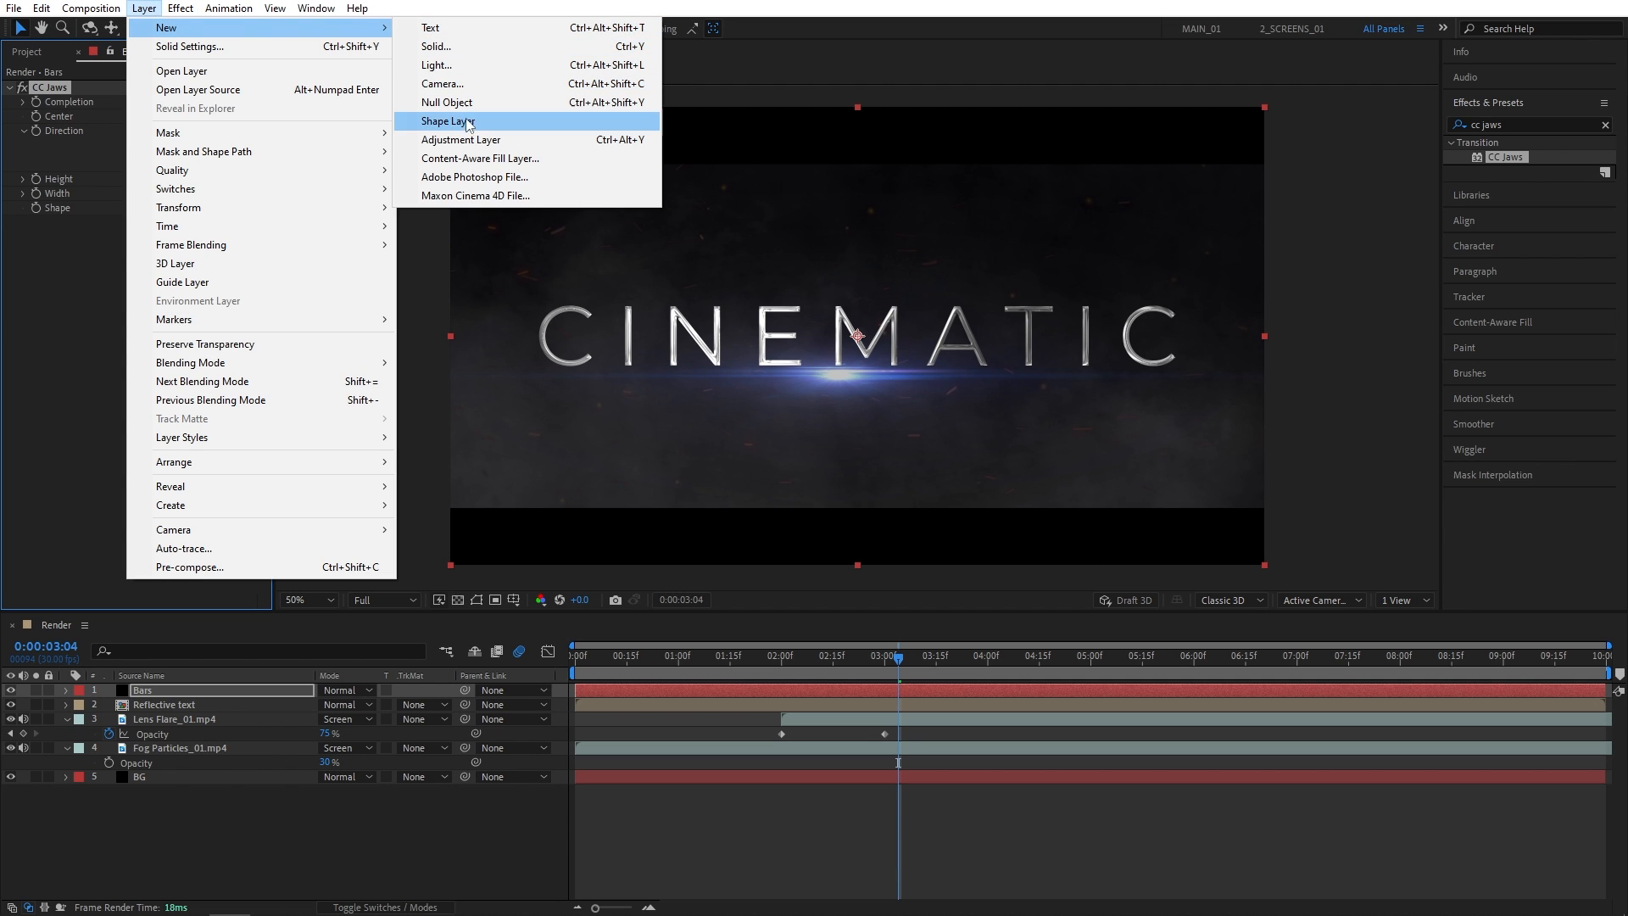
click(460, 139)
text(curves)
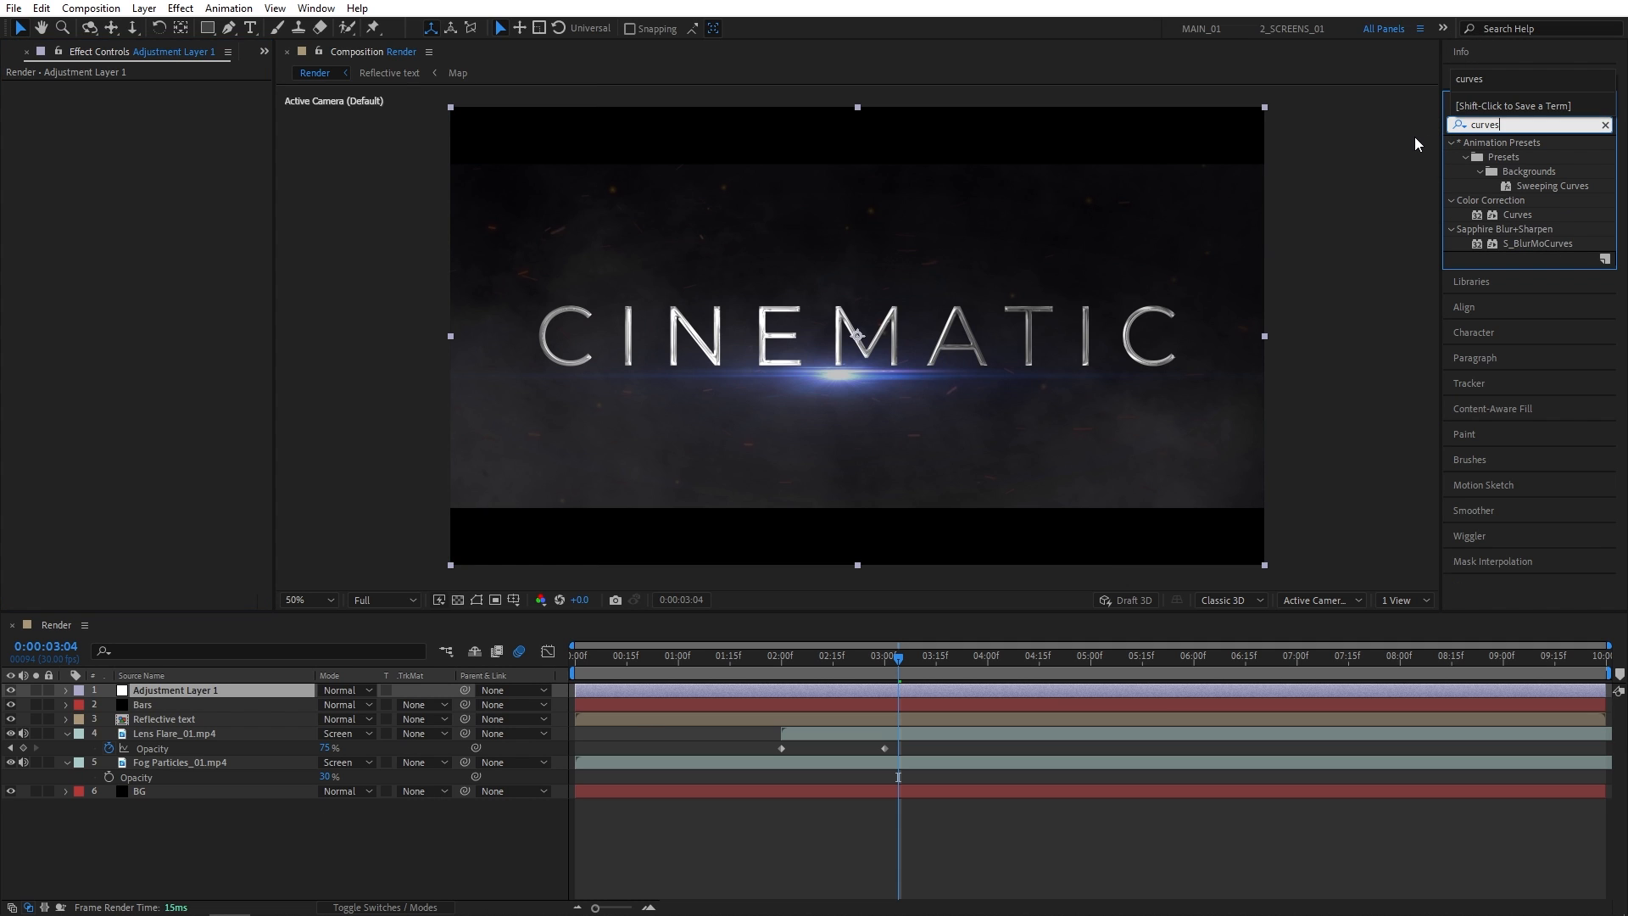
double_click(1516, 214)
text(noise)
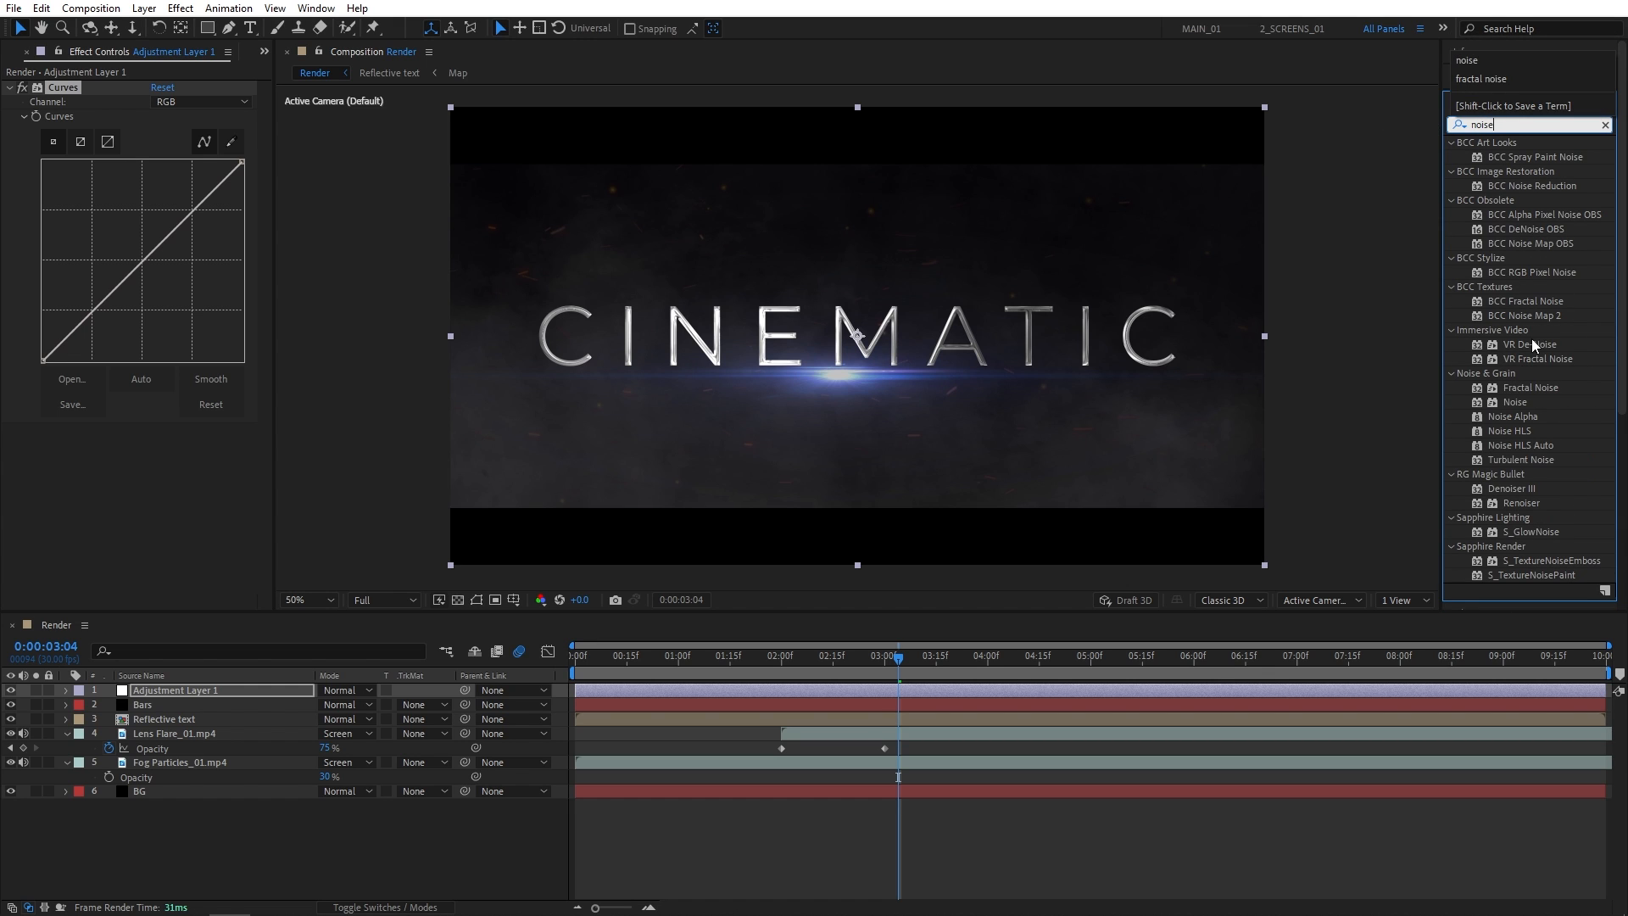
double_click(1514, 401)
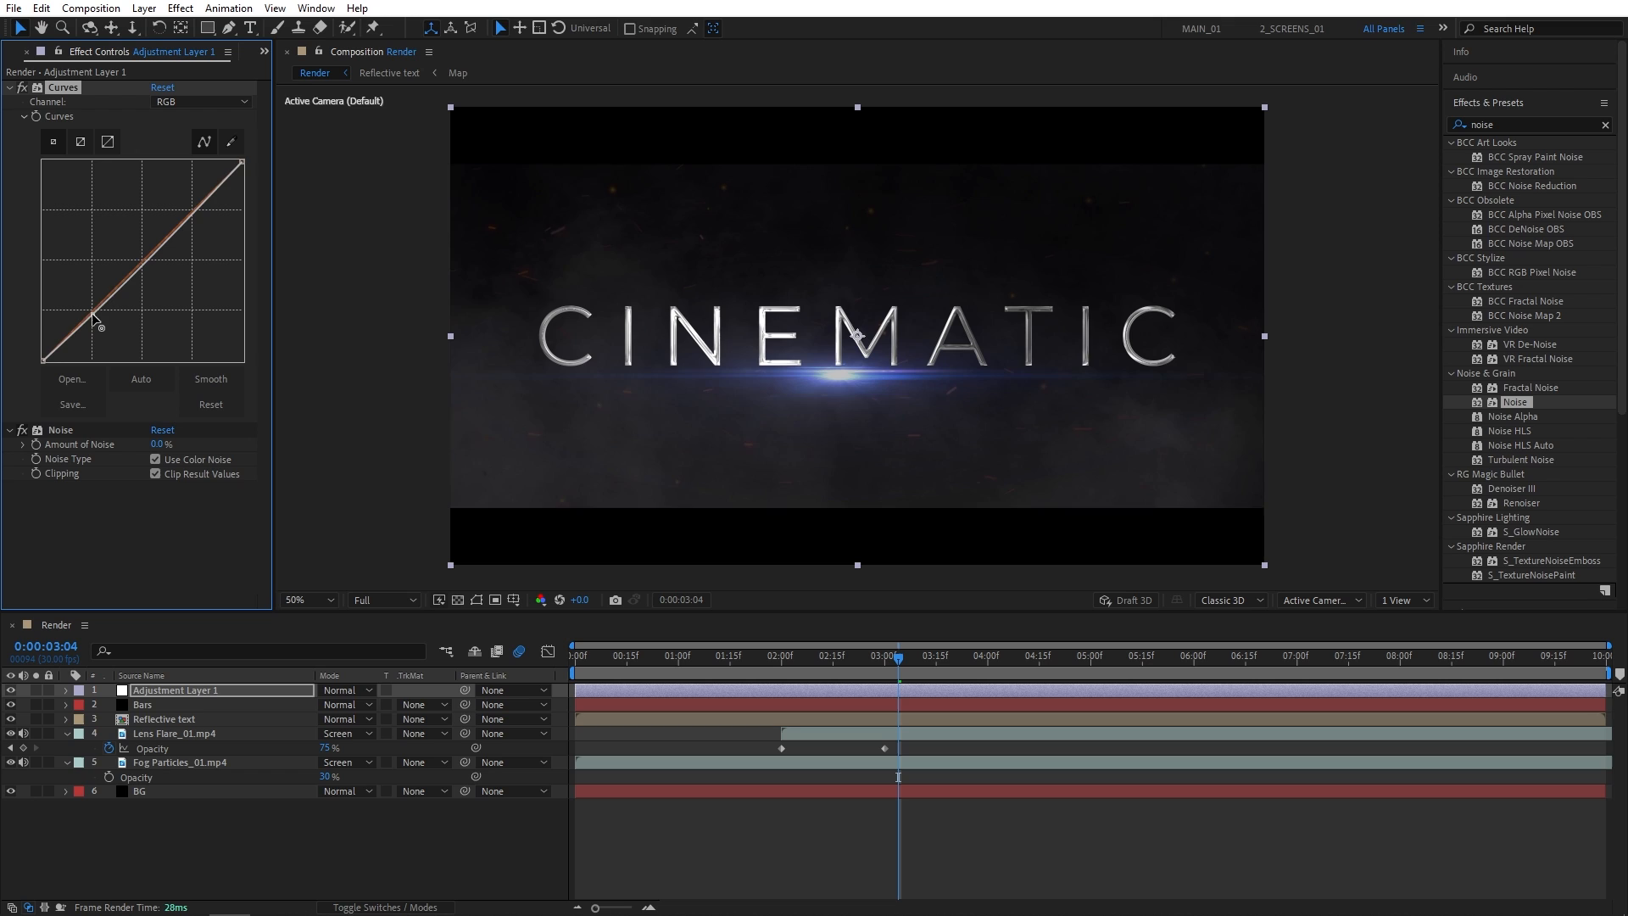
- Bend an S-shaped contrast curve and switch to the Blue channel for the tint
drag(93, 322, 192, 202)
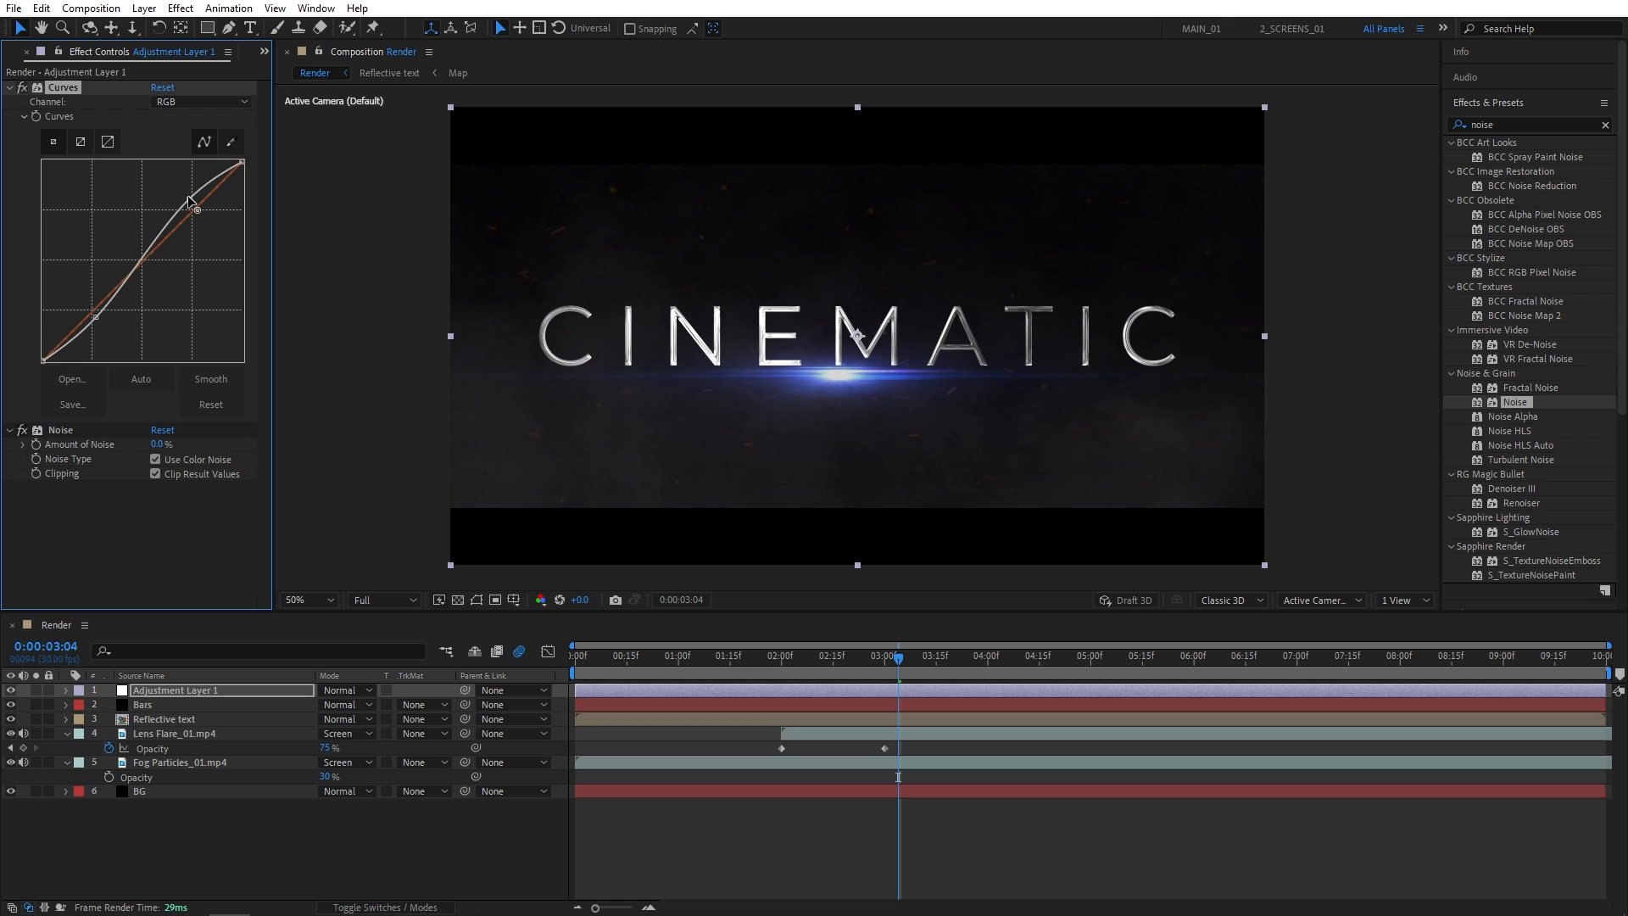
click(200, 102)
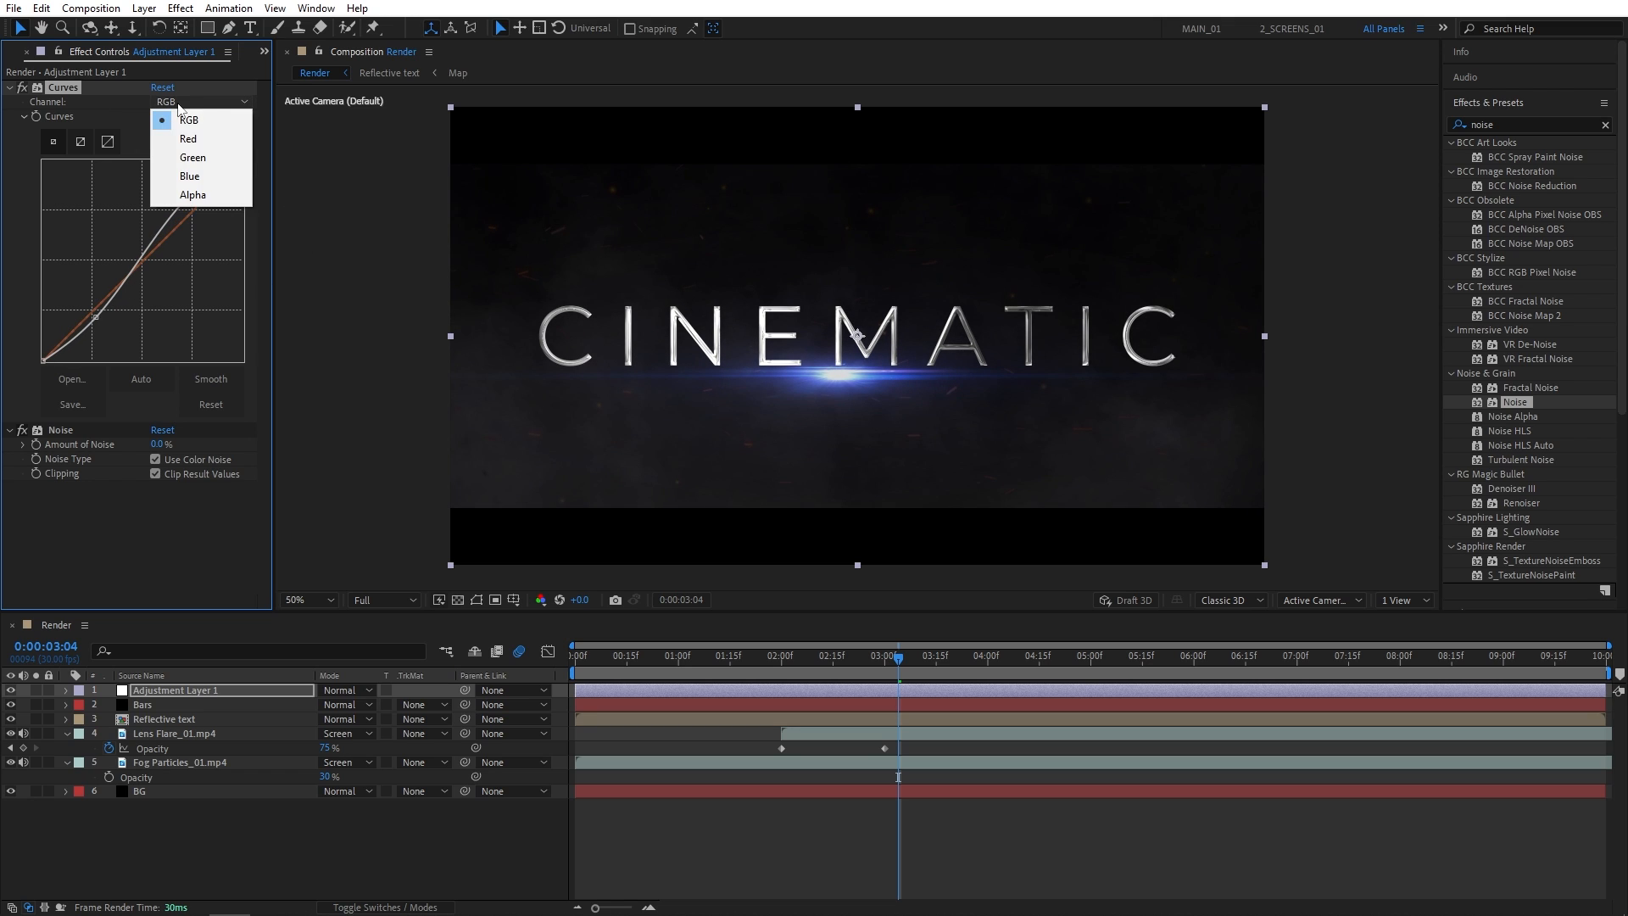
click(190, 175)
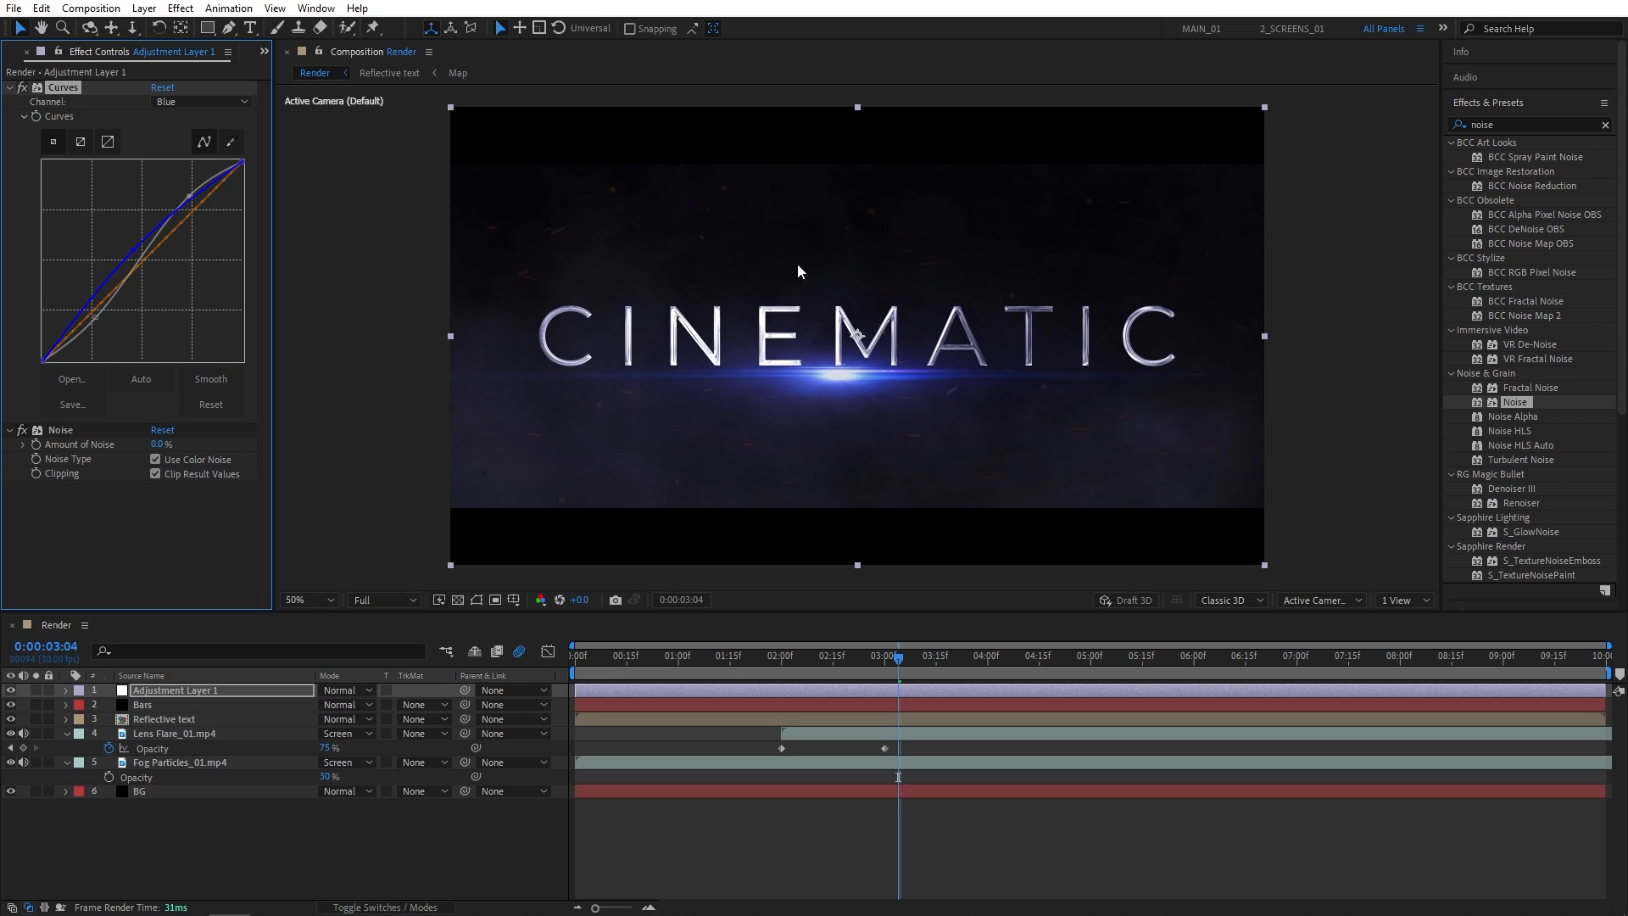
mouse_move(175, 468)
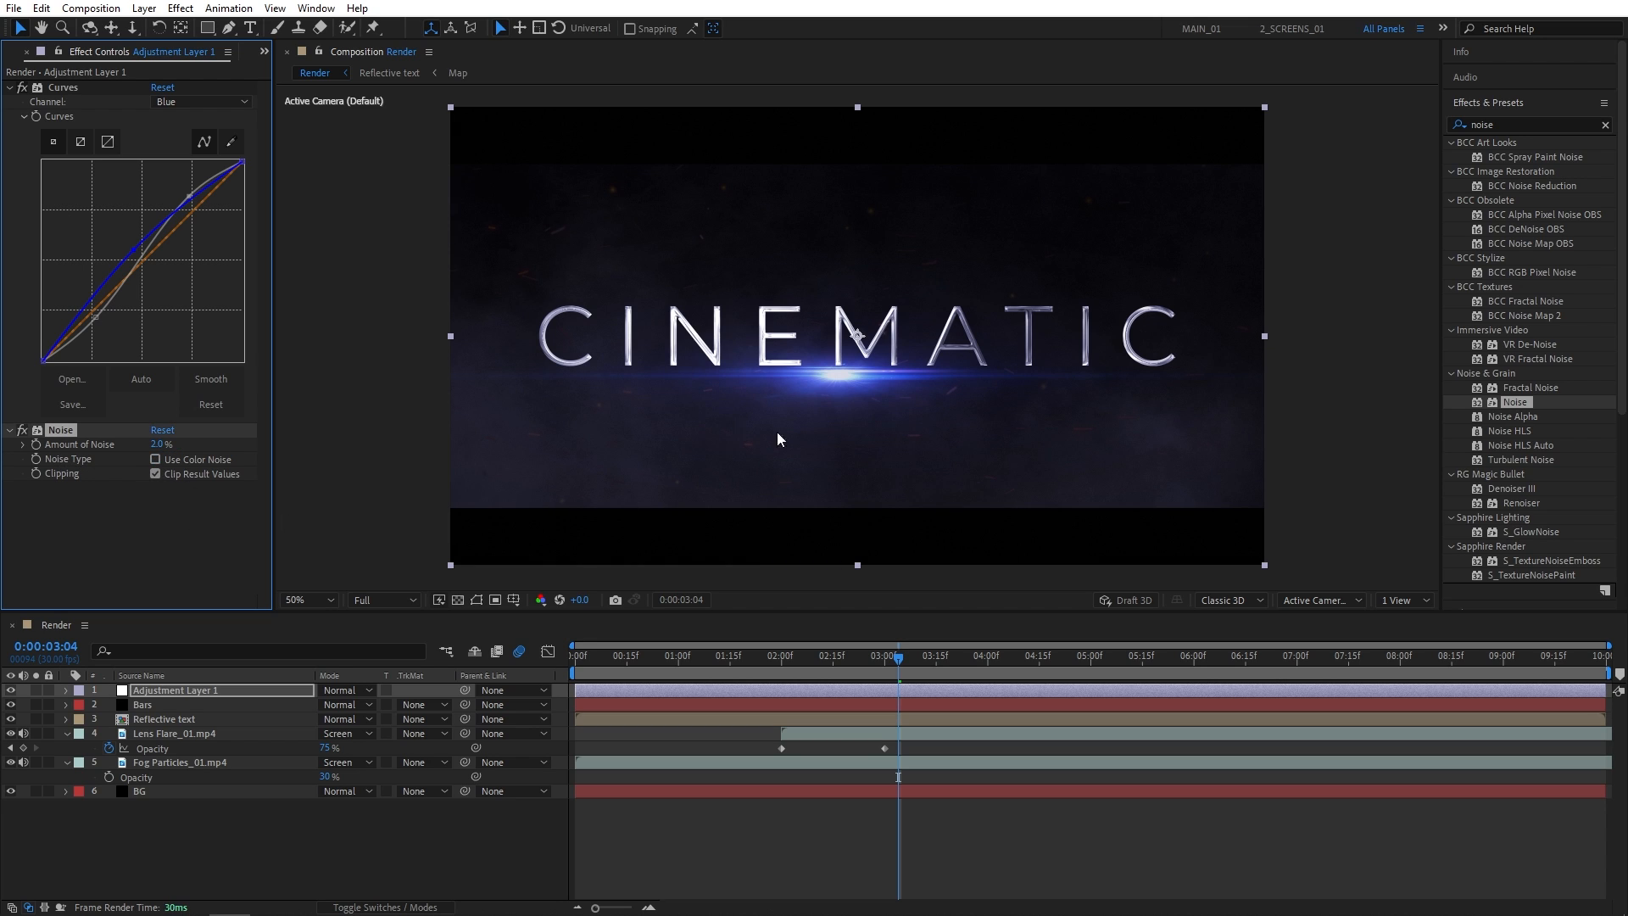
mouse_move(881, 665)
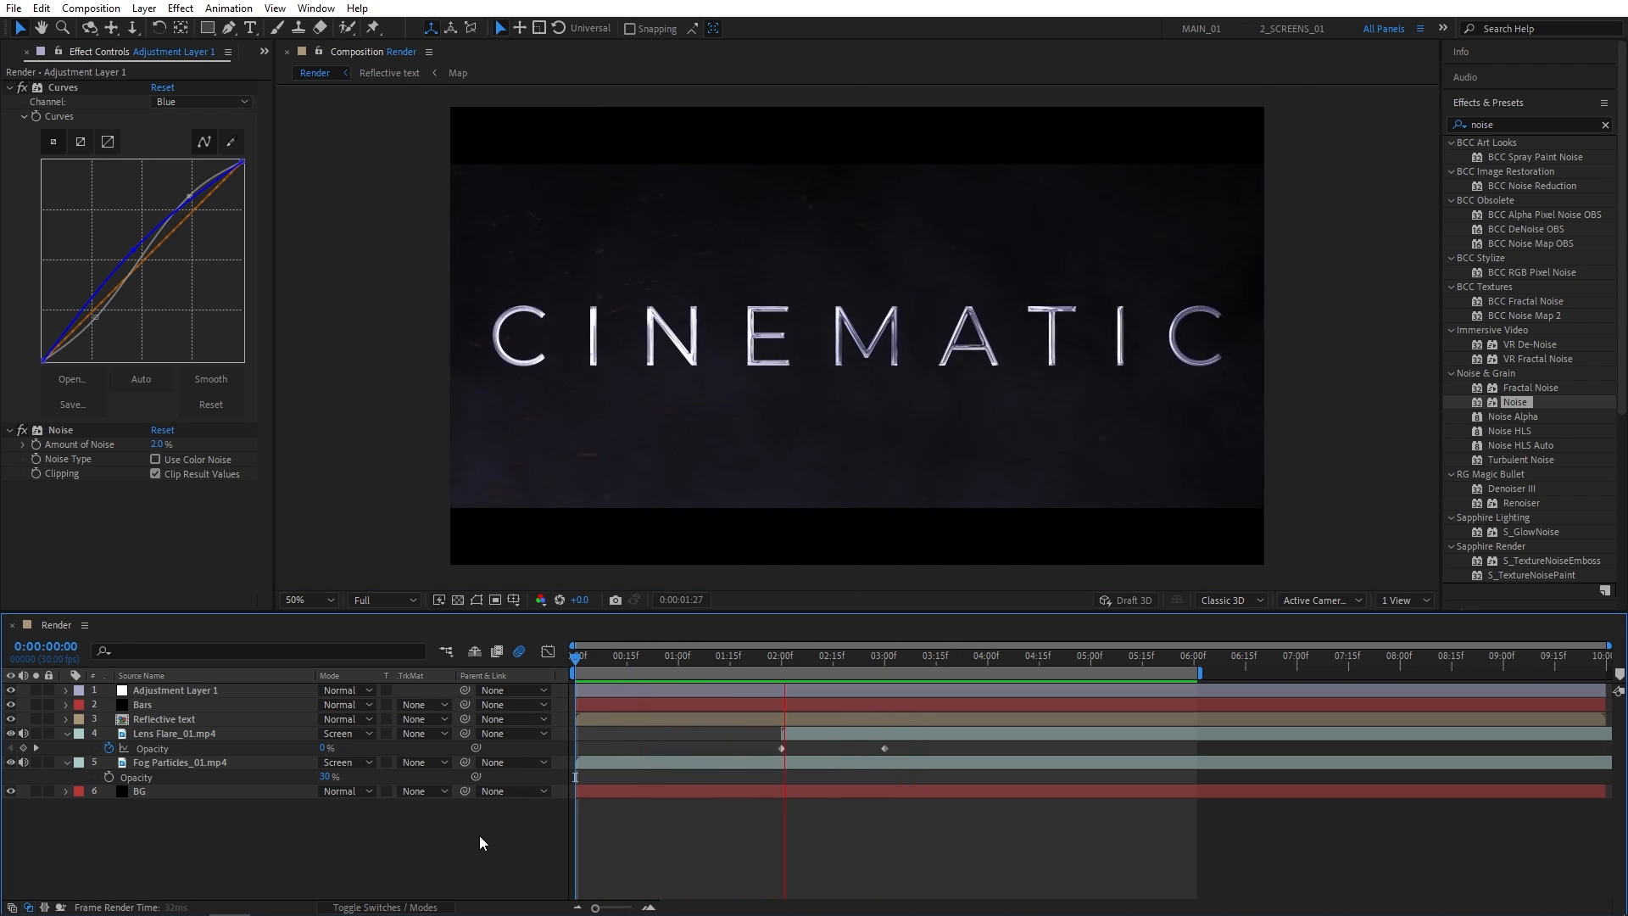
- End the work area at 6:00 and loop-preview the finished title sequence
click(992, 655)
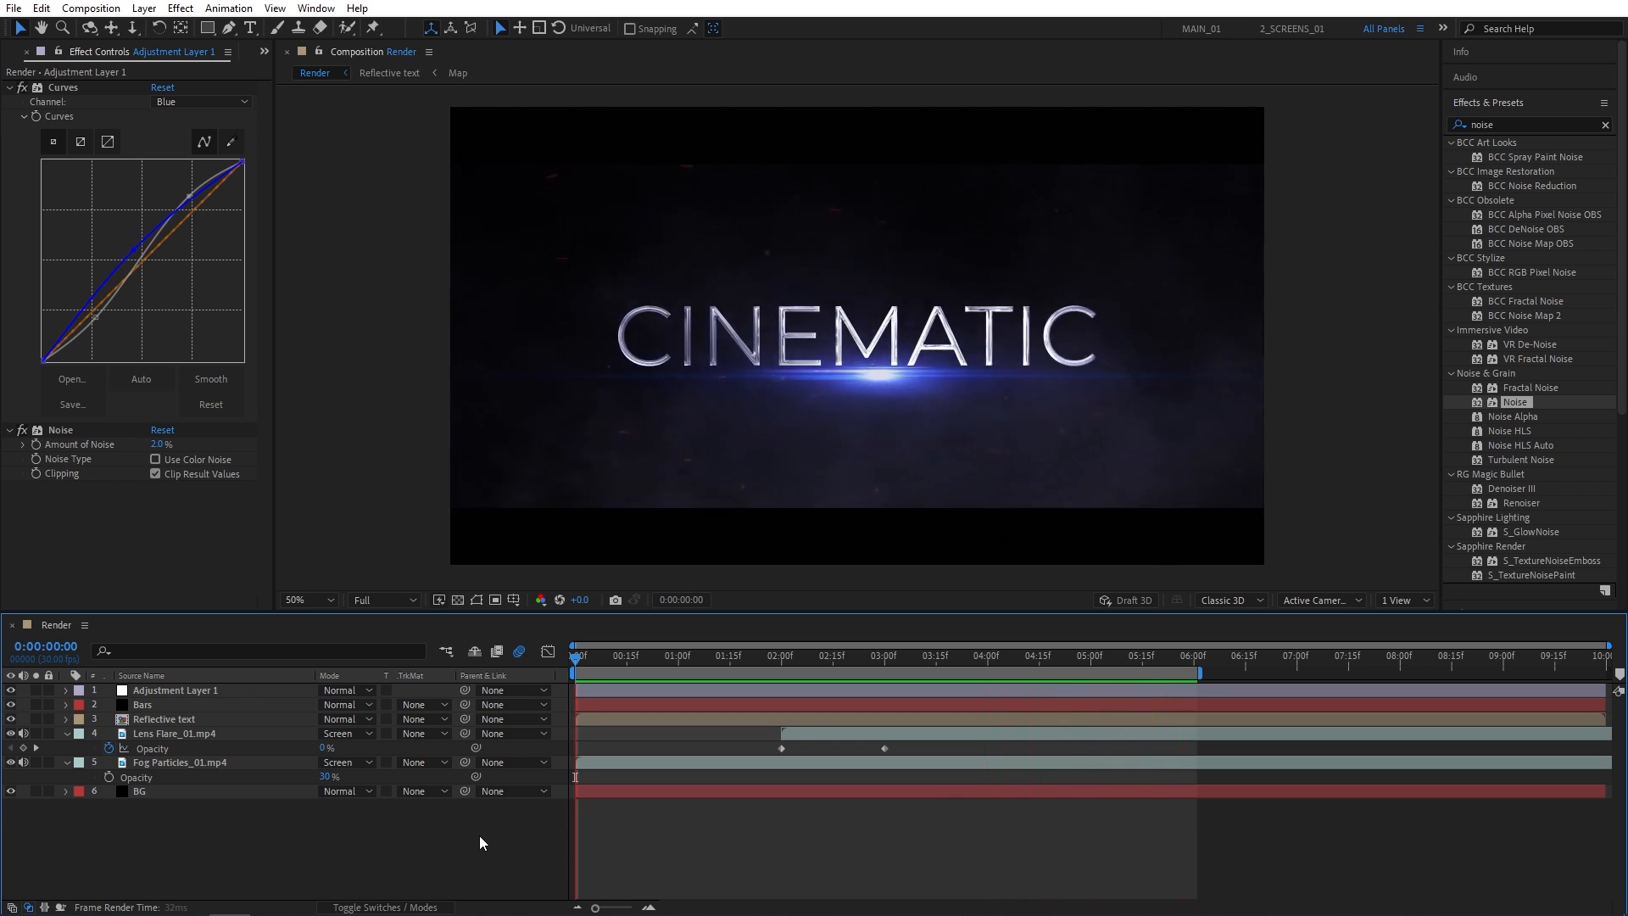
click(780, 654)
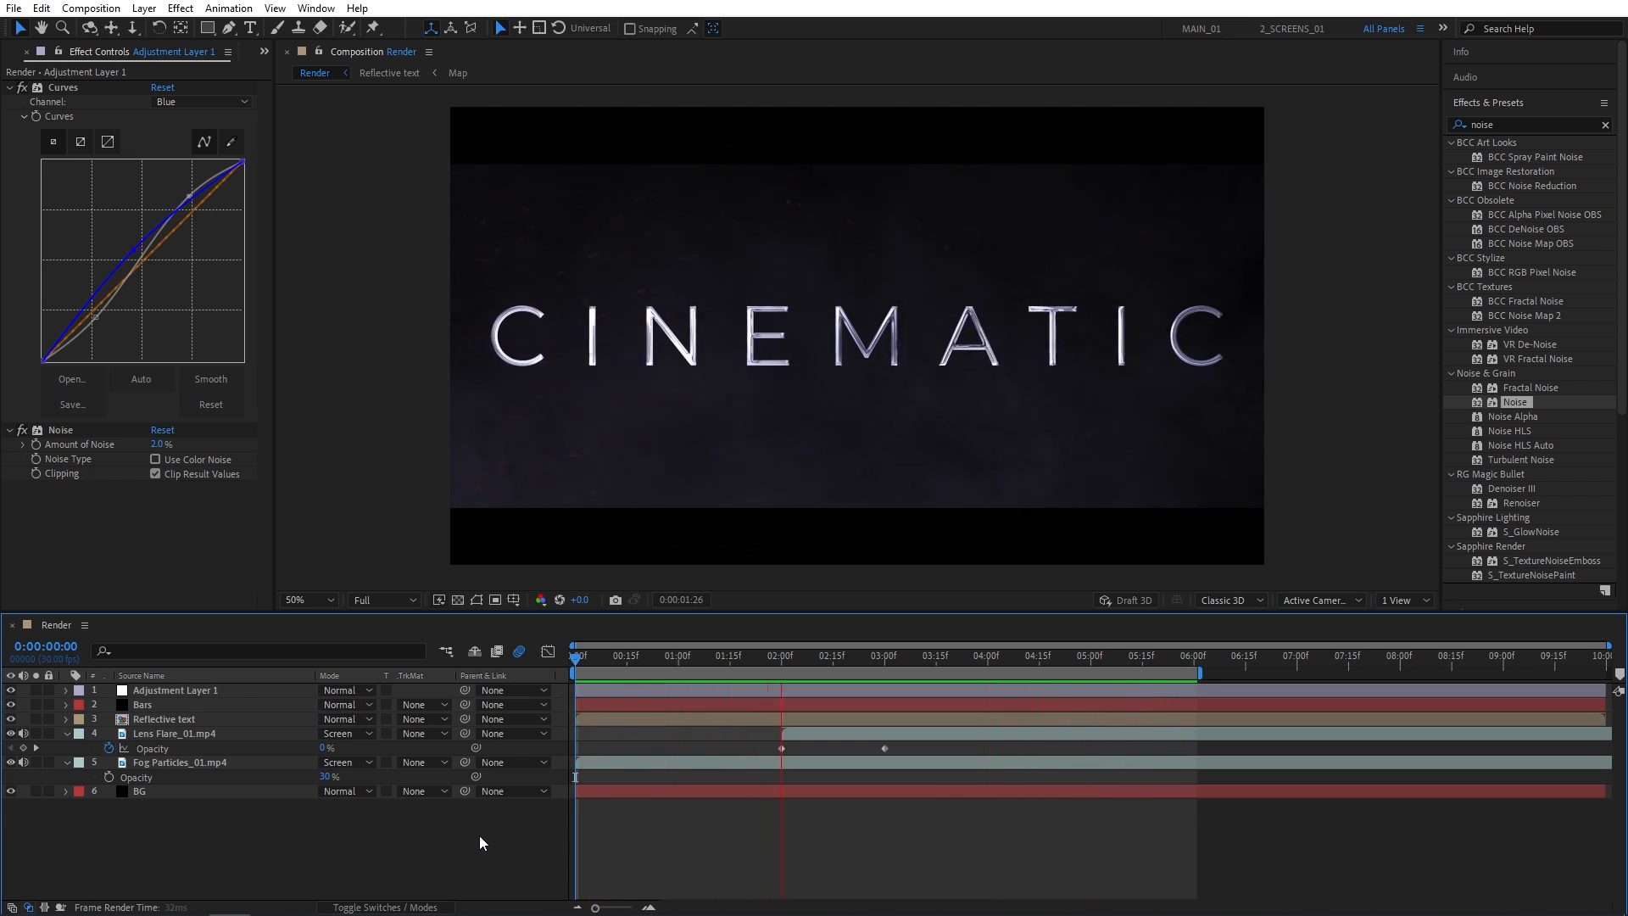
click(977, 655)
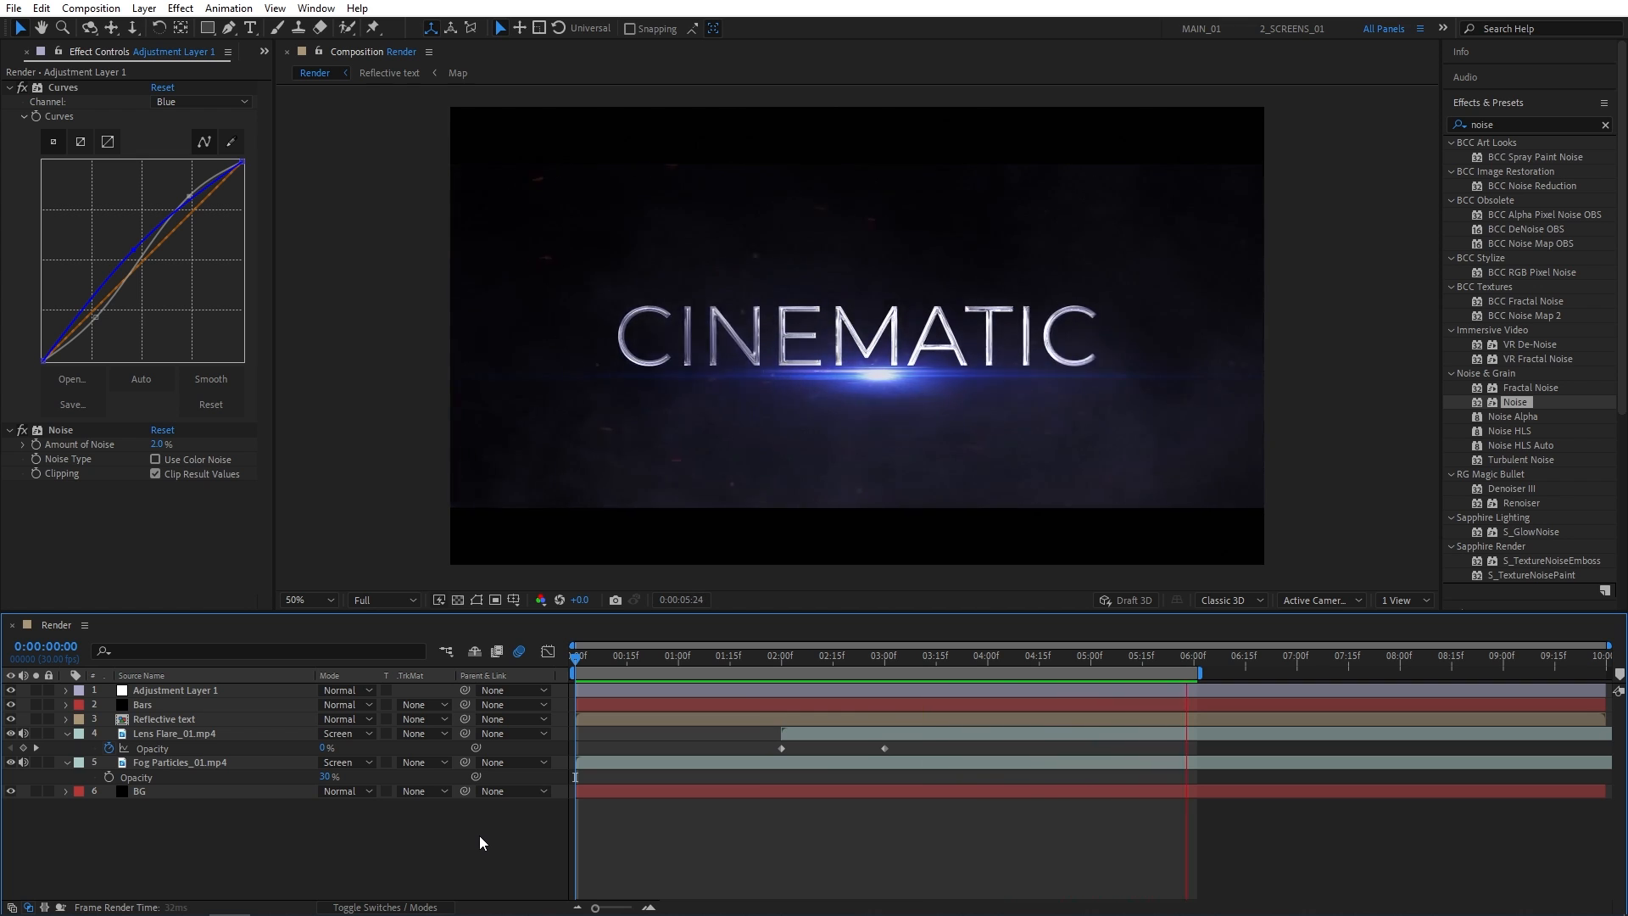
click(780, 654)
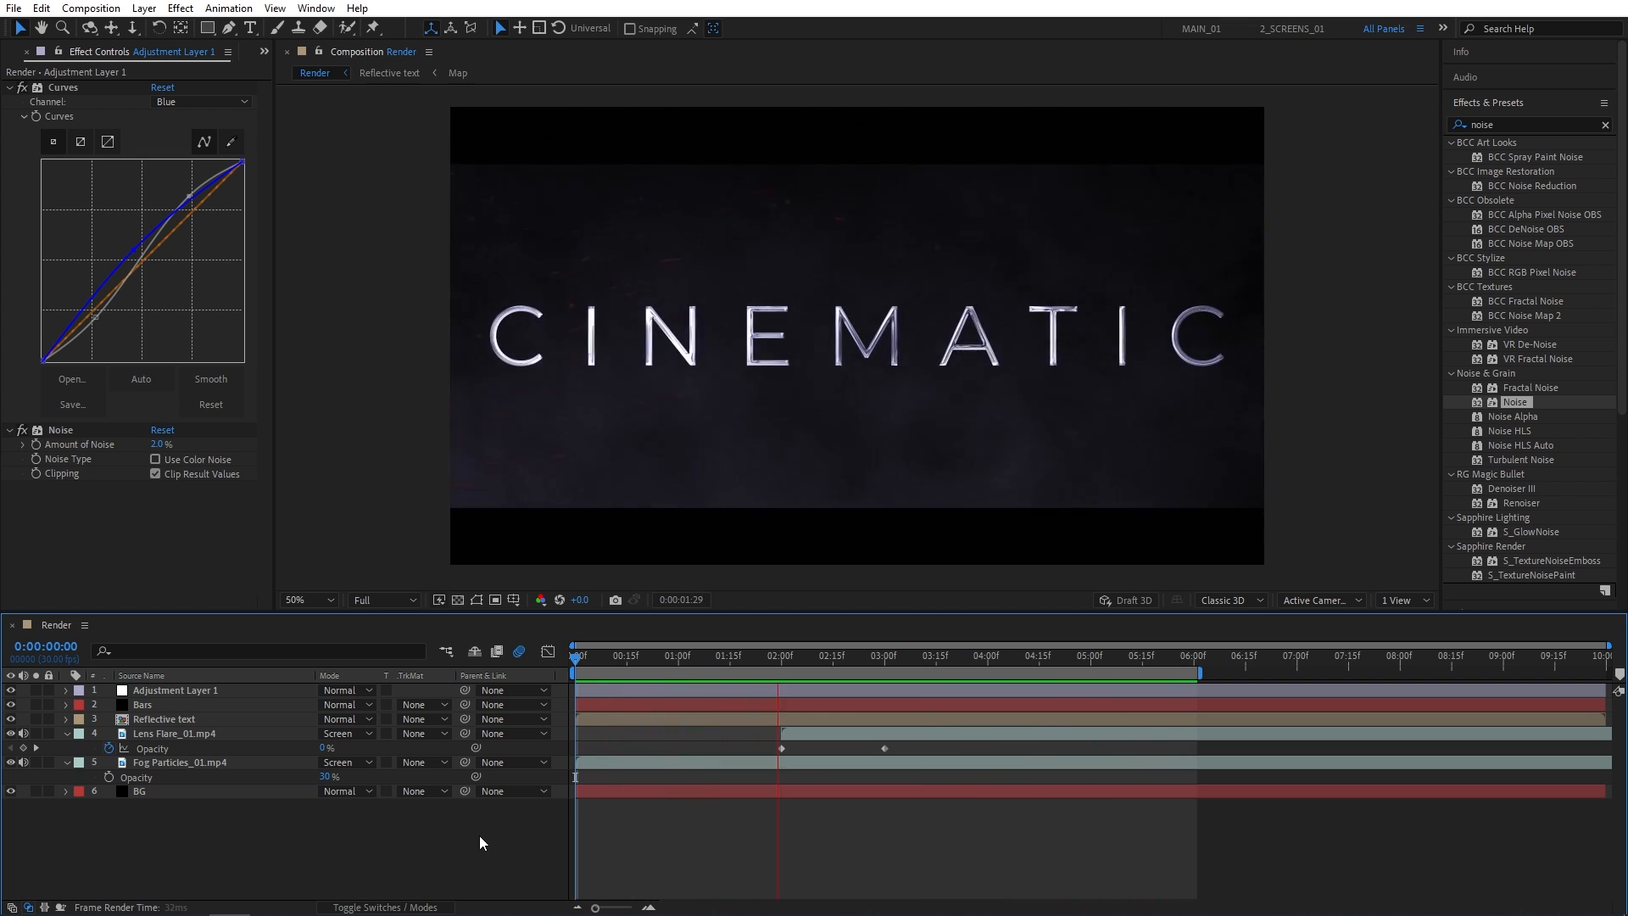
click(977, 655)
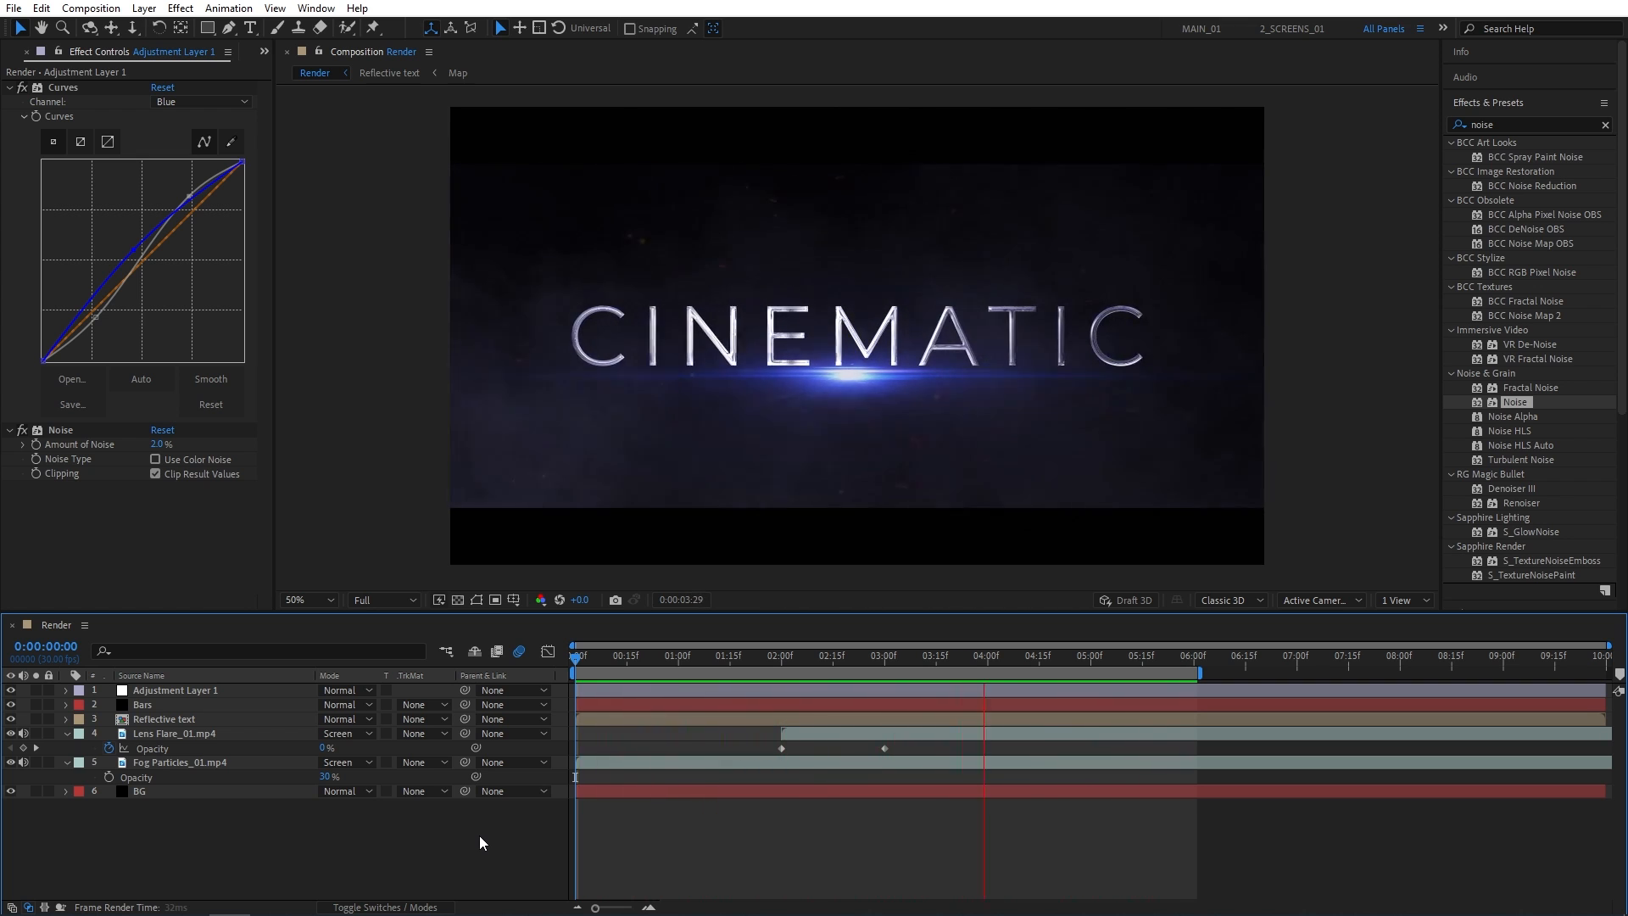